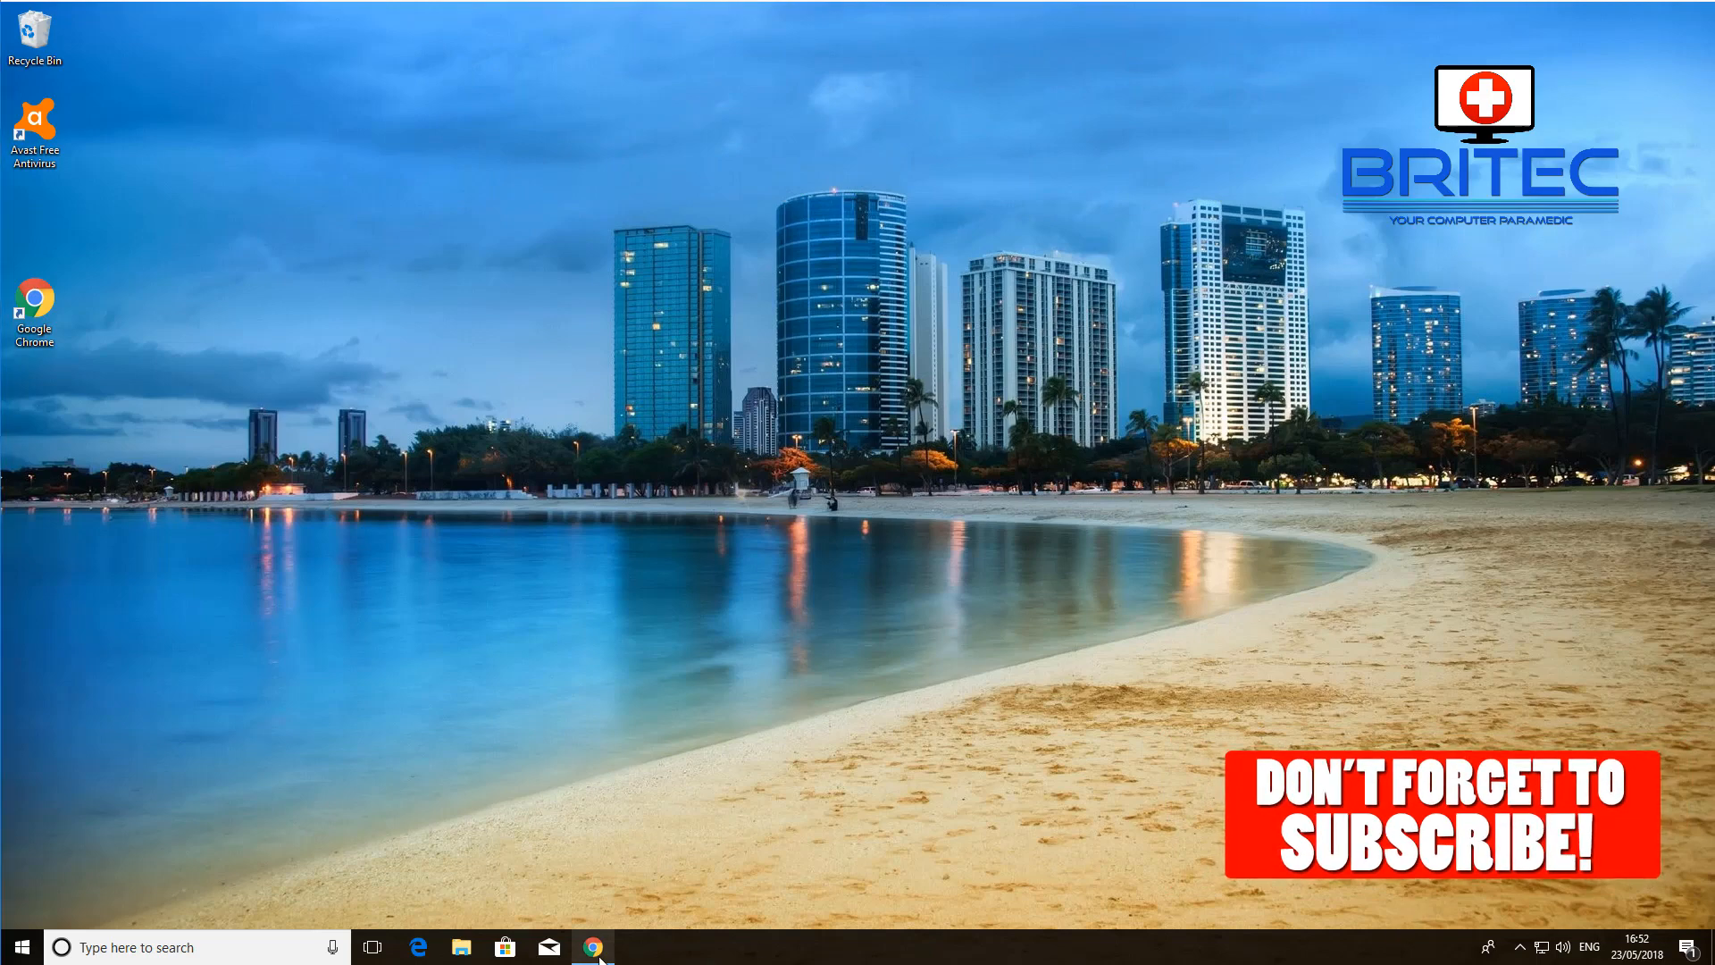
Bring Chrome forward and maximize it on the Stellar Phoenix Windows Data Recovery Professional page.
left_click(592, 947)
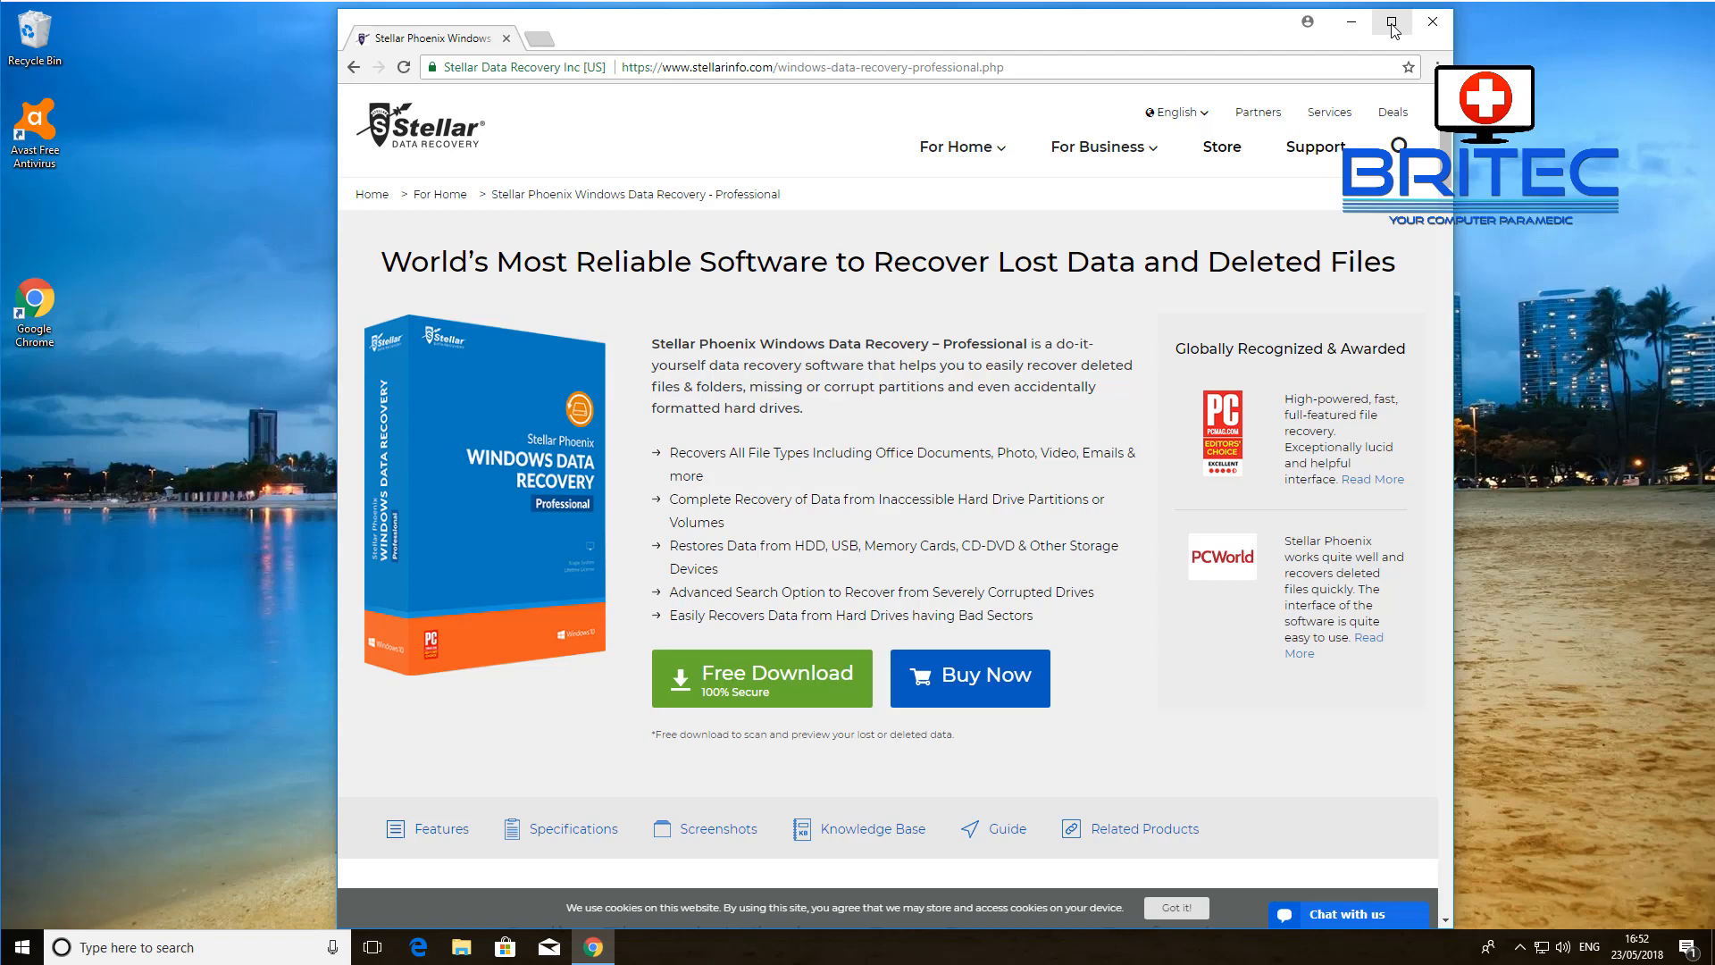
left_click(1392, 20)
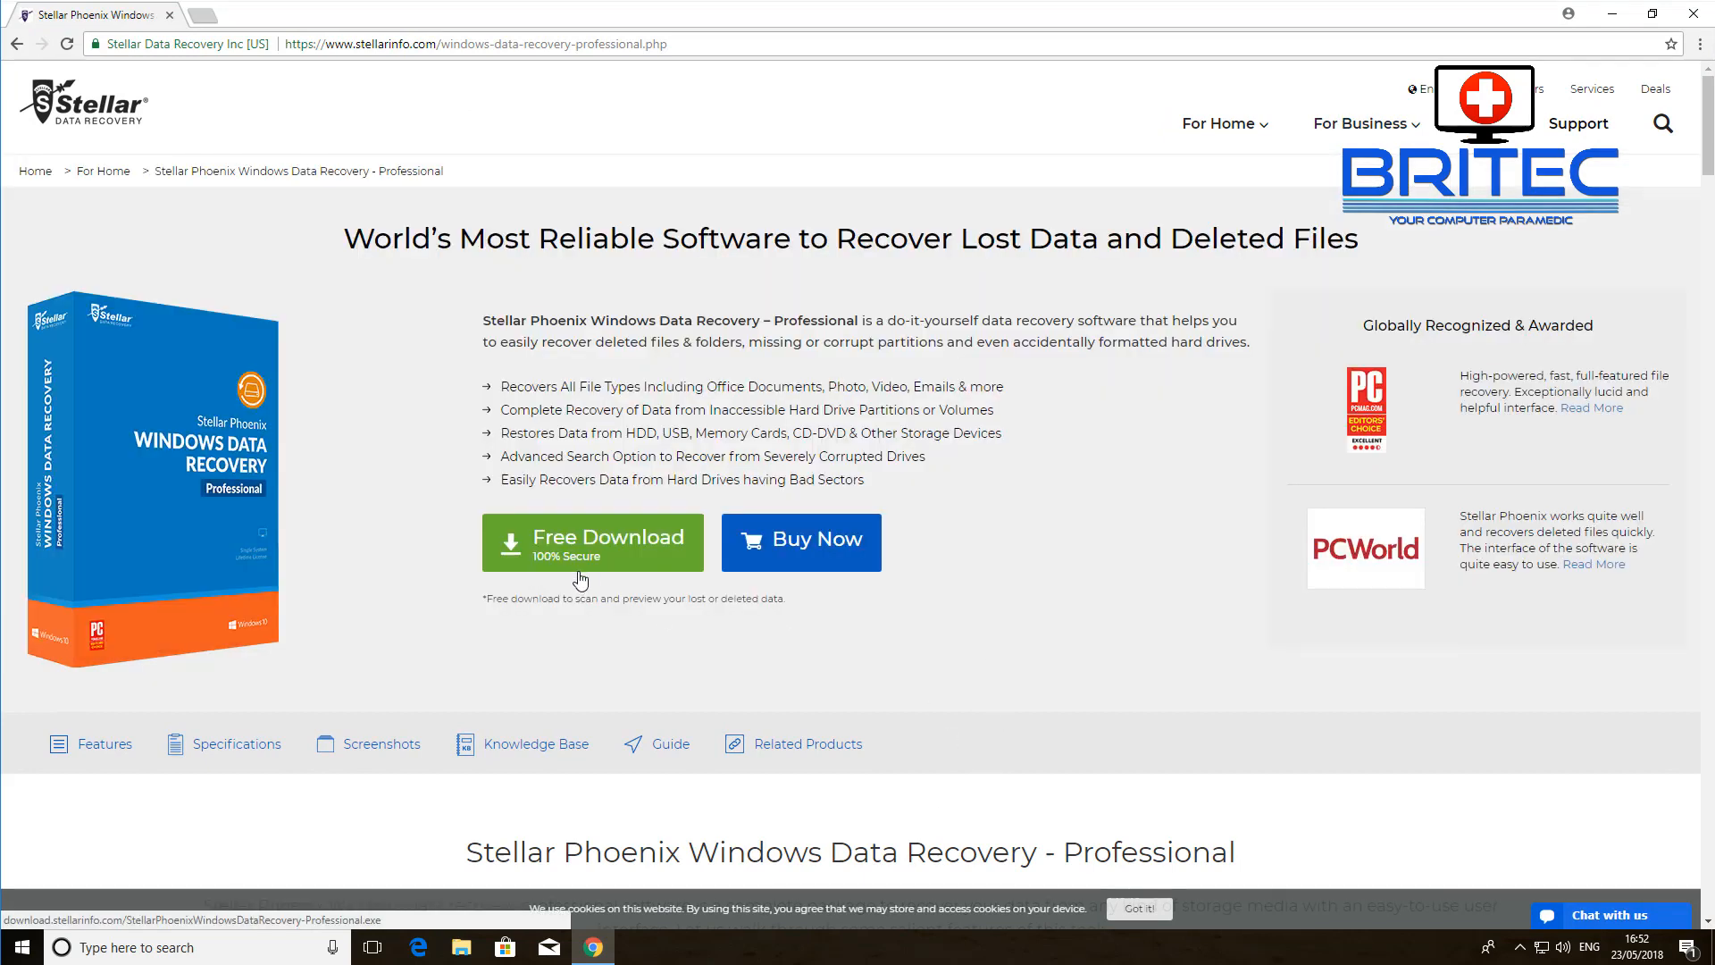
mouse_move(608, 579)
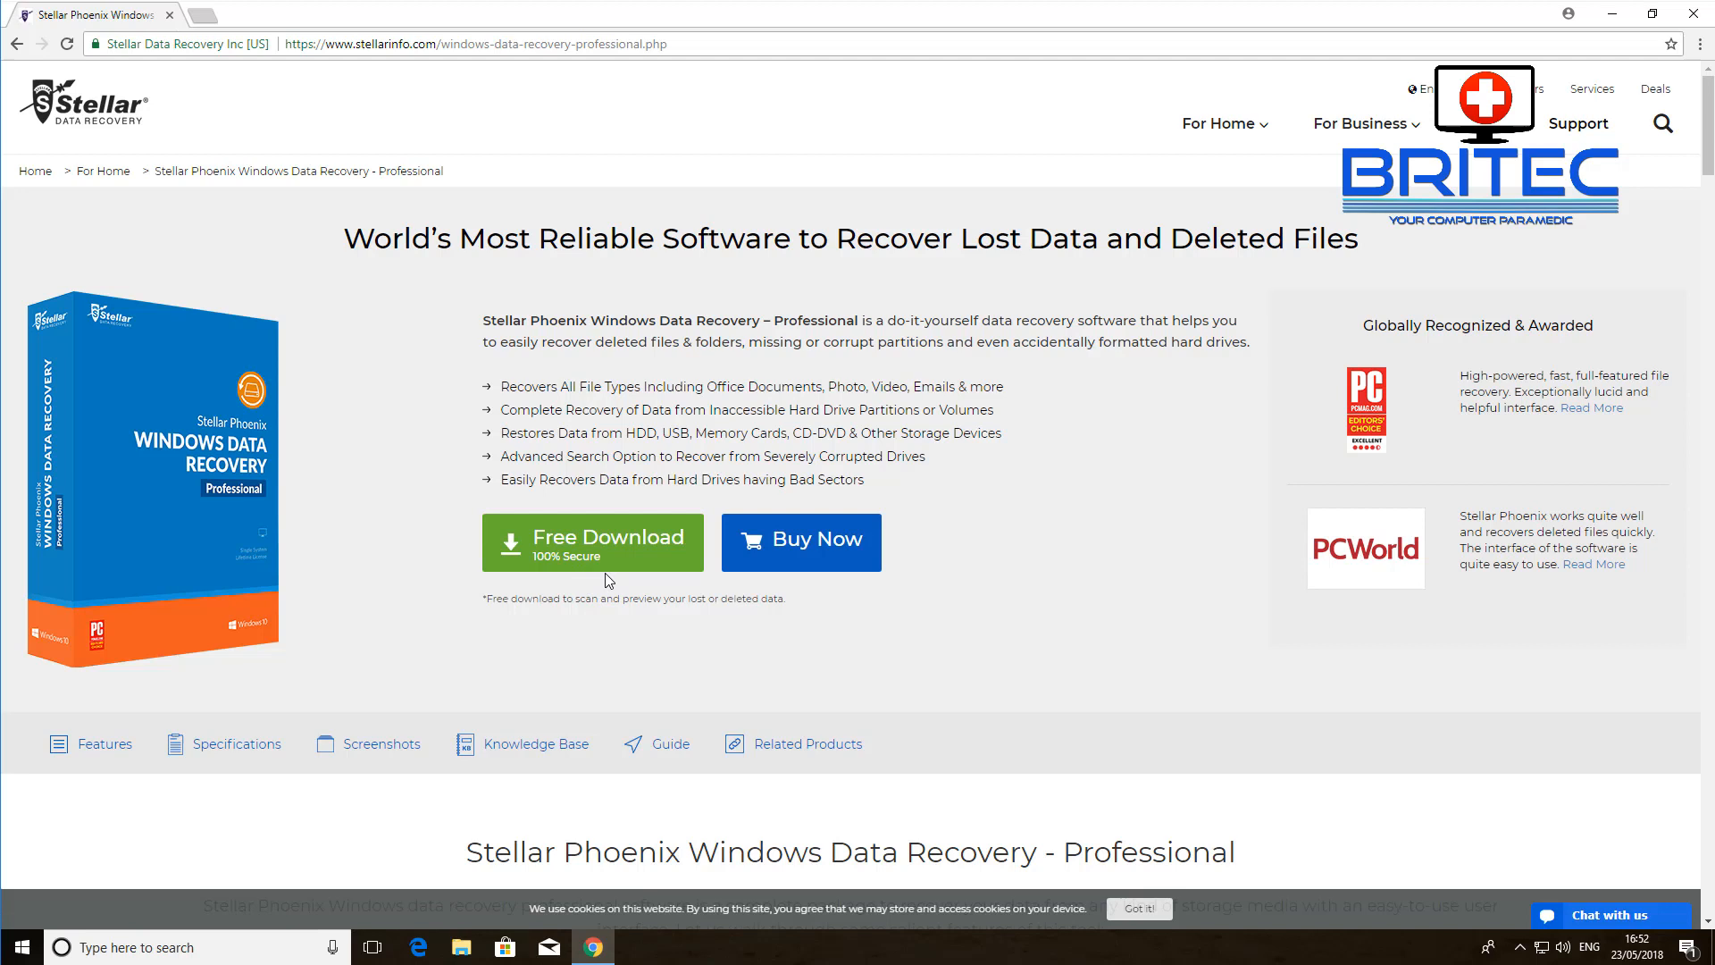
mouse_move(651, 615)
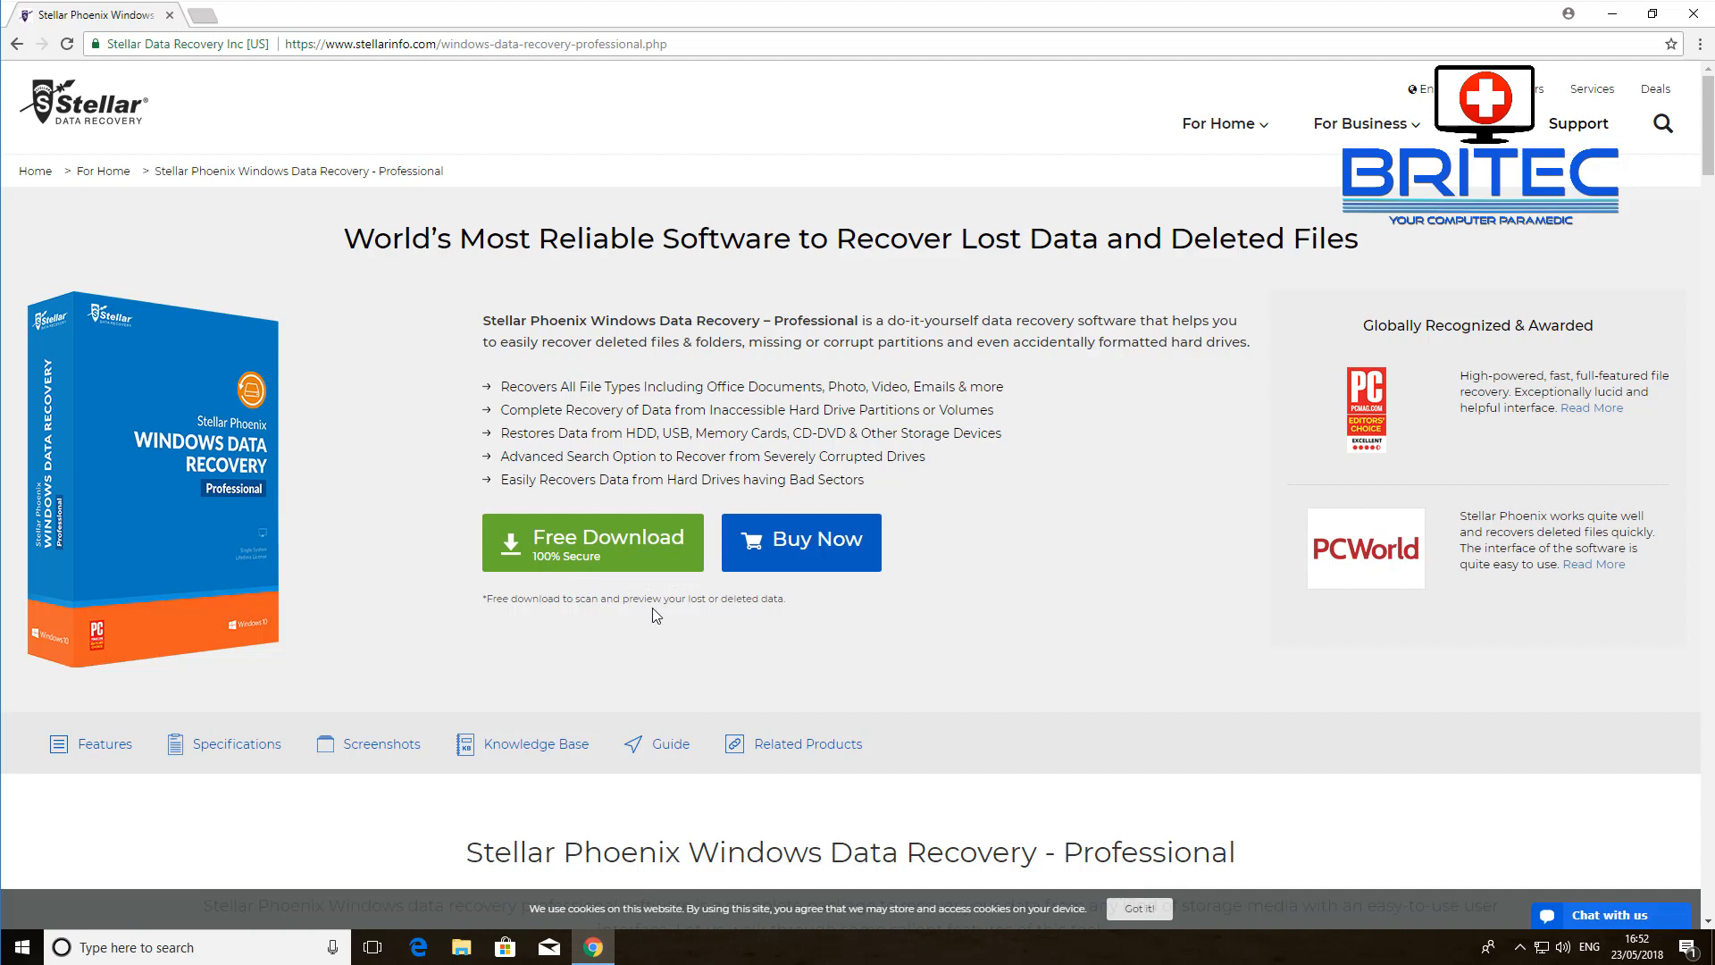
mouse_move(919, 577)
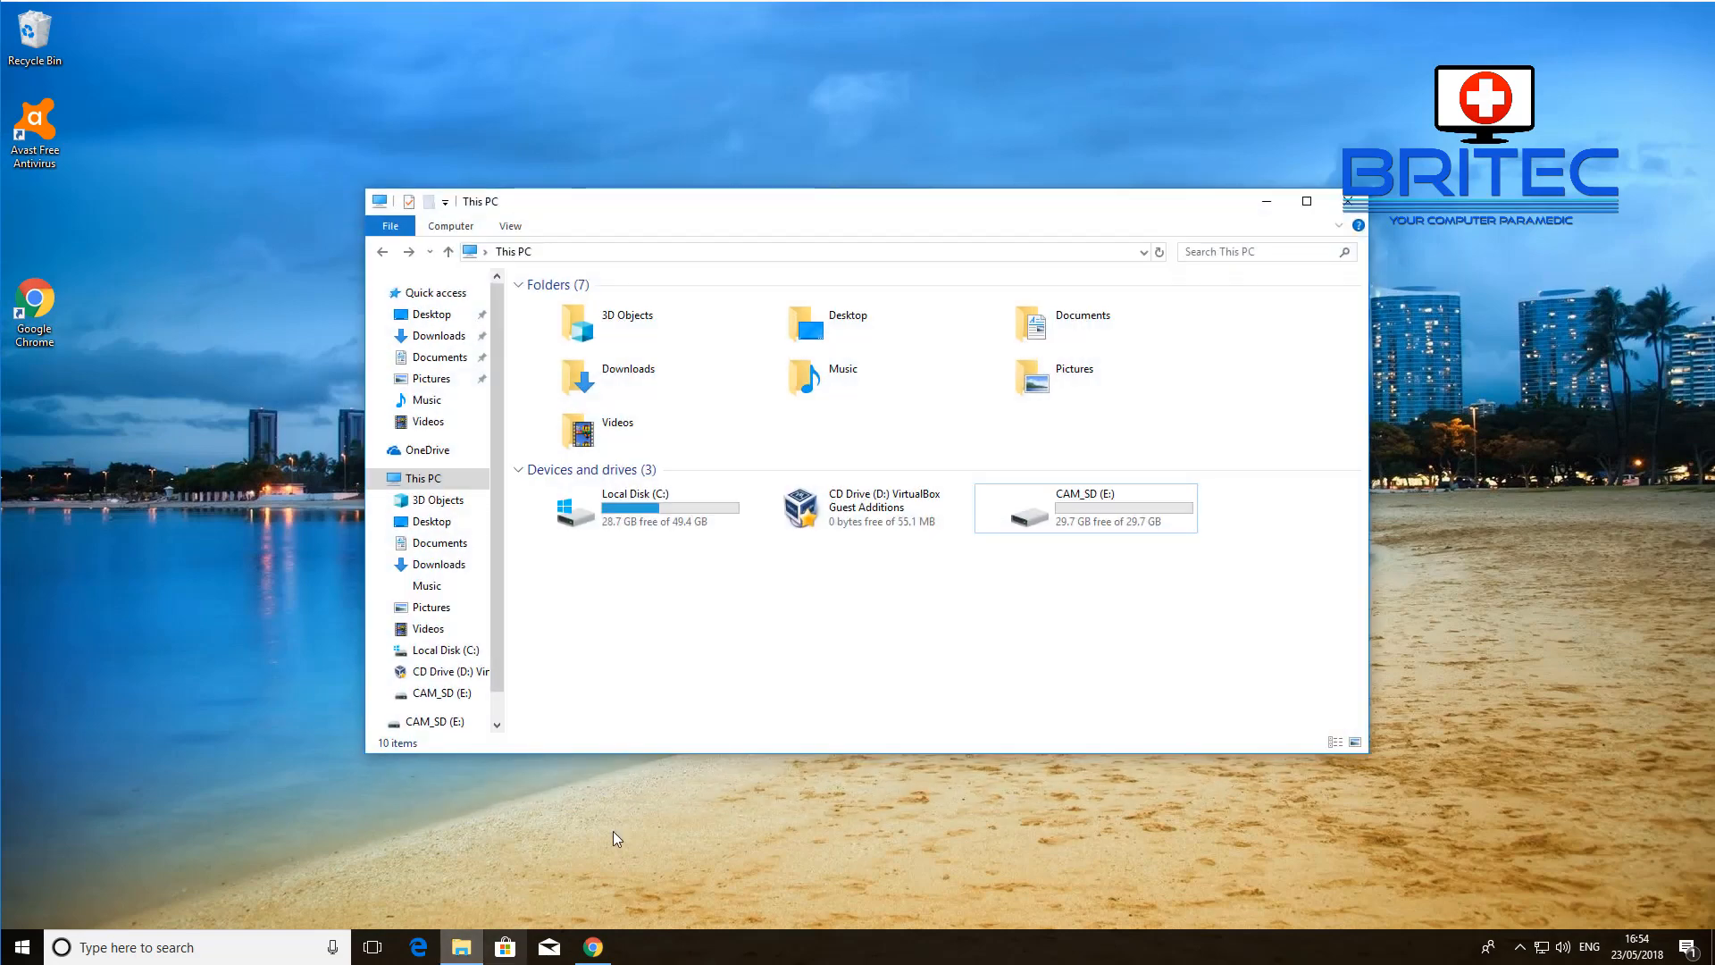
Select CAM_SD (E:) in File Explorer to confirm 29.7 GB free of 29.7 GB.
left_click(1305, 201)
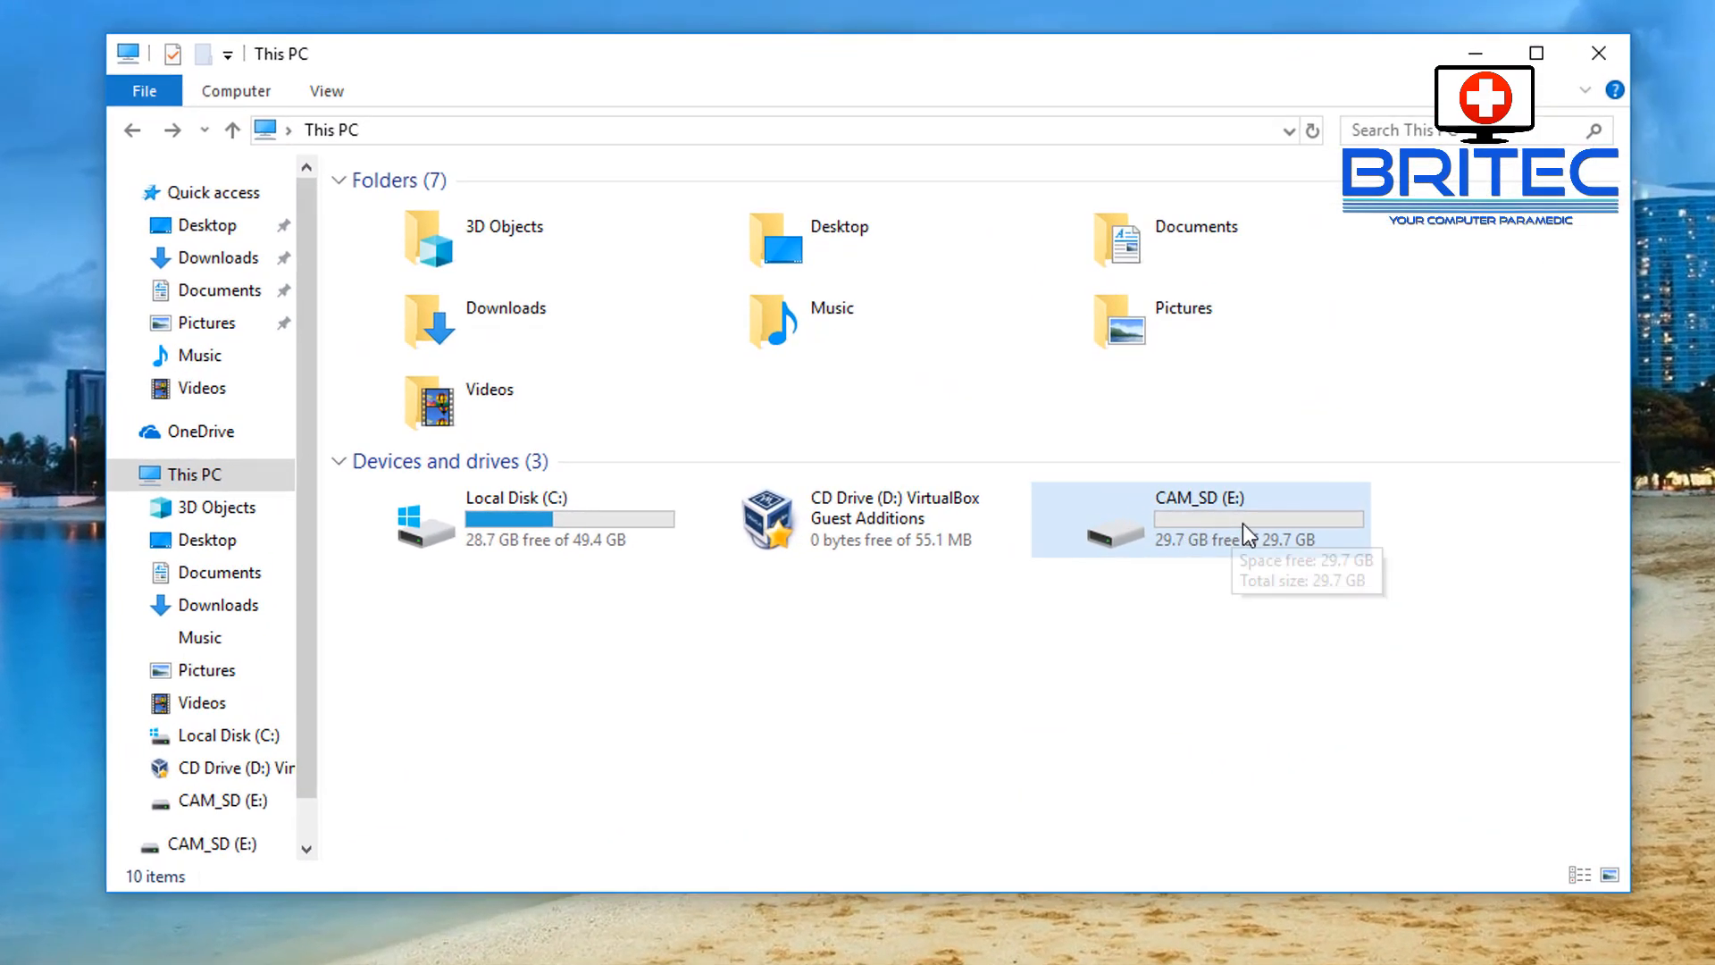
mouse_move(1247, 531)
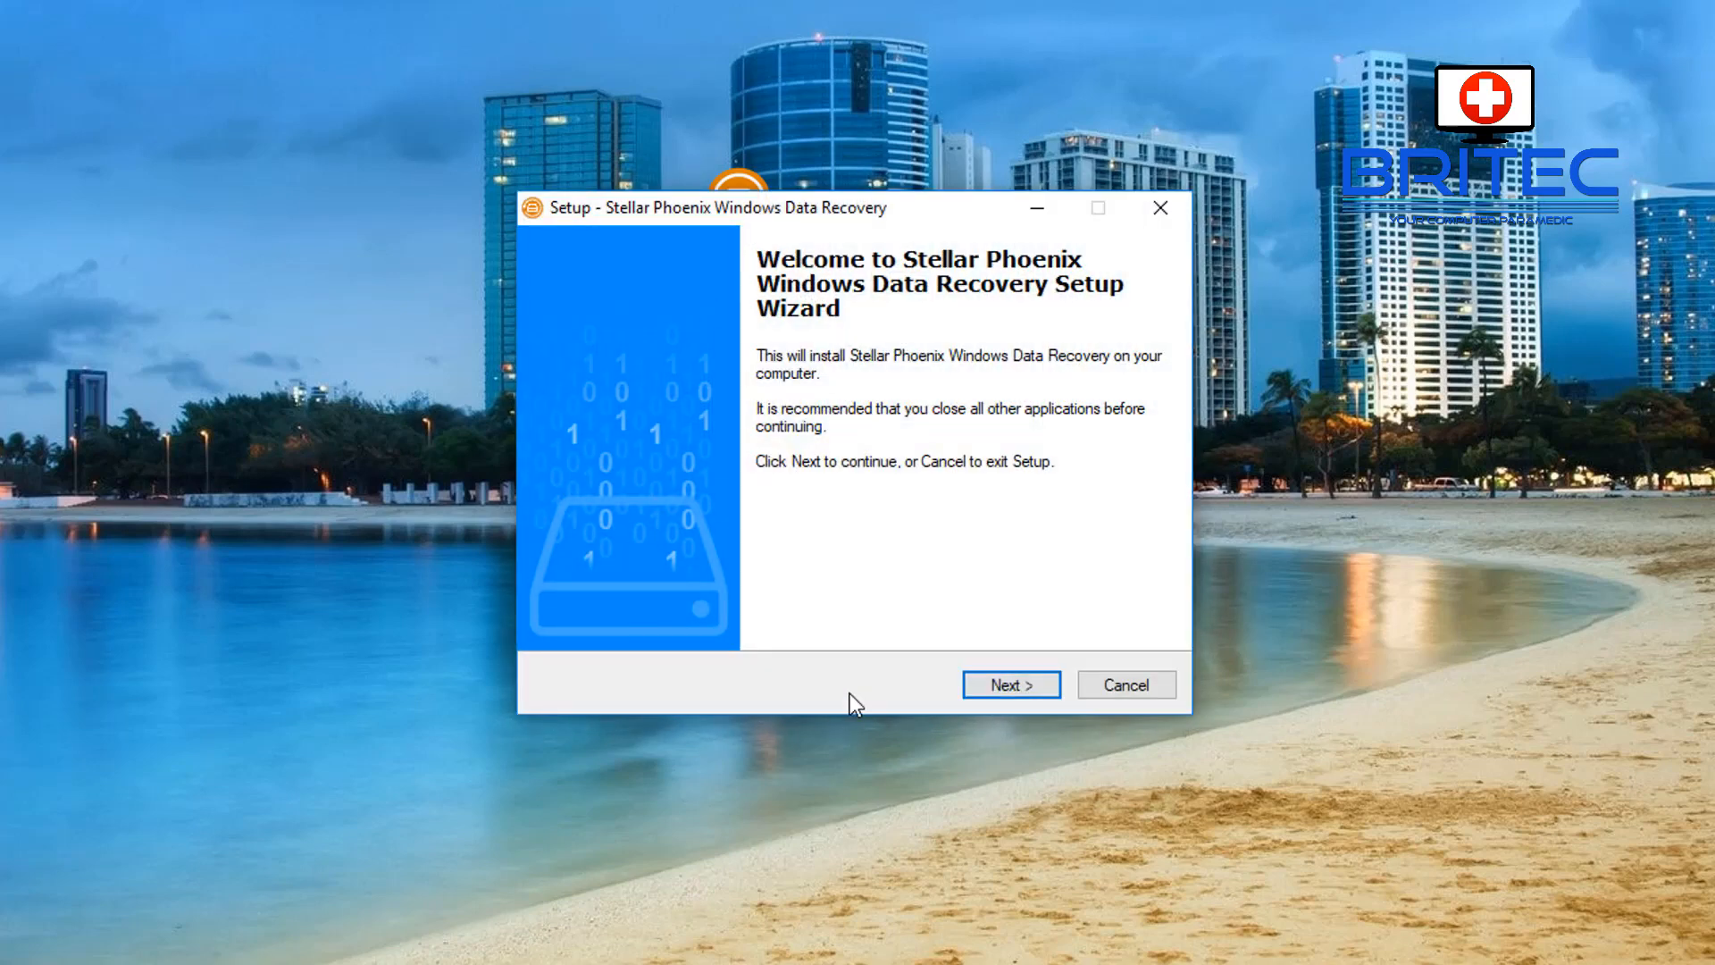
Accept the license, keep default folders and desktop icon, install, and launch Stellar Phoenix.
left_click(1009, 684)
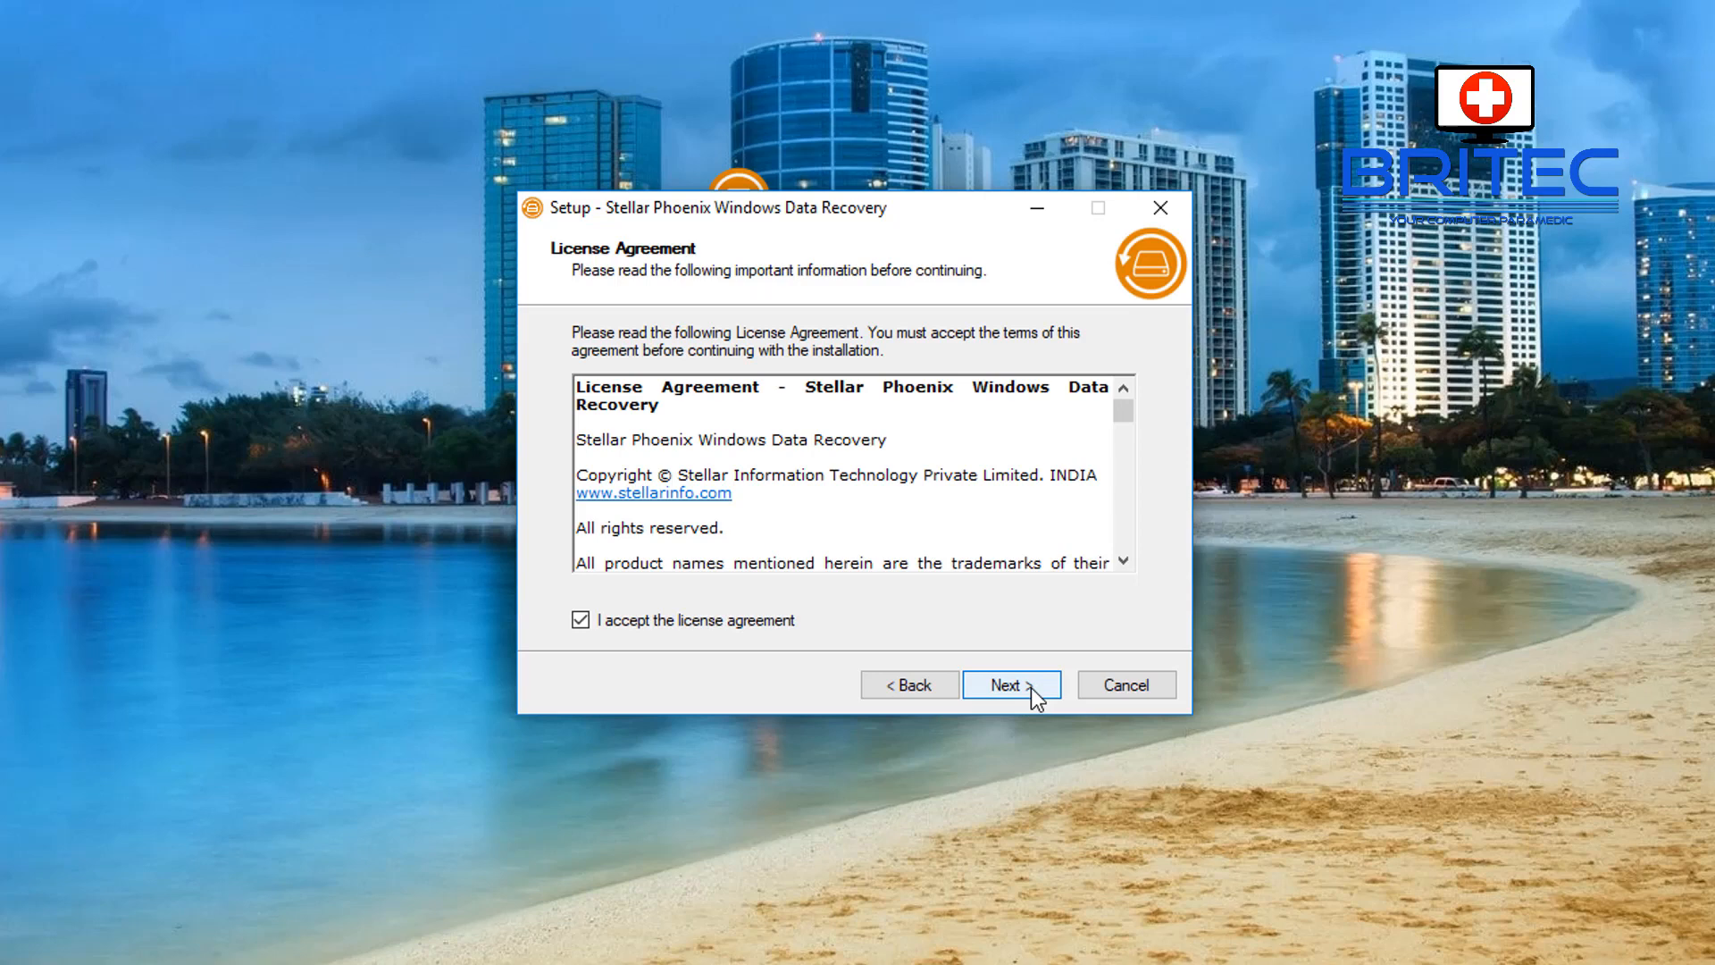
left_click(1010, 684)
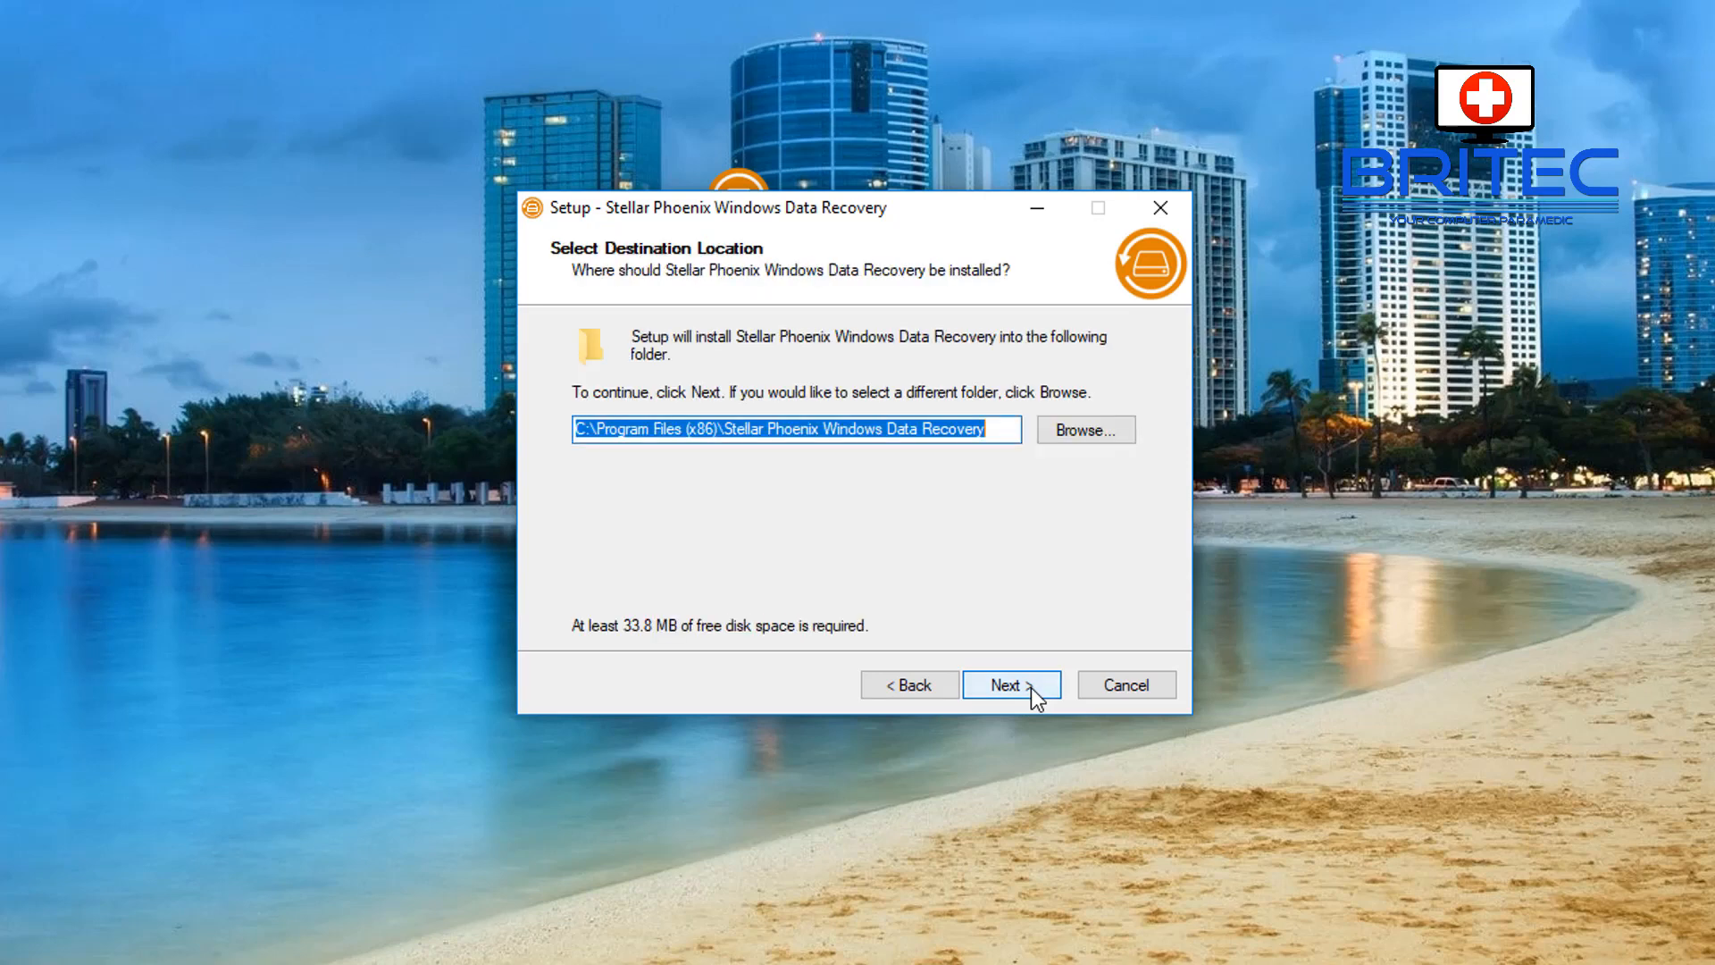
left_click(1011, 683)
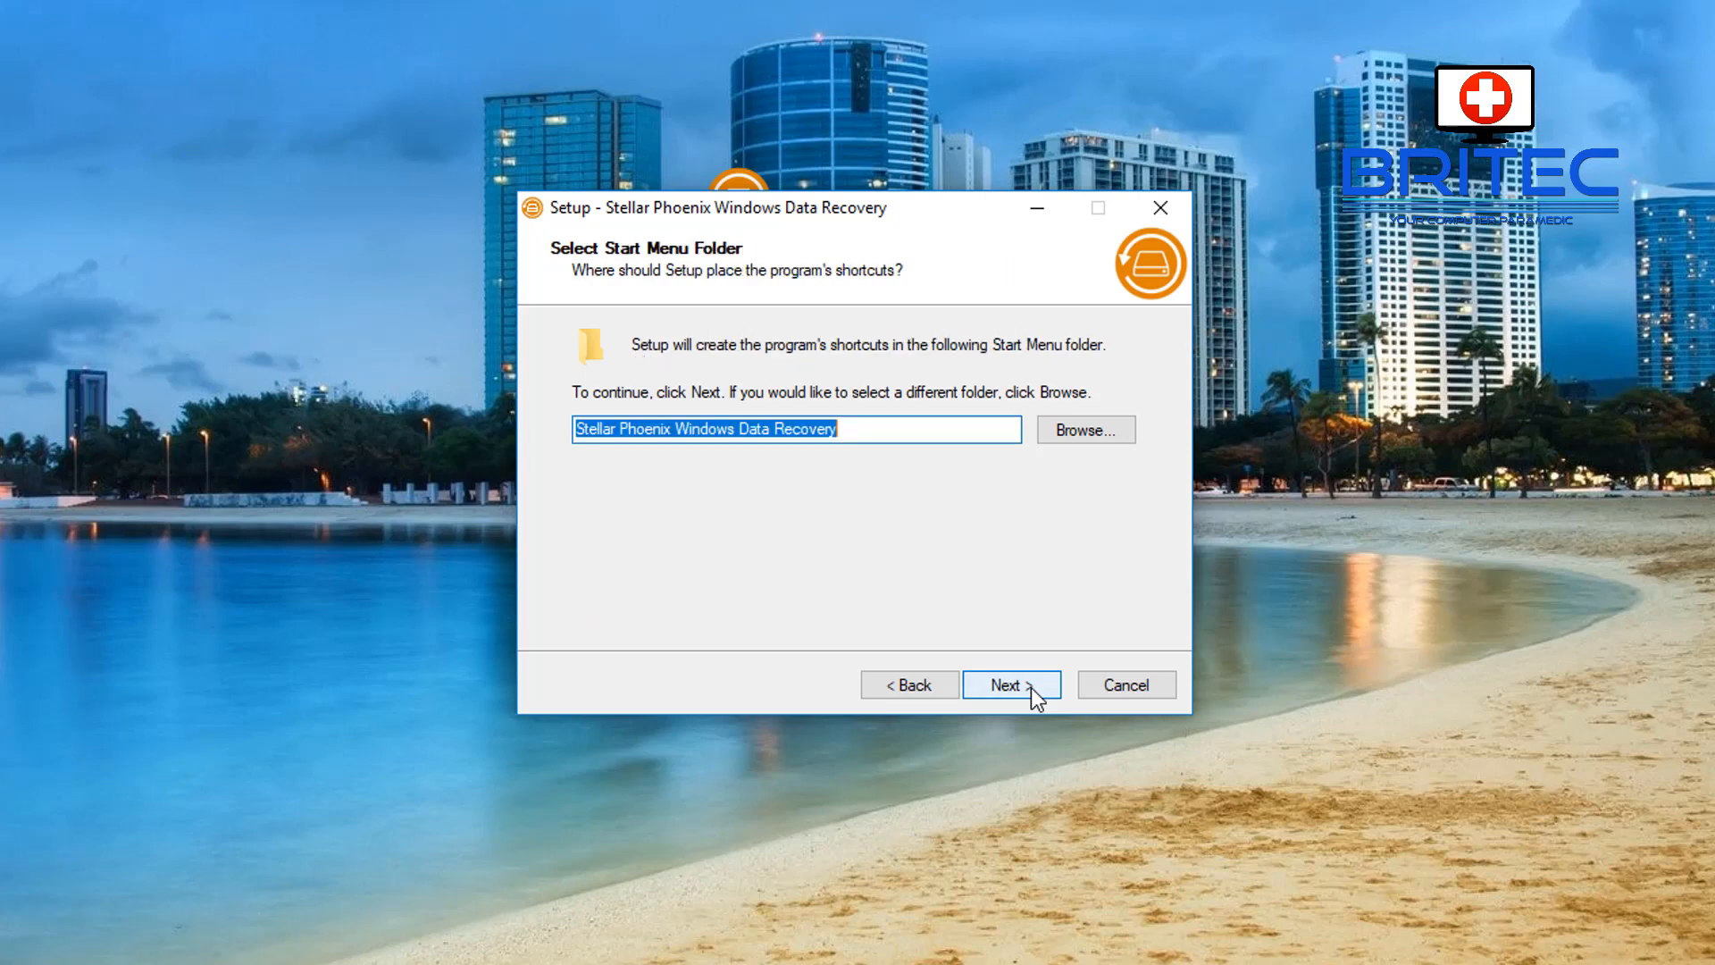
left_click(1011, 683)
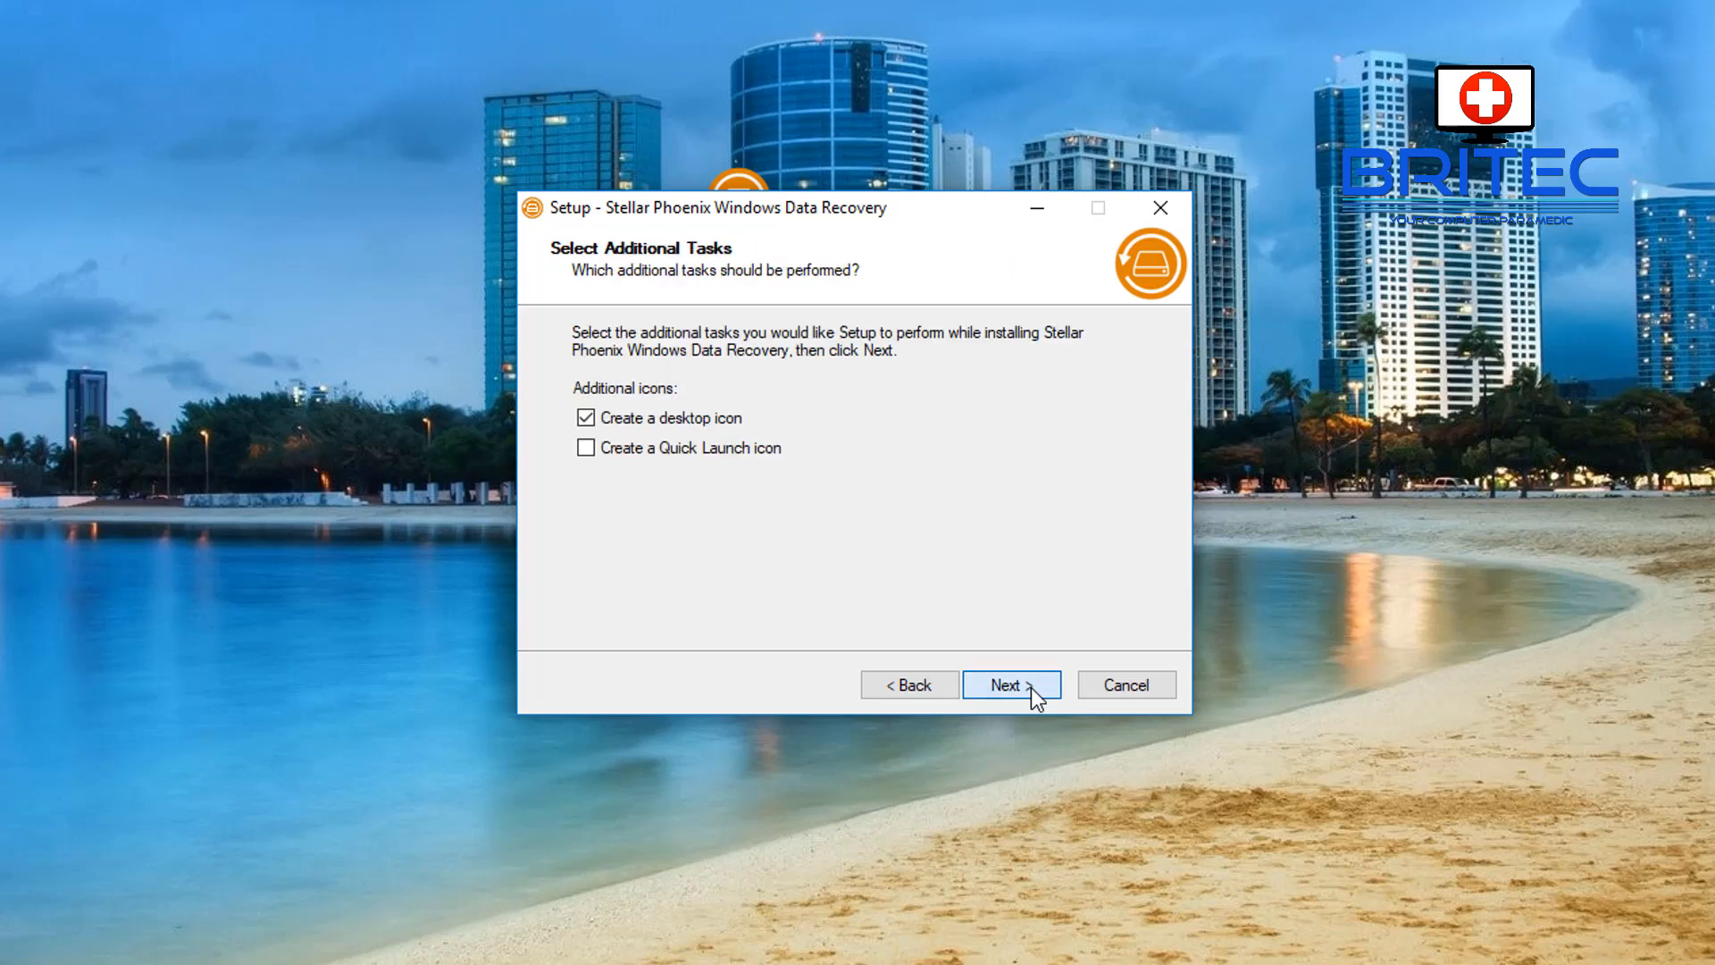
mouse_move(793, 457)
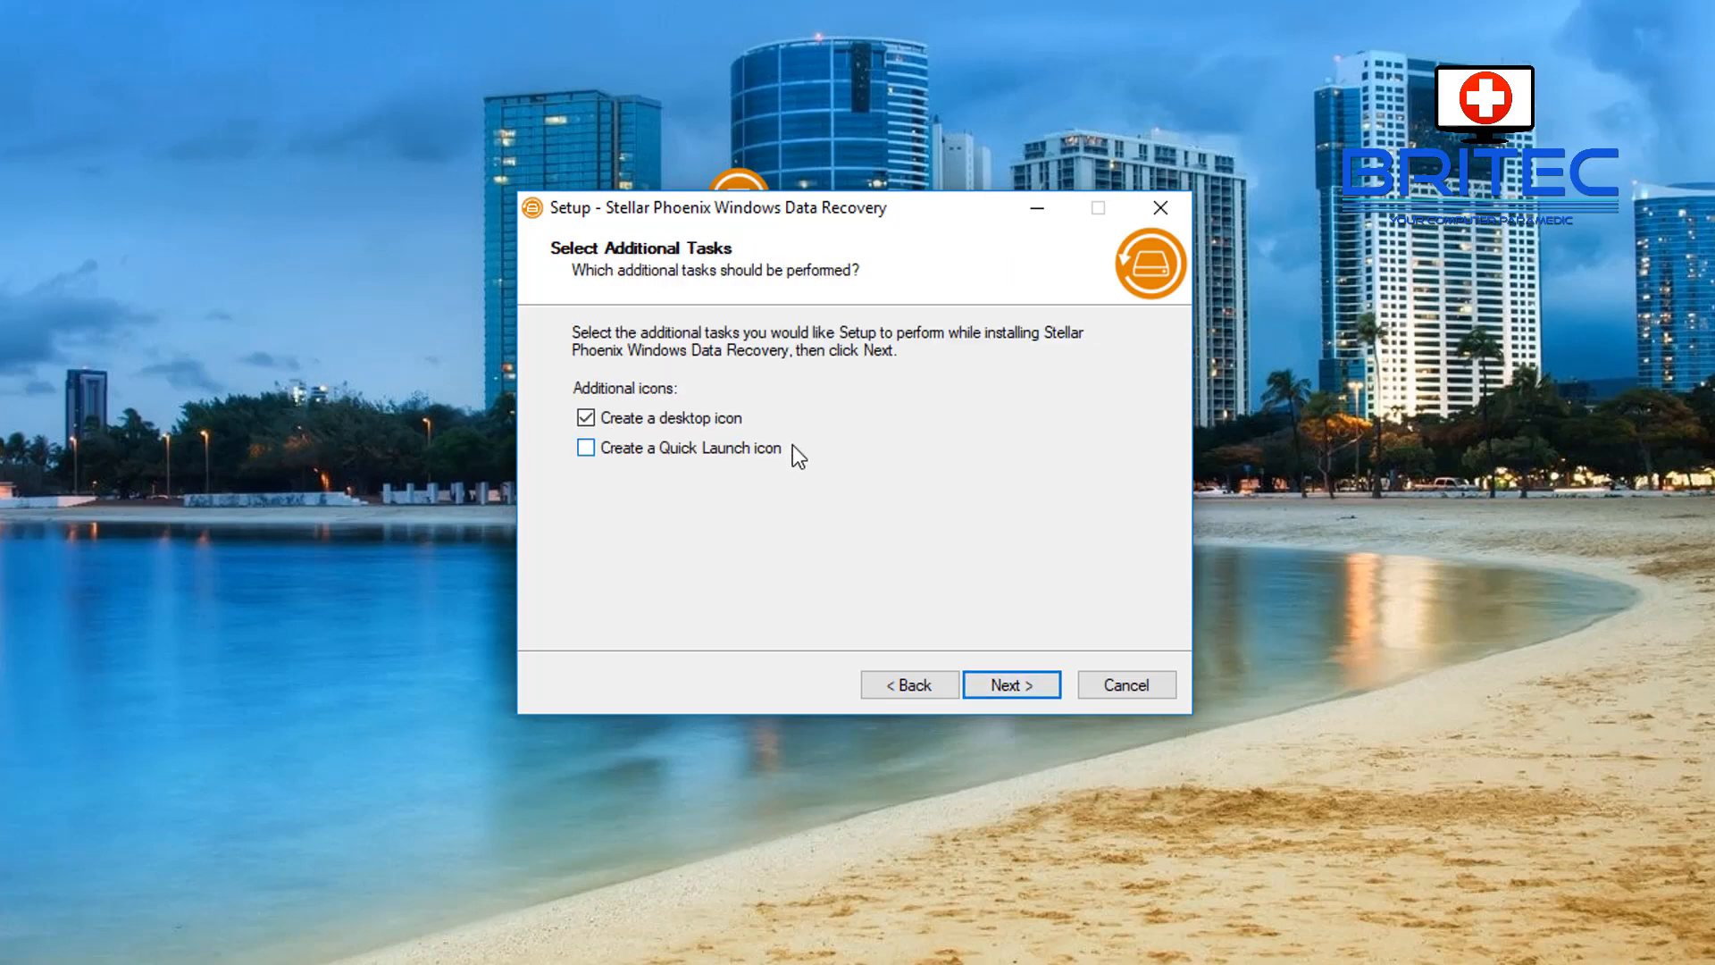
left_click(1010, 683)
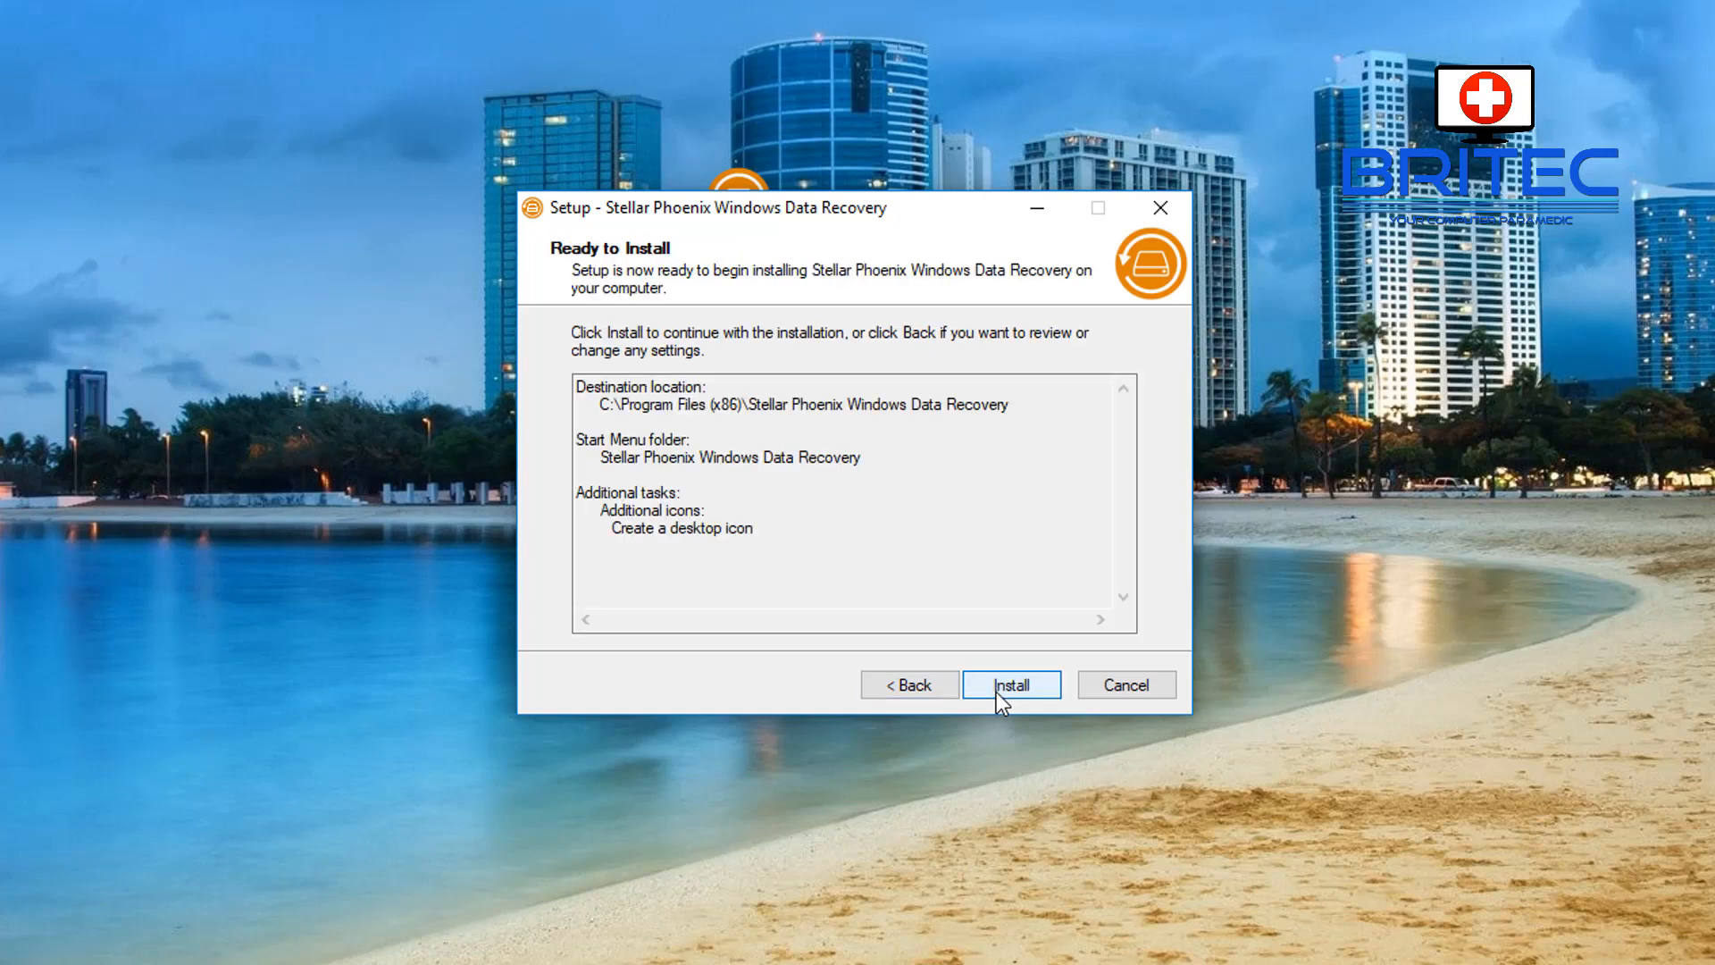
left_click(1009, 684)
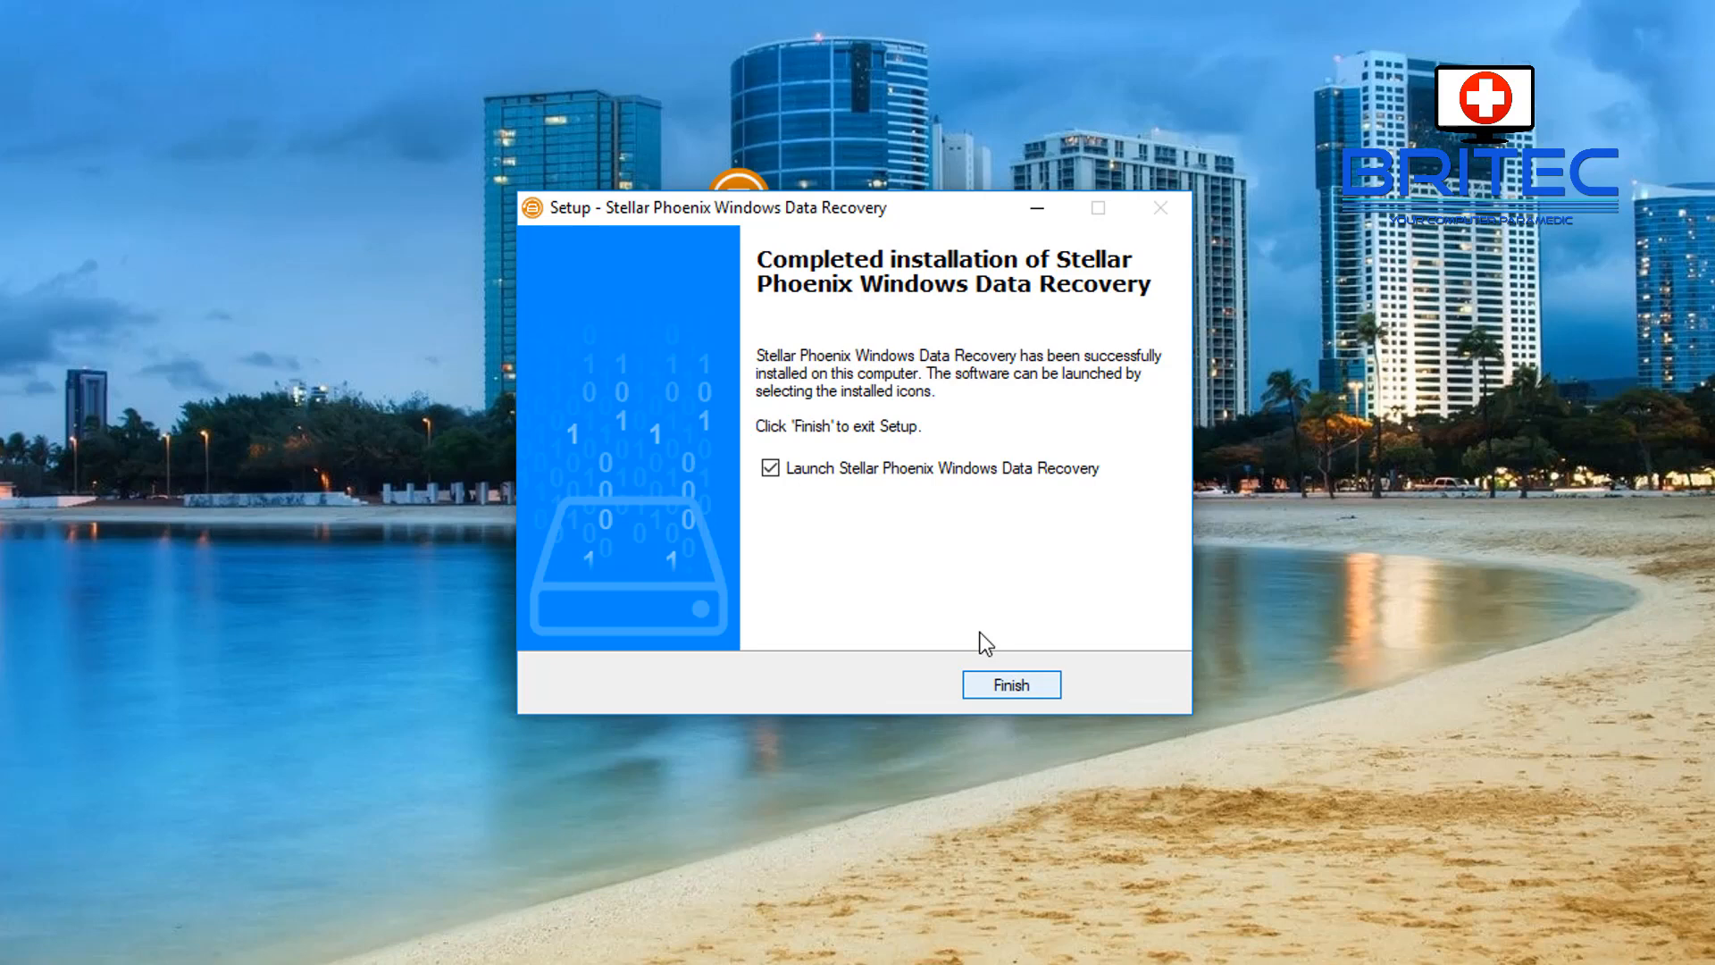
mouse_move(1010, 683)
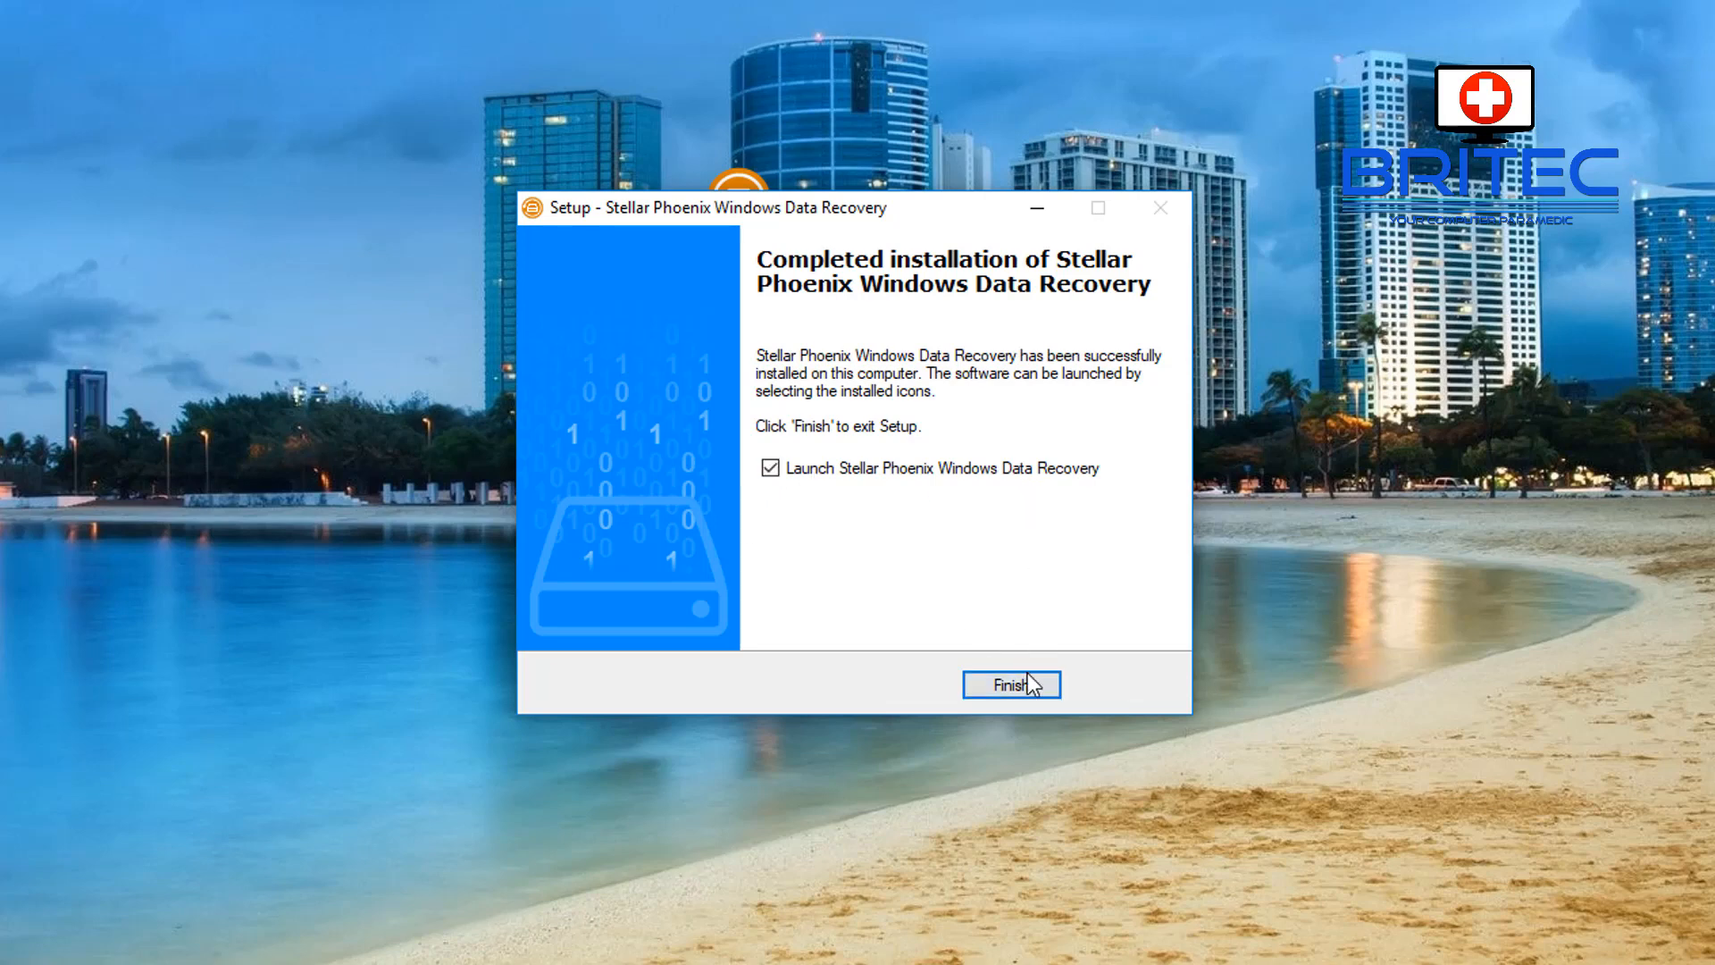
left_click(1009, 684)
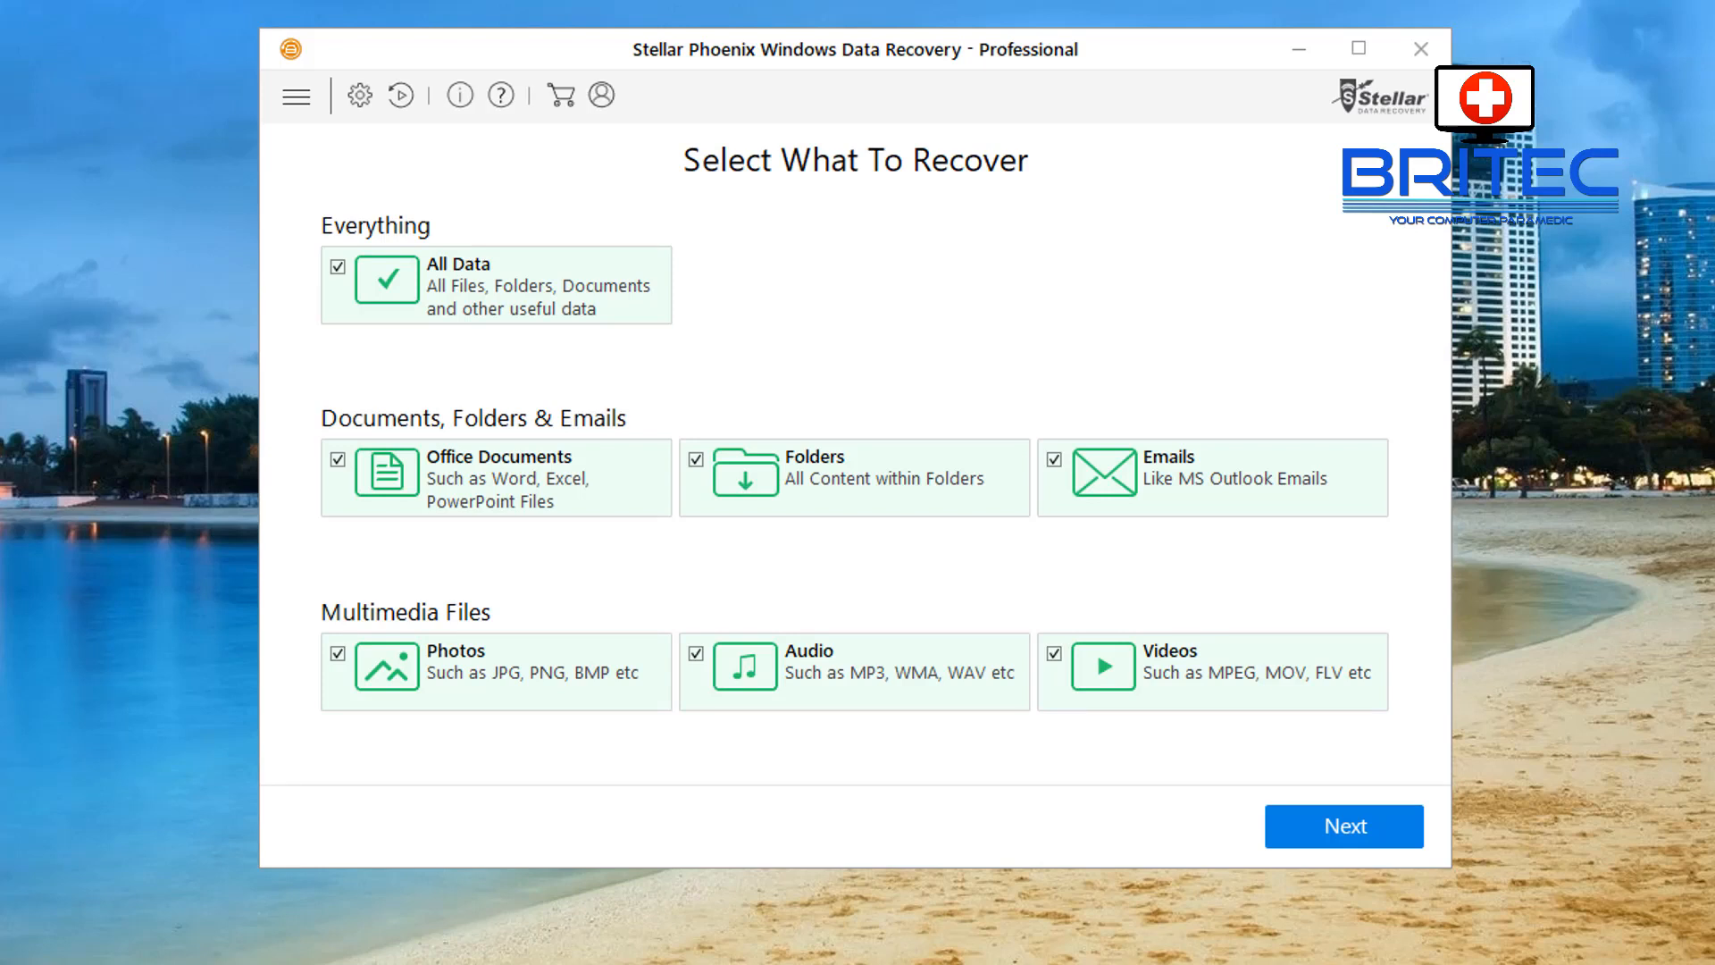
mouse_move(407, 146)
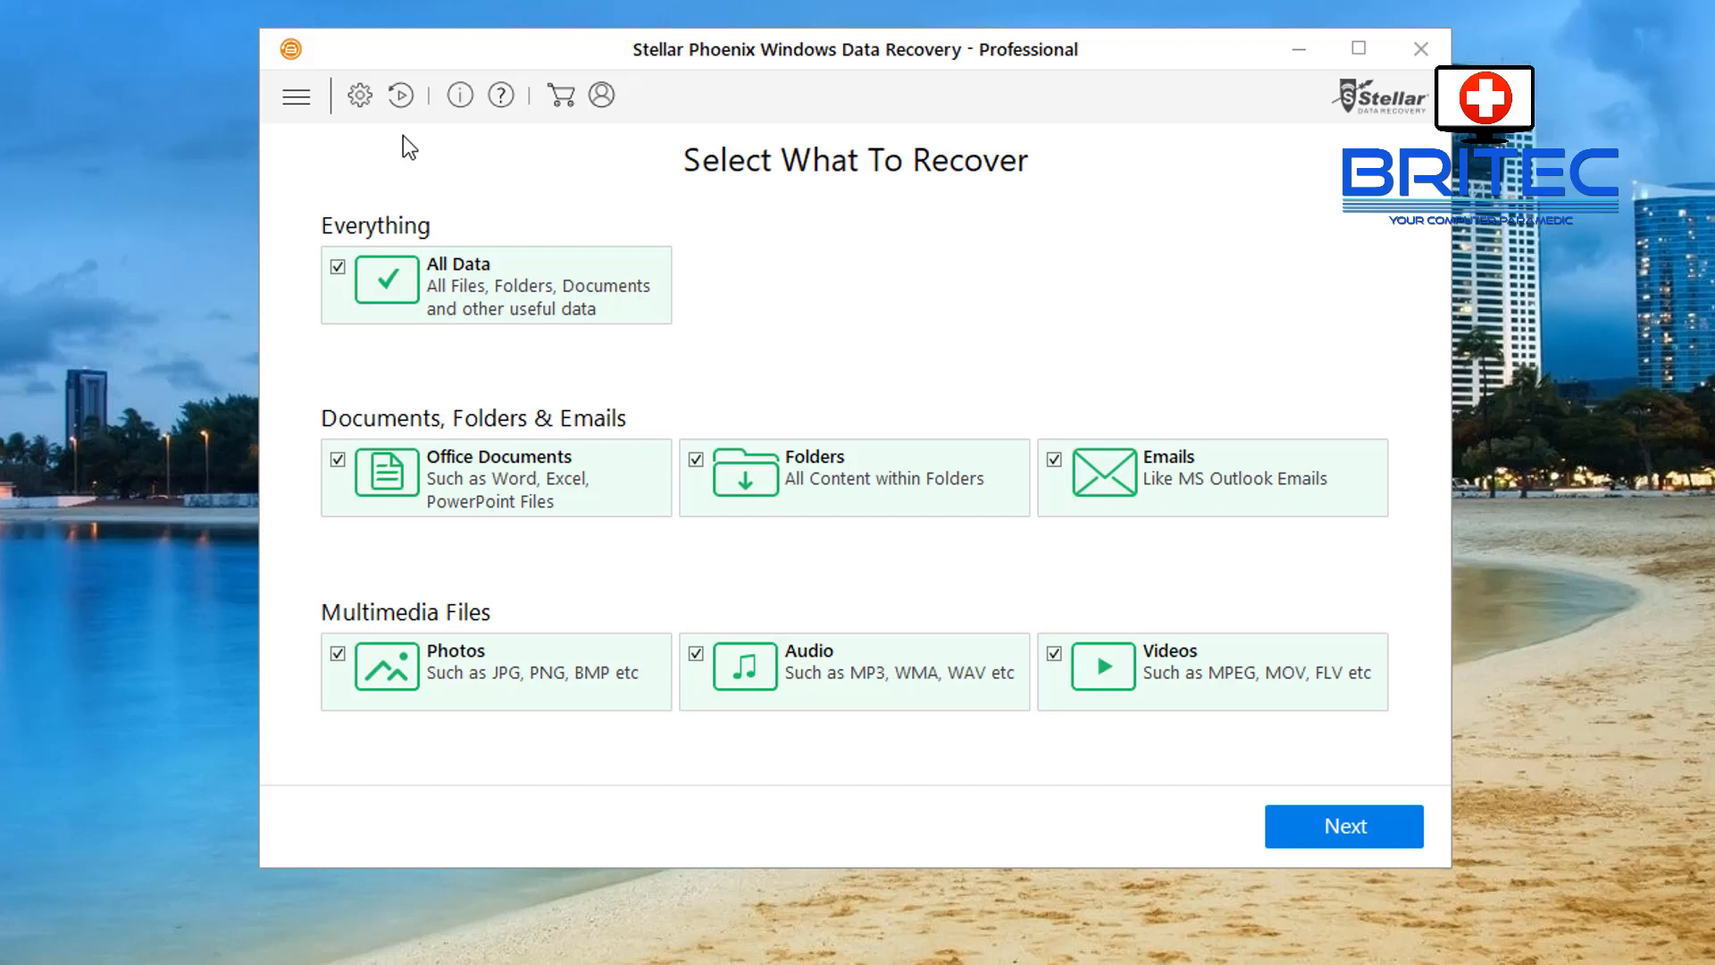
mouse_move(399, 284)
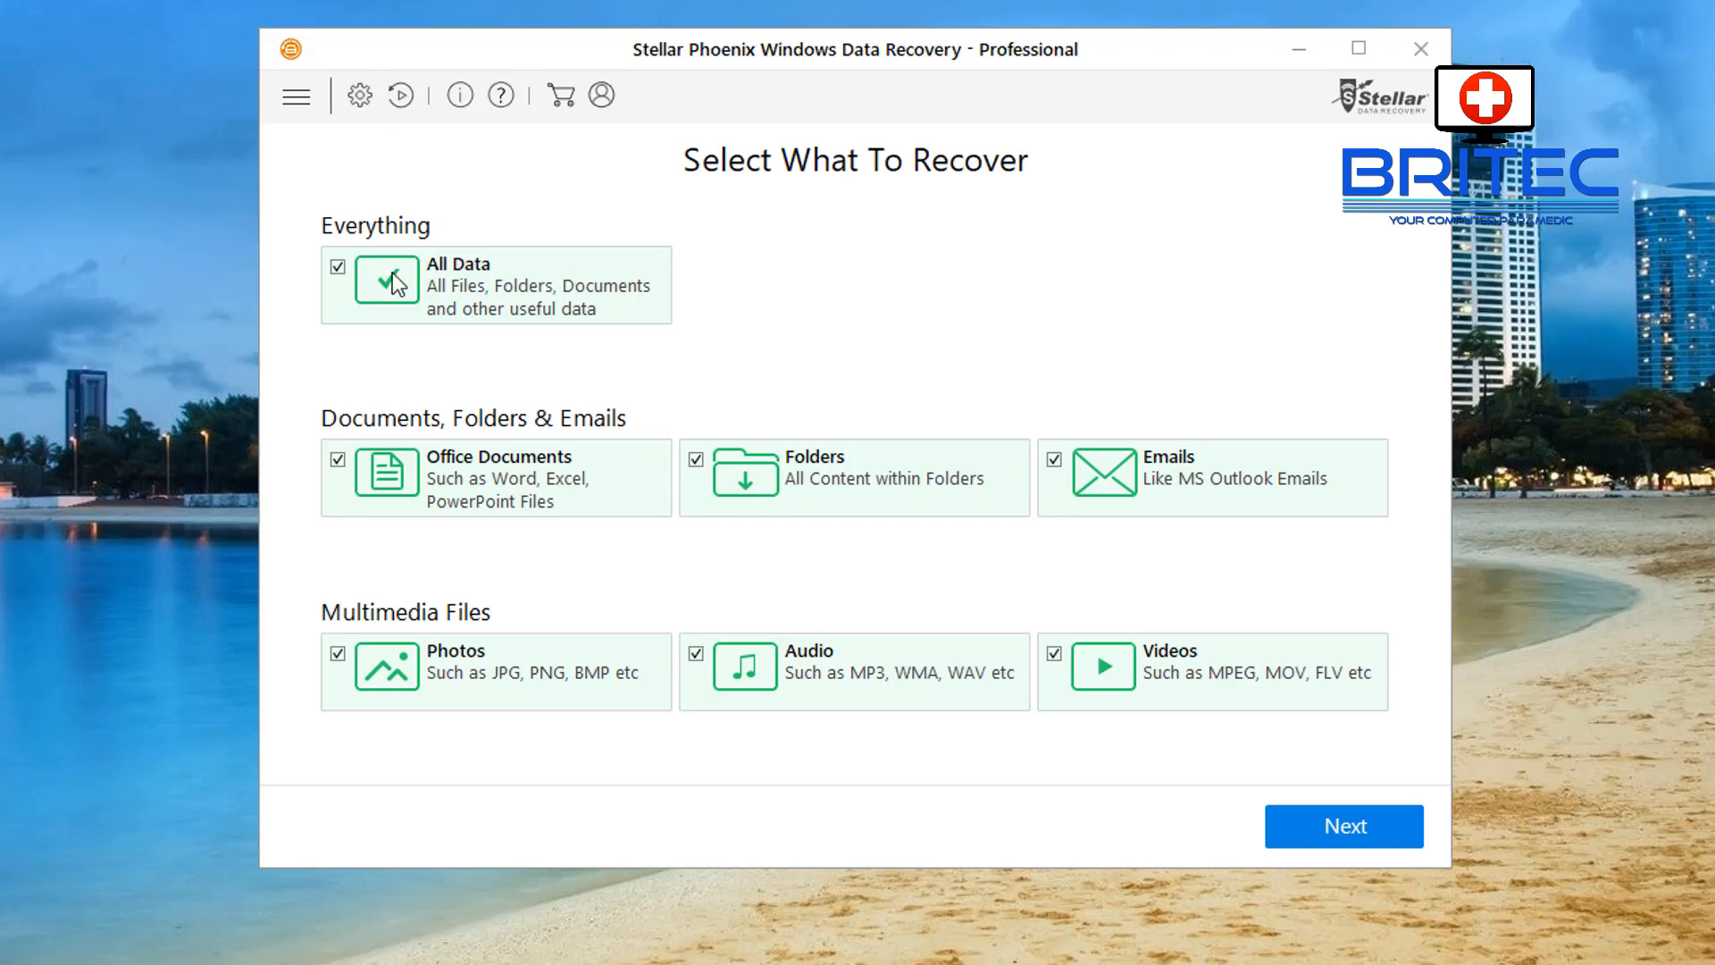
mouse_move(564, 289)
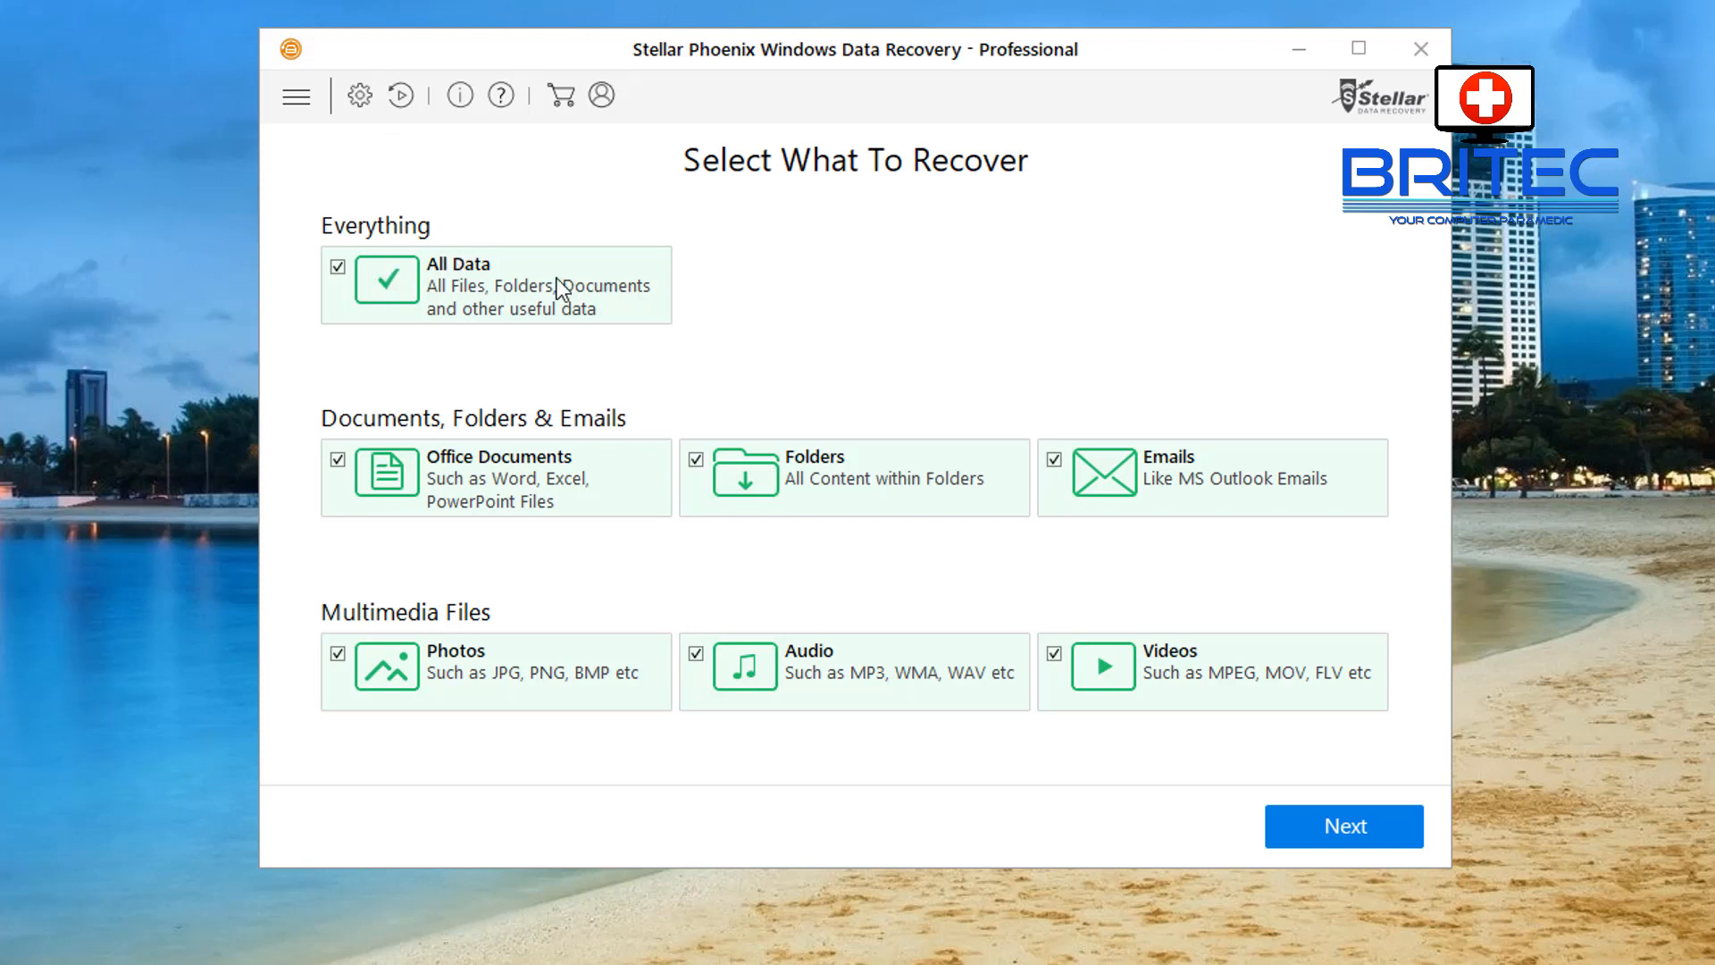
mouse_move(397, 485)
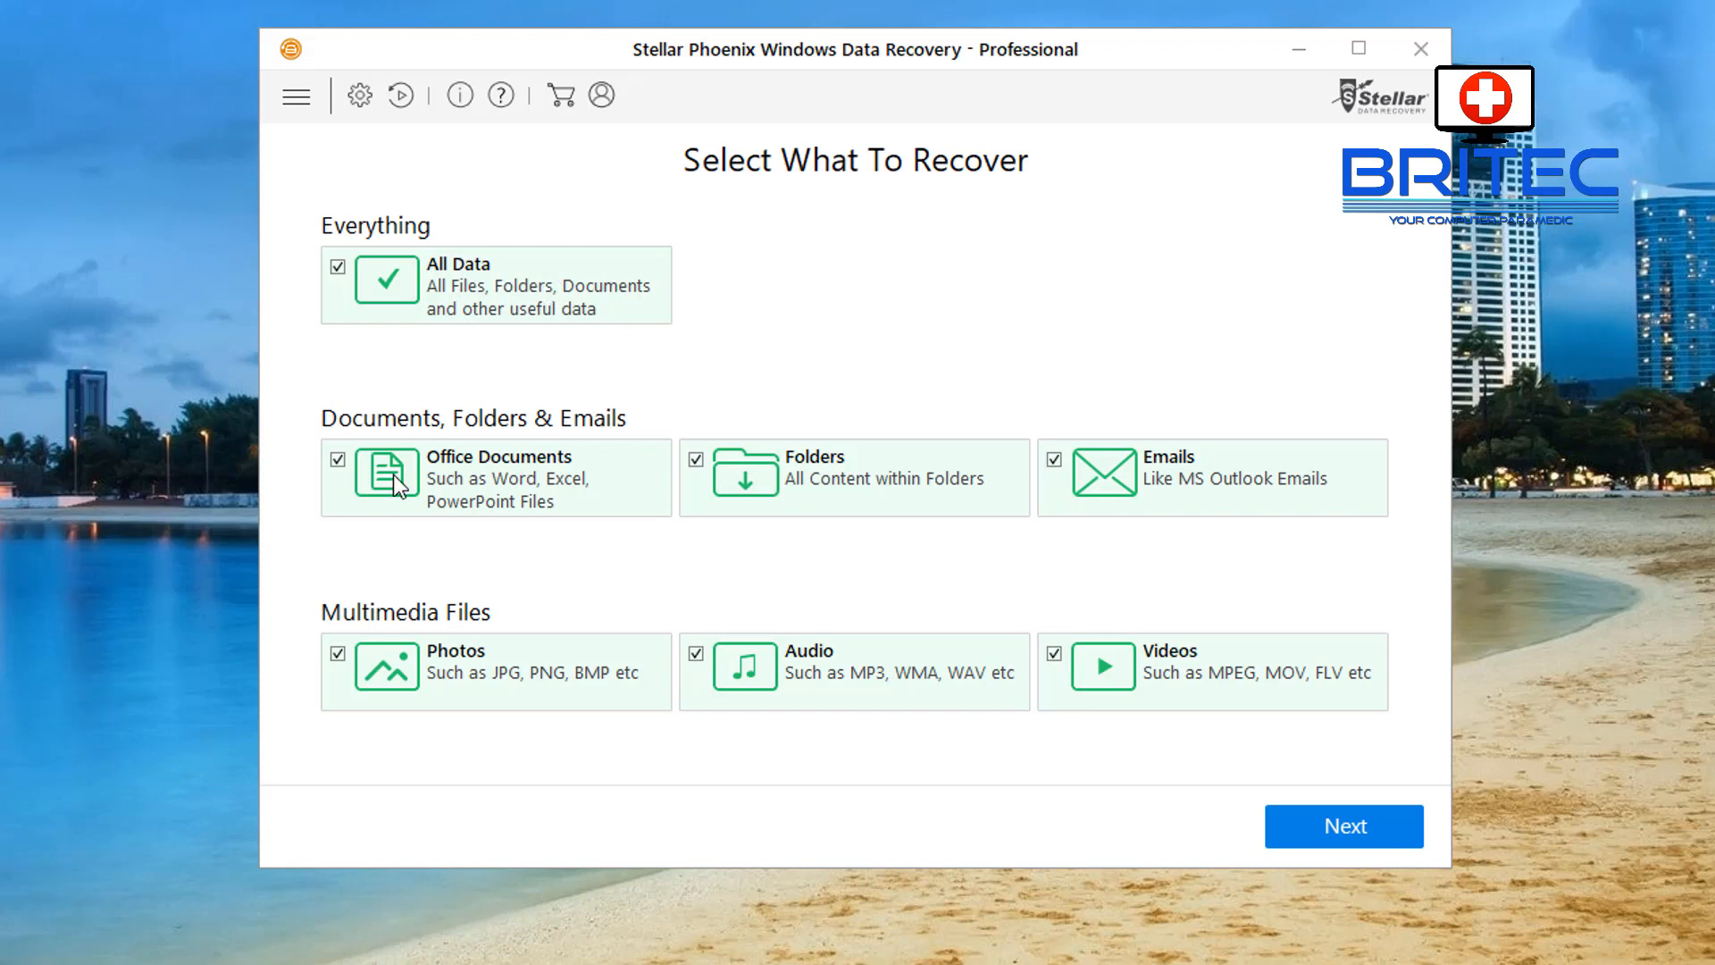
mouse_move(790, 491)
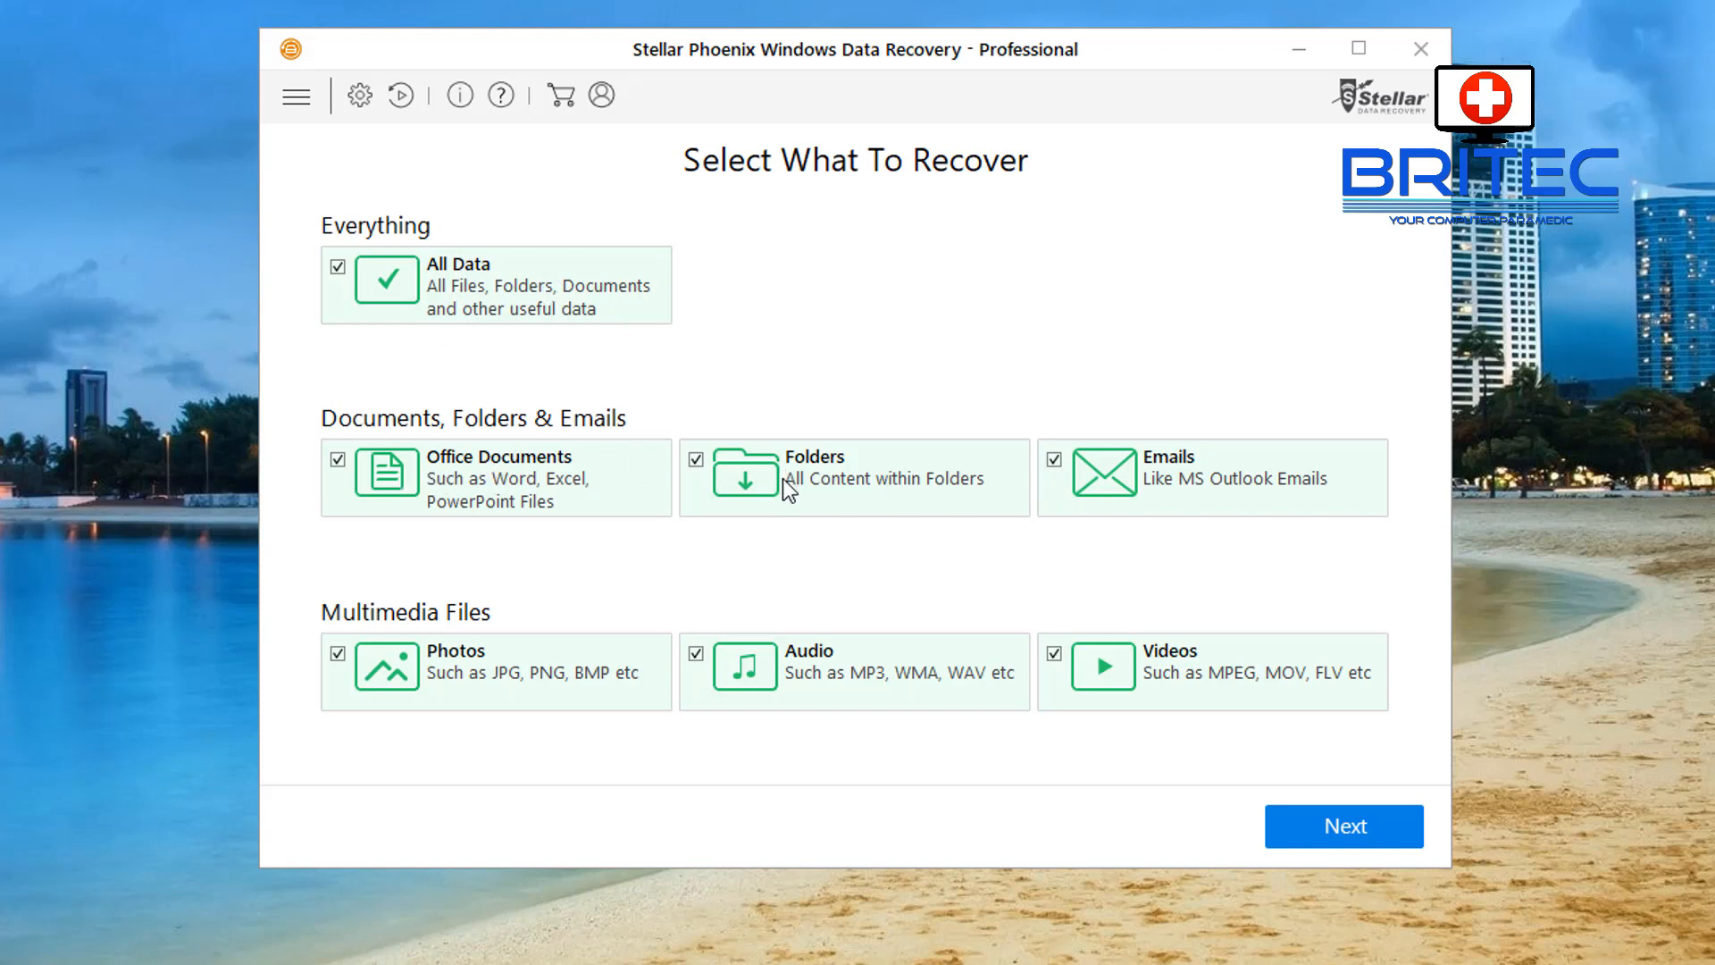
mouse_move(1083, 473)
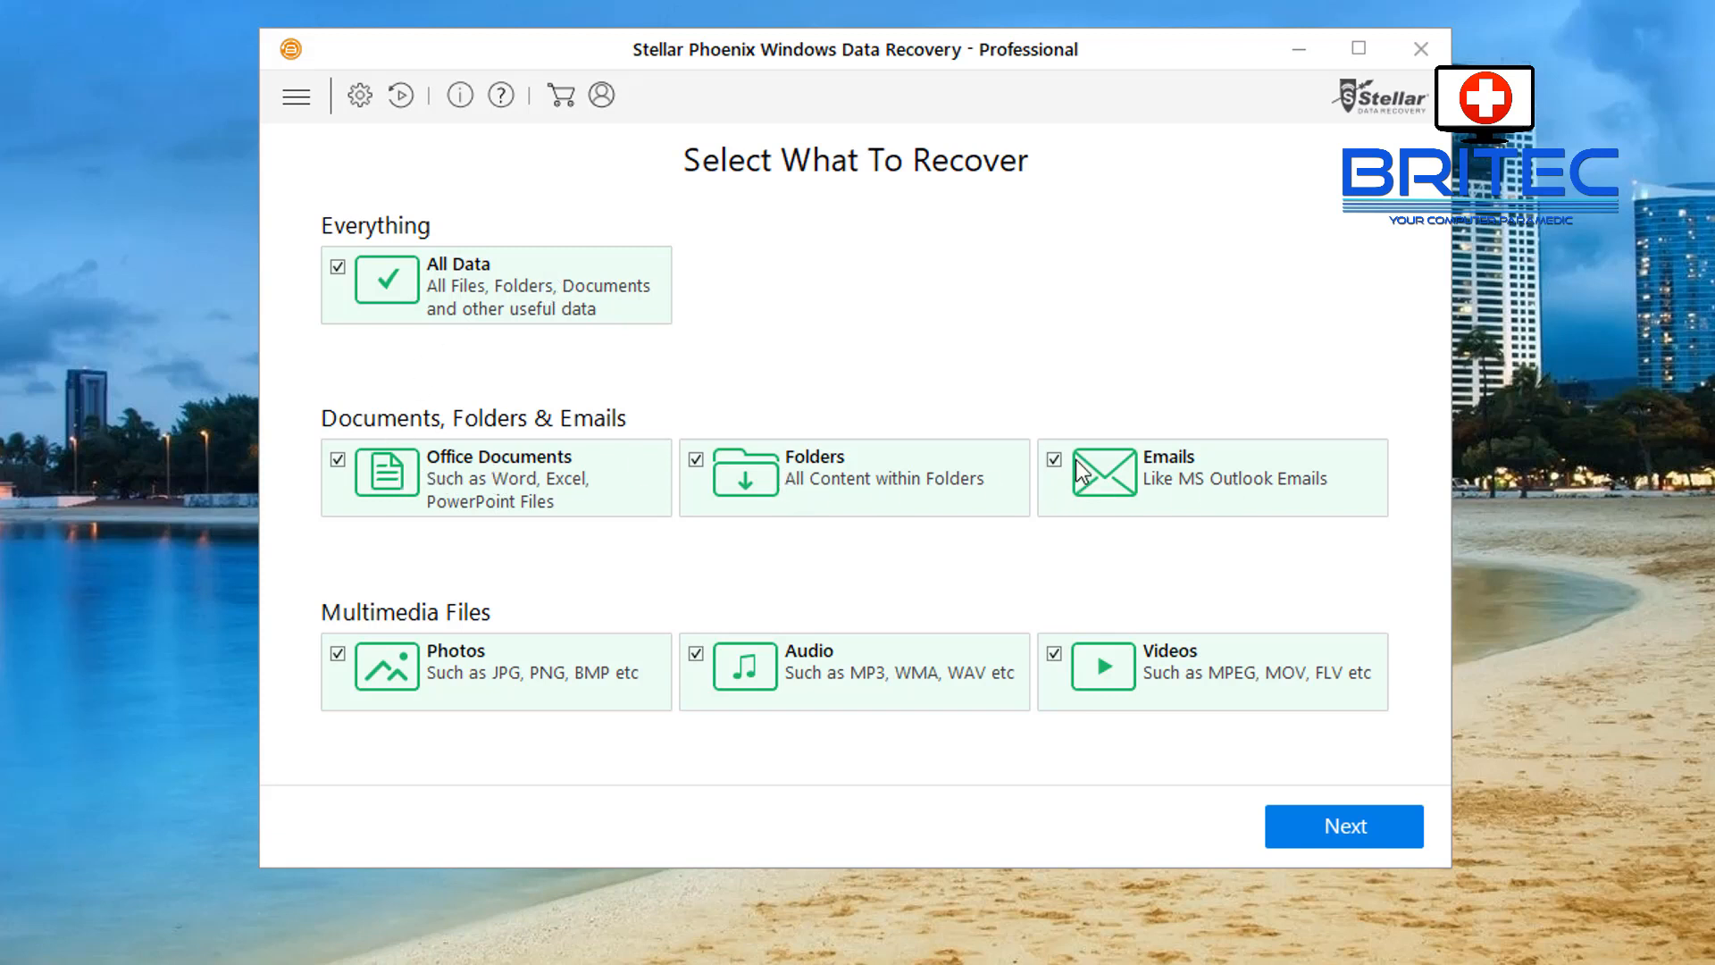
Untick Emails, Photos and Office Documents, leaving Folders, Audio and Videos selected.
left_click(1053, 459)
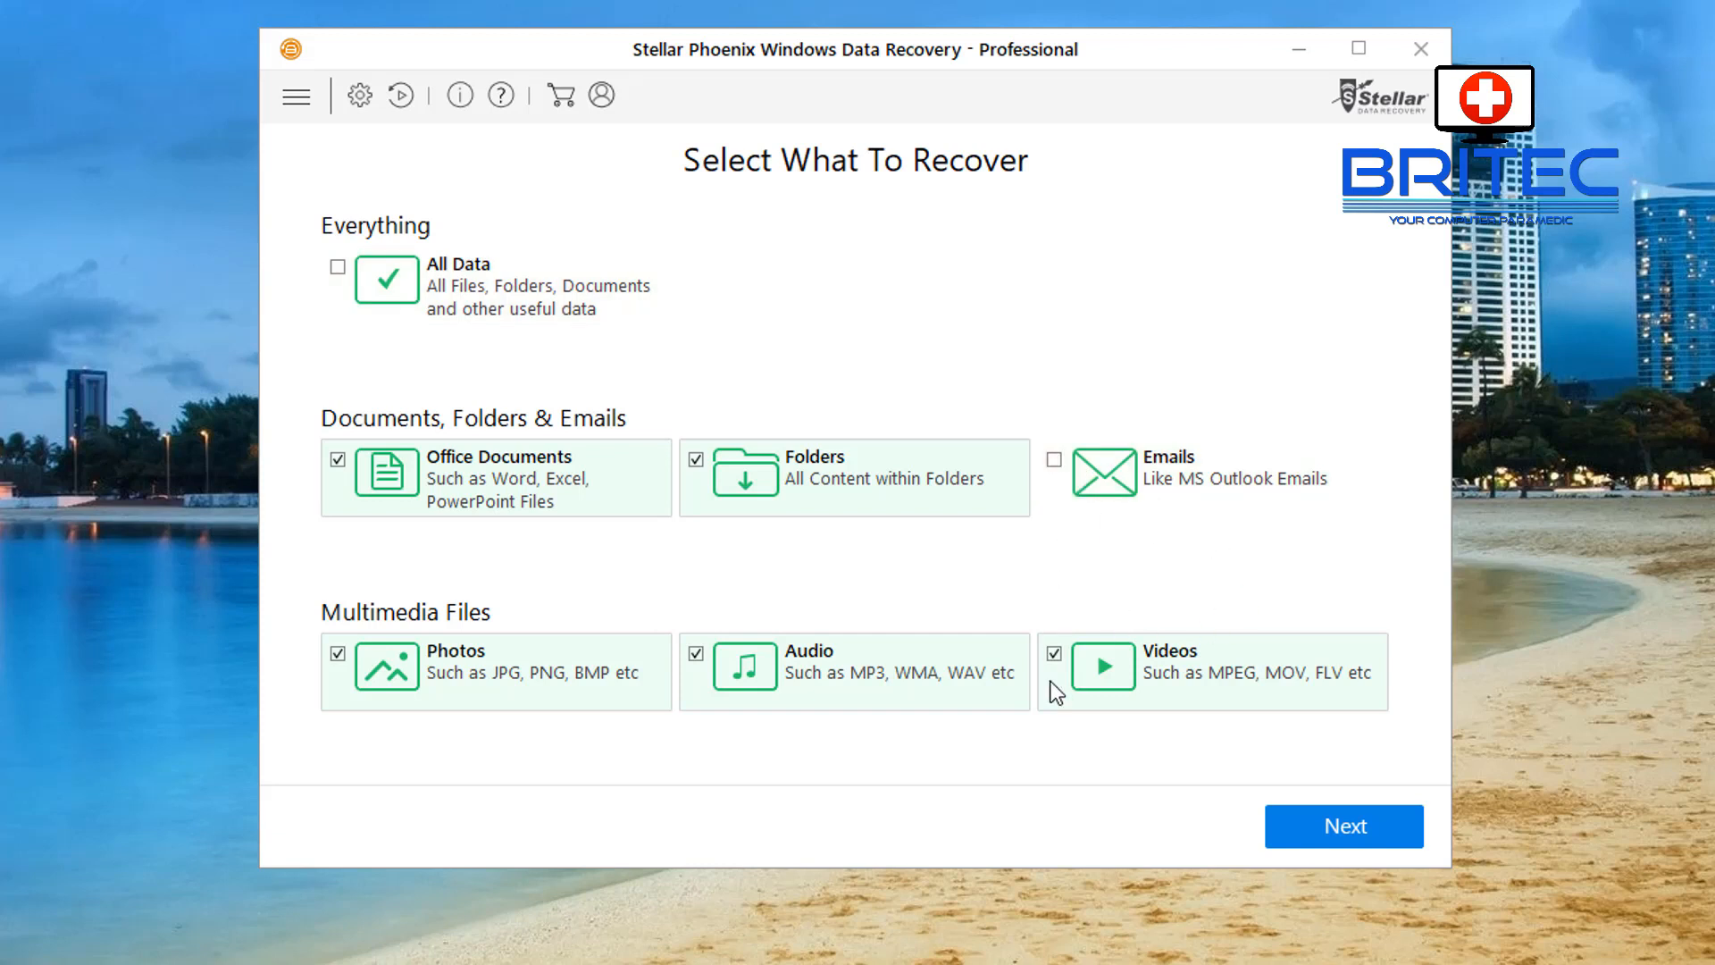
mouse_move(867, 686)
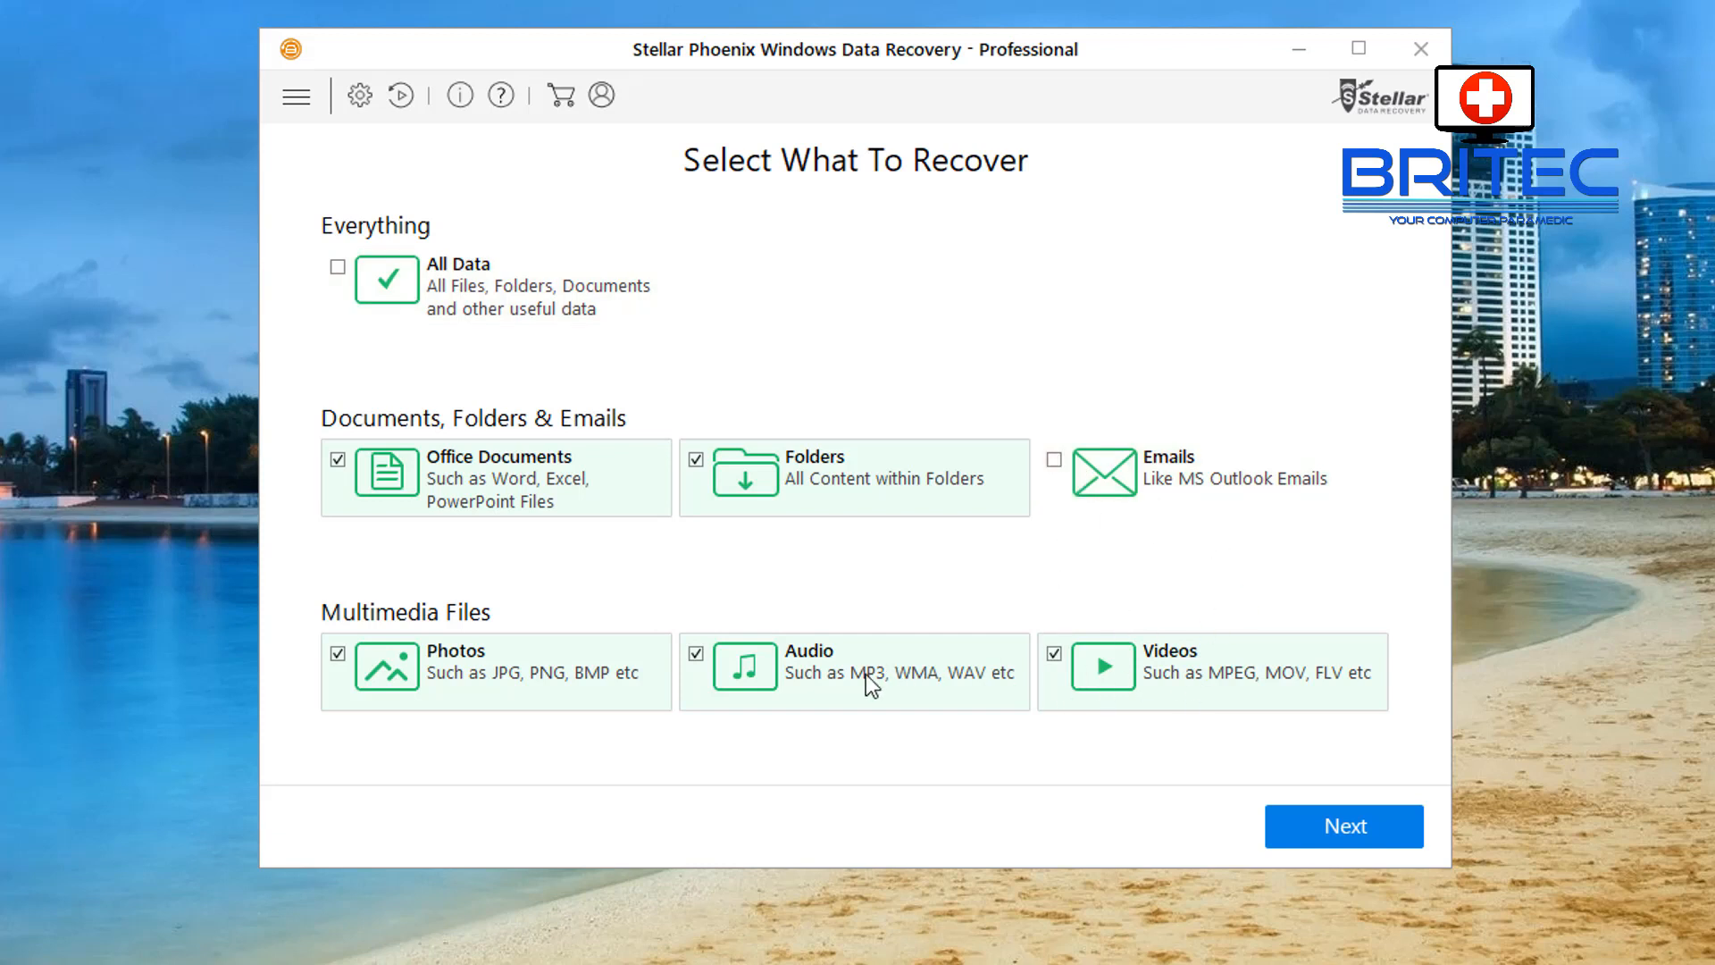
mouse_move(782, 674)
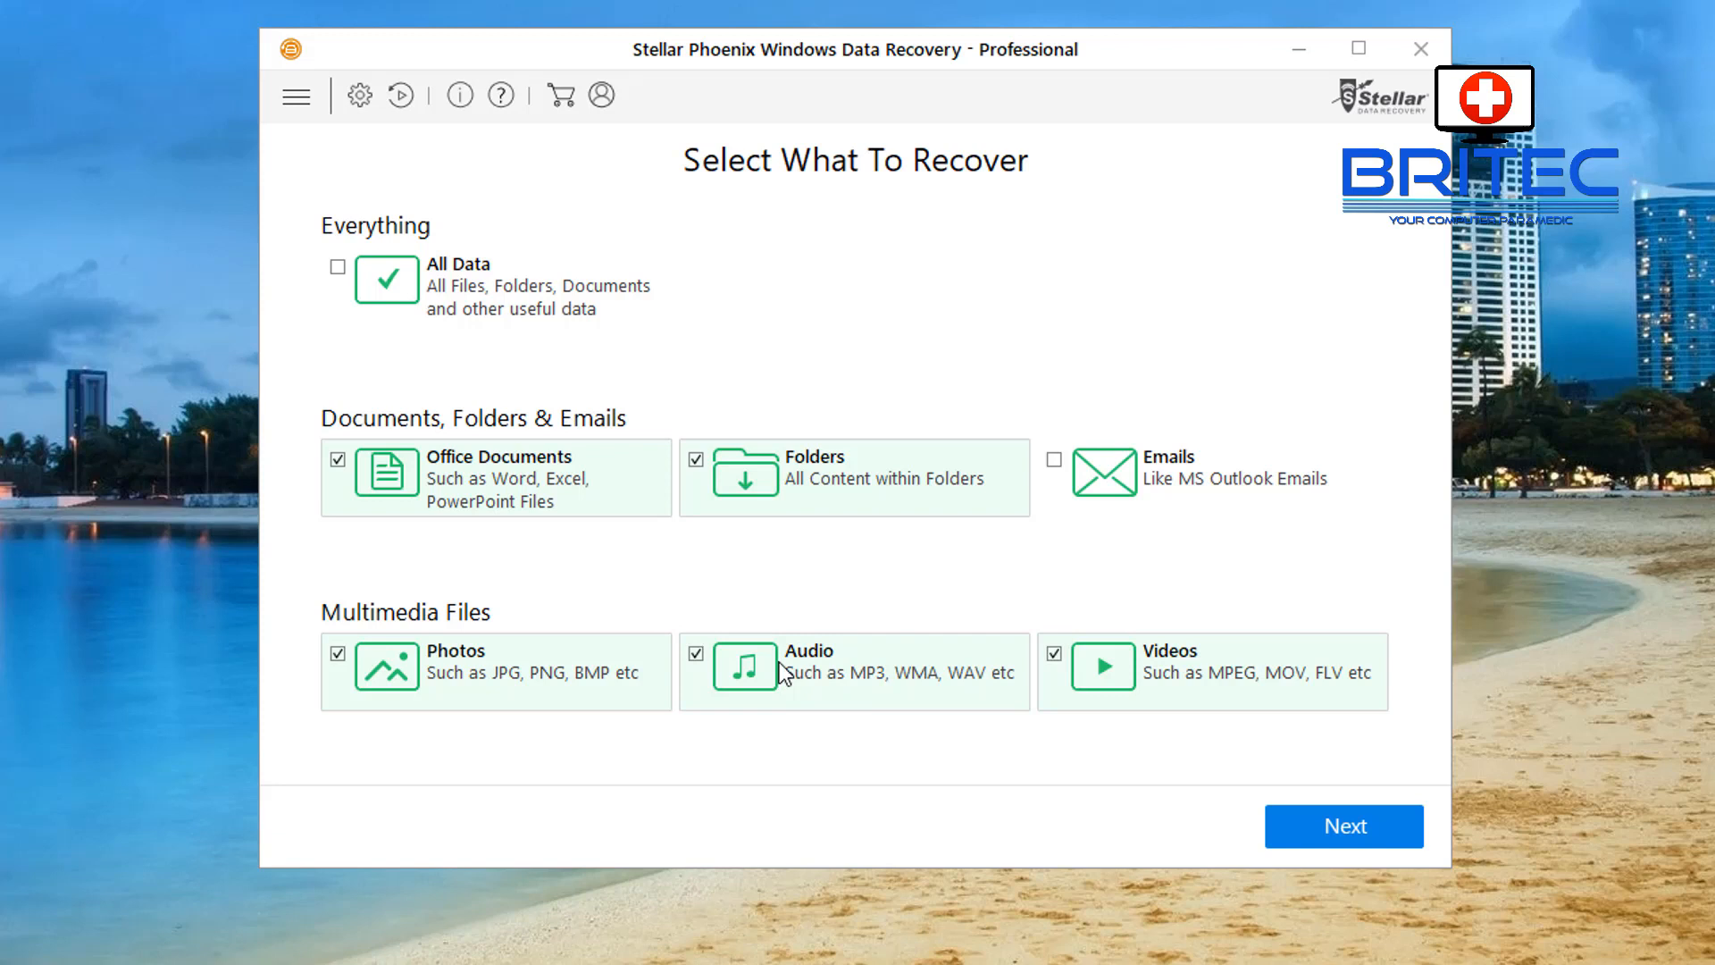
mouse_move(370, 678)
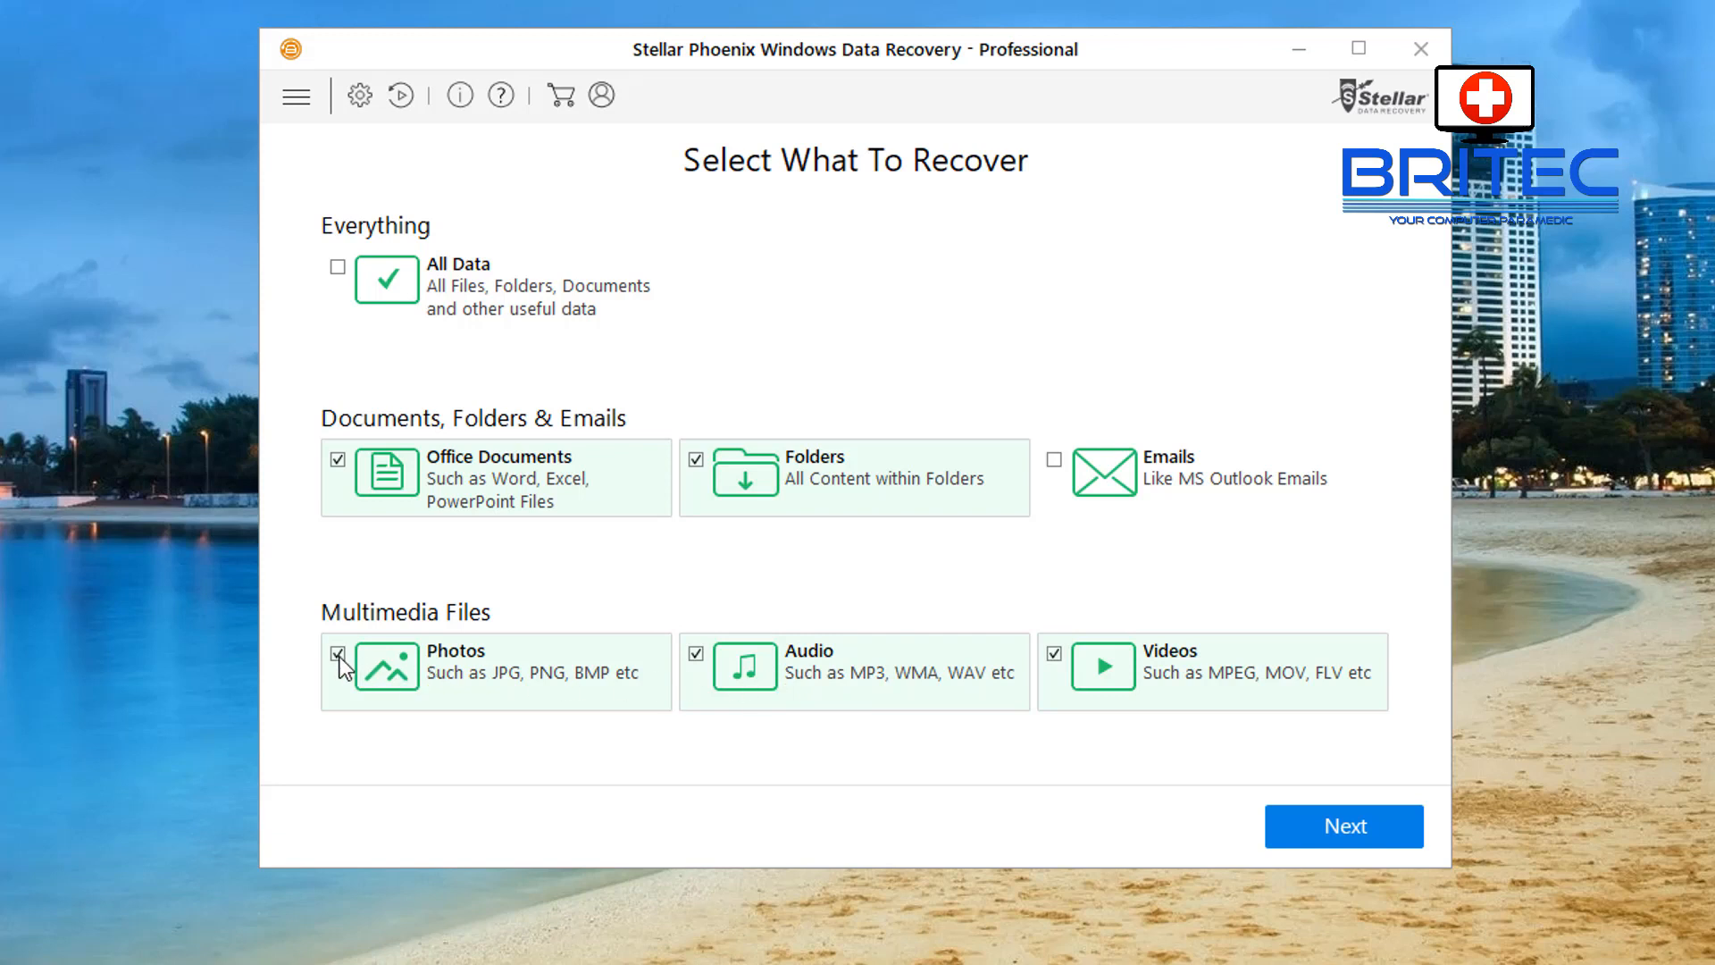
left_click(338, 653)
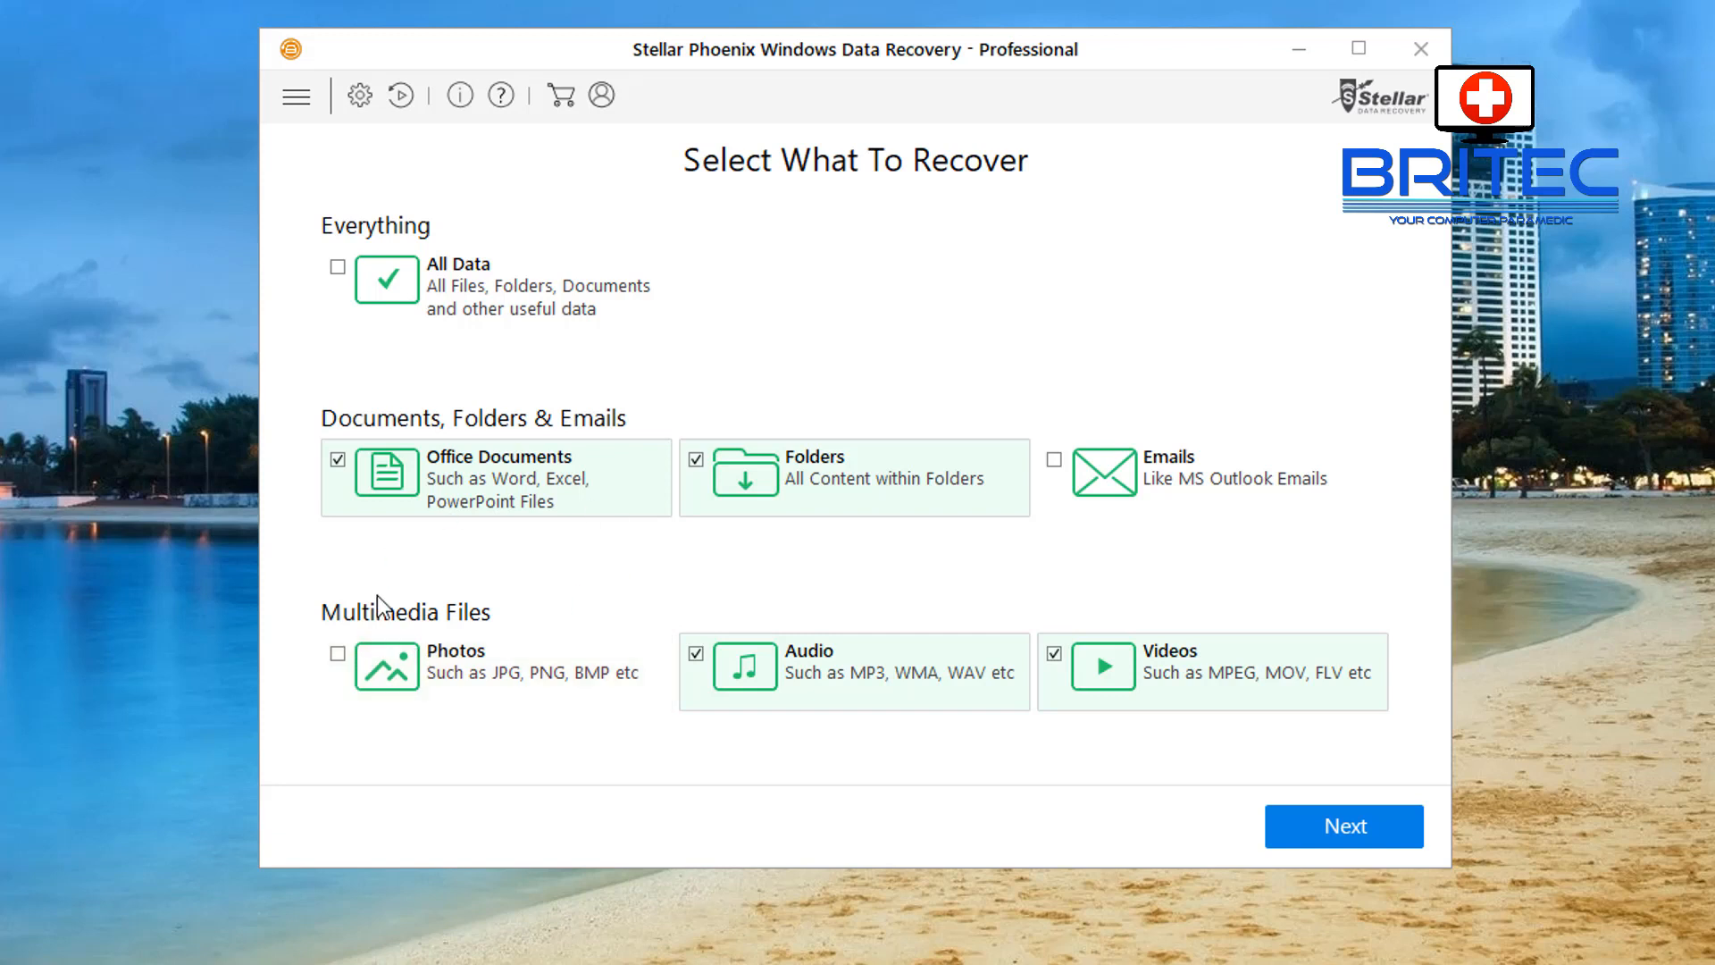
mouse_move(455, 496)
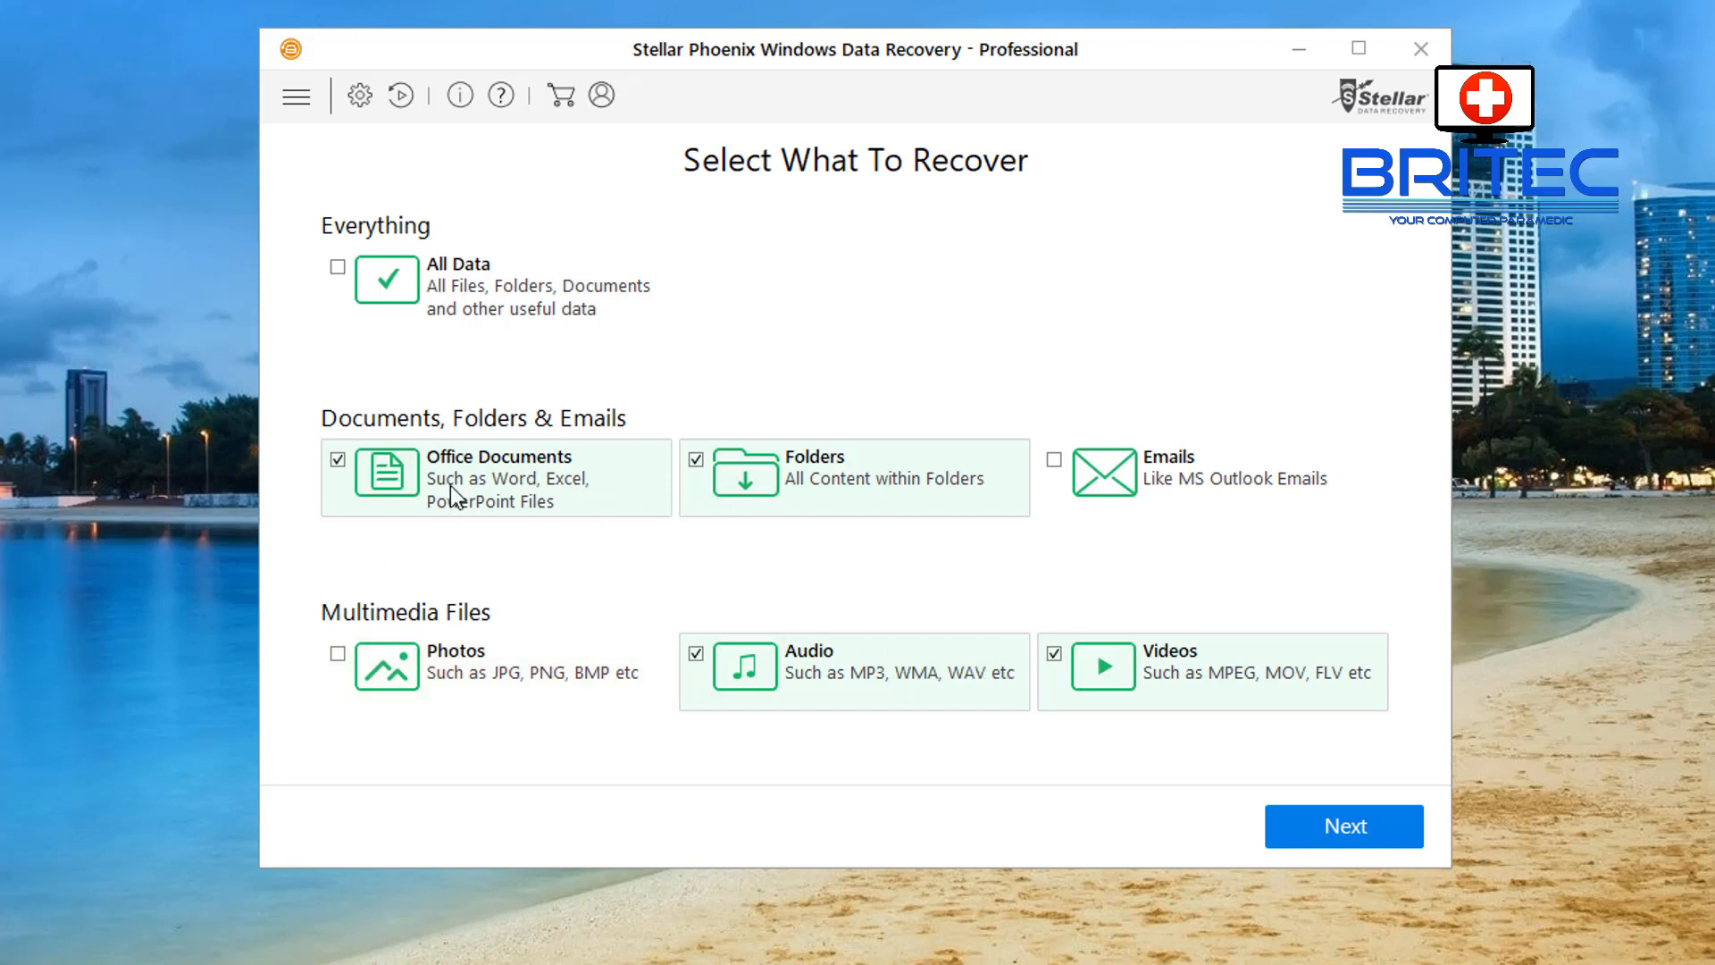
mouse_move(793, 494)
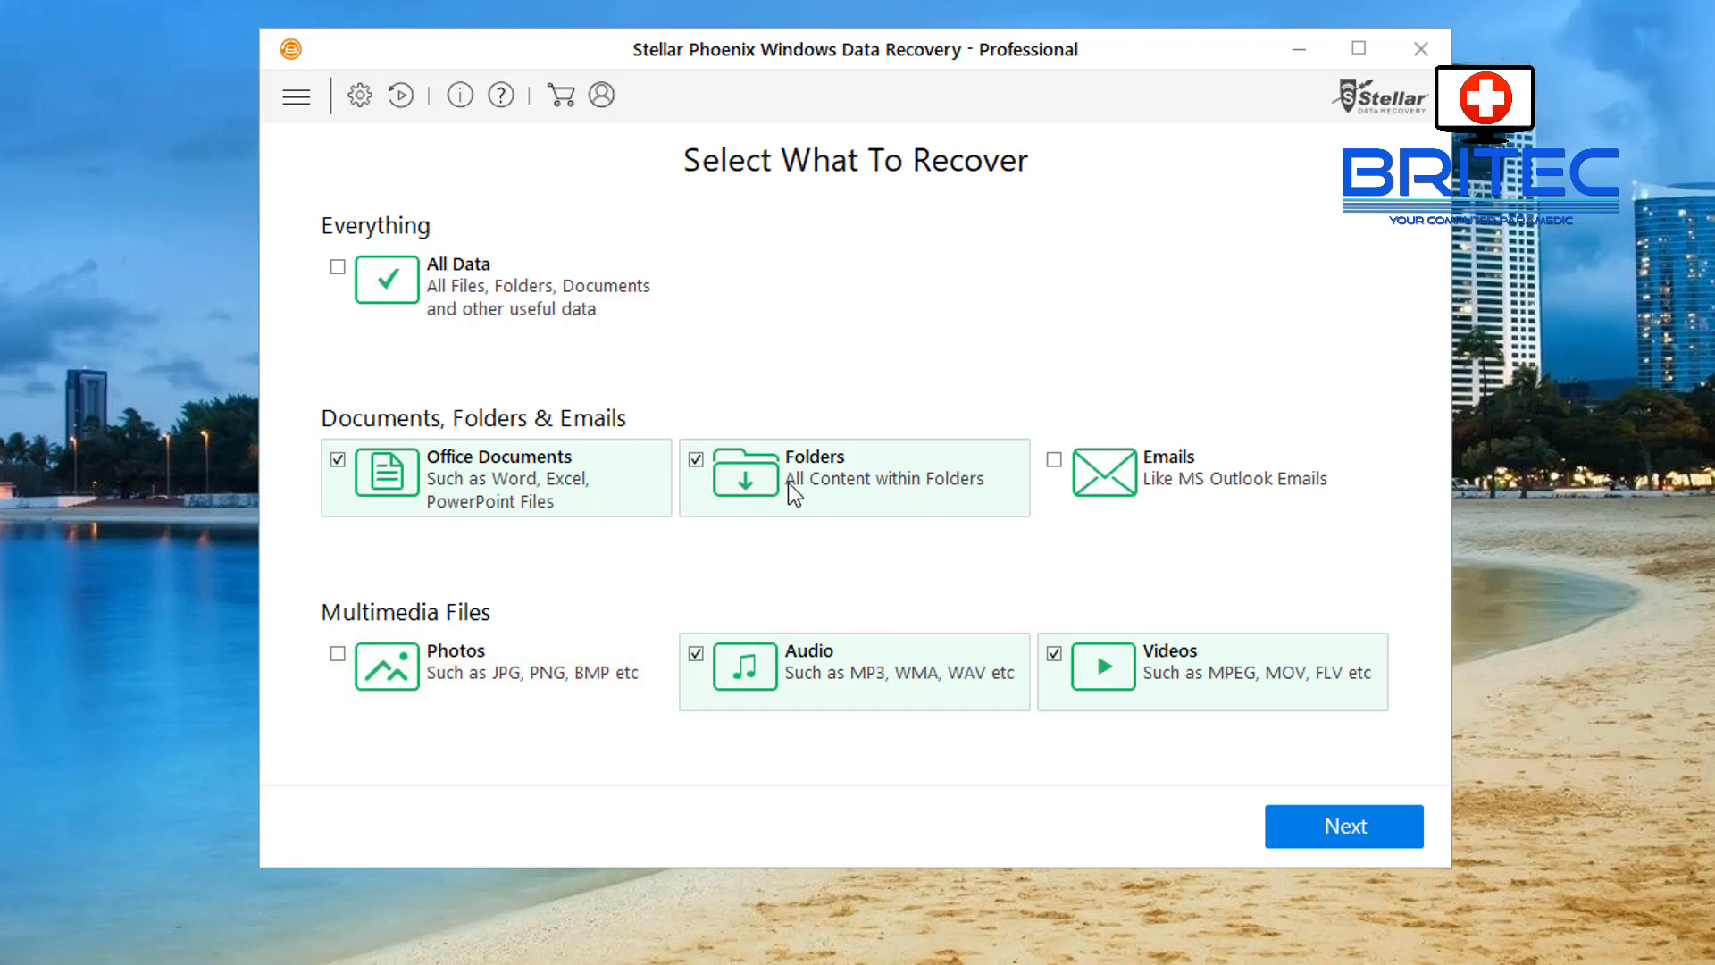
mouse_move(762, 484)
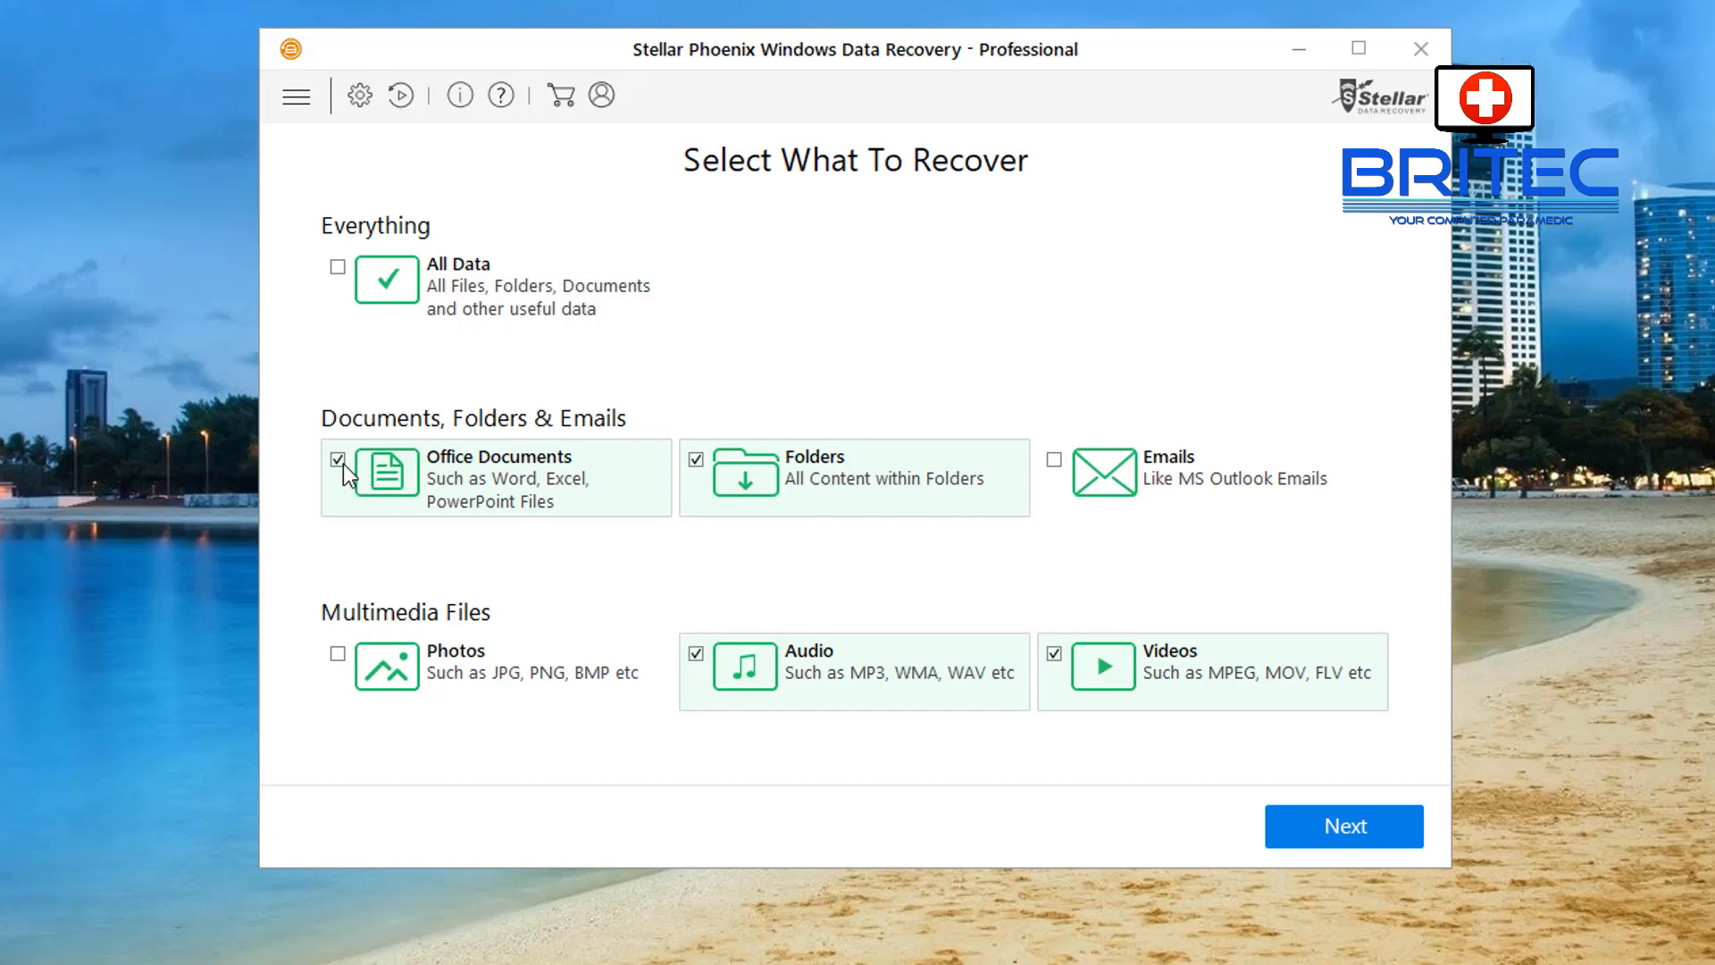
left_click(338, 458)
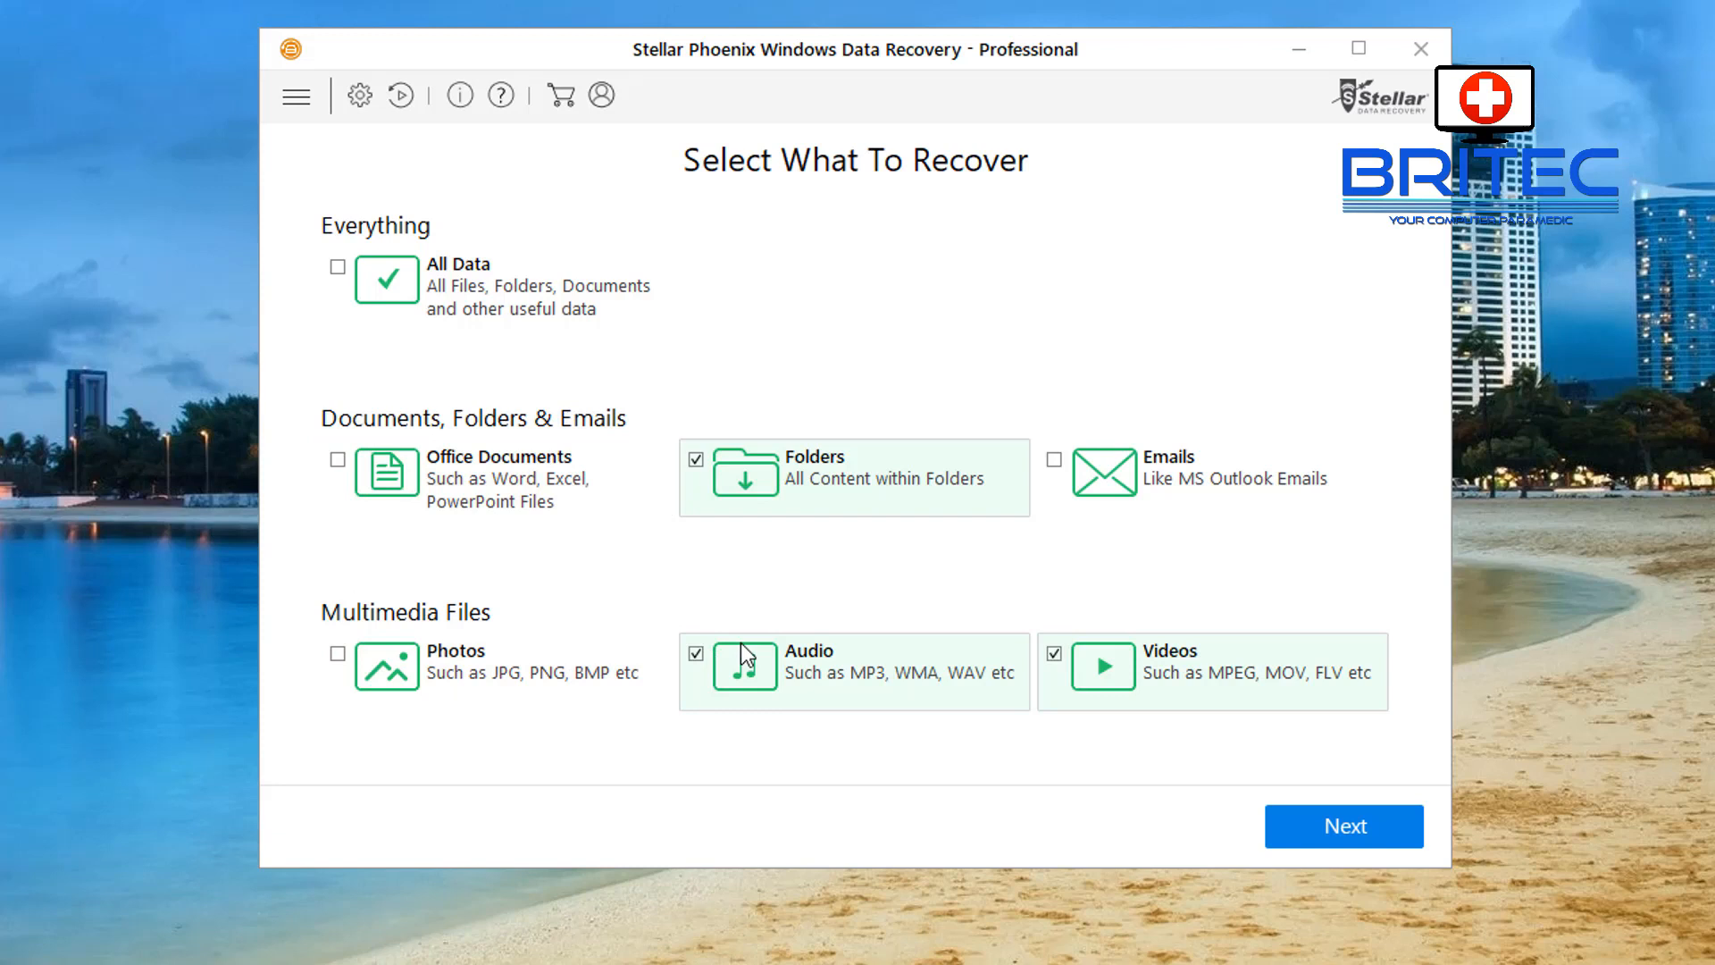
mouse_move(712, 632)
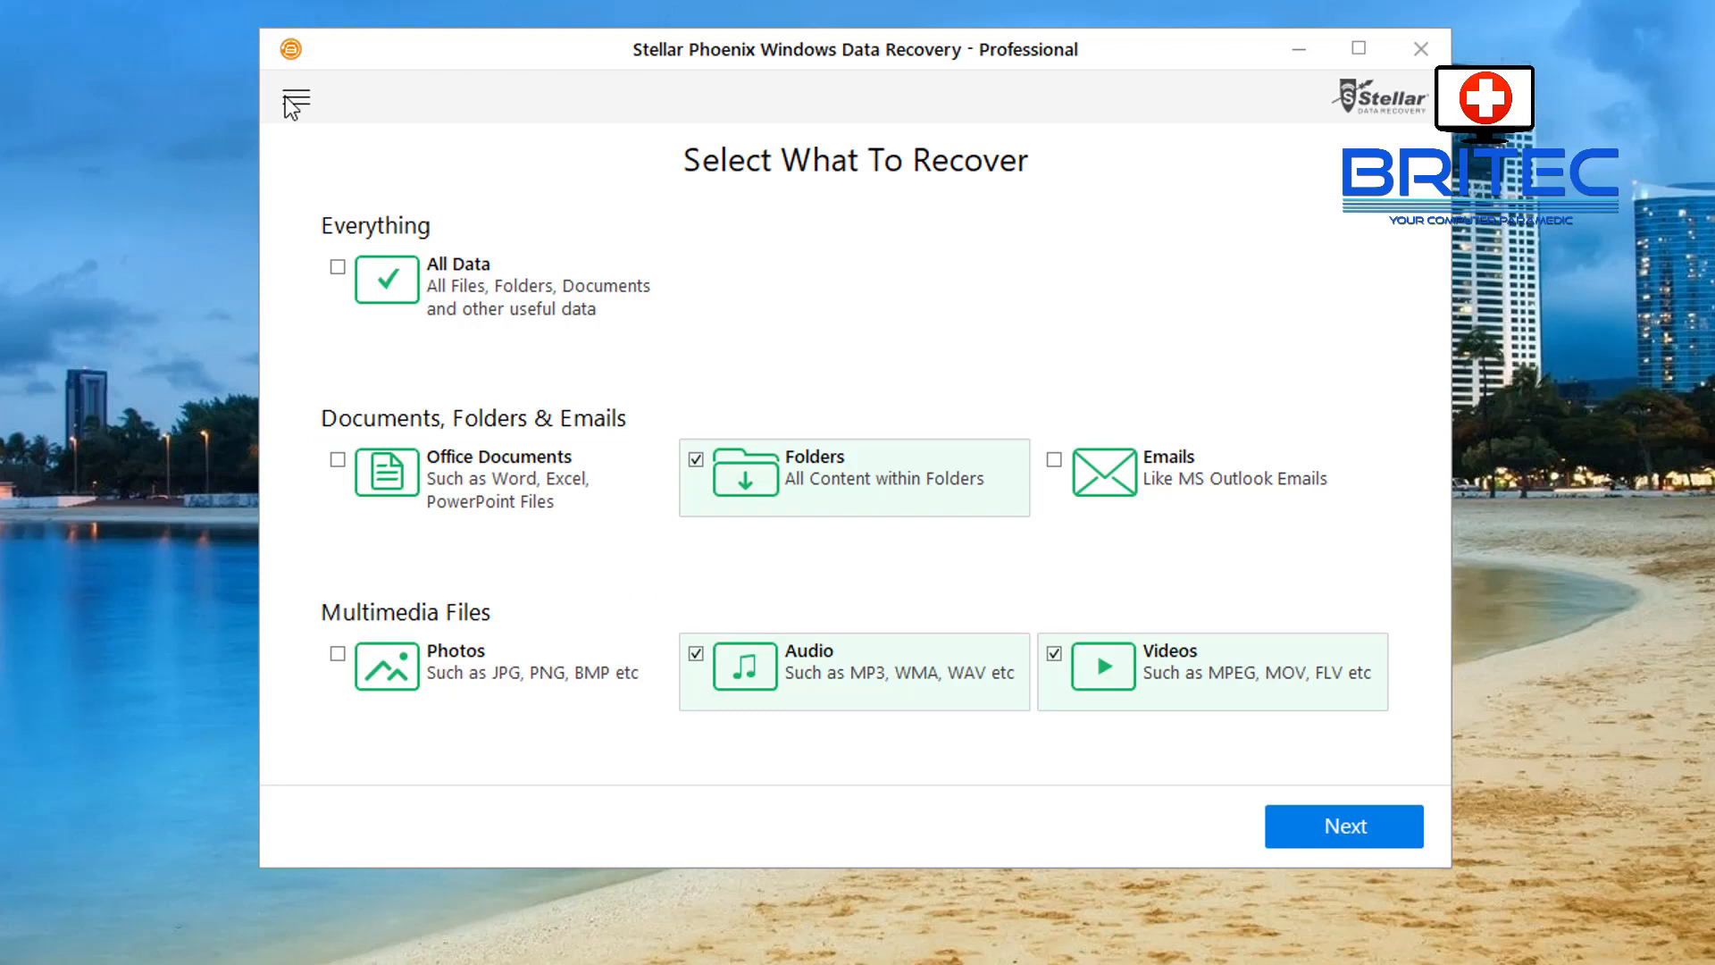
mouse_move(304, 113)
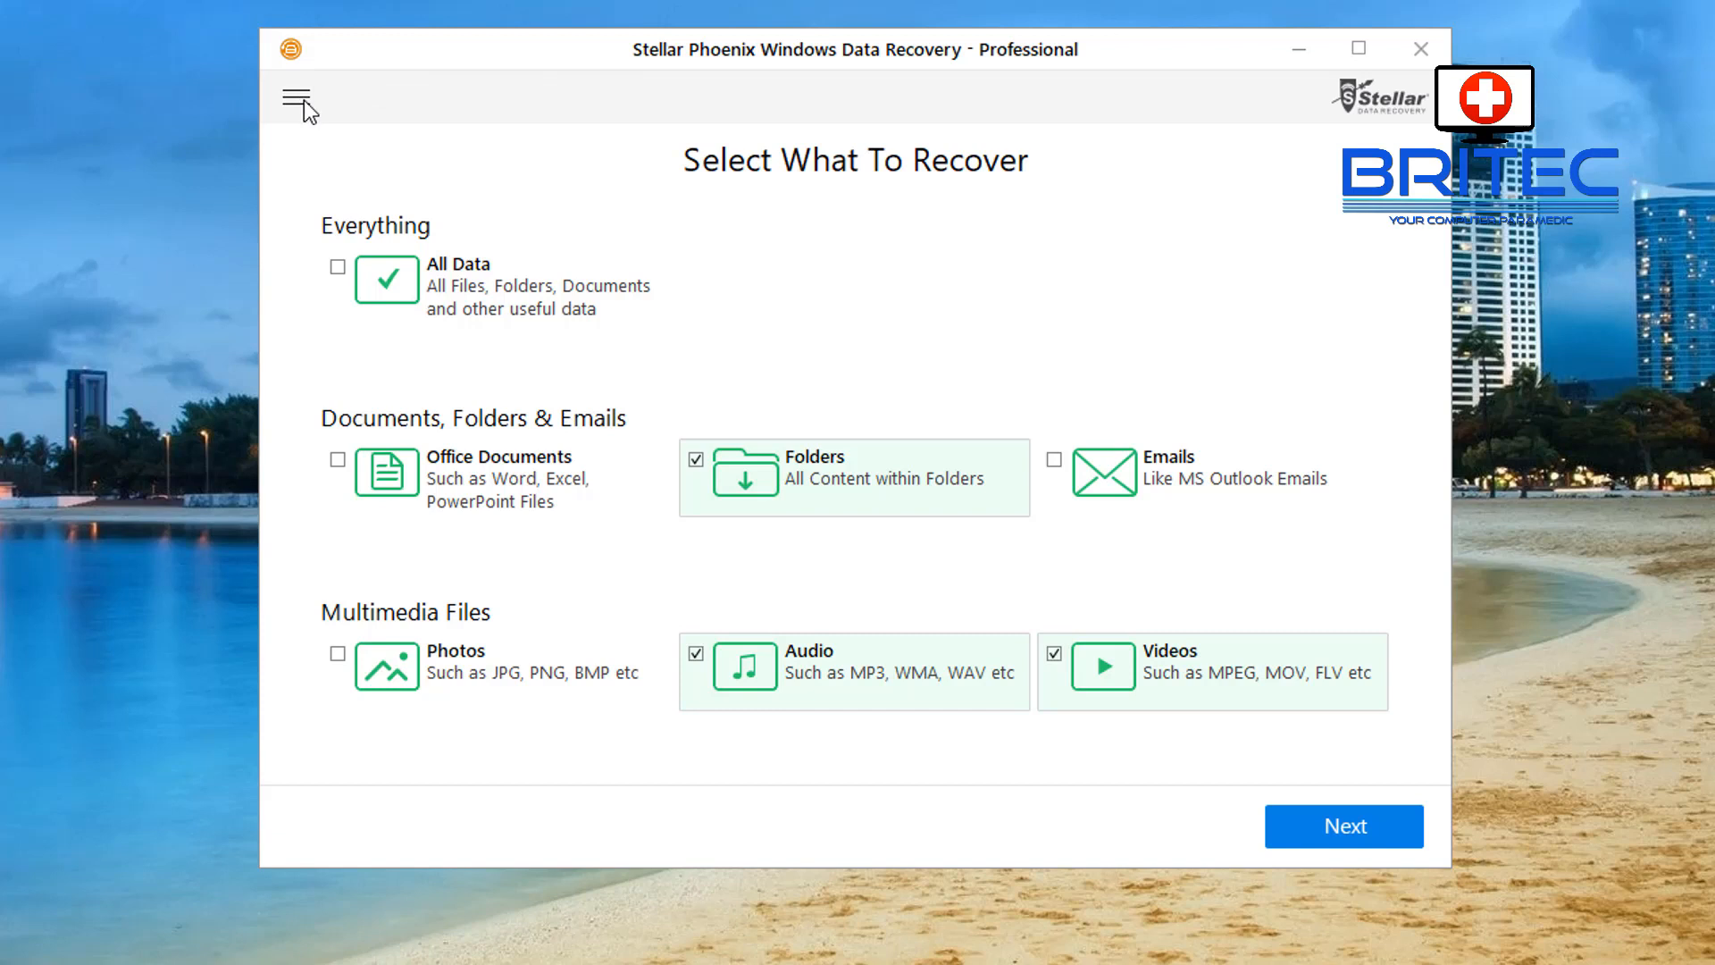
Reveal the hidden toolbar and open Advanced Settings on its Preview options.
left_click(296, 96)
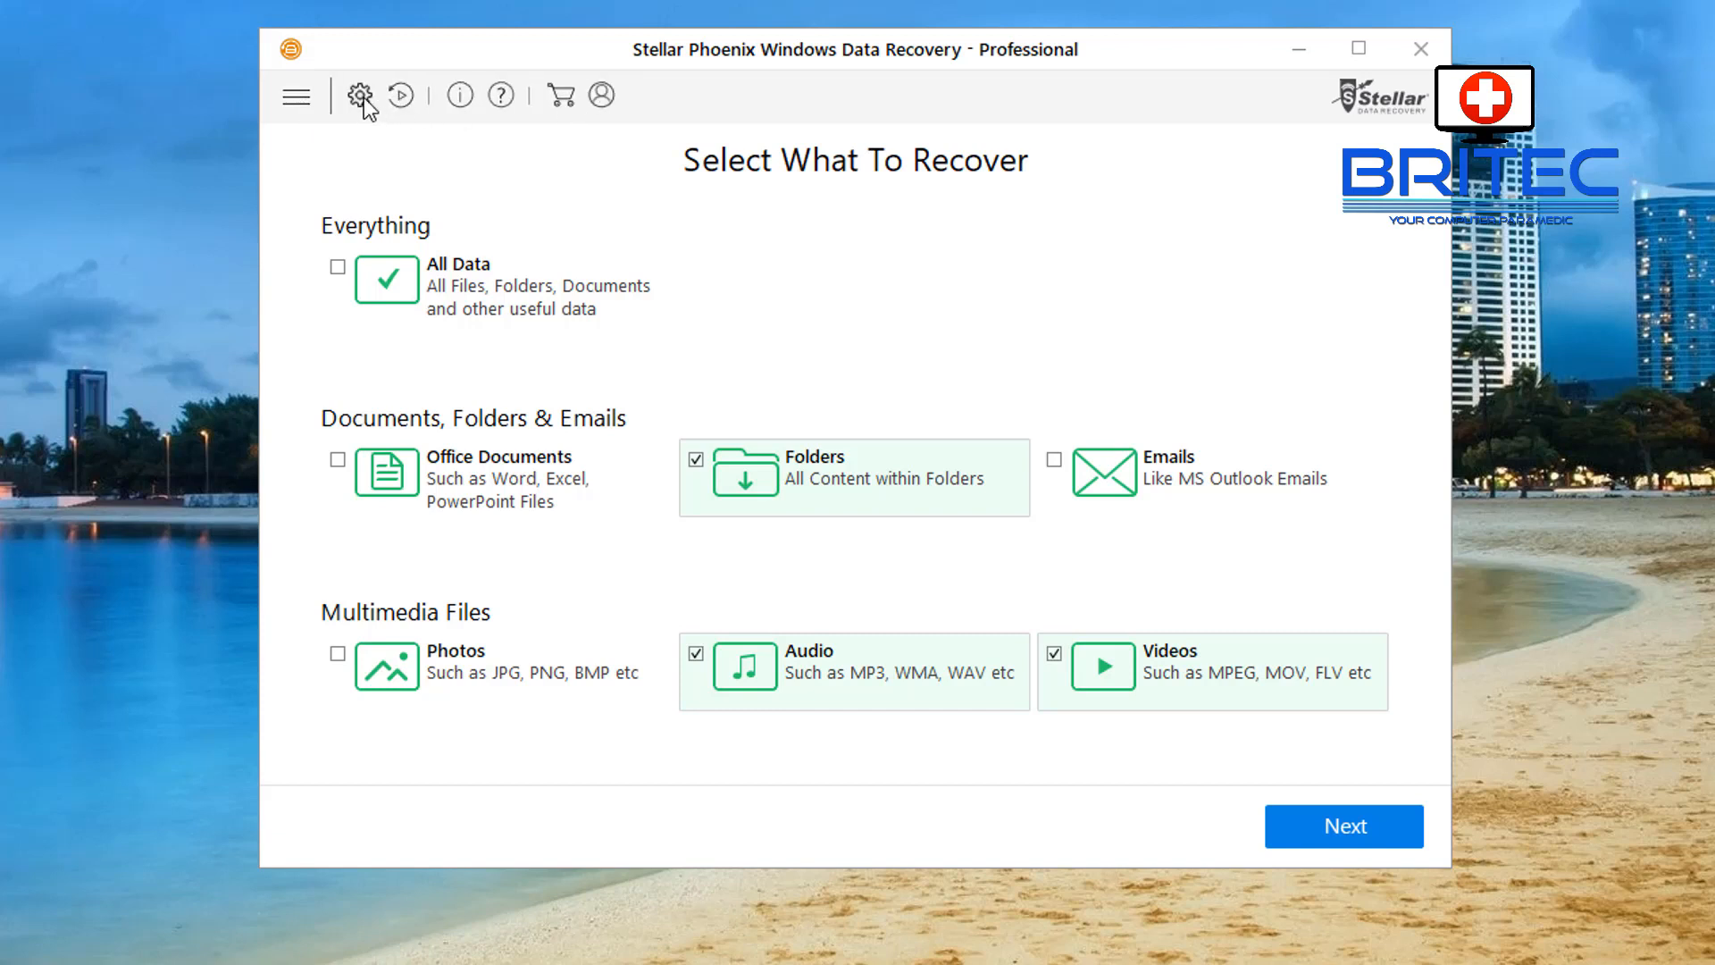
mouse_move(360, 96)
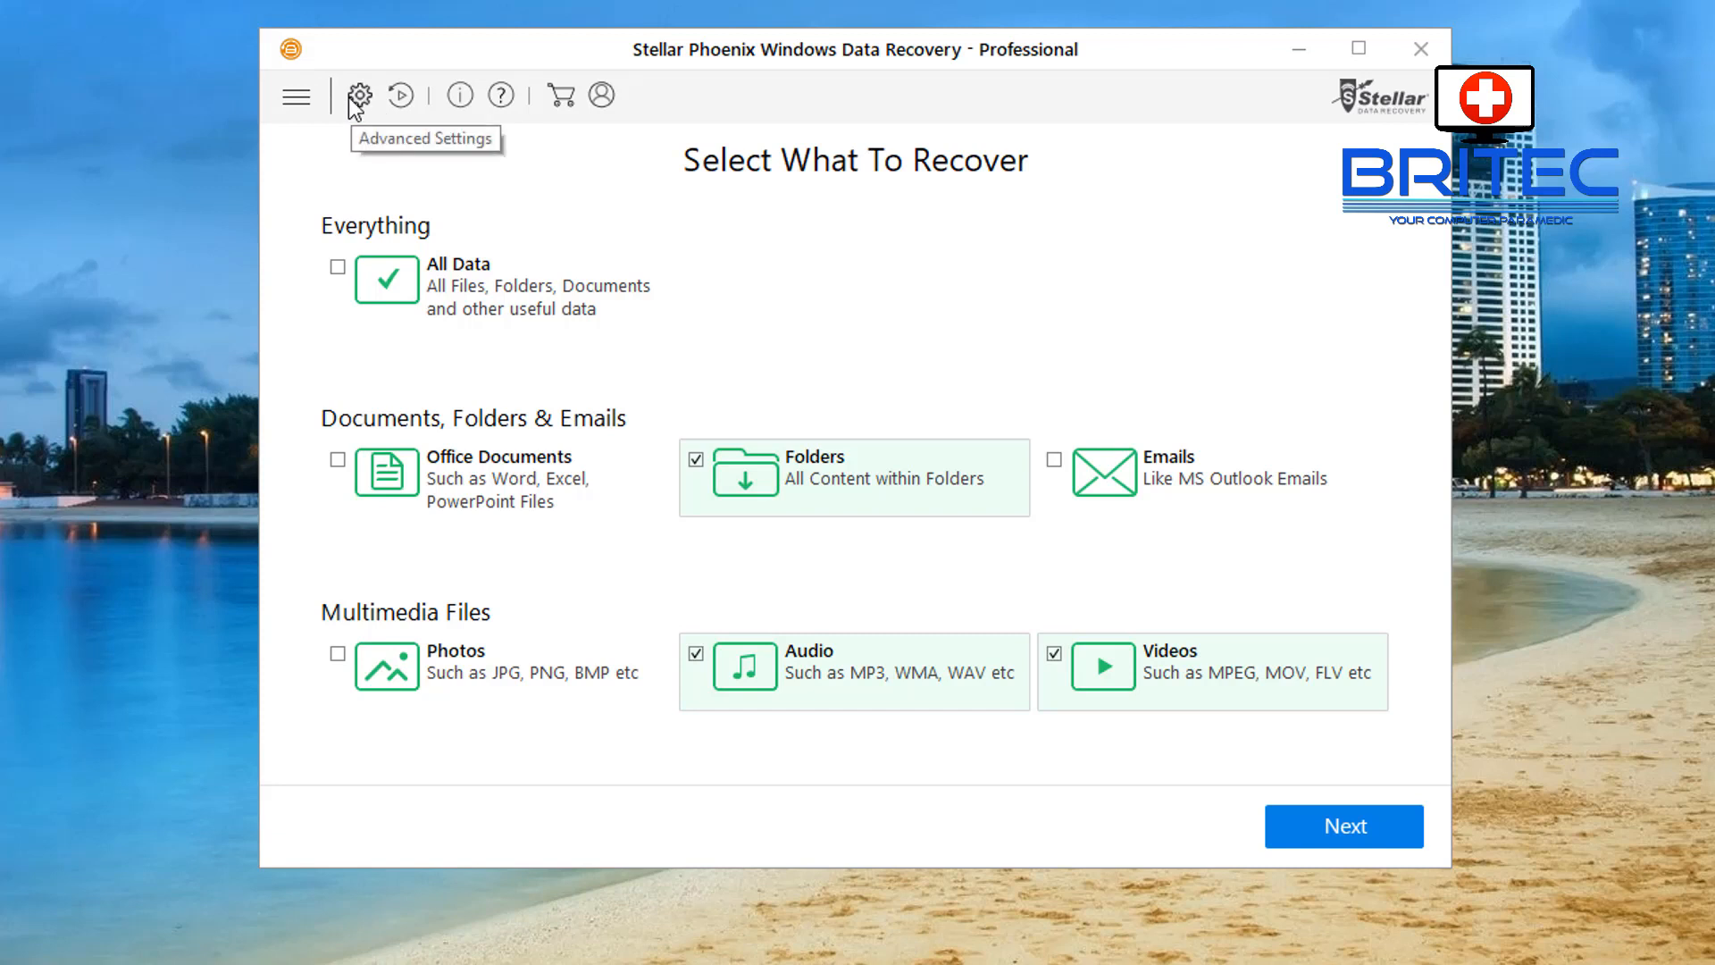
left_click(359, 94)
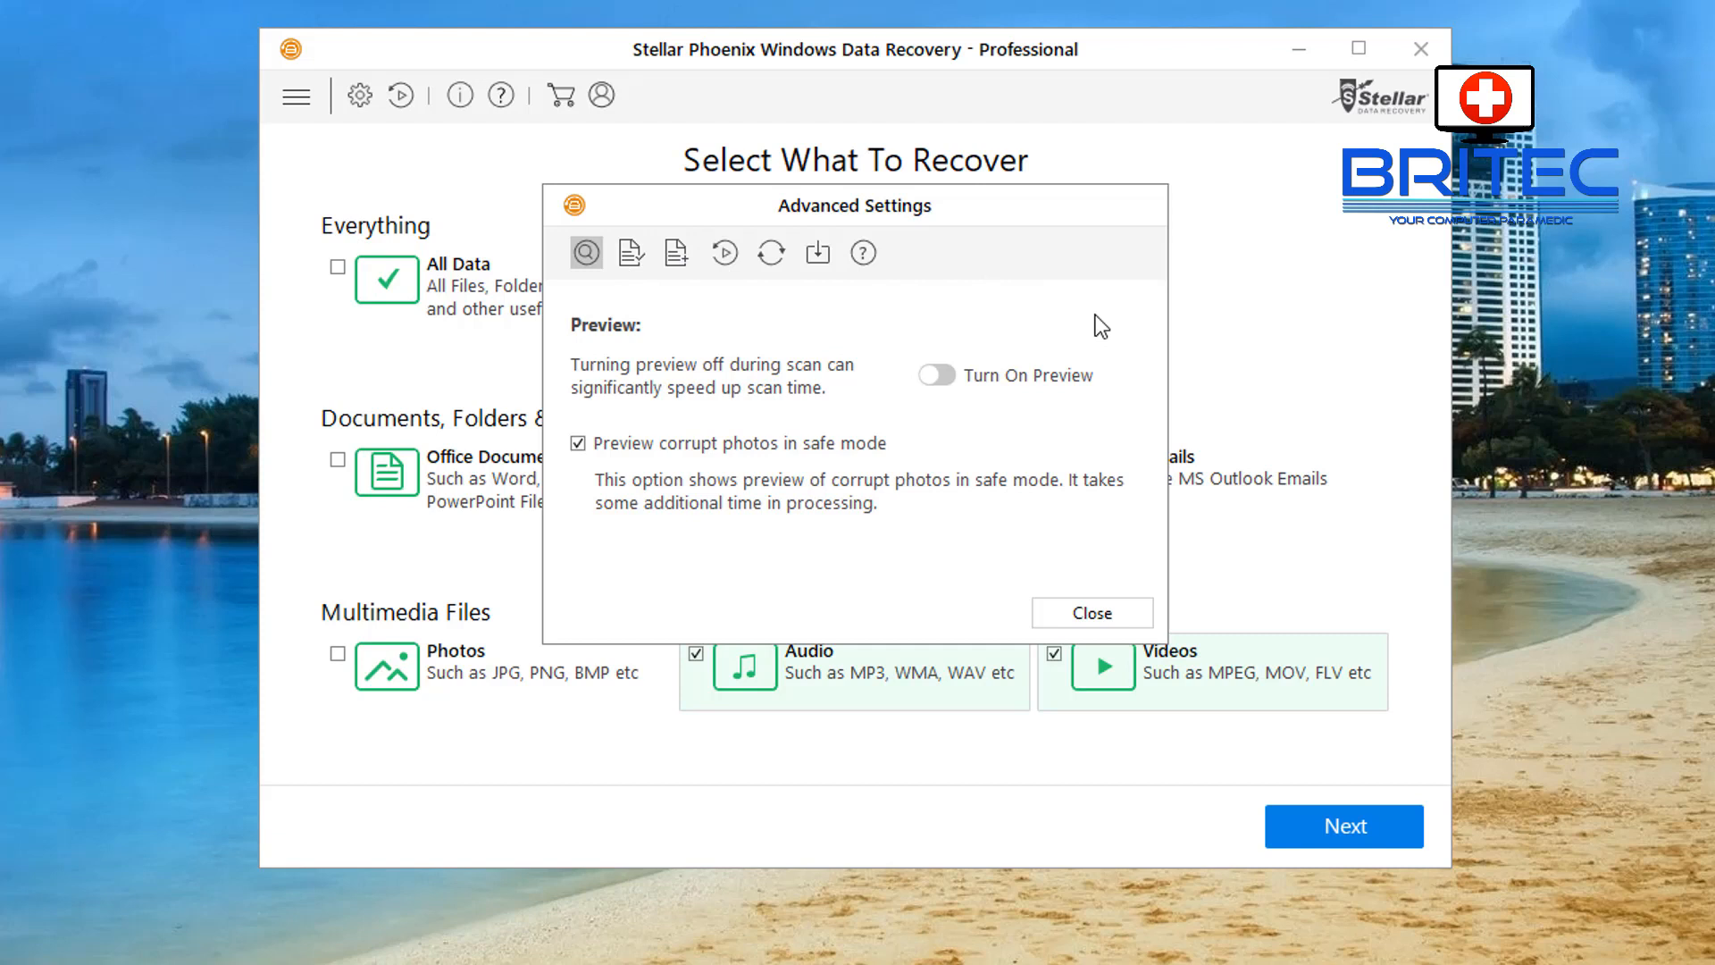
mouse_move(1106, 327)
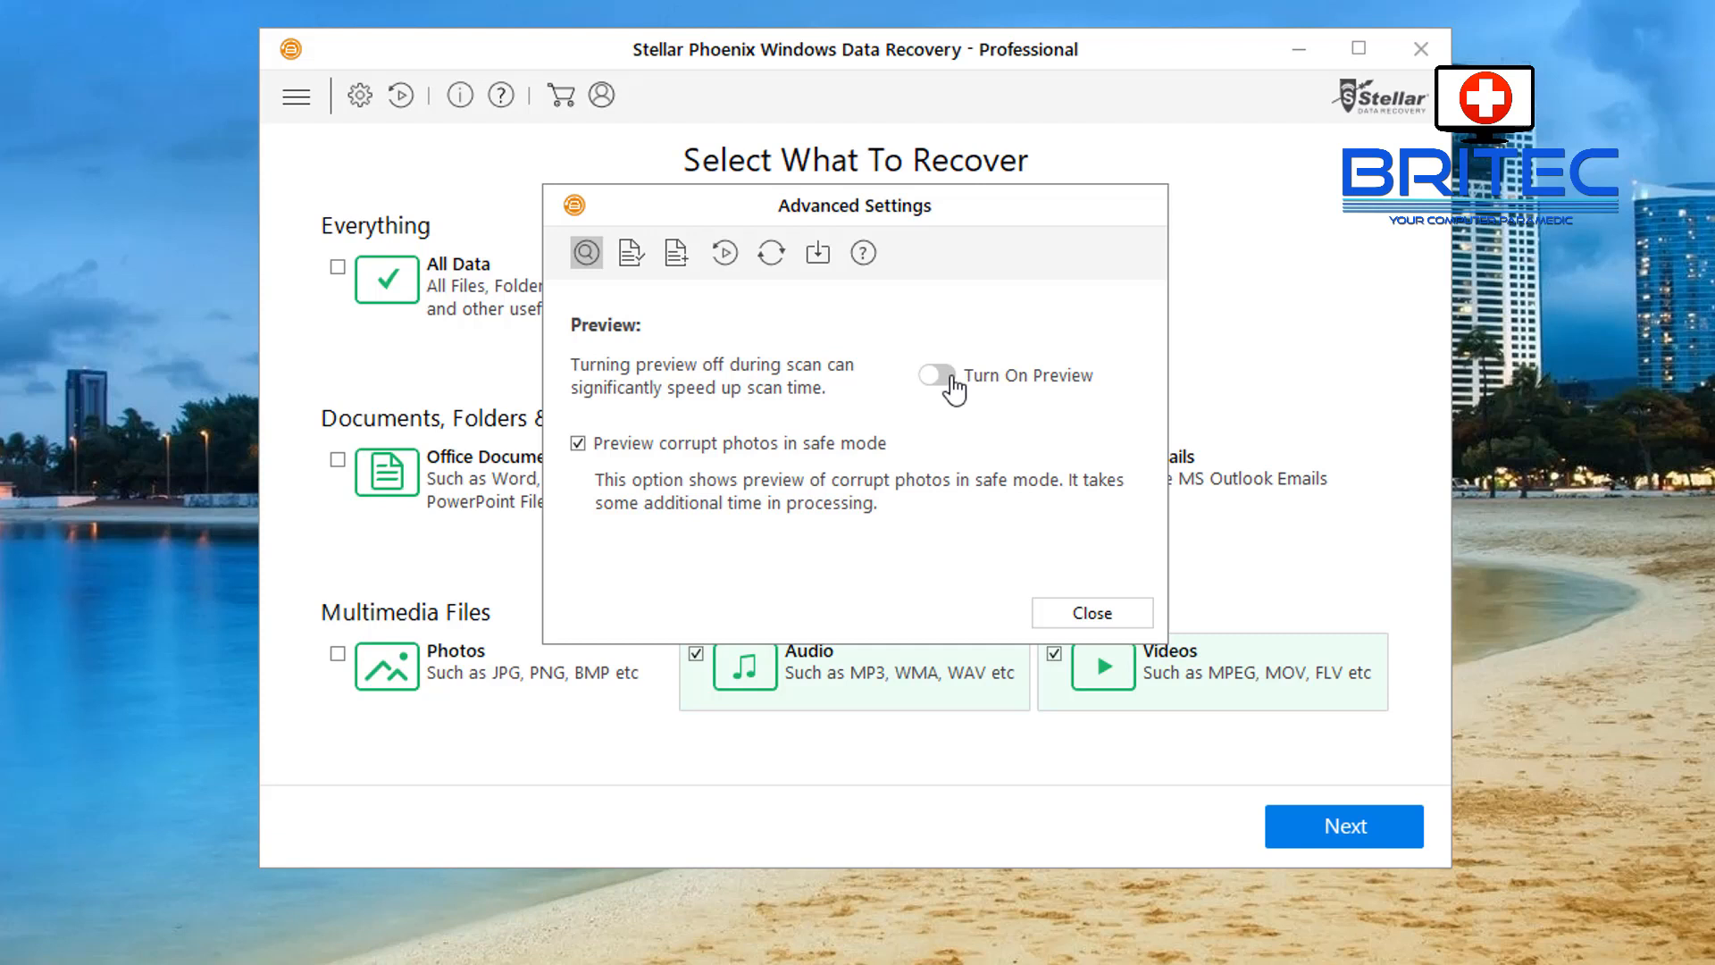
Scroll through the File List of ticked photo, audio and video formats.
left_click(632, 253)
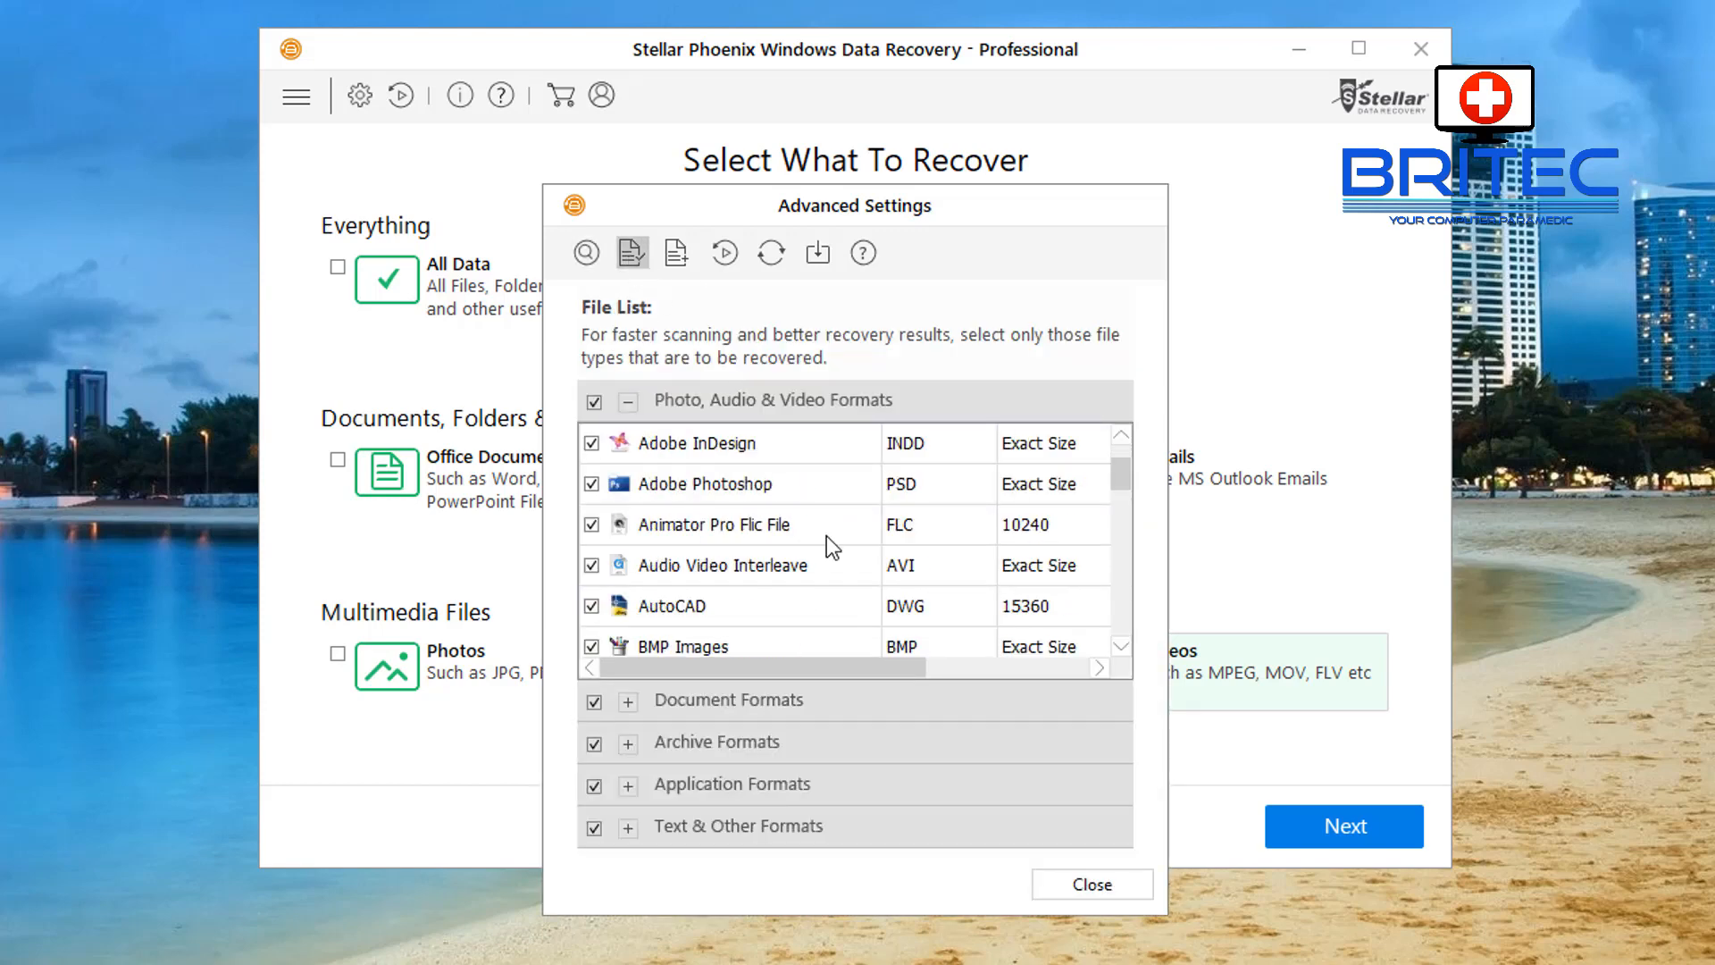
scroll("down", 3)
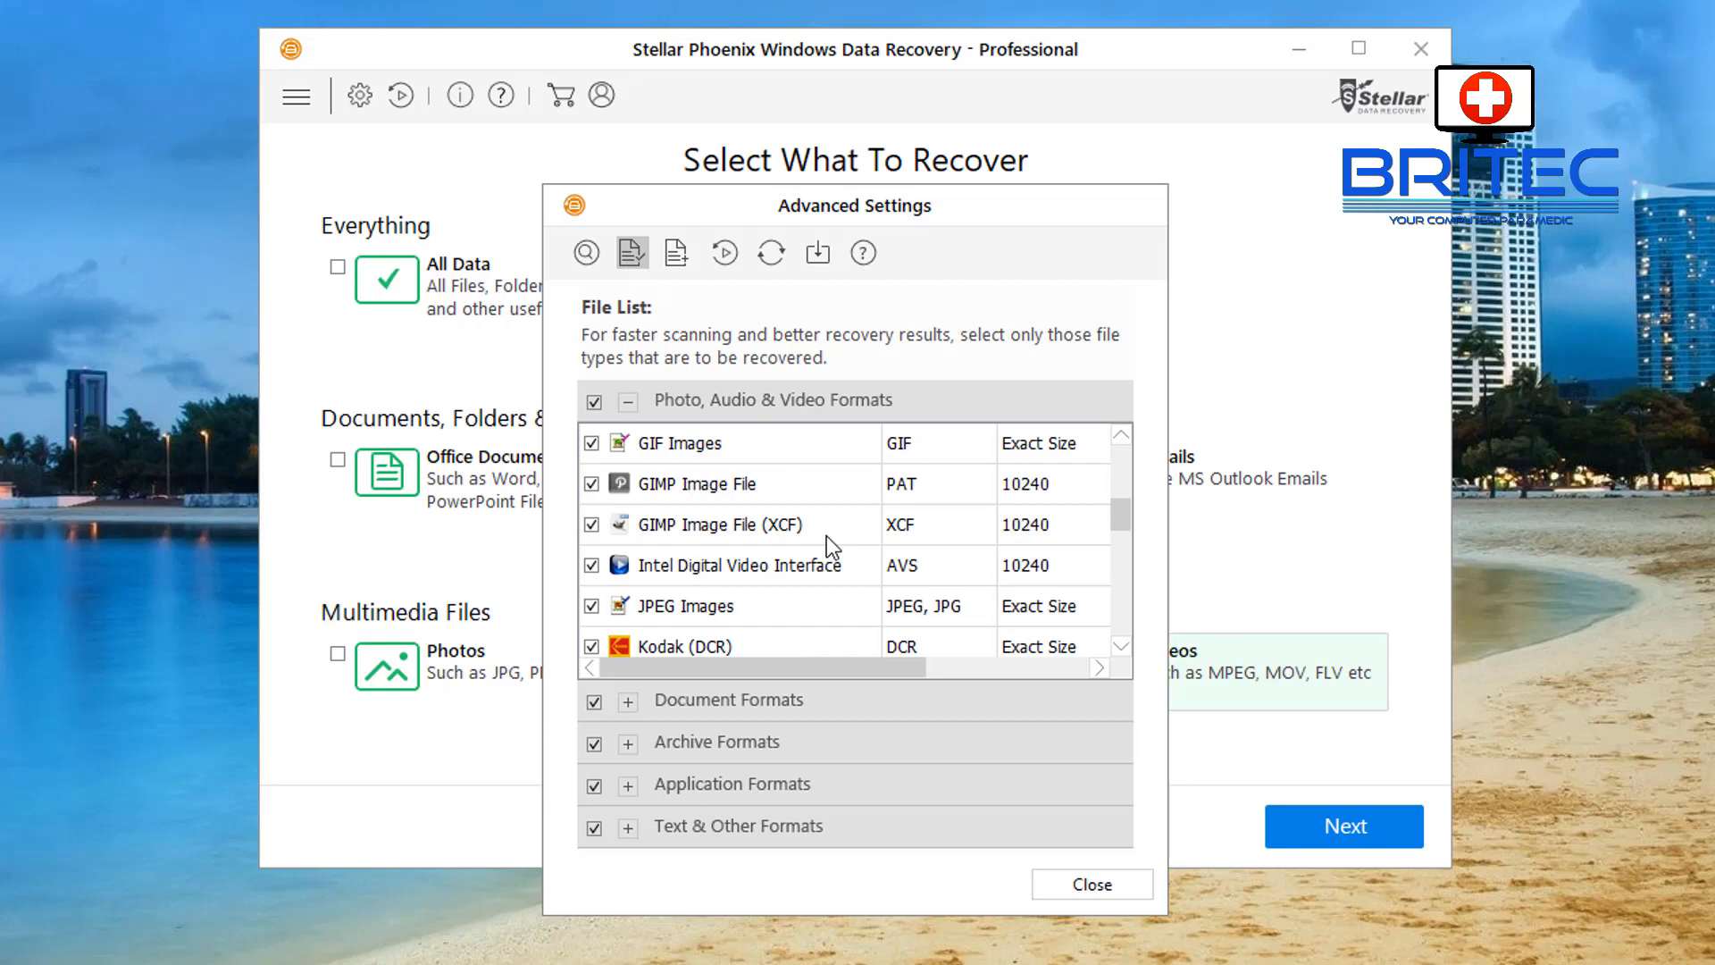
scroll("down", 3)
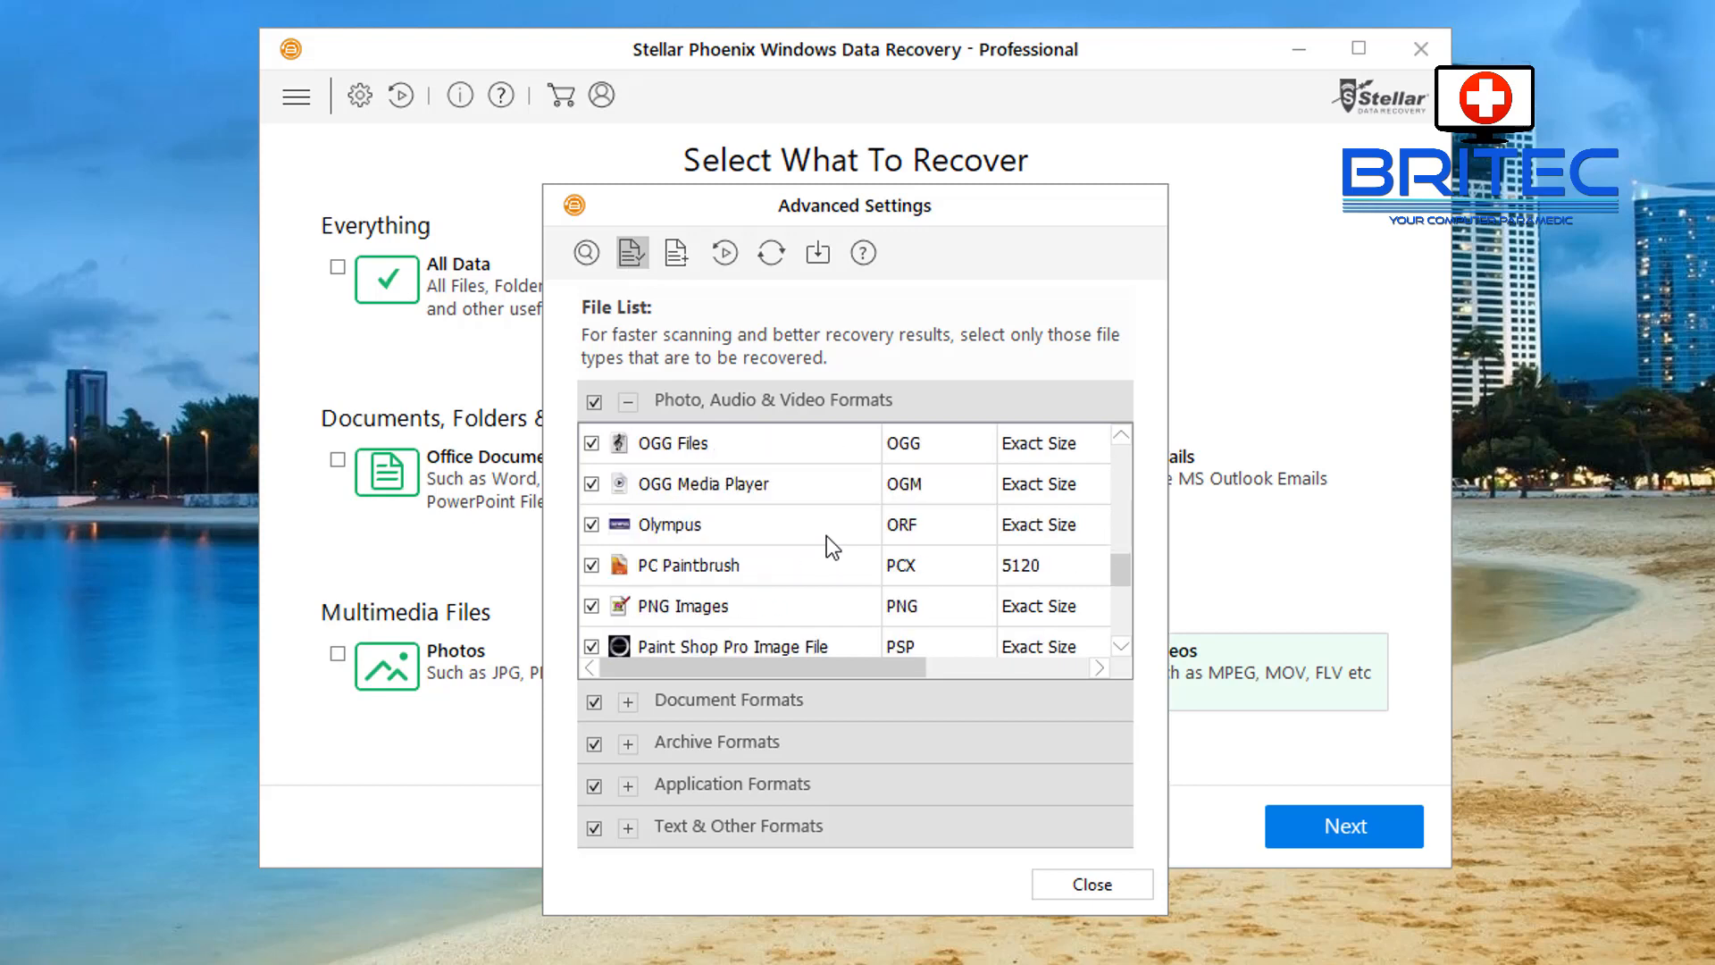
scroll("down", 3)
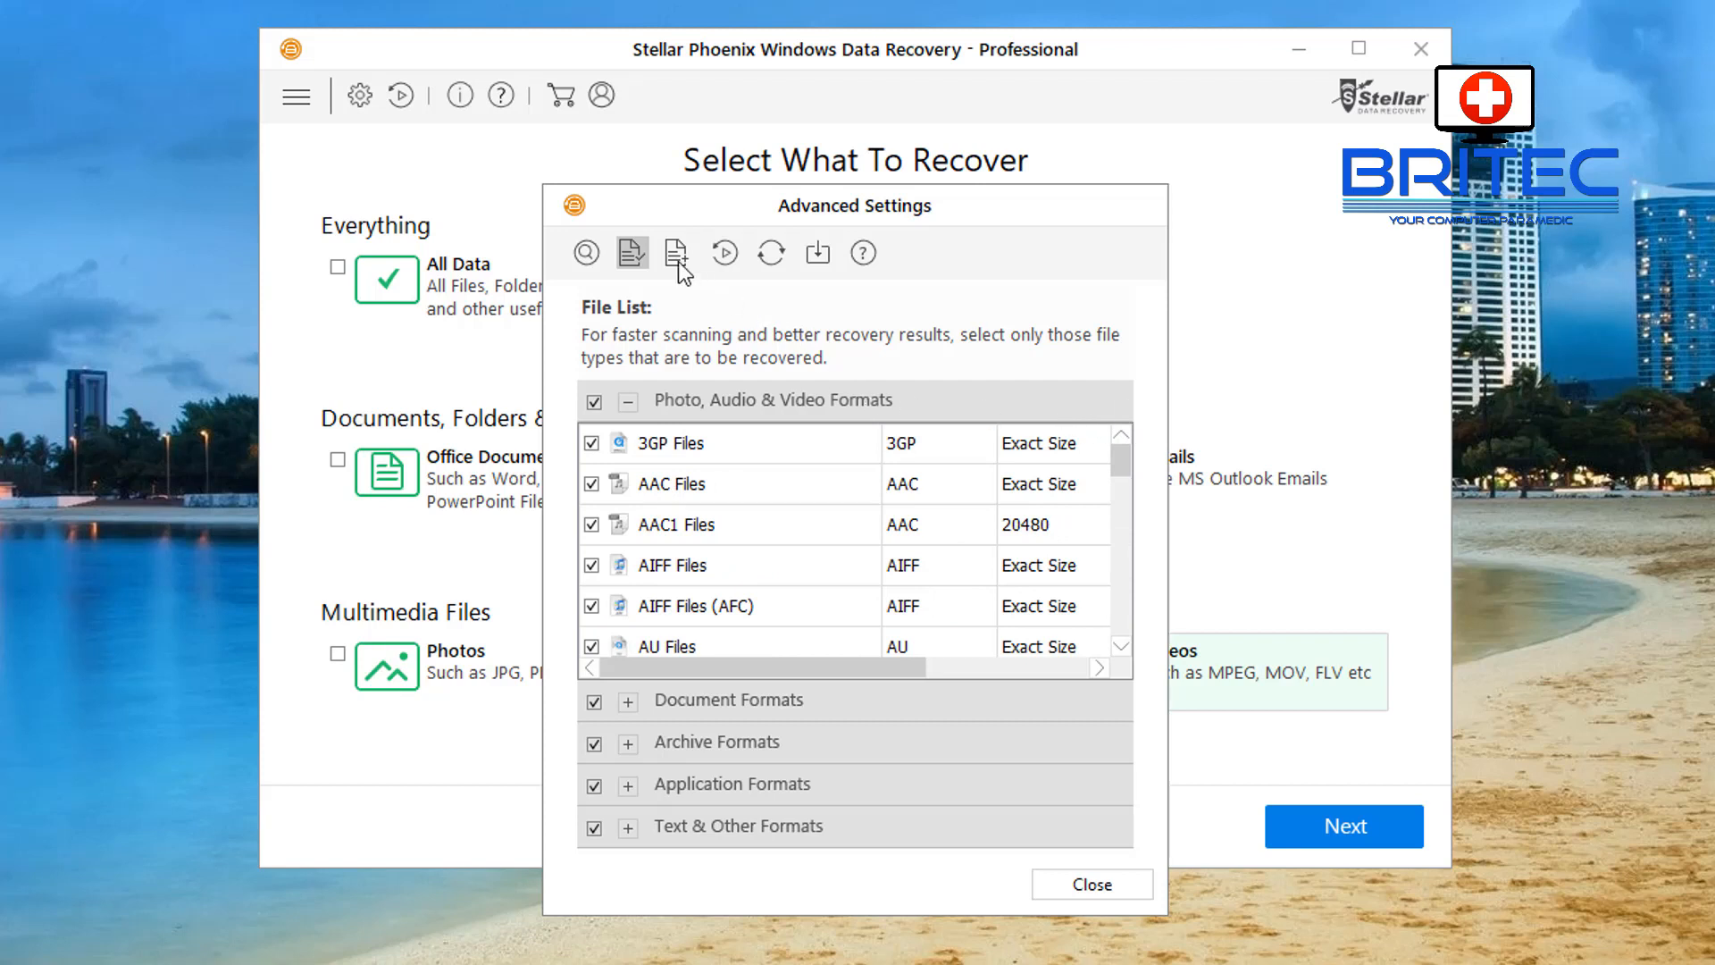
View the Add/Edit Header page, then close Advanced Settings.
left_click(677, 253)
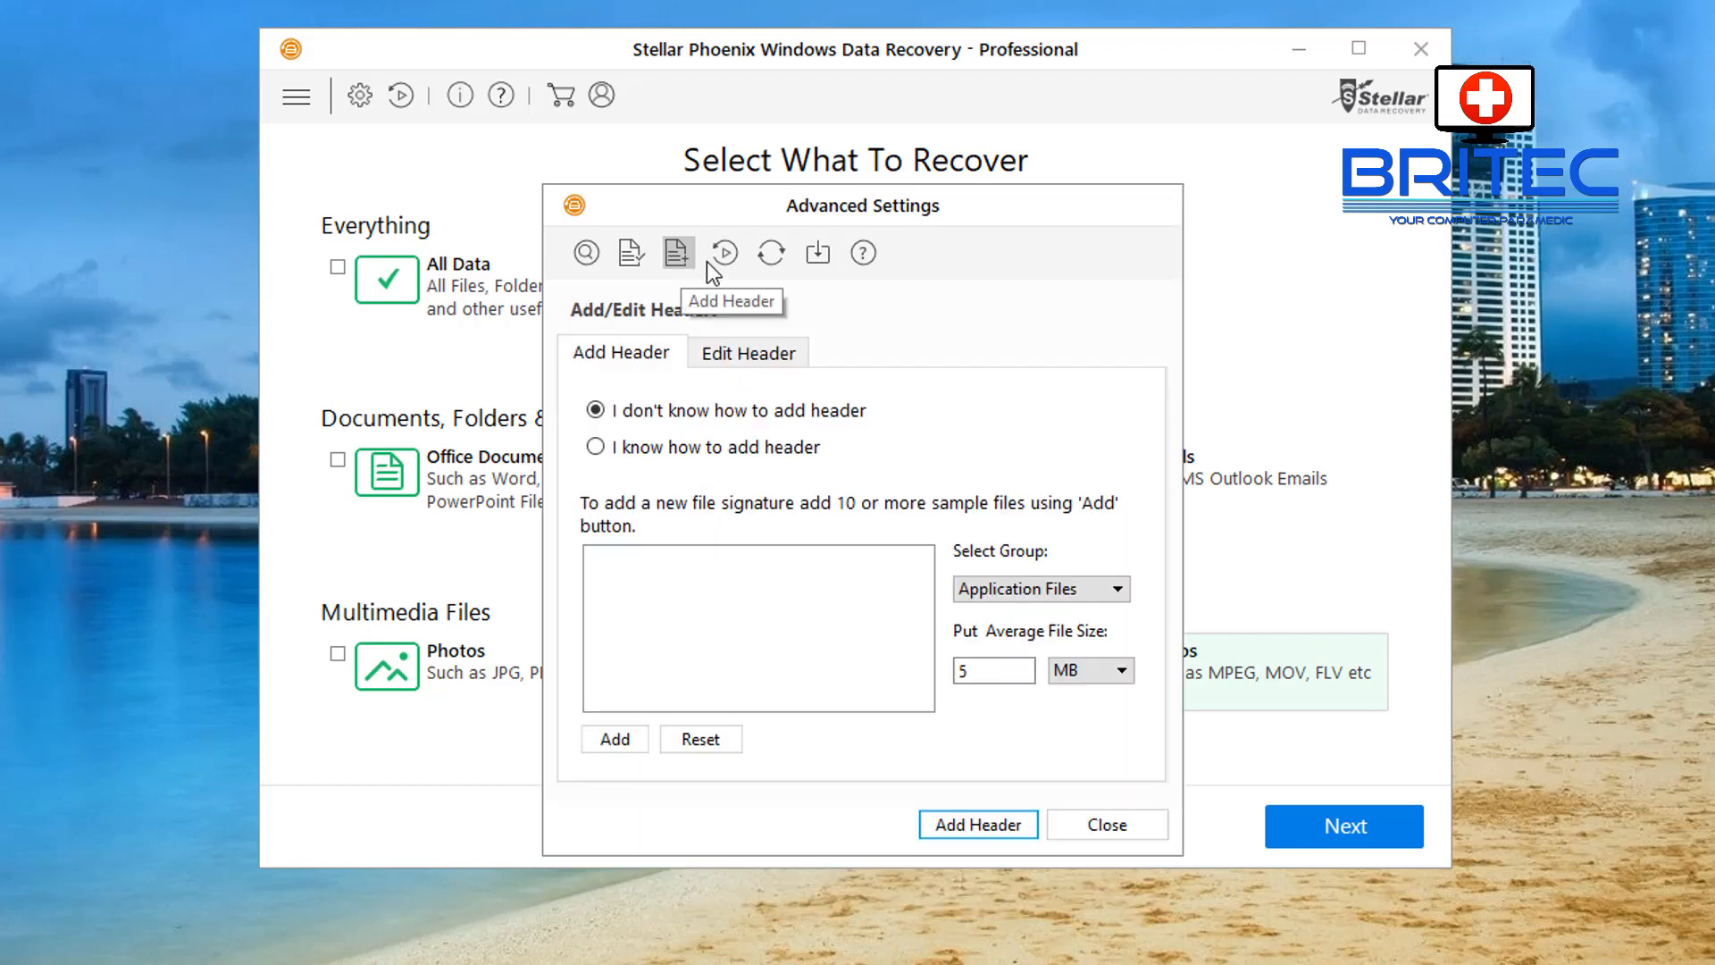
mouse_move(722, 252)
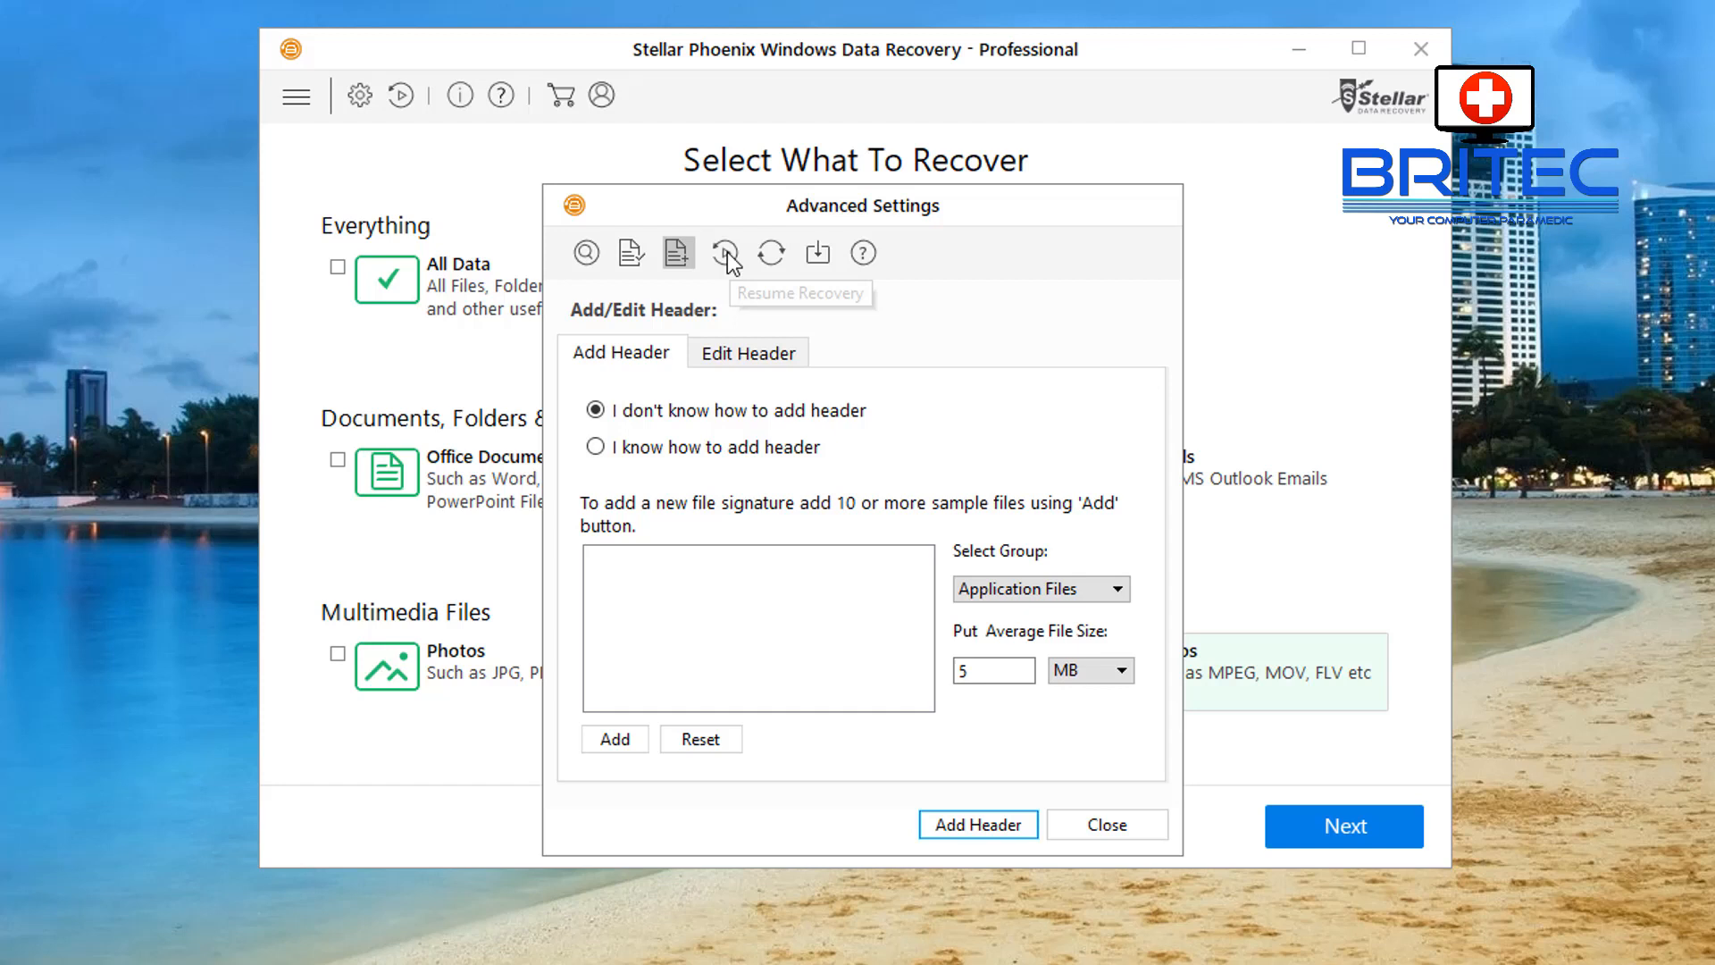
mouse_move(740, 296)
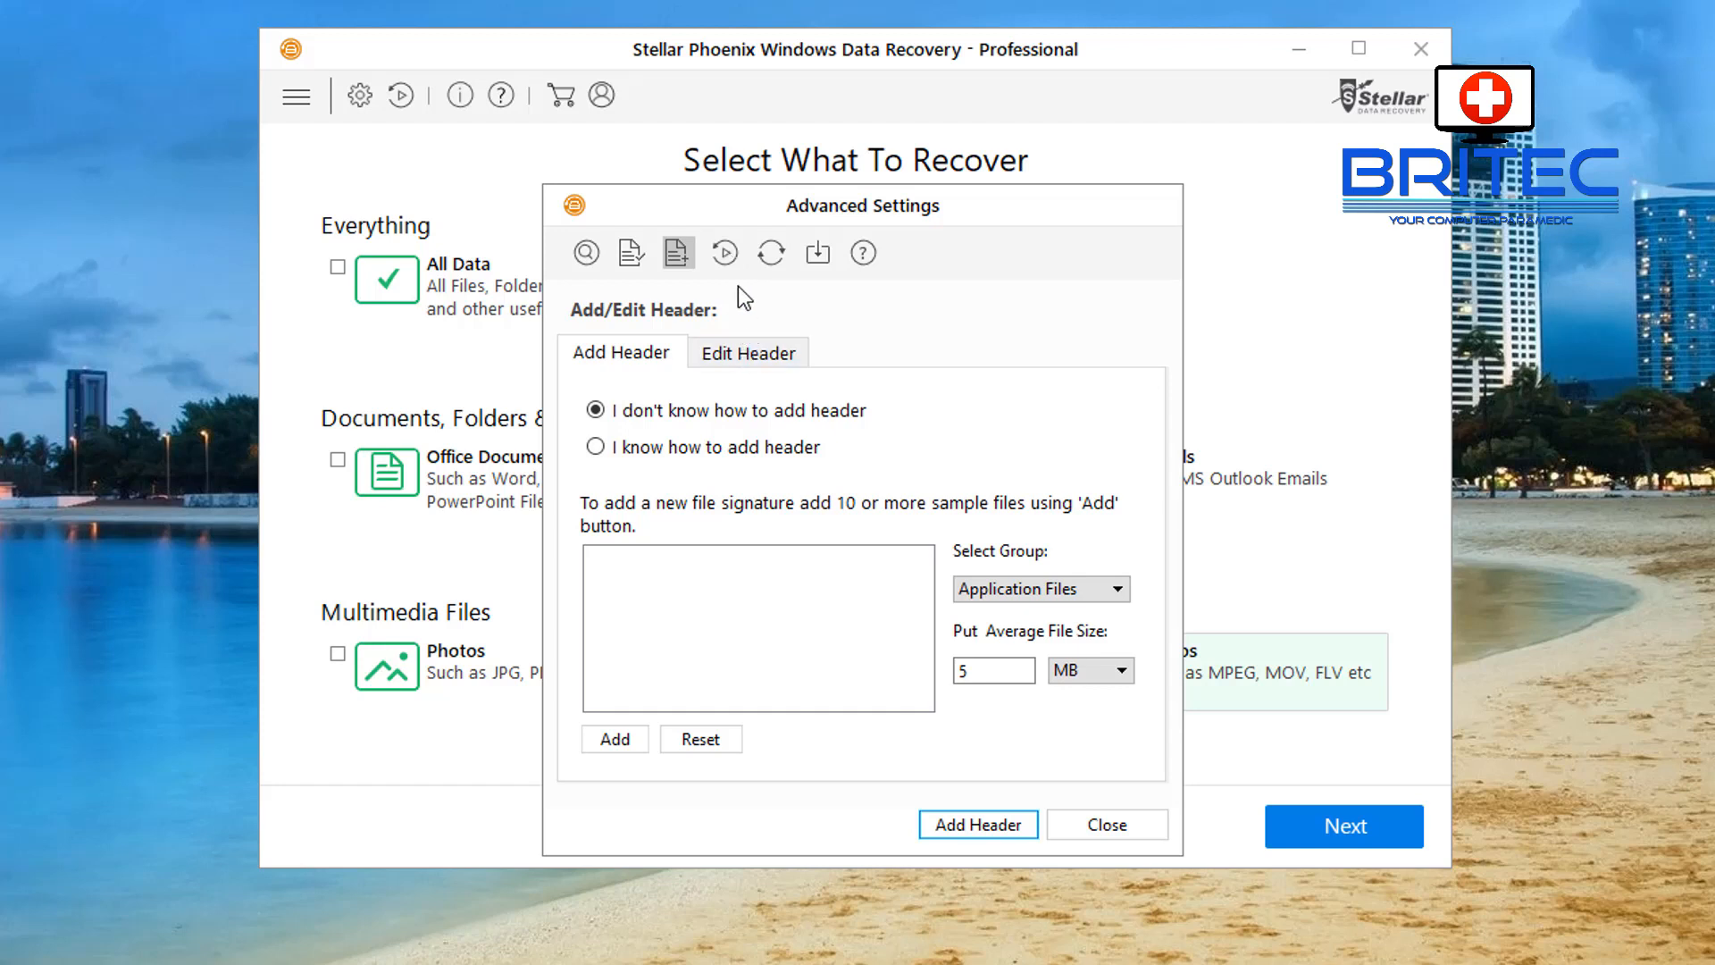
mouse_move(815, 252)
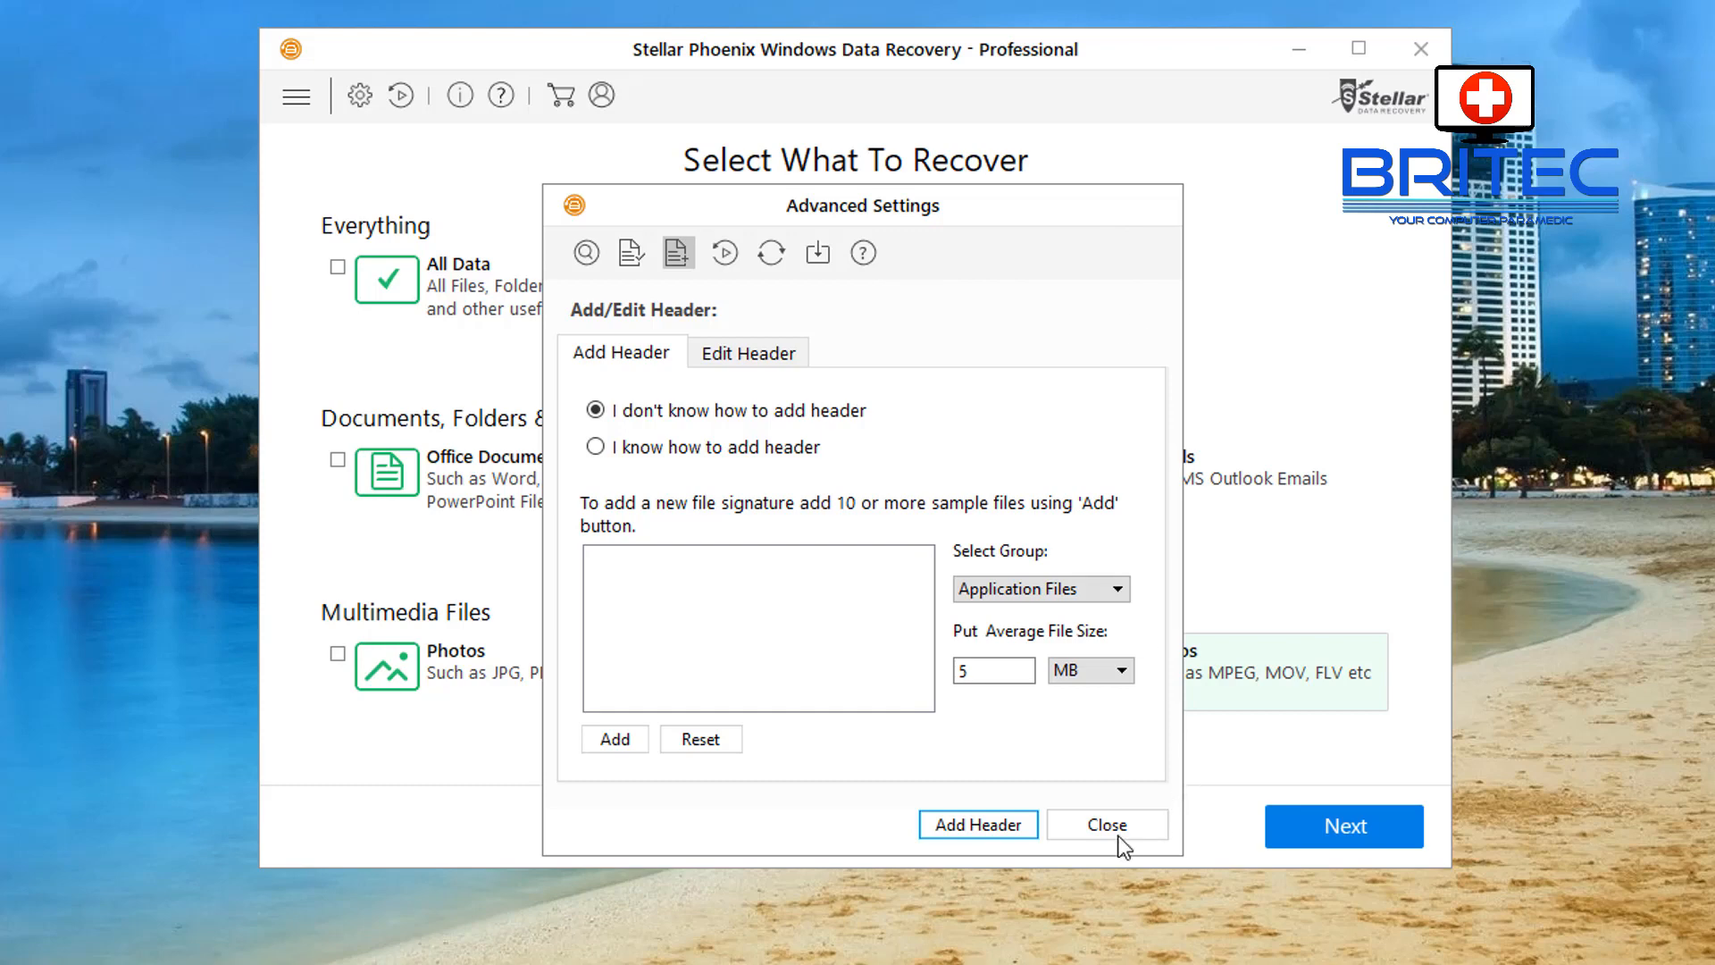
left_click(1106, 824)
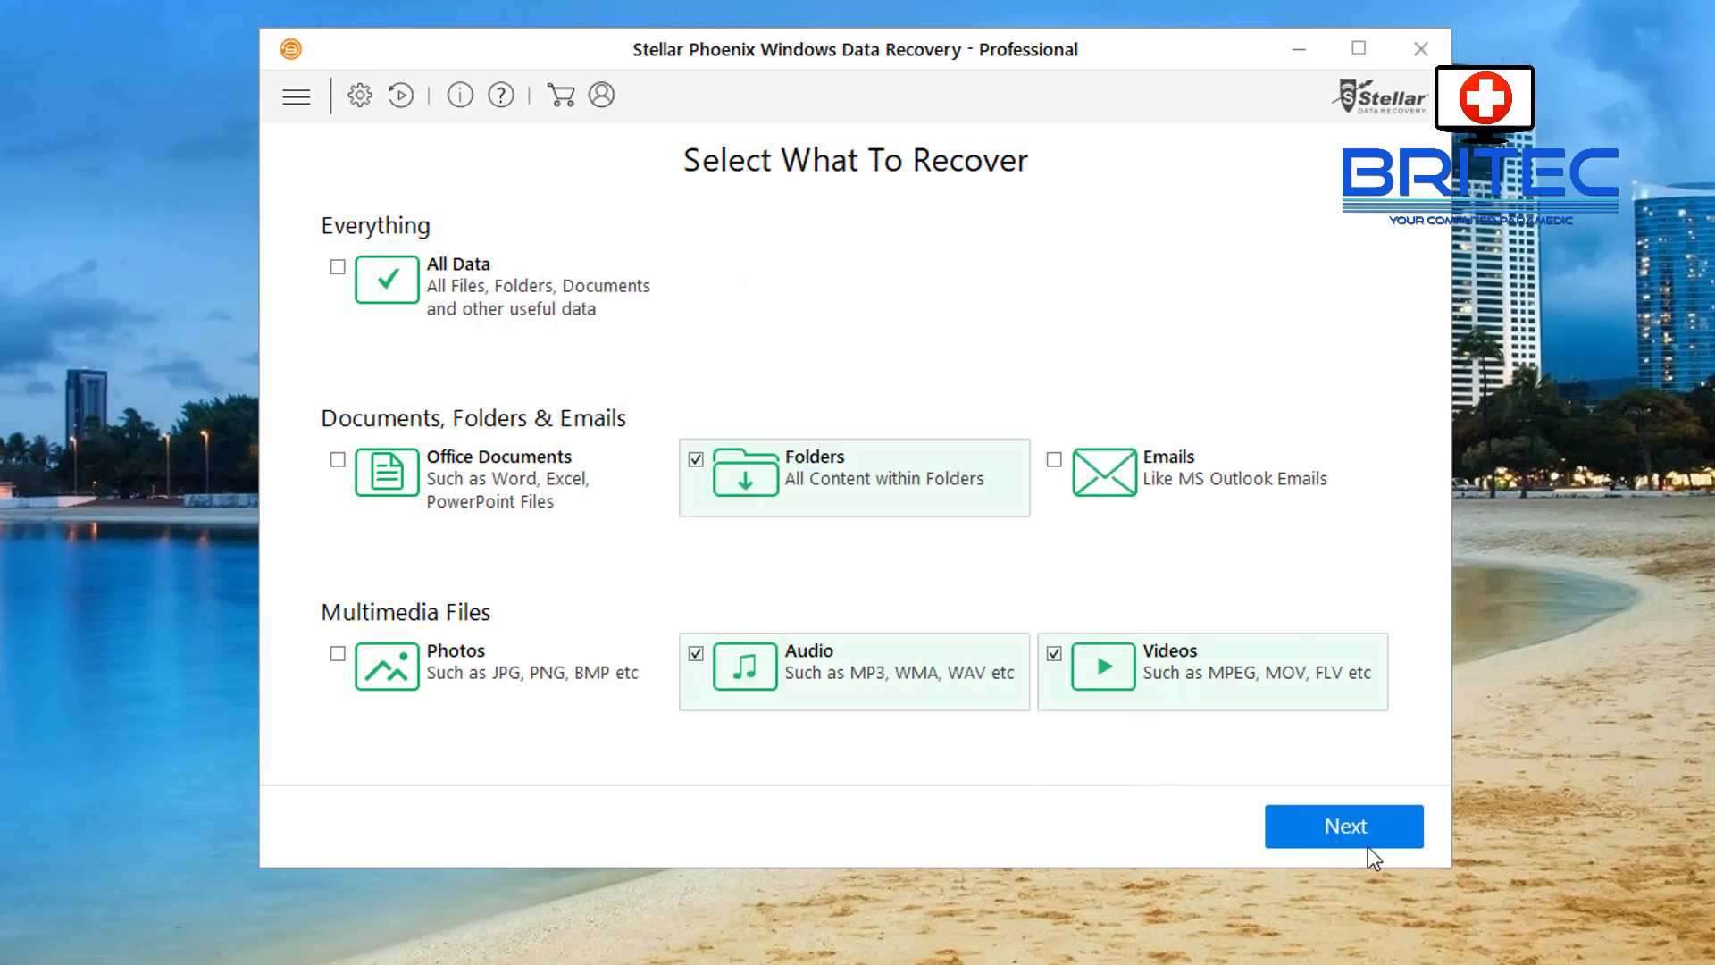
Advance to location selection, tick CAM_SD (E:) and switch Deep Scan on.
left_click(1341, 826)
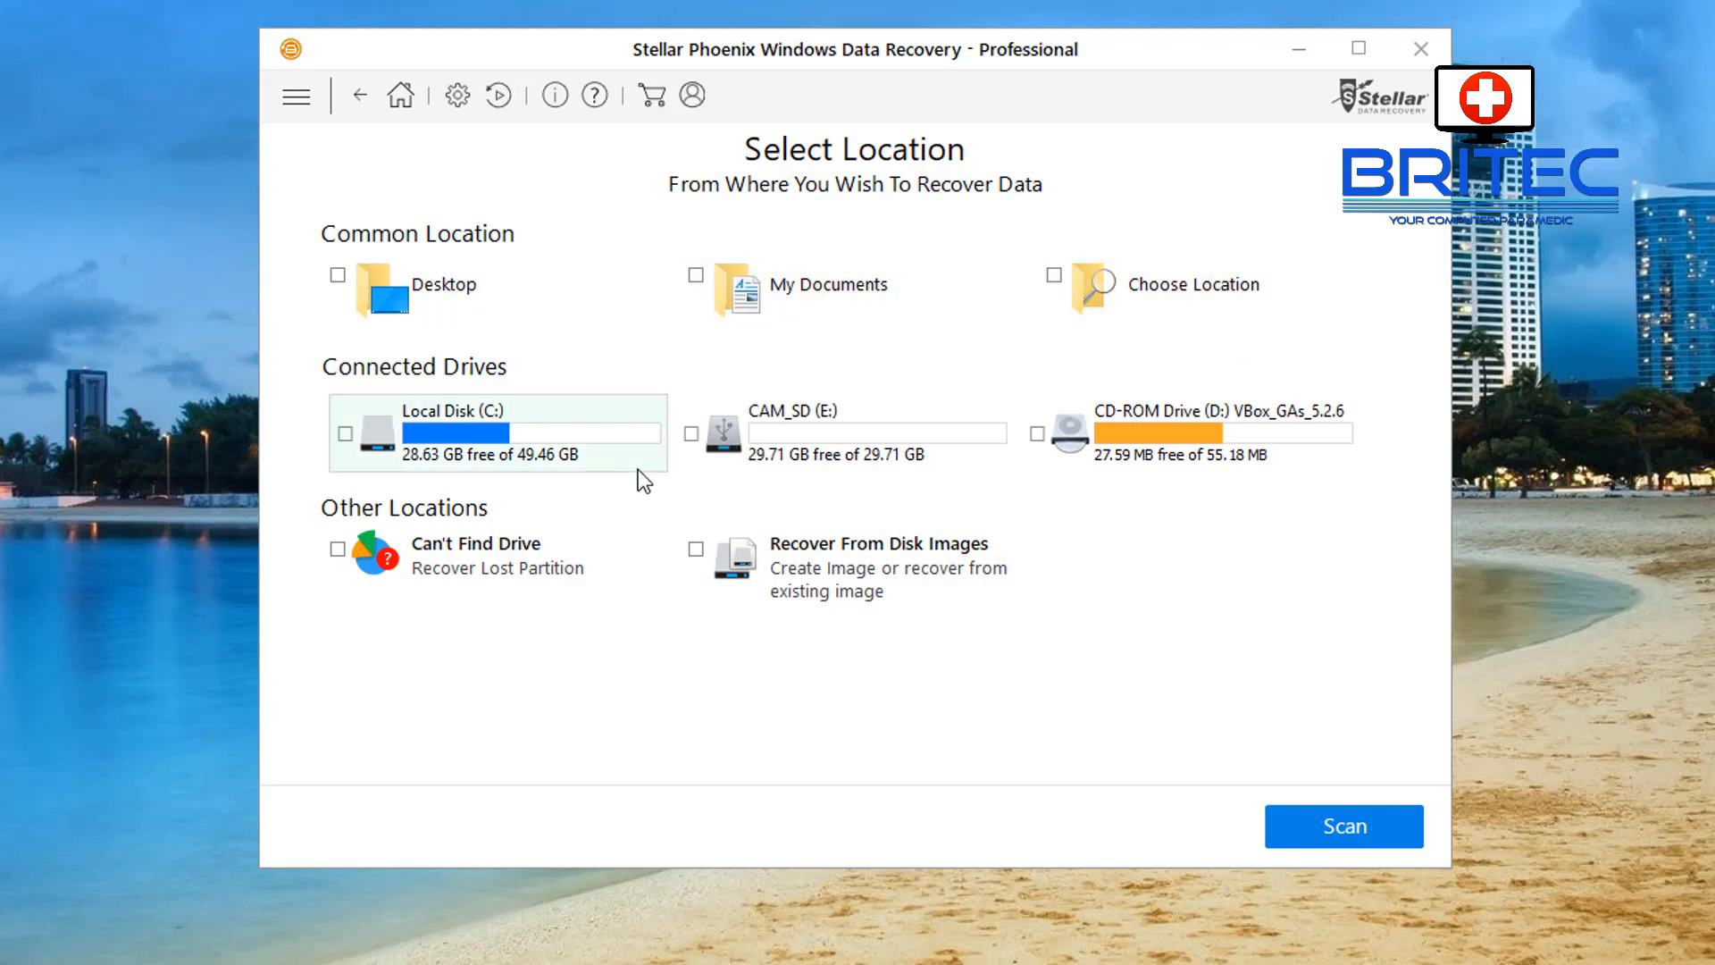
mouse_move(1257, 463)
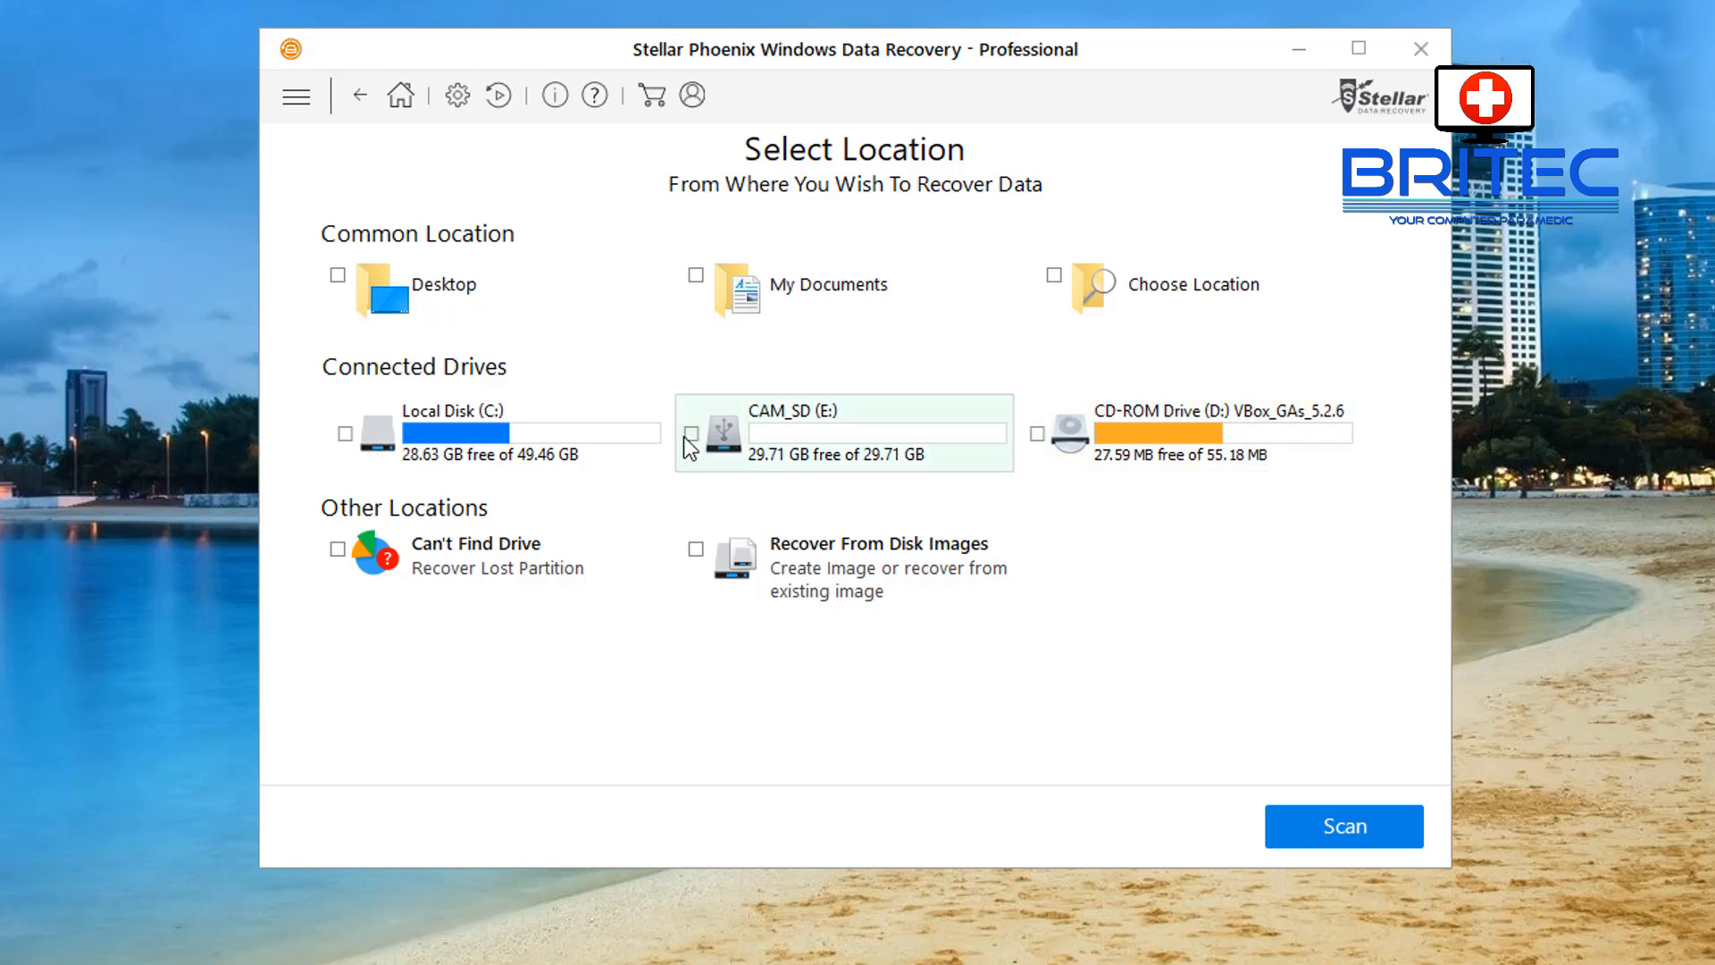
left_click(691, 433)
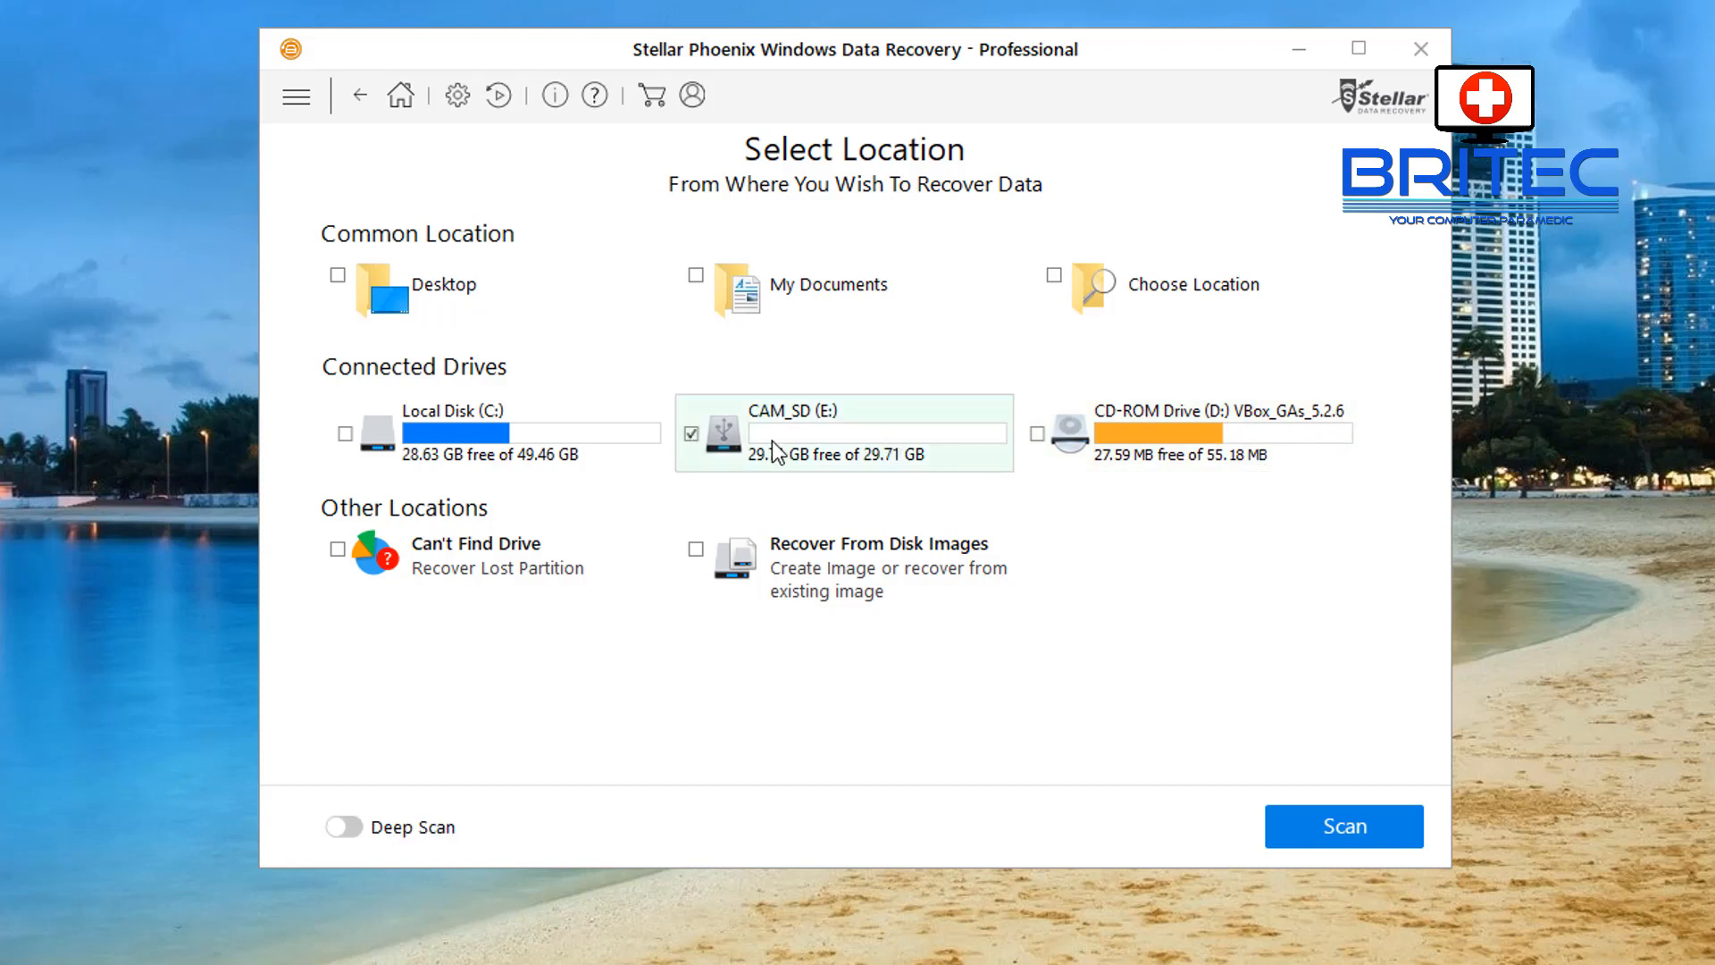
mouse_move(867, 457)
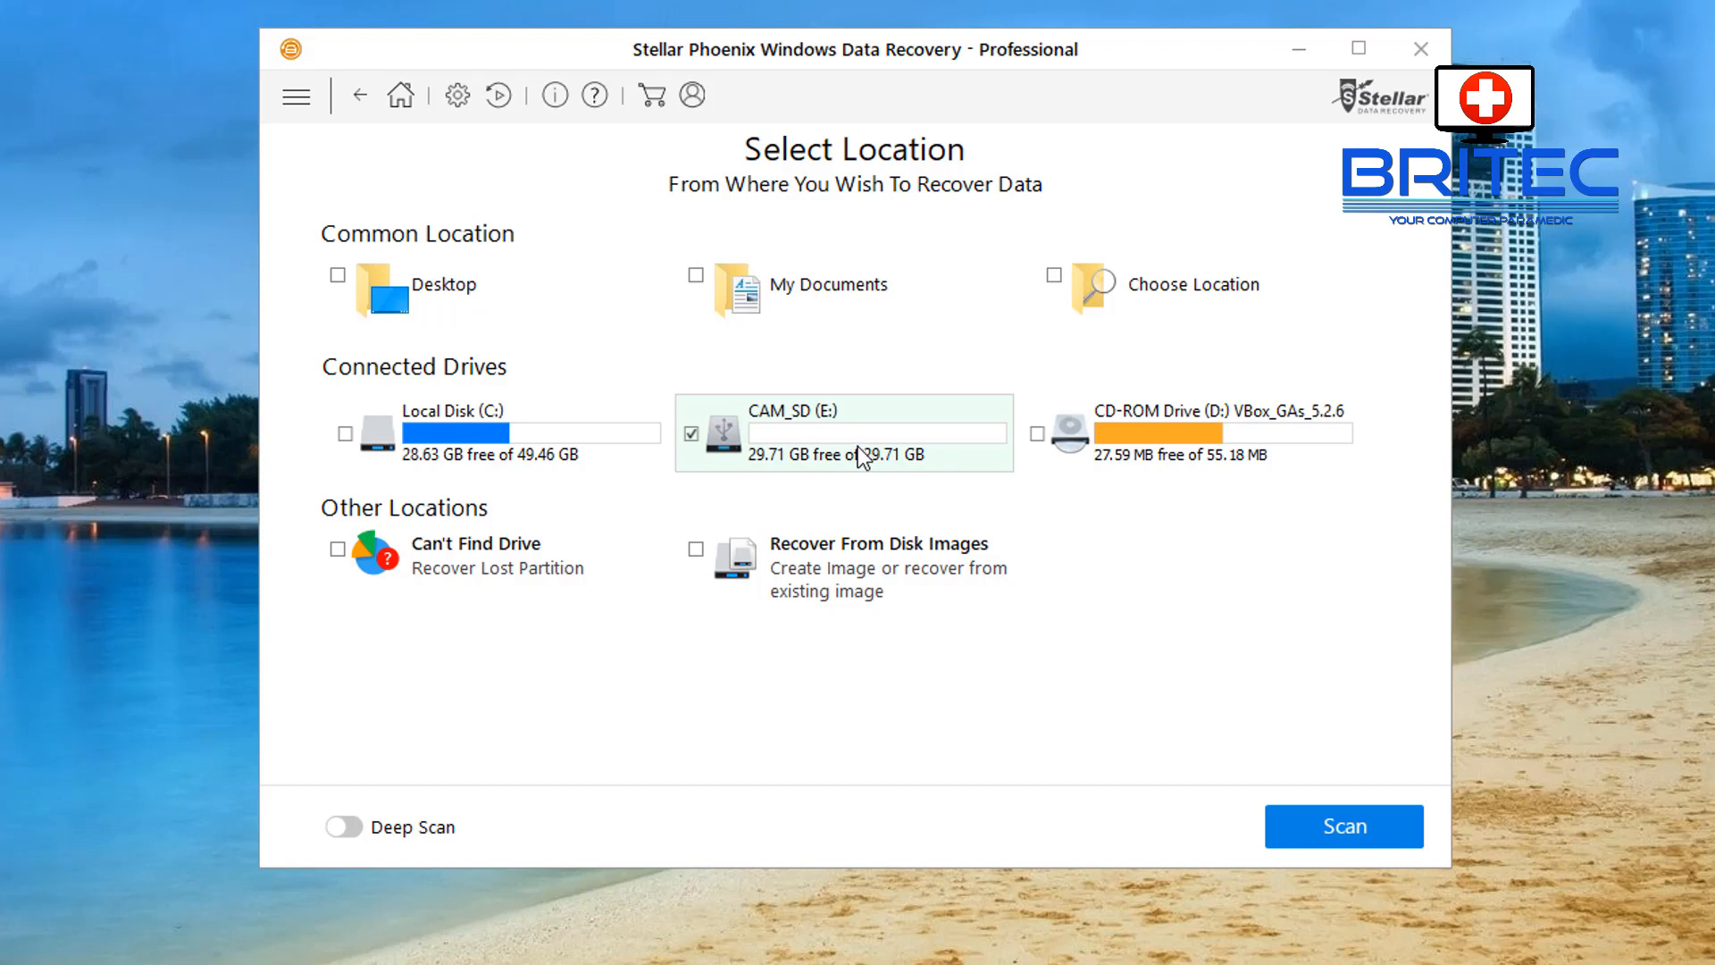
mouse_move(762, 449)
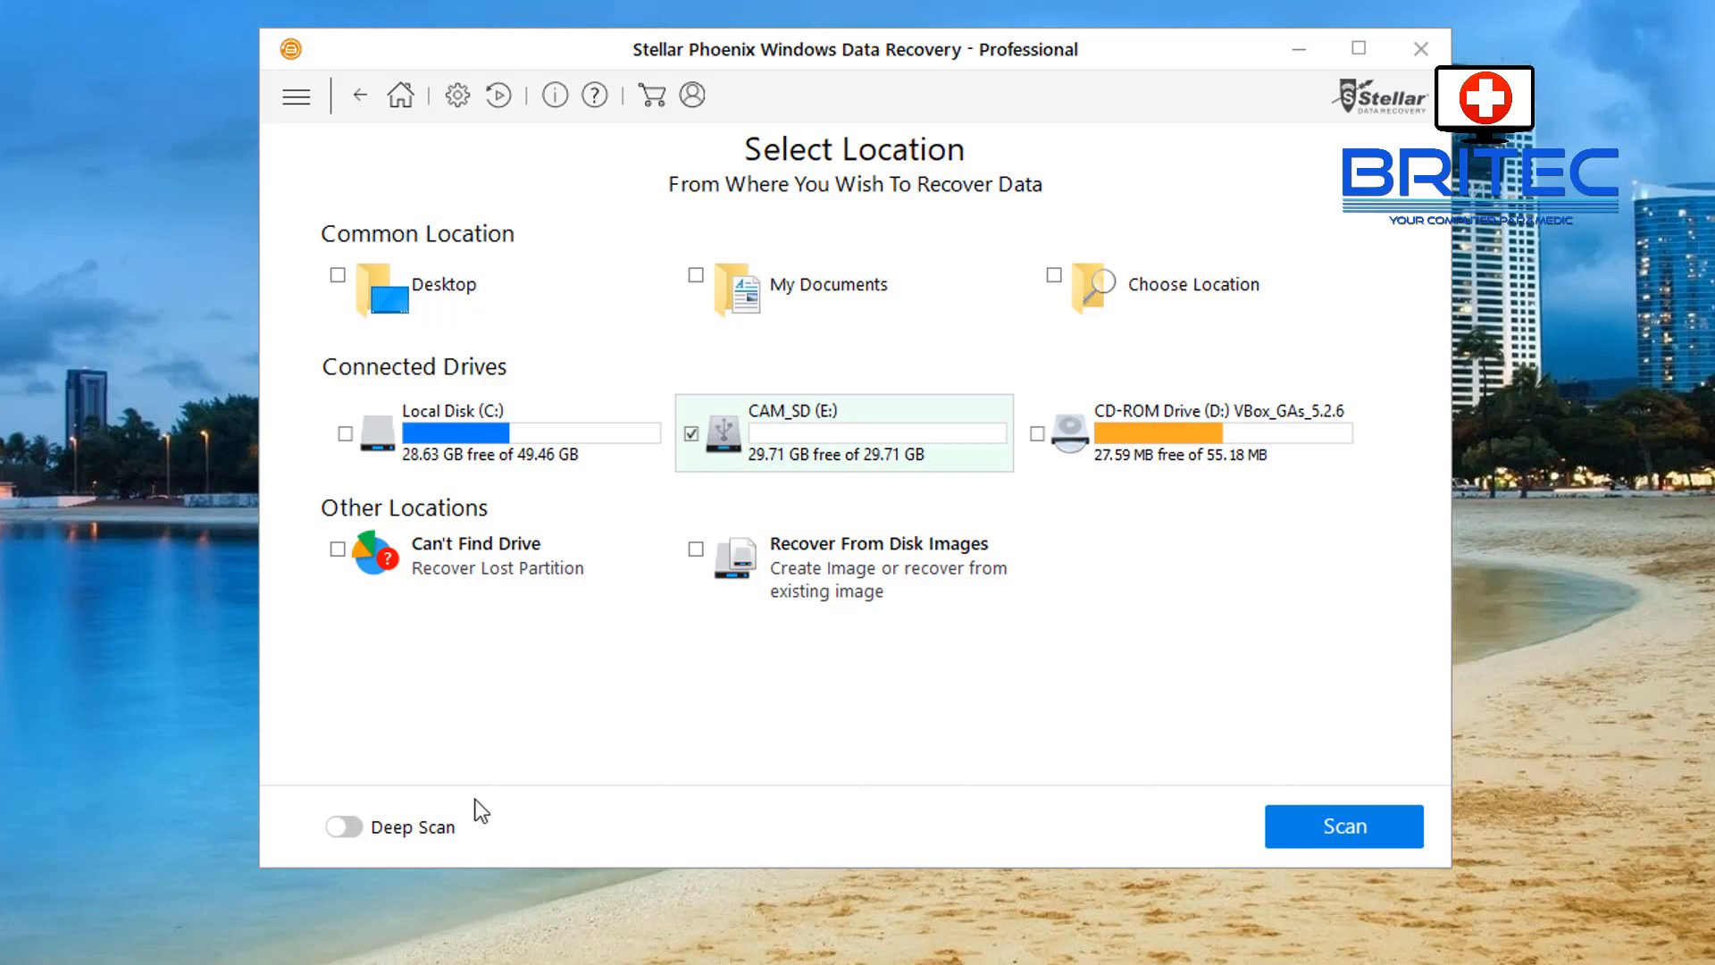
mouse_move(1293, 854)
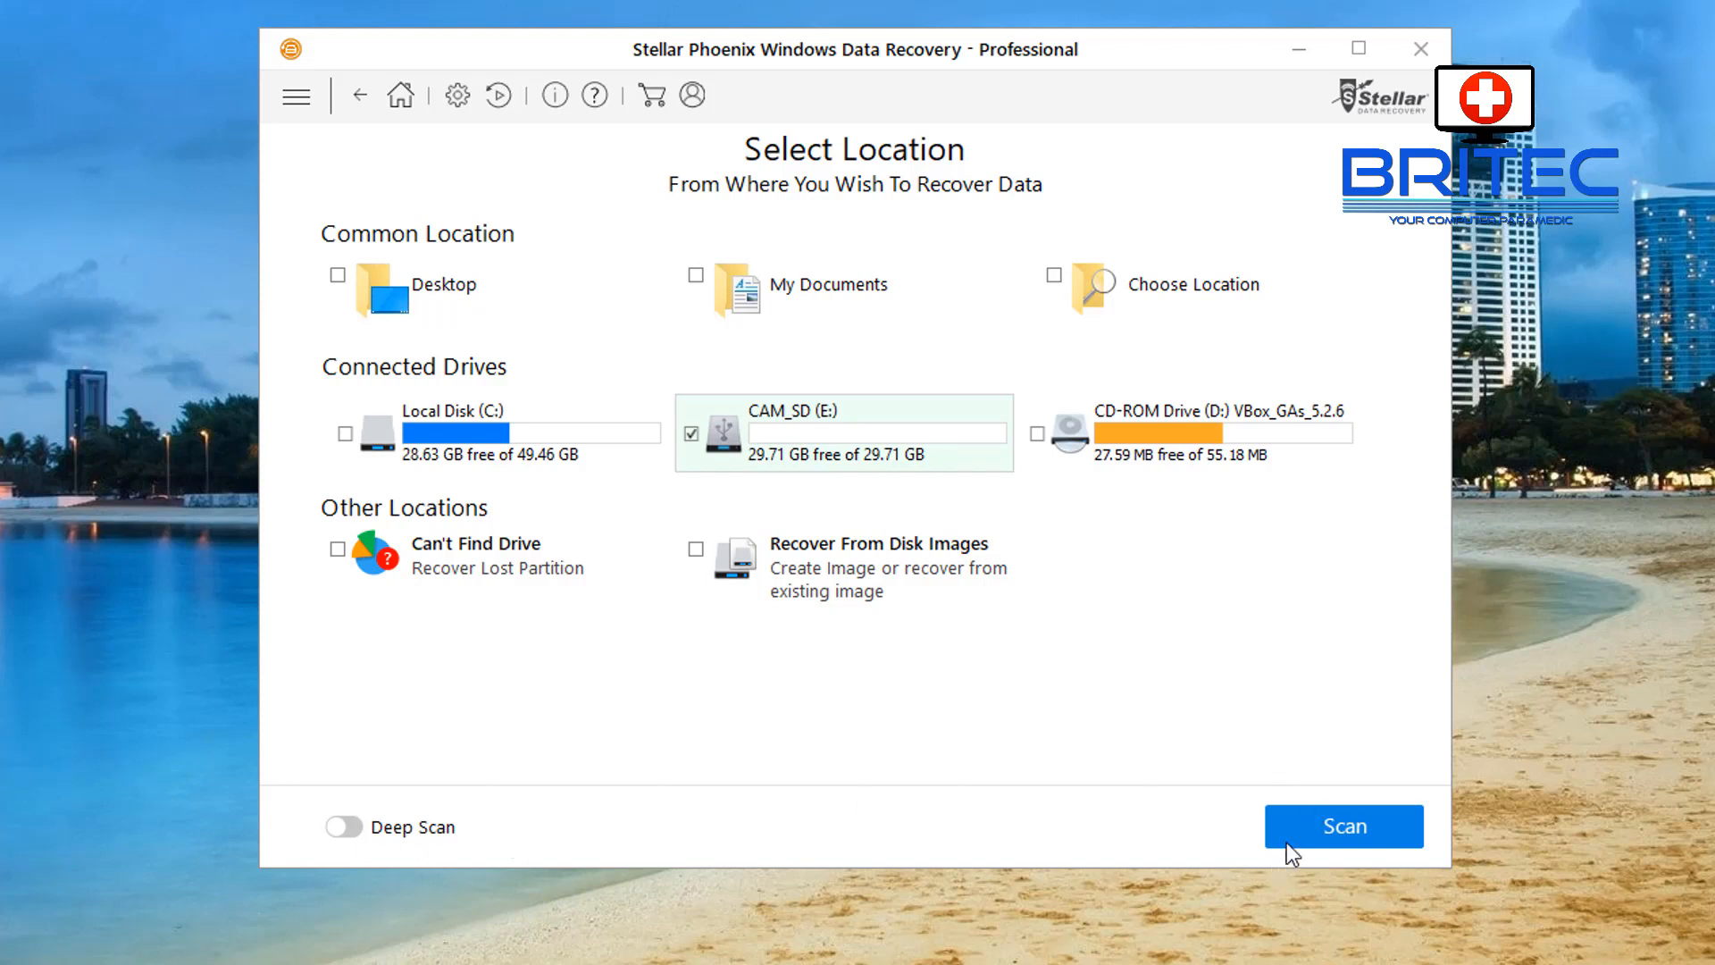
left_click(343, 825)
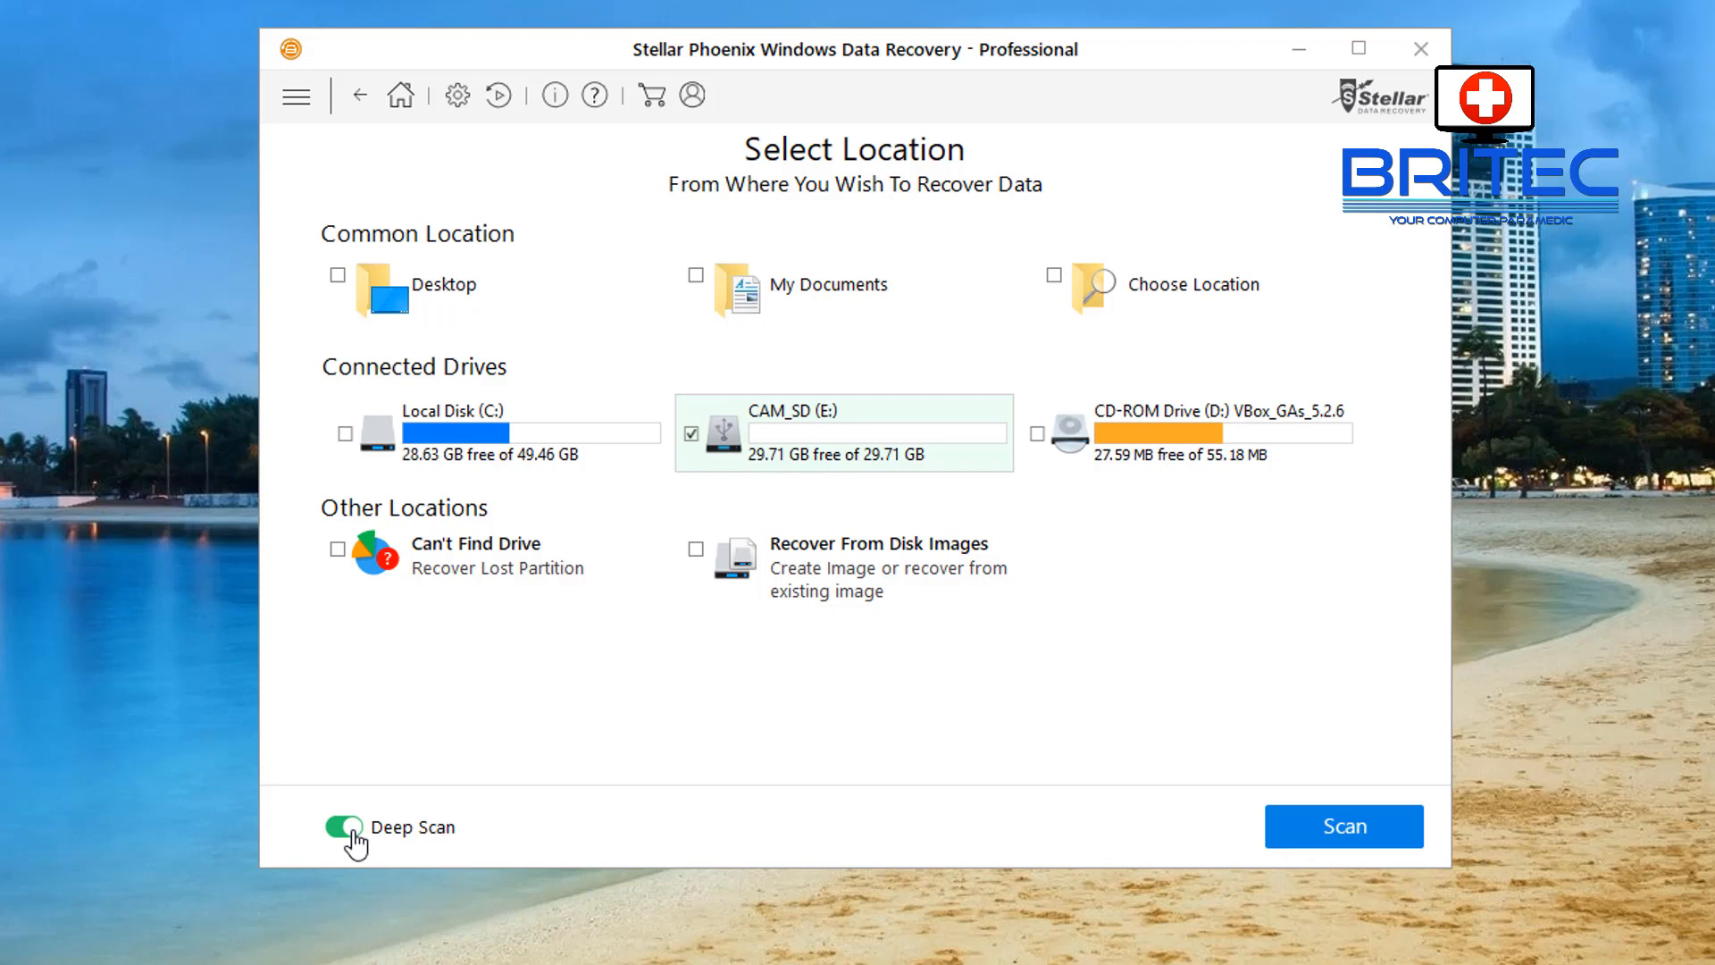
mouse_move(1414, 892)
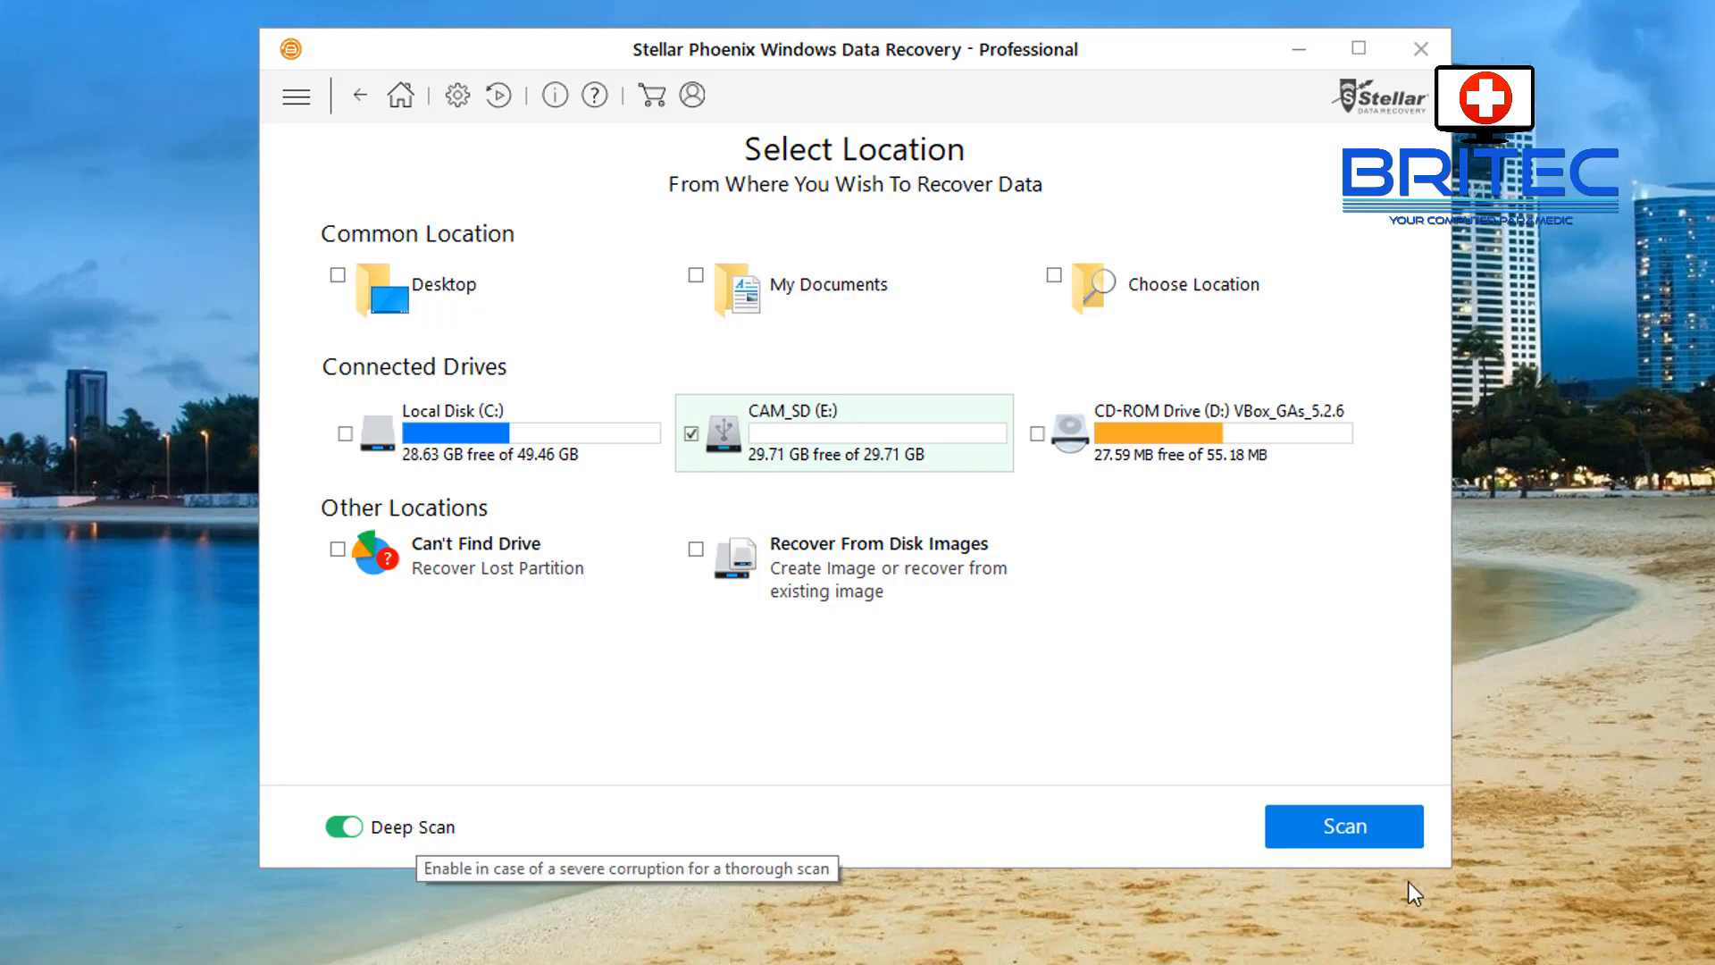
mouse_move(1341, 826)
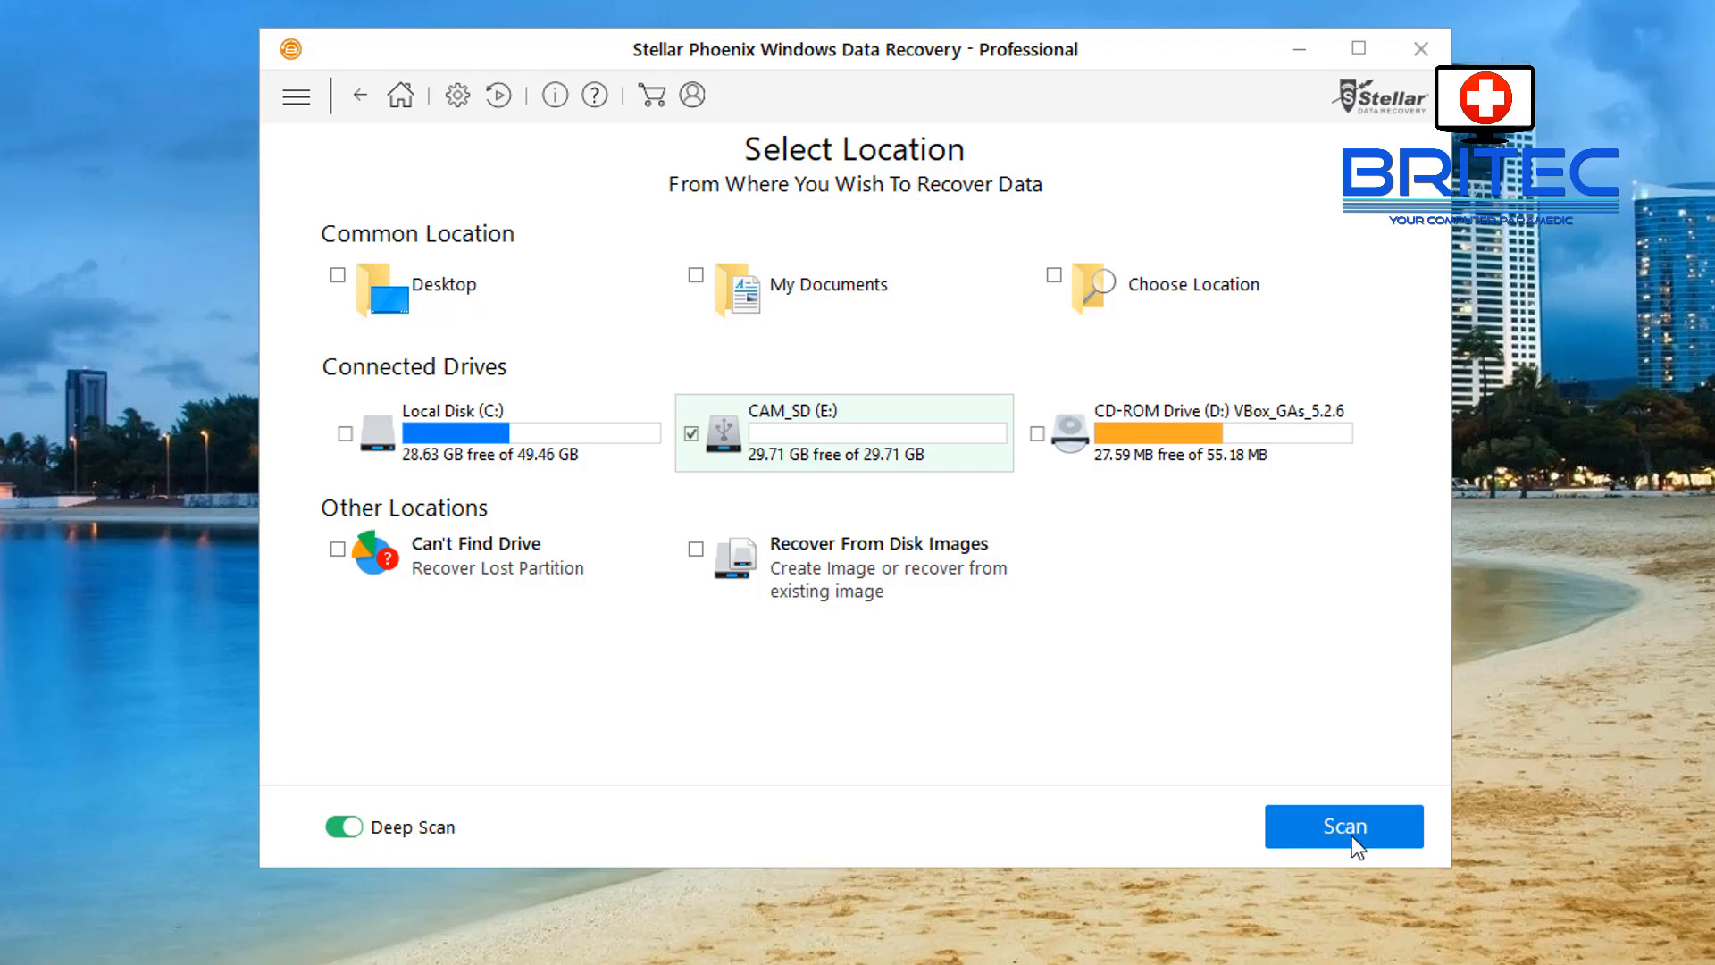
Launch the deep scan of the CAM_SD (E:) card.
left_click(1344, 825)
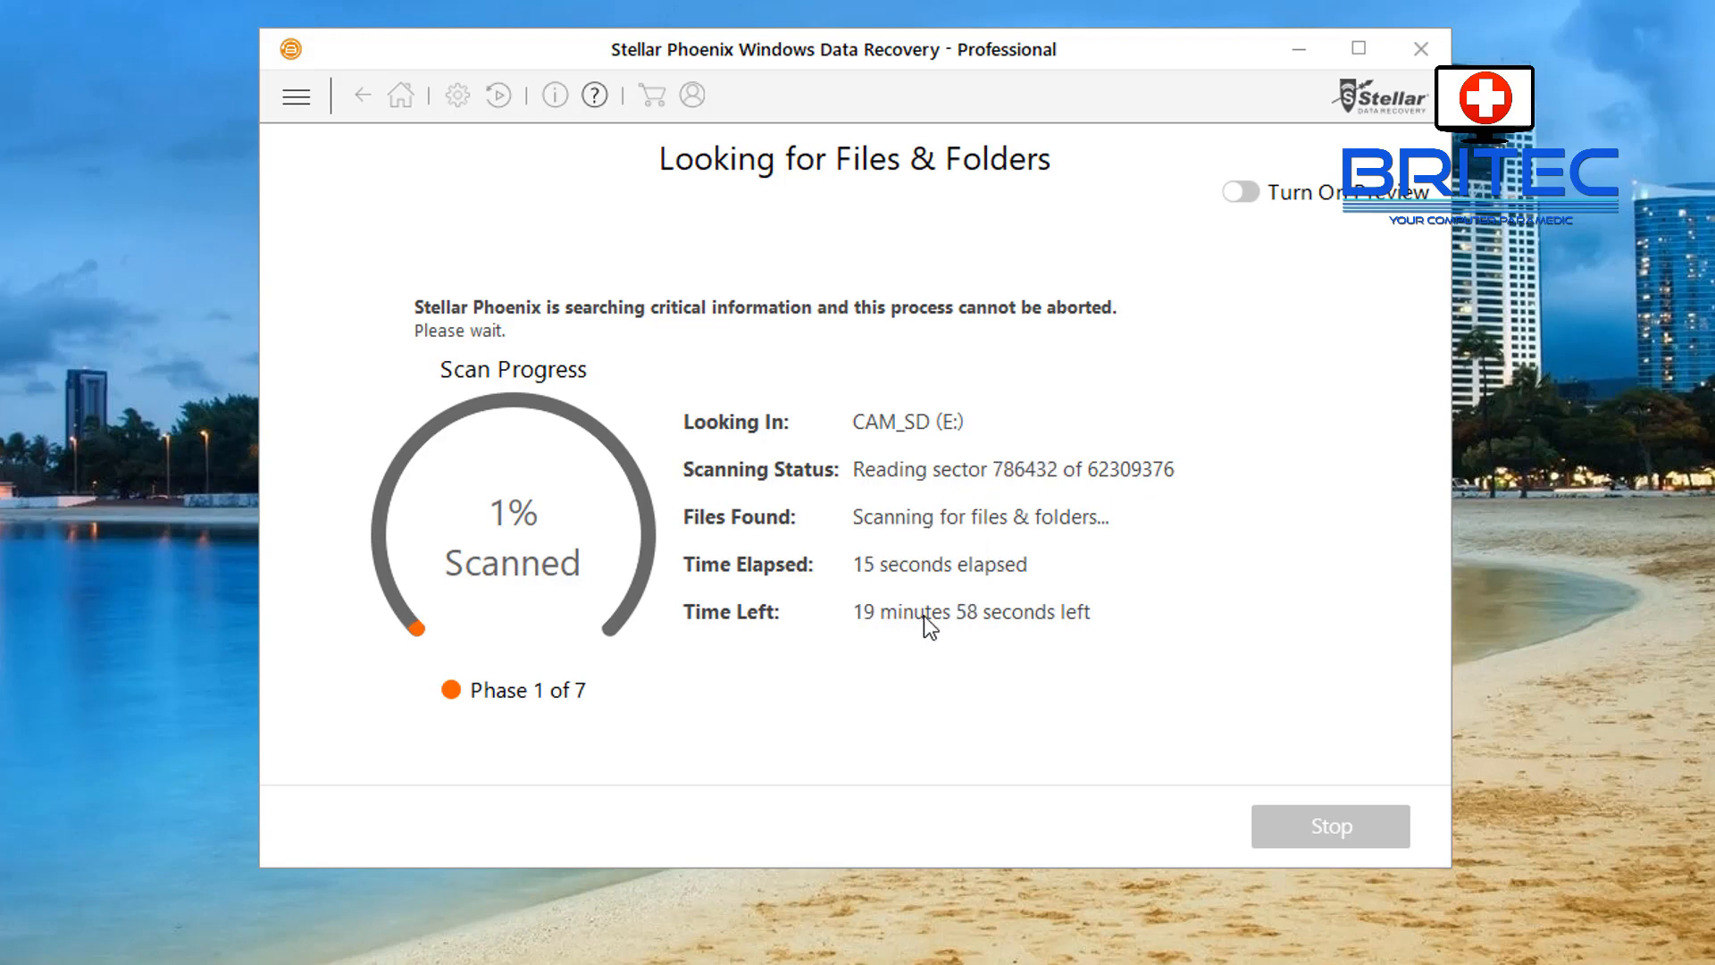
mouse_move(1205, 442)
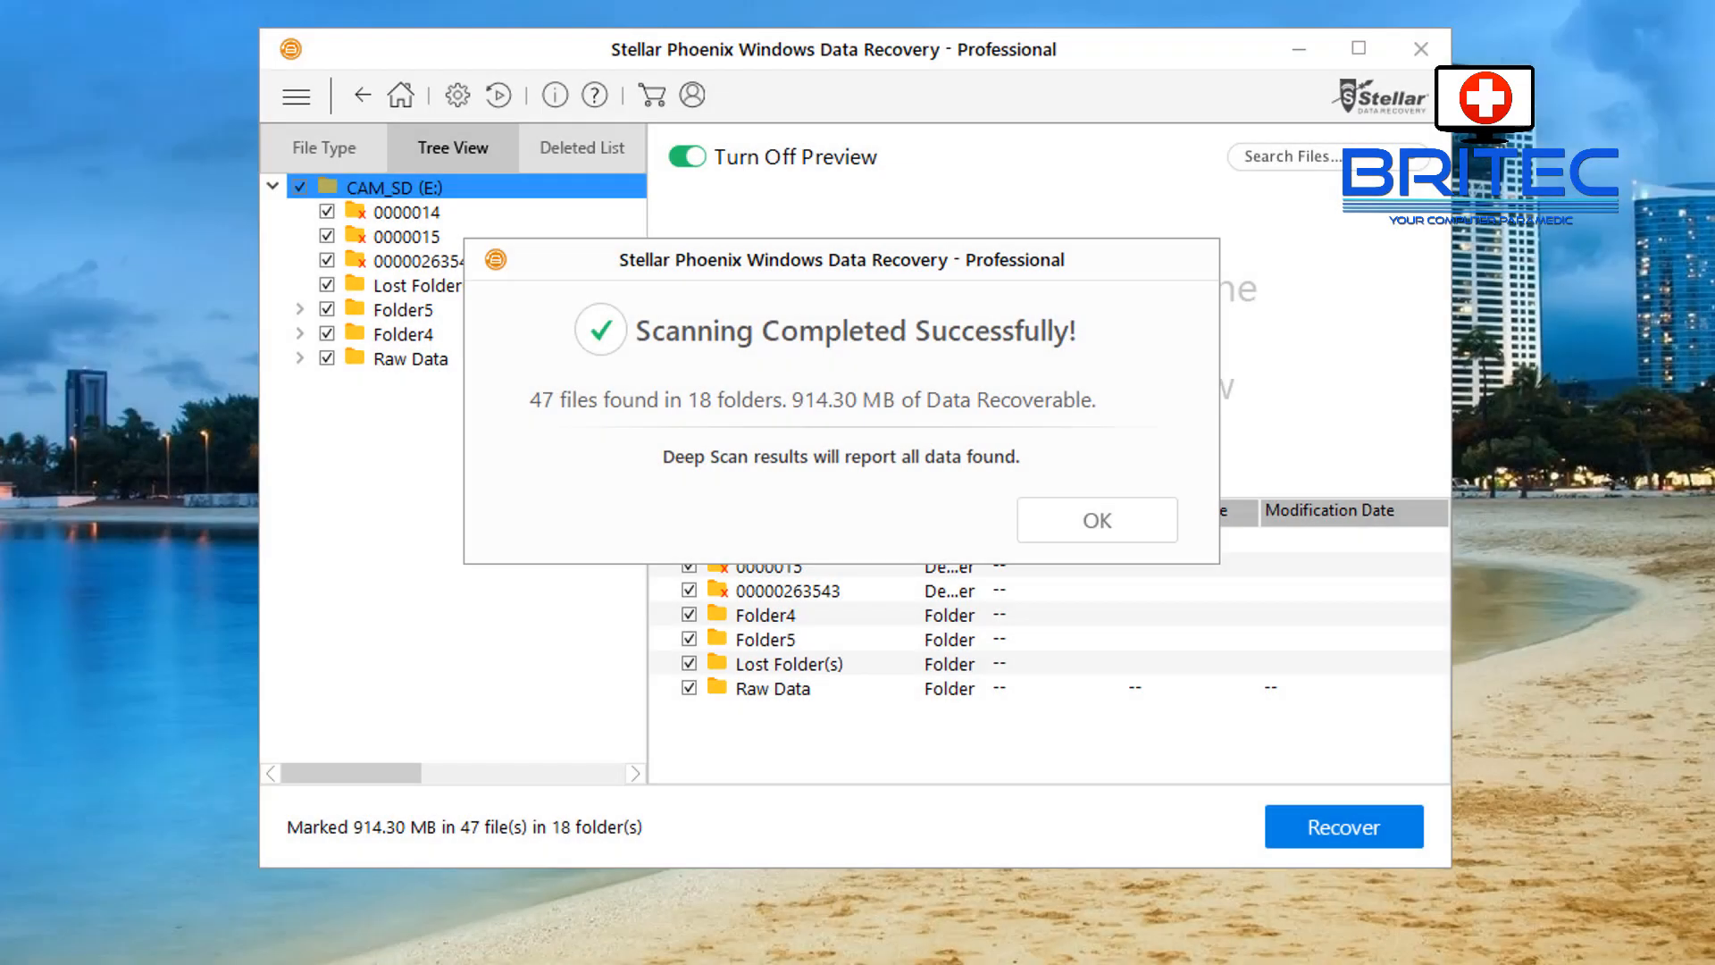
mouse_move(520, 166)
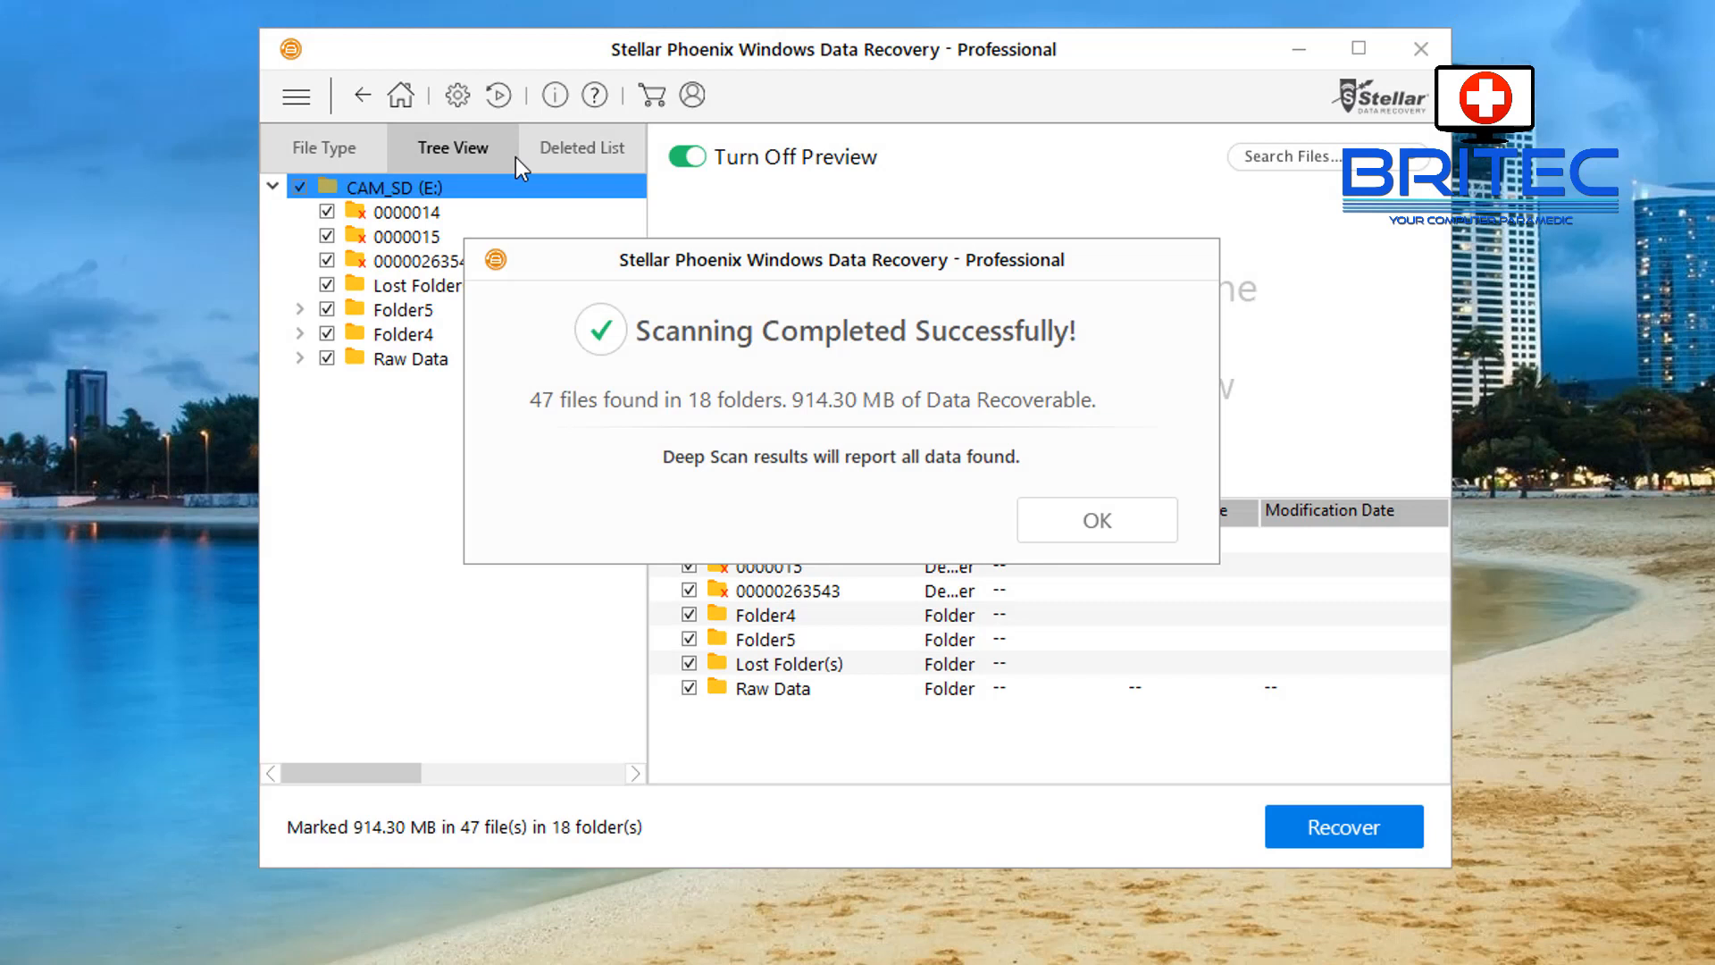
mouse_move(522, 440)
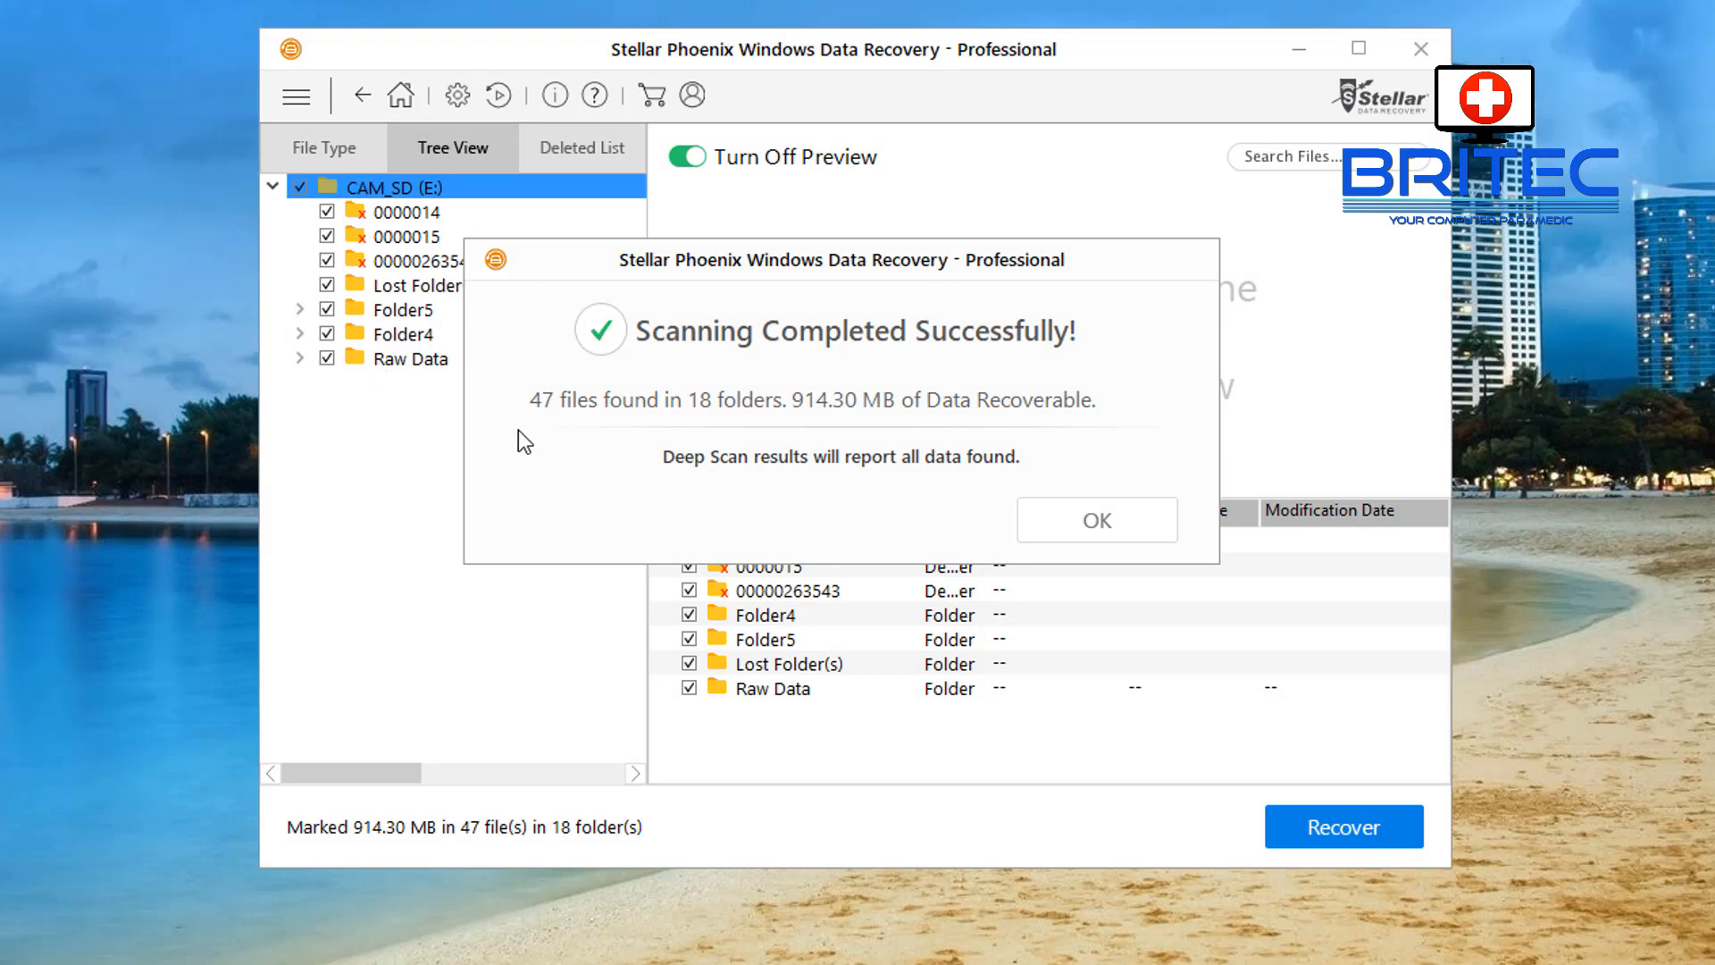
mouse_move(561, 426)
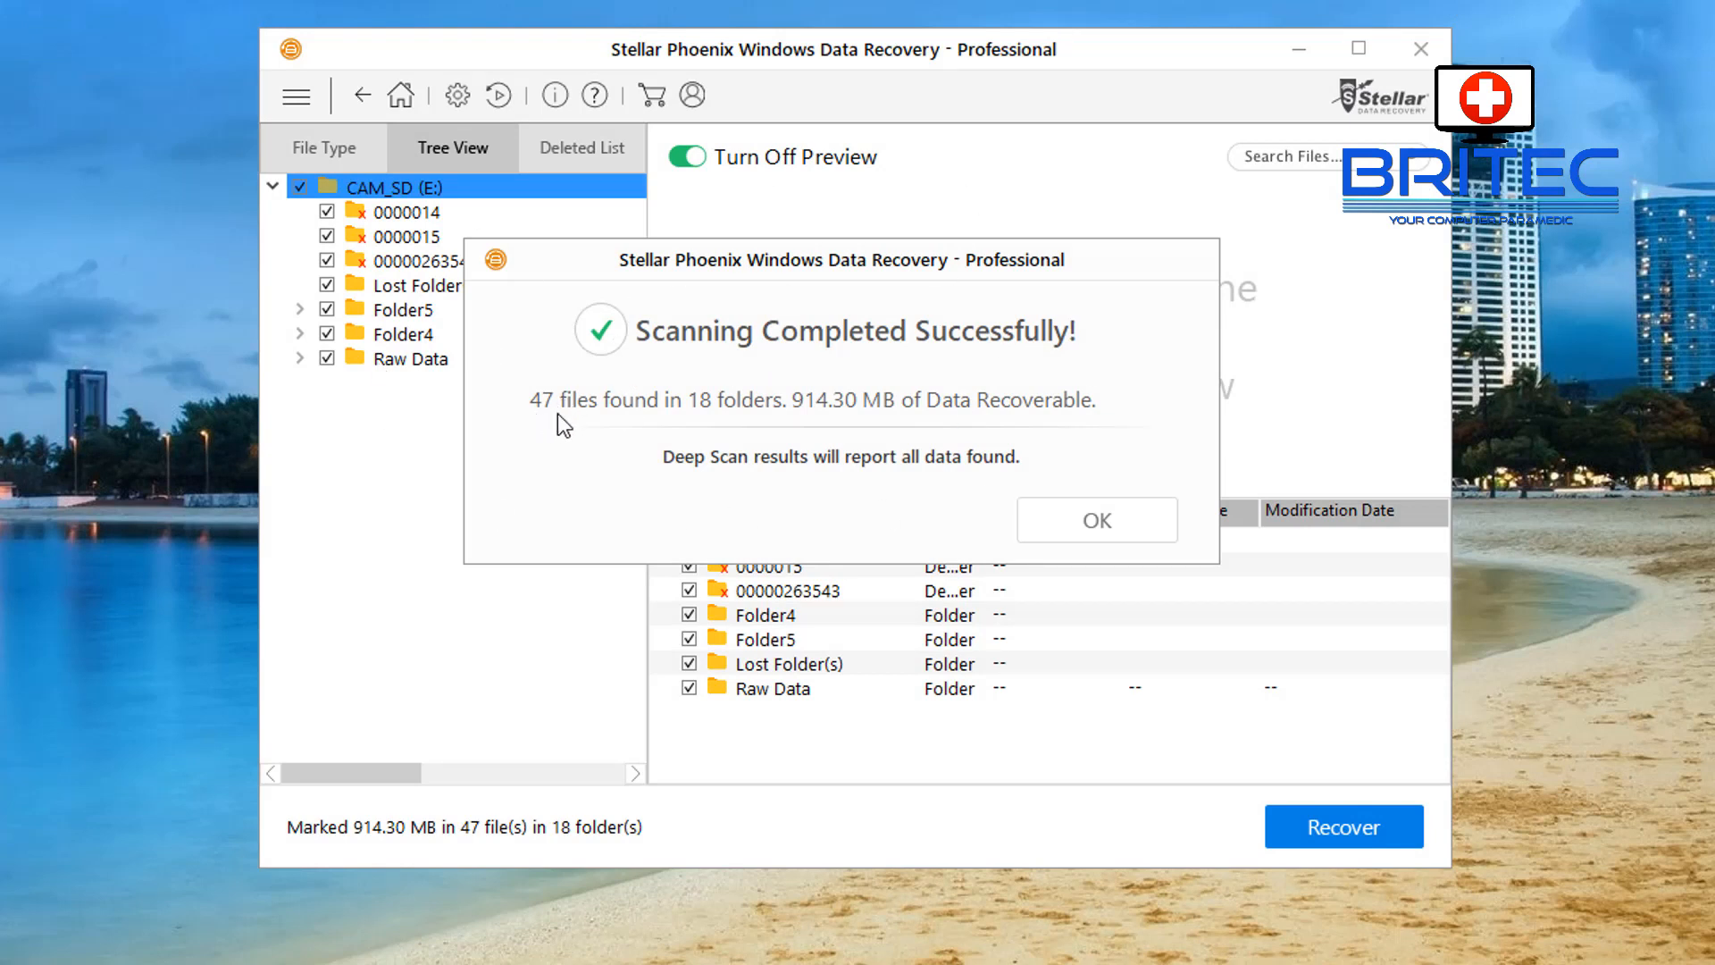
mouse_move(1077, 471)
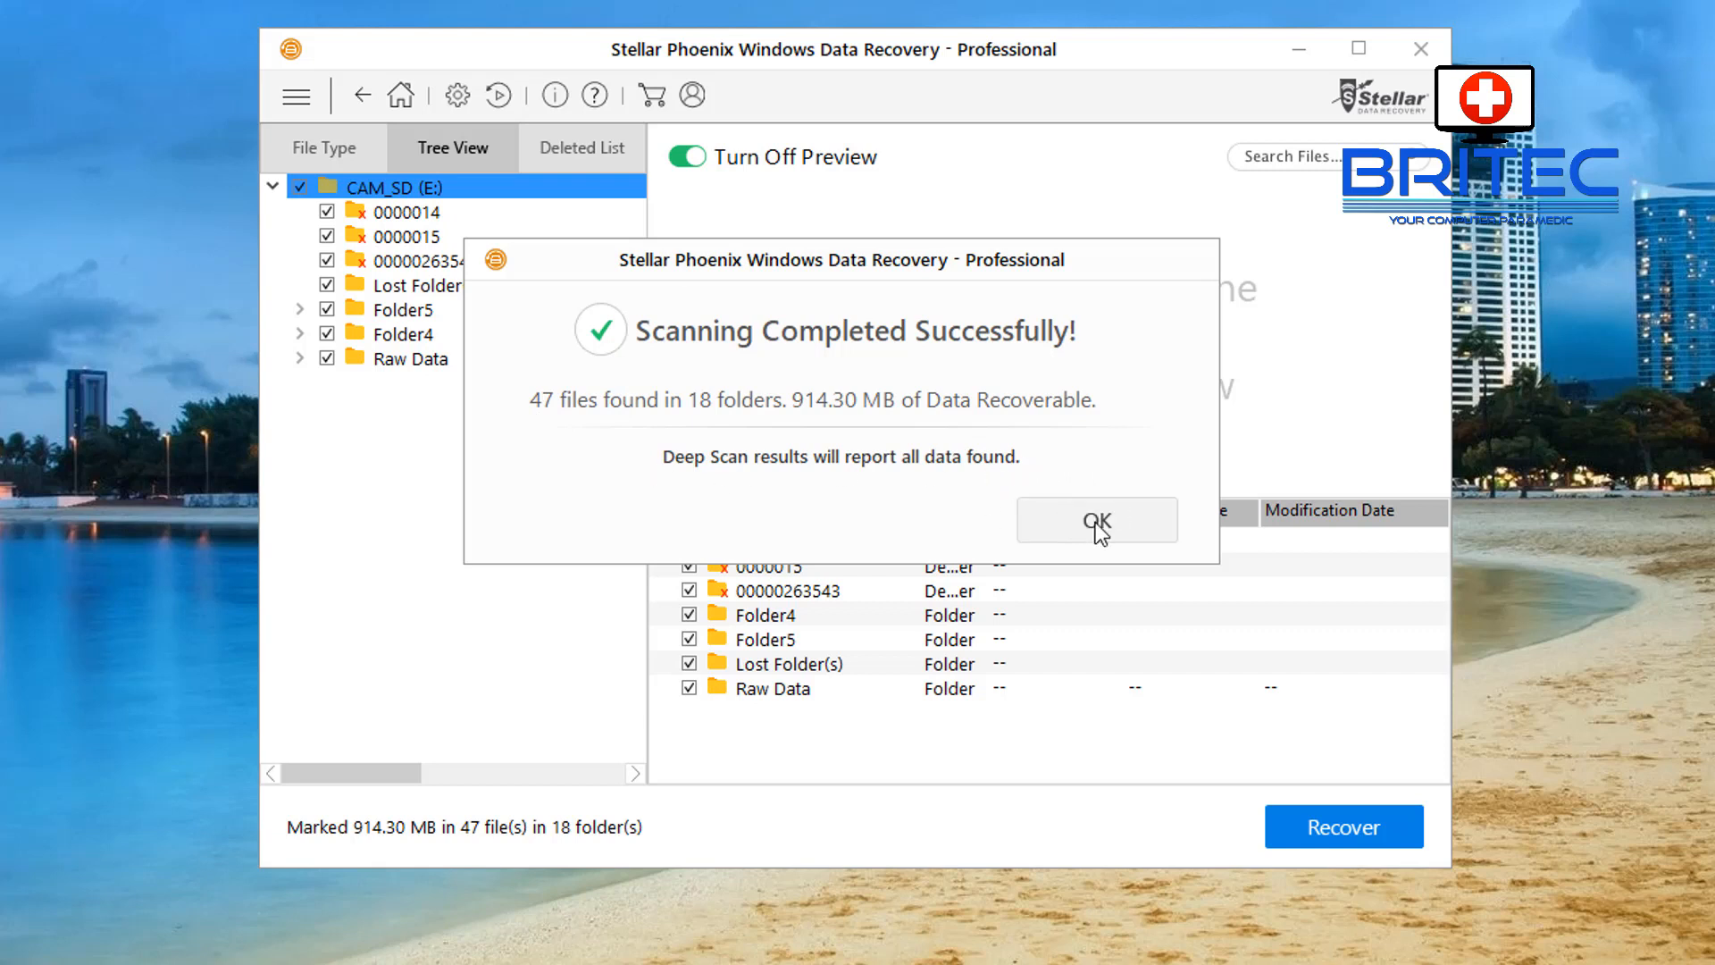
Close the 'Scanning Completed Successfully!' dialog reporting 47 files in 18 folders.
left_click(1097, 520)
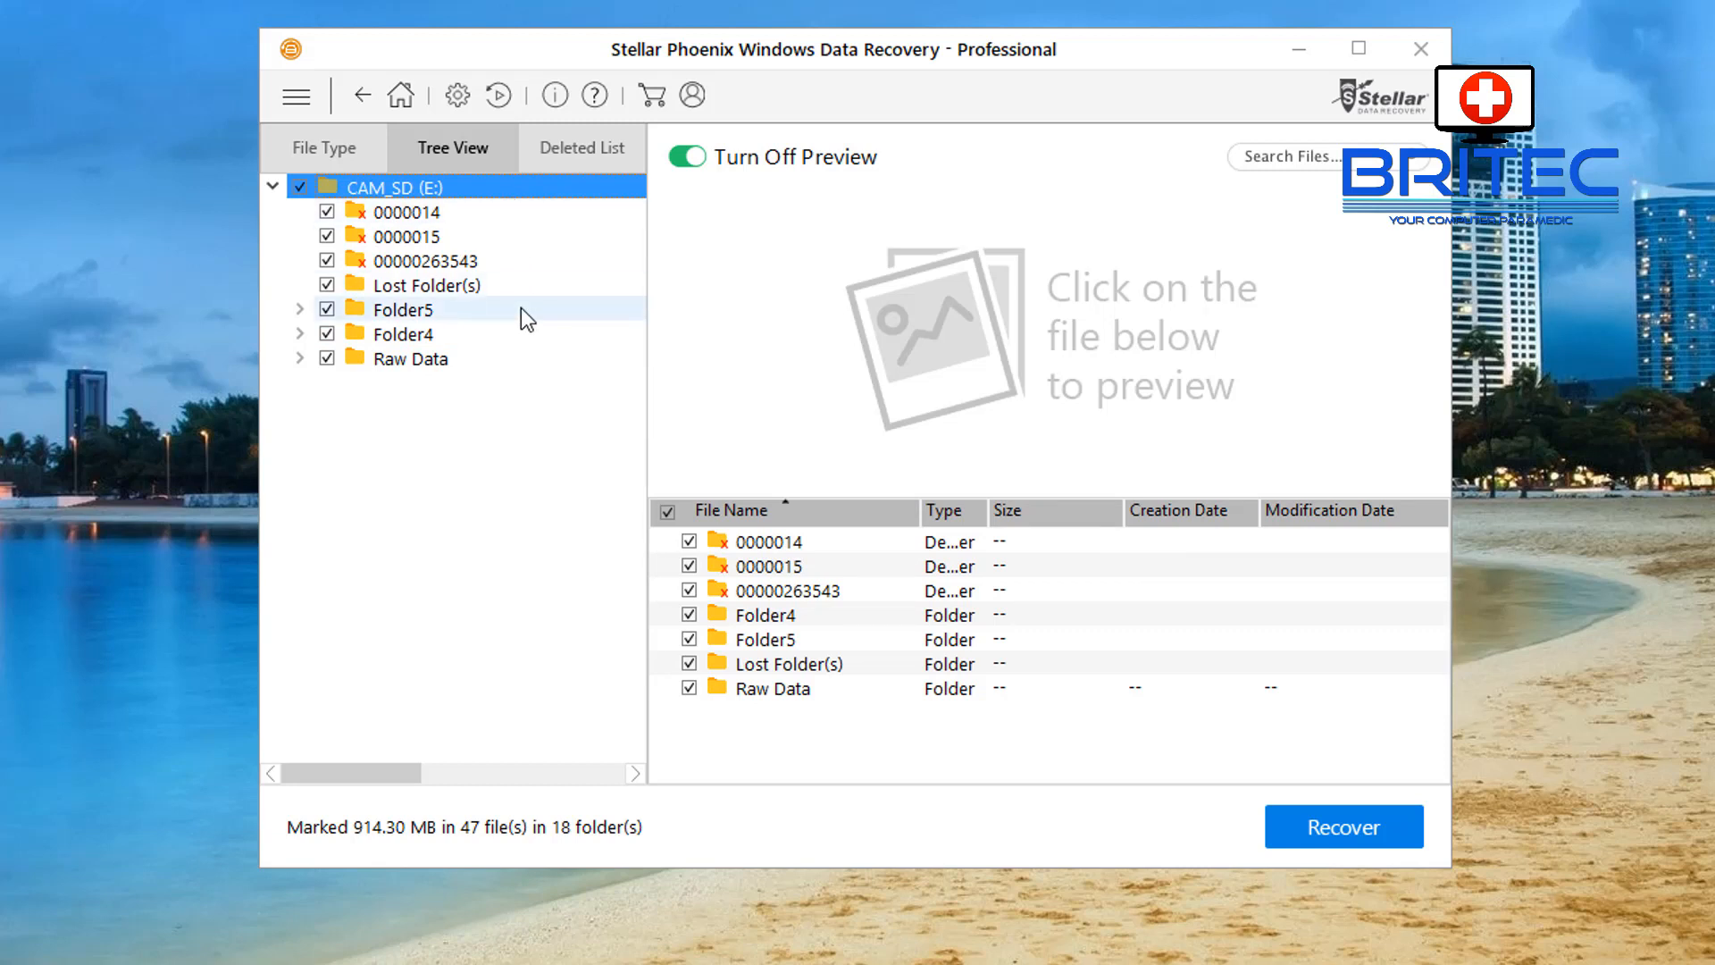
mouse_move(546, 377)
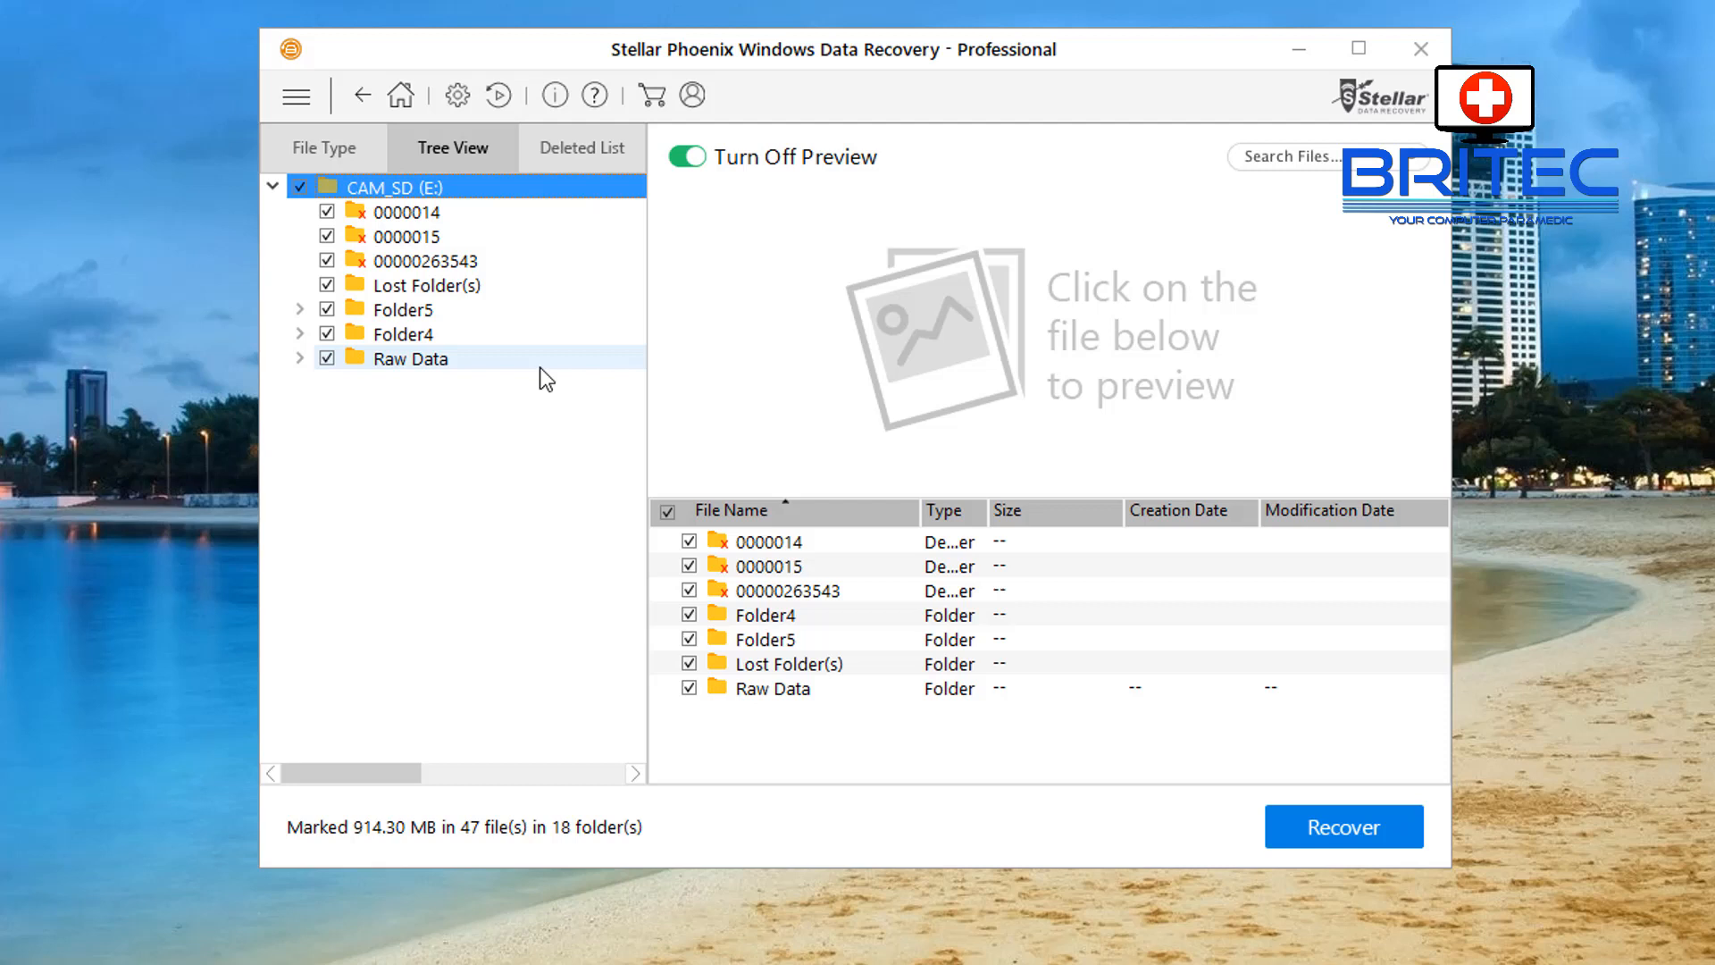
mouse_move(515, 379)
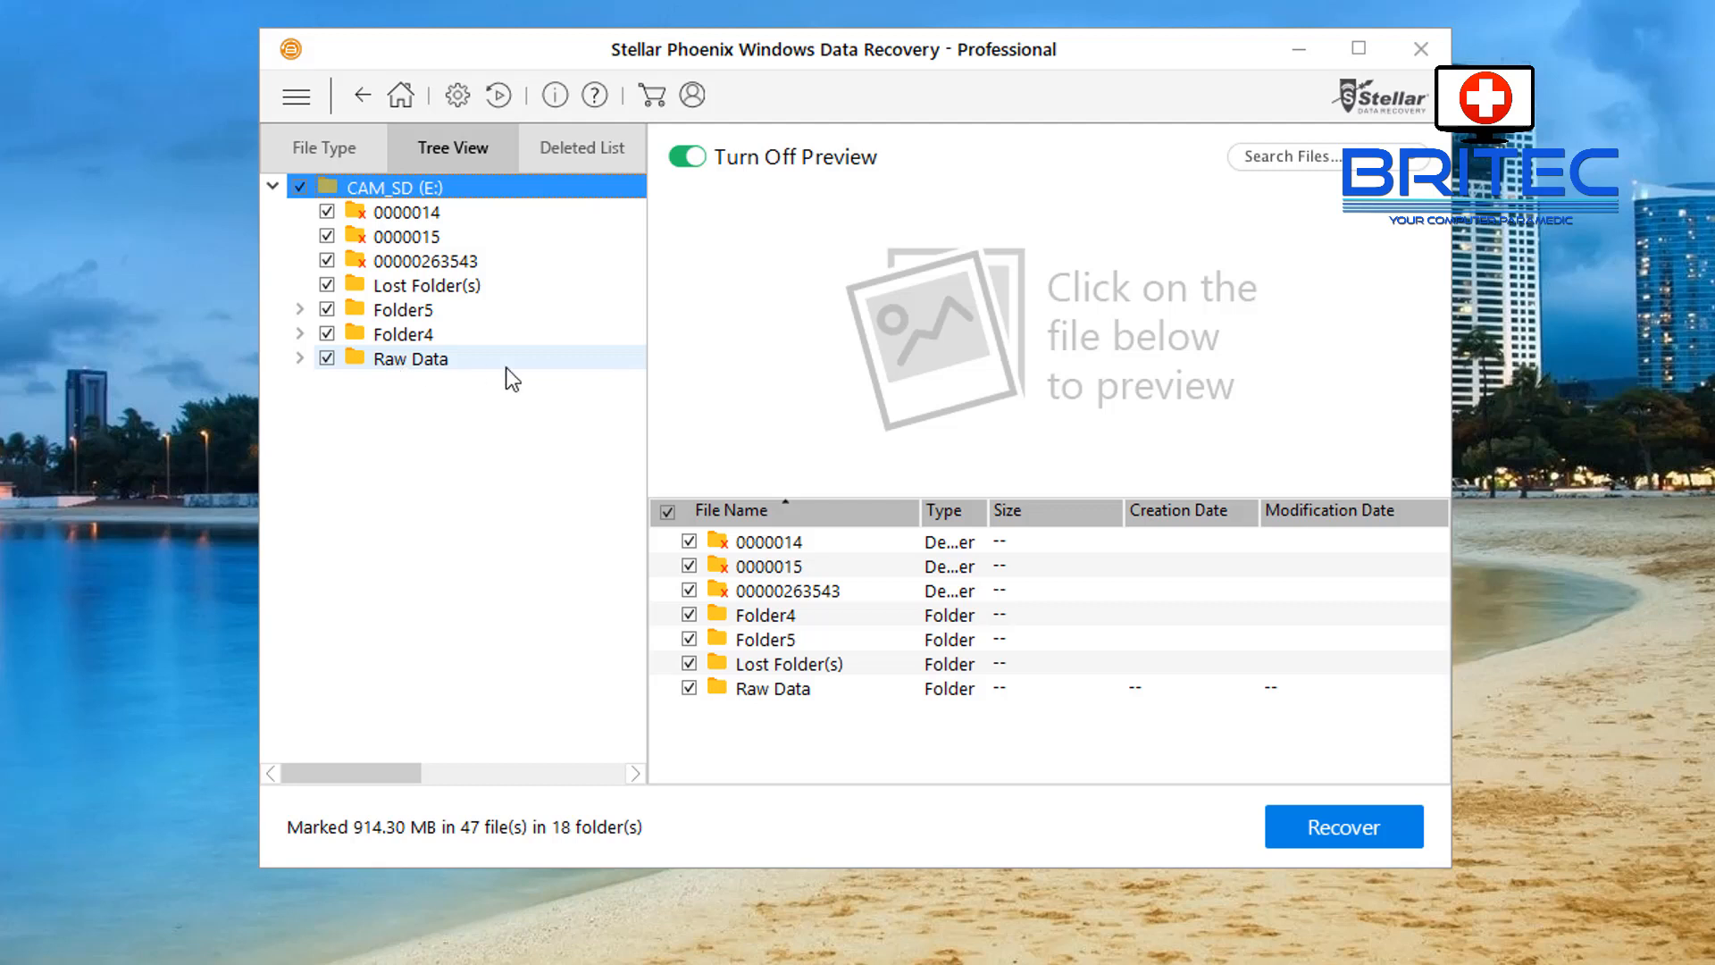
Expand Raw Data, open the MTS folder, and preview 1282.MTS and 225026.MTS.
left_click(301, 357)
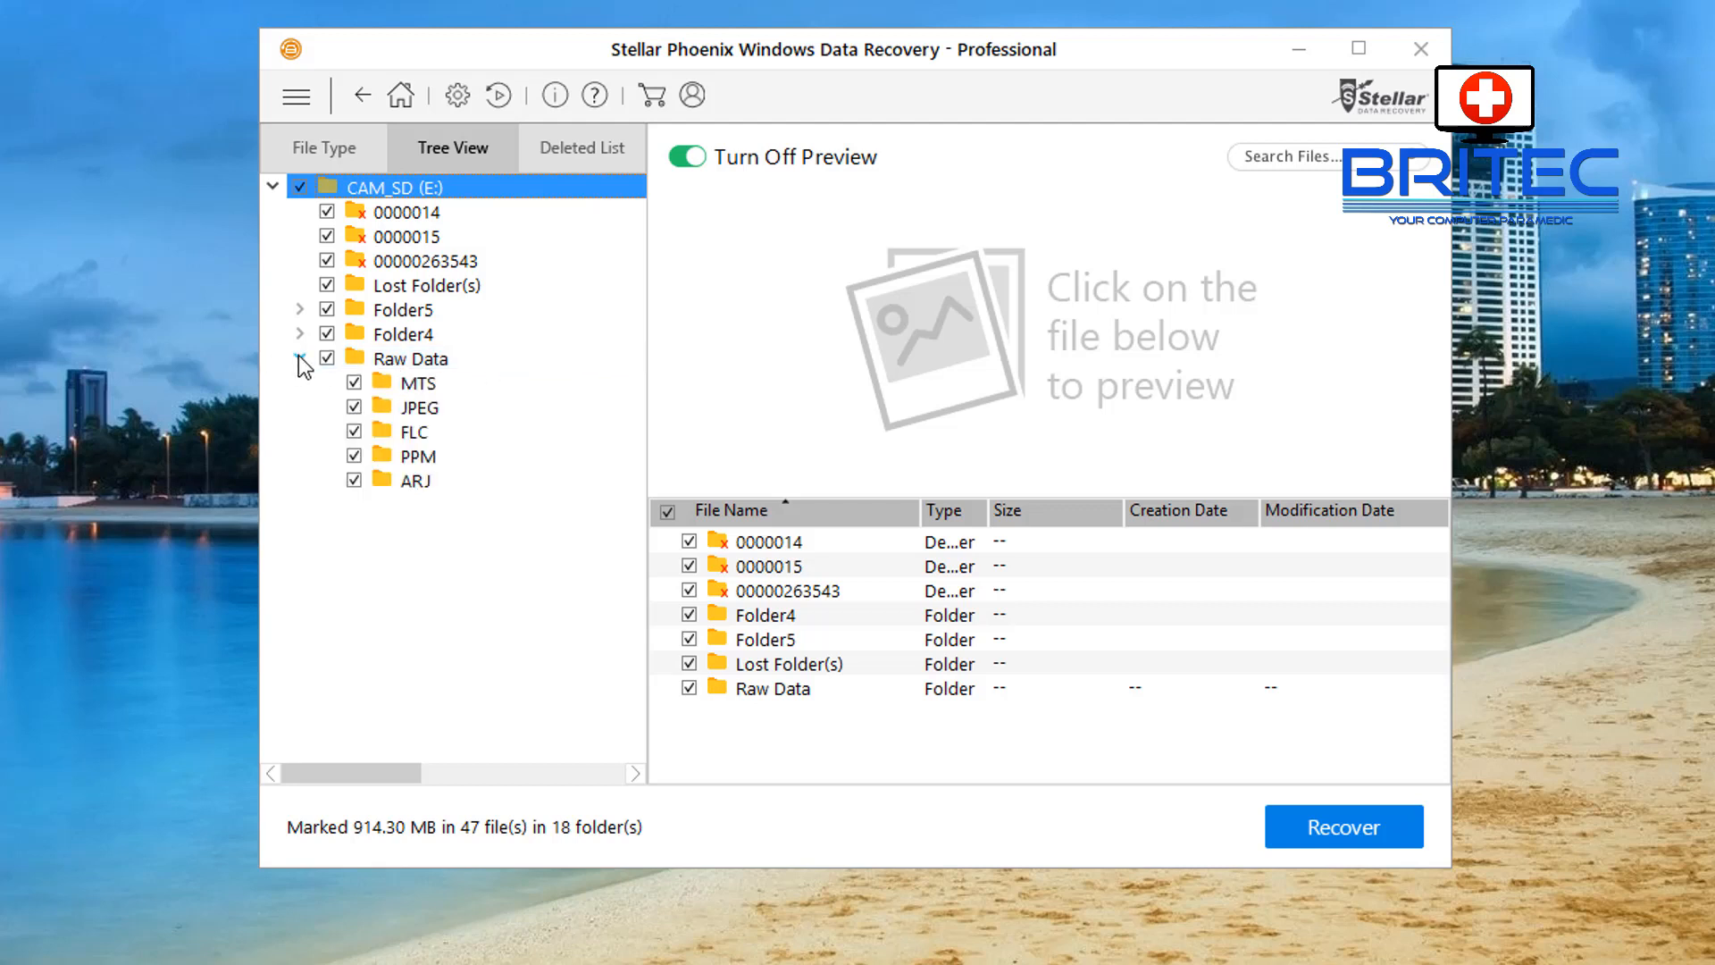
left_click(415, 381)
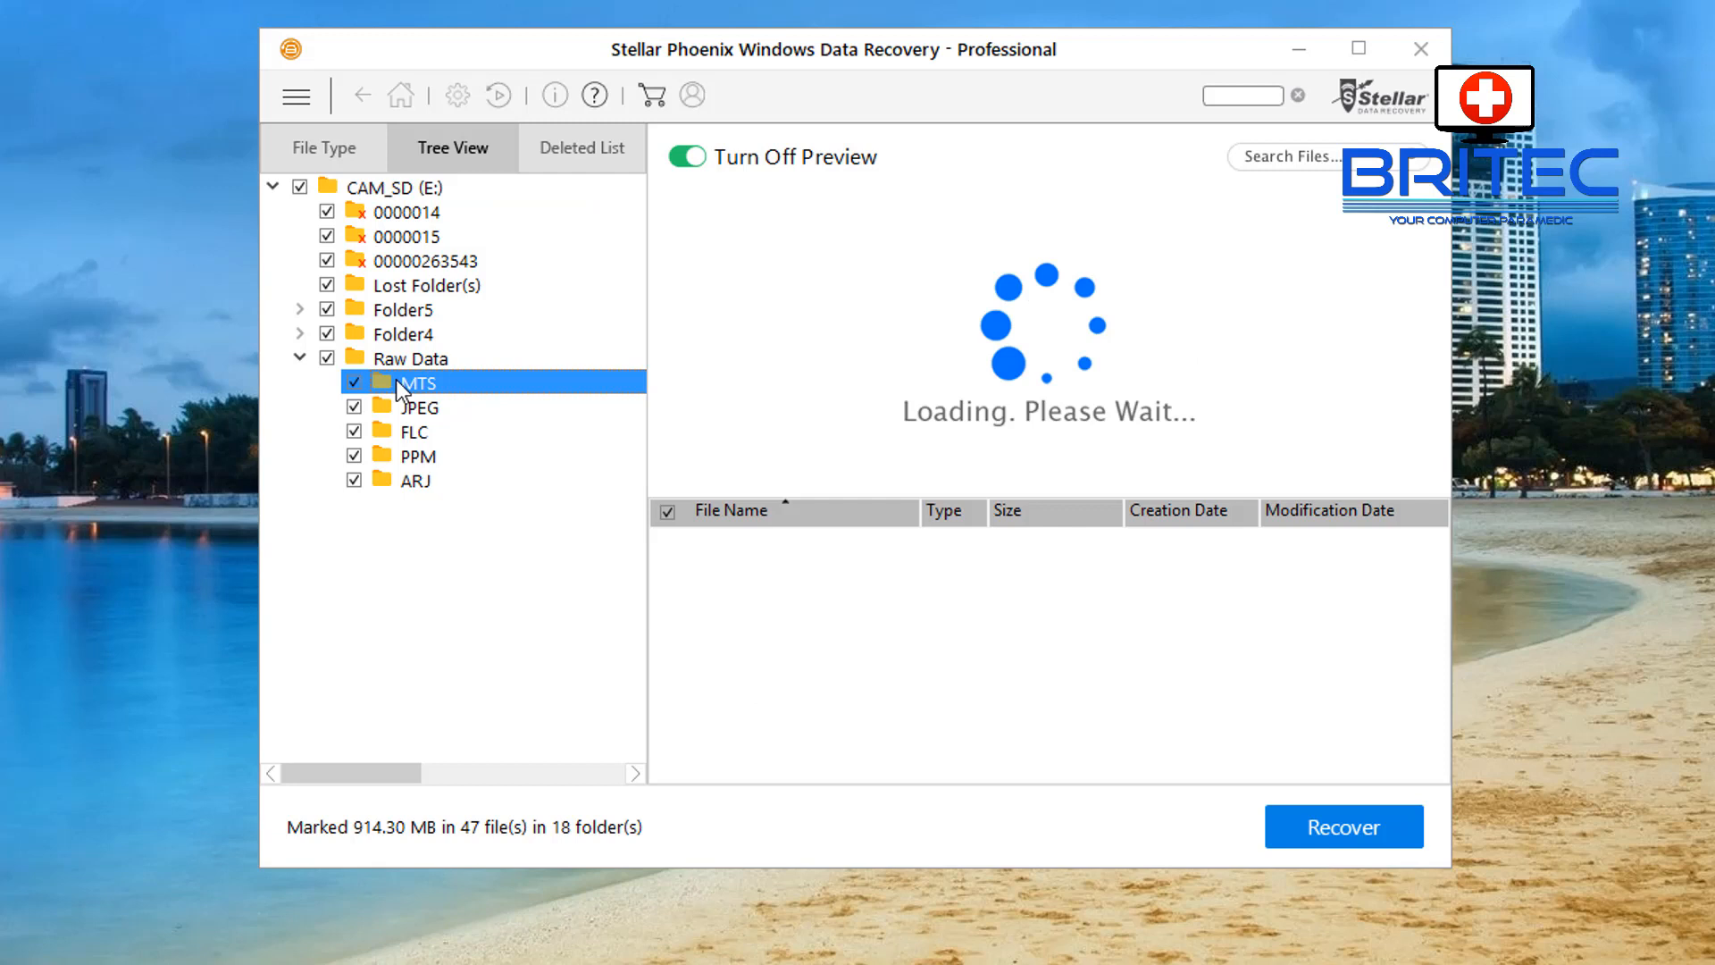
left_click(415, 381)
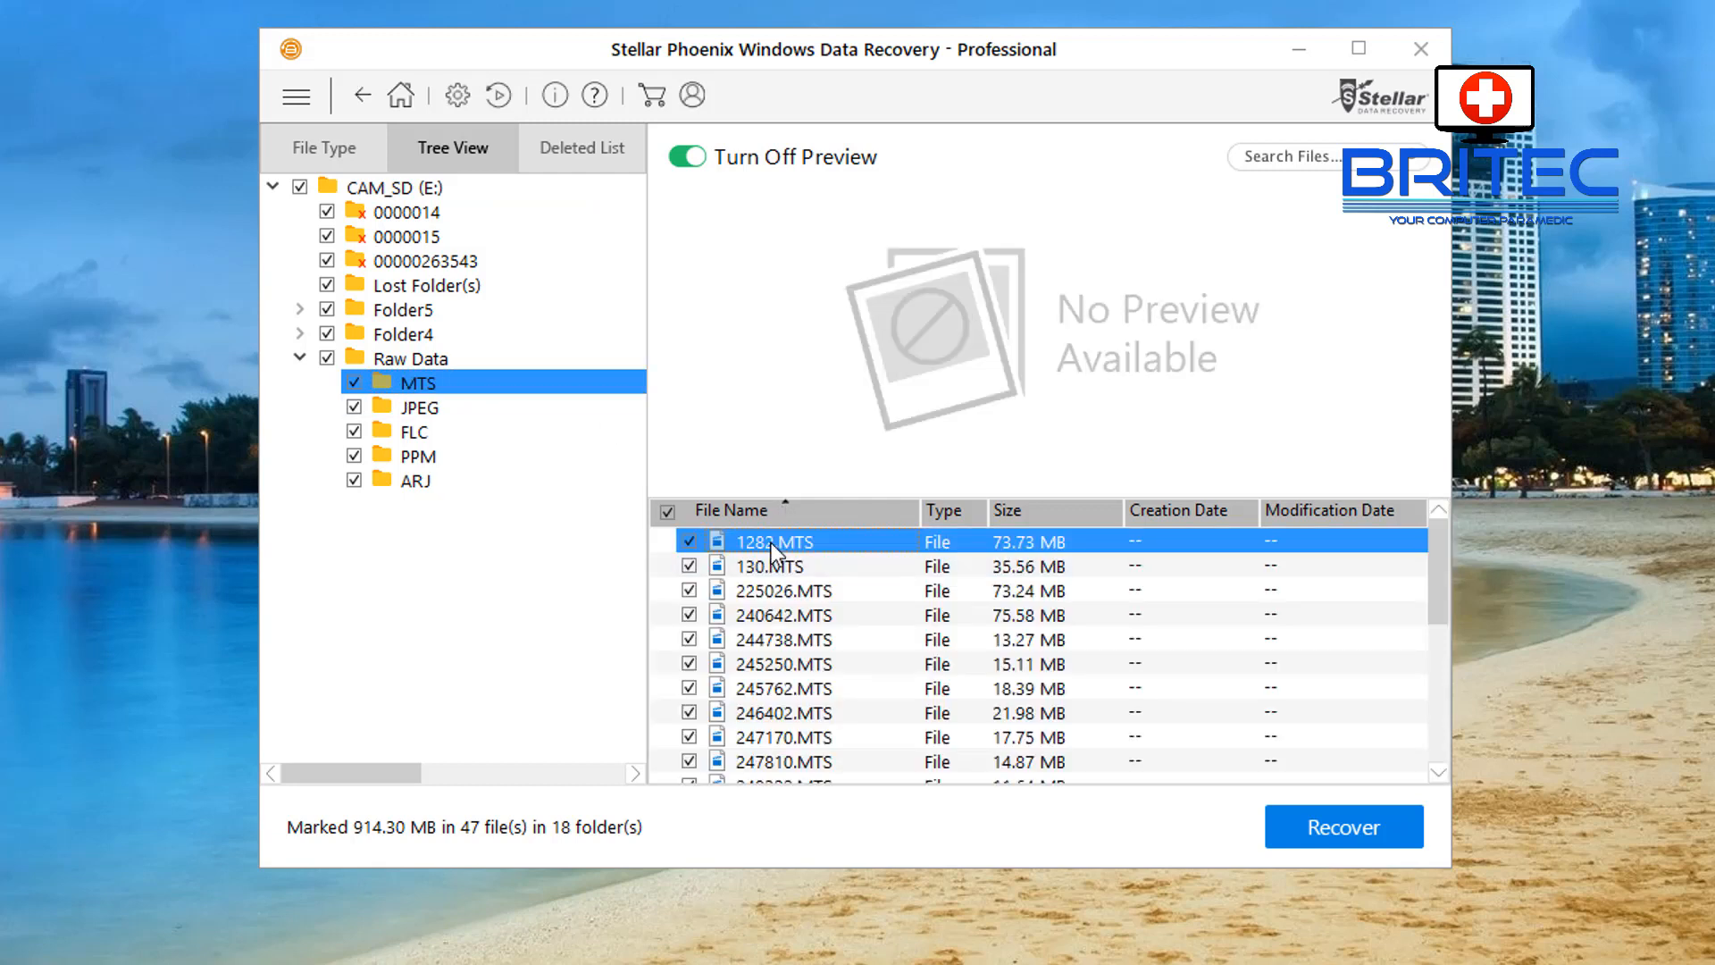
left_click(771, 566)
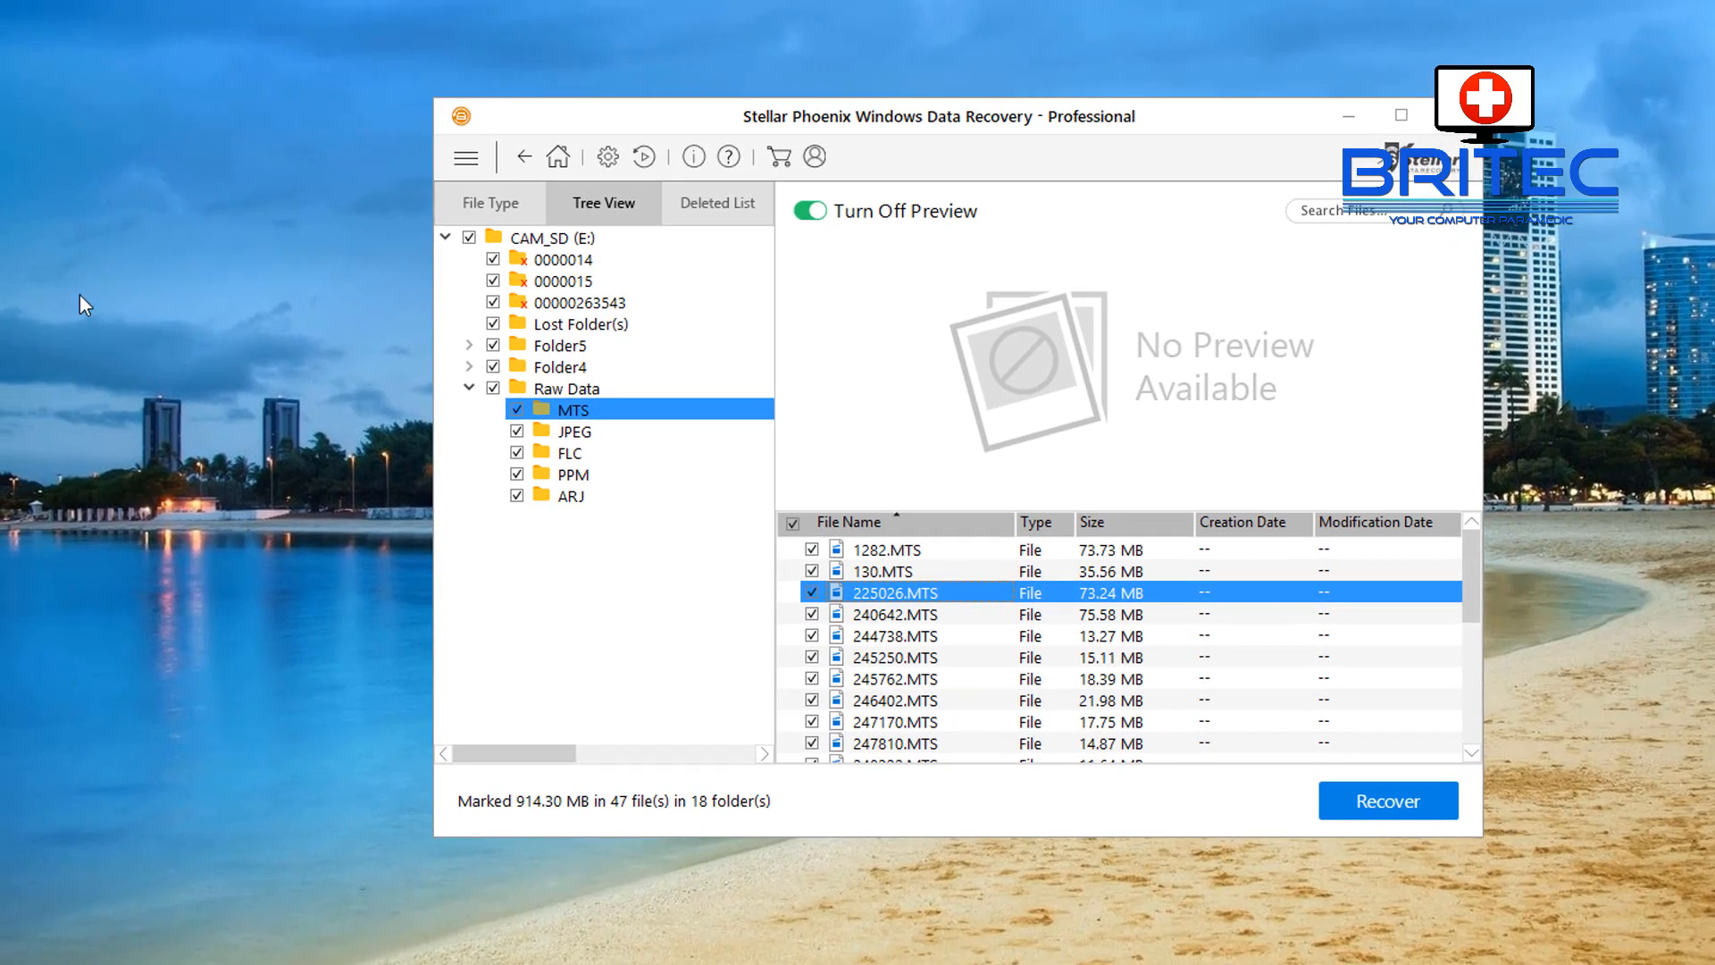
Create a new desktop folder from the context menu, naming it 'recovered'.
right_click(88, 304)
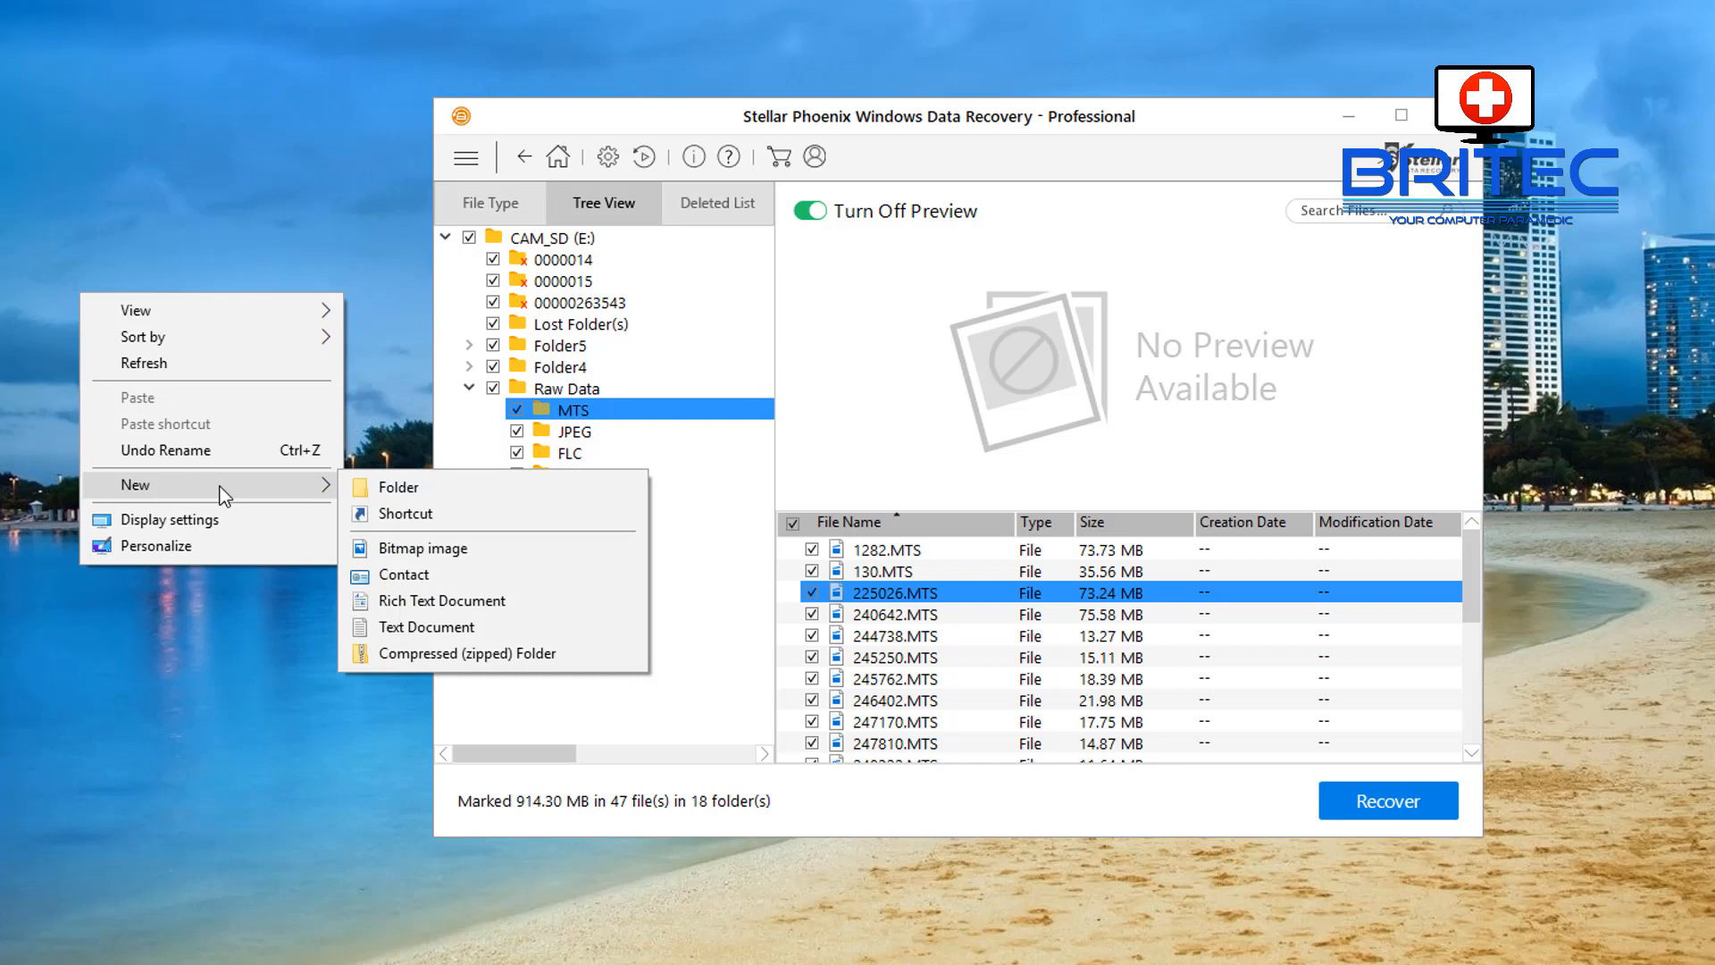
left_click(401, 487)
type("recovere")
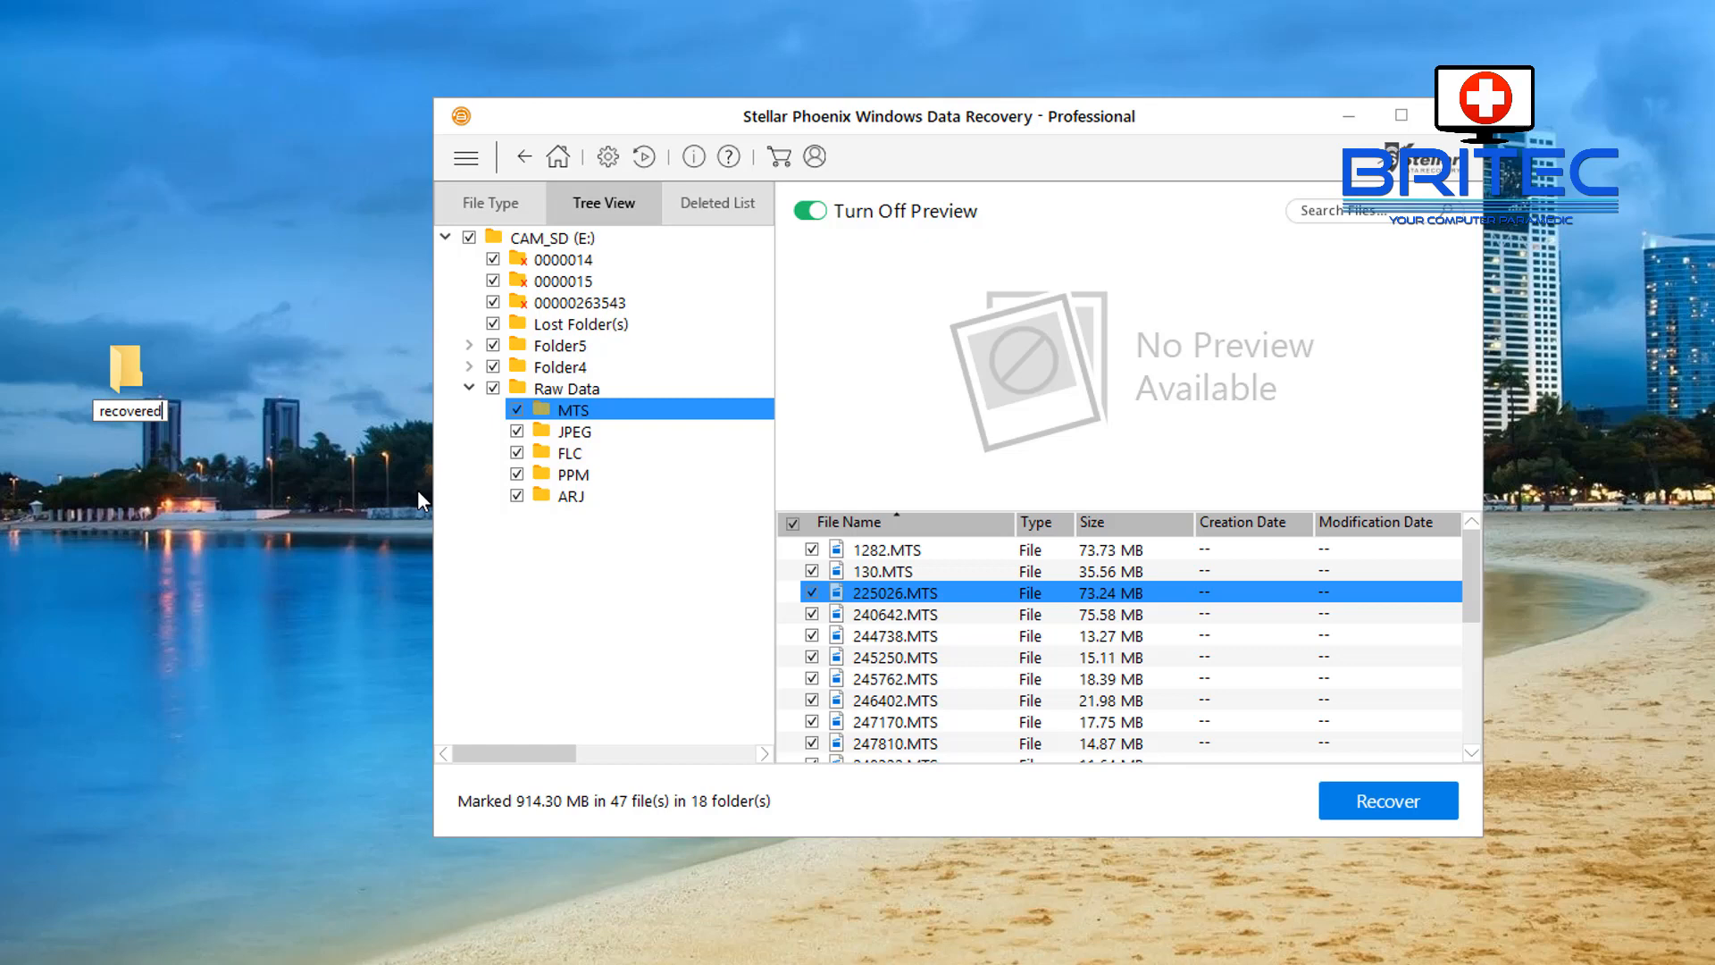
type("d")
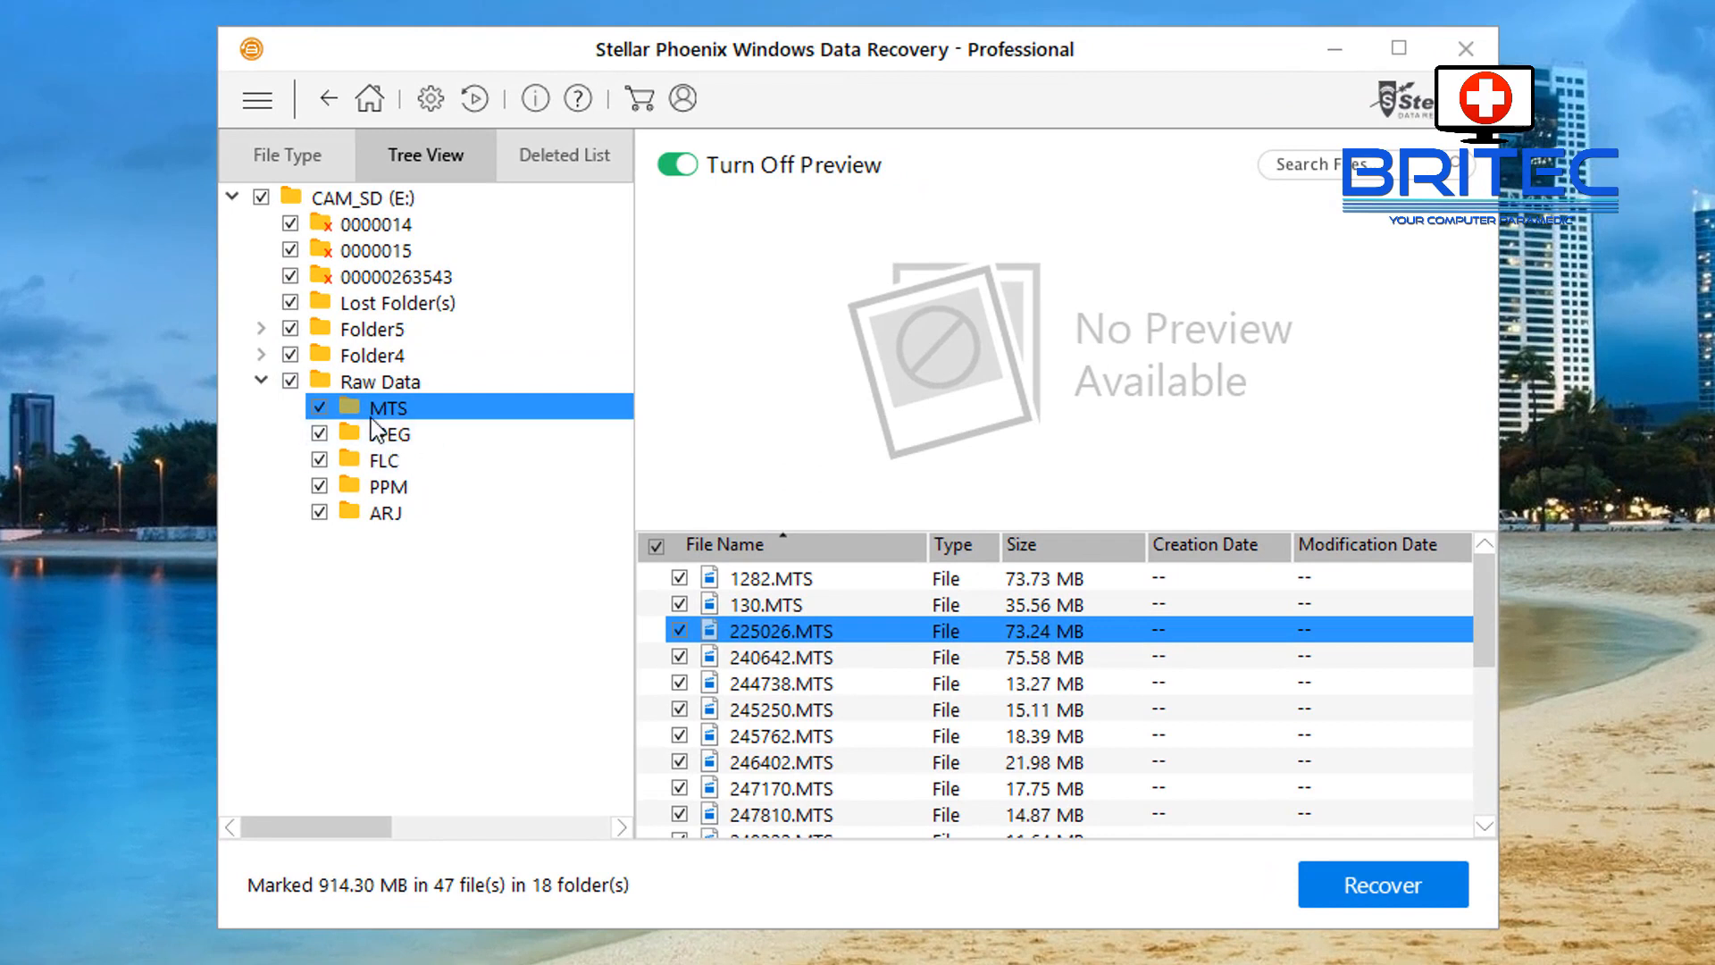
Expand Folder4, start recovering the marked files, and submit the registration key.
left_click(262, 355)
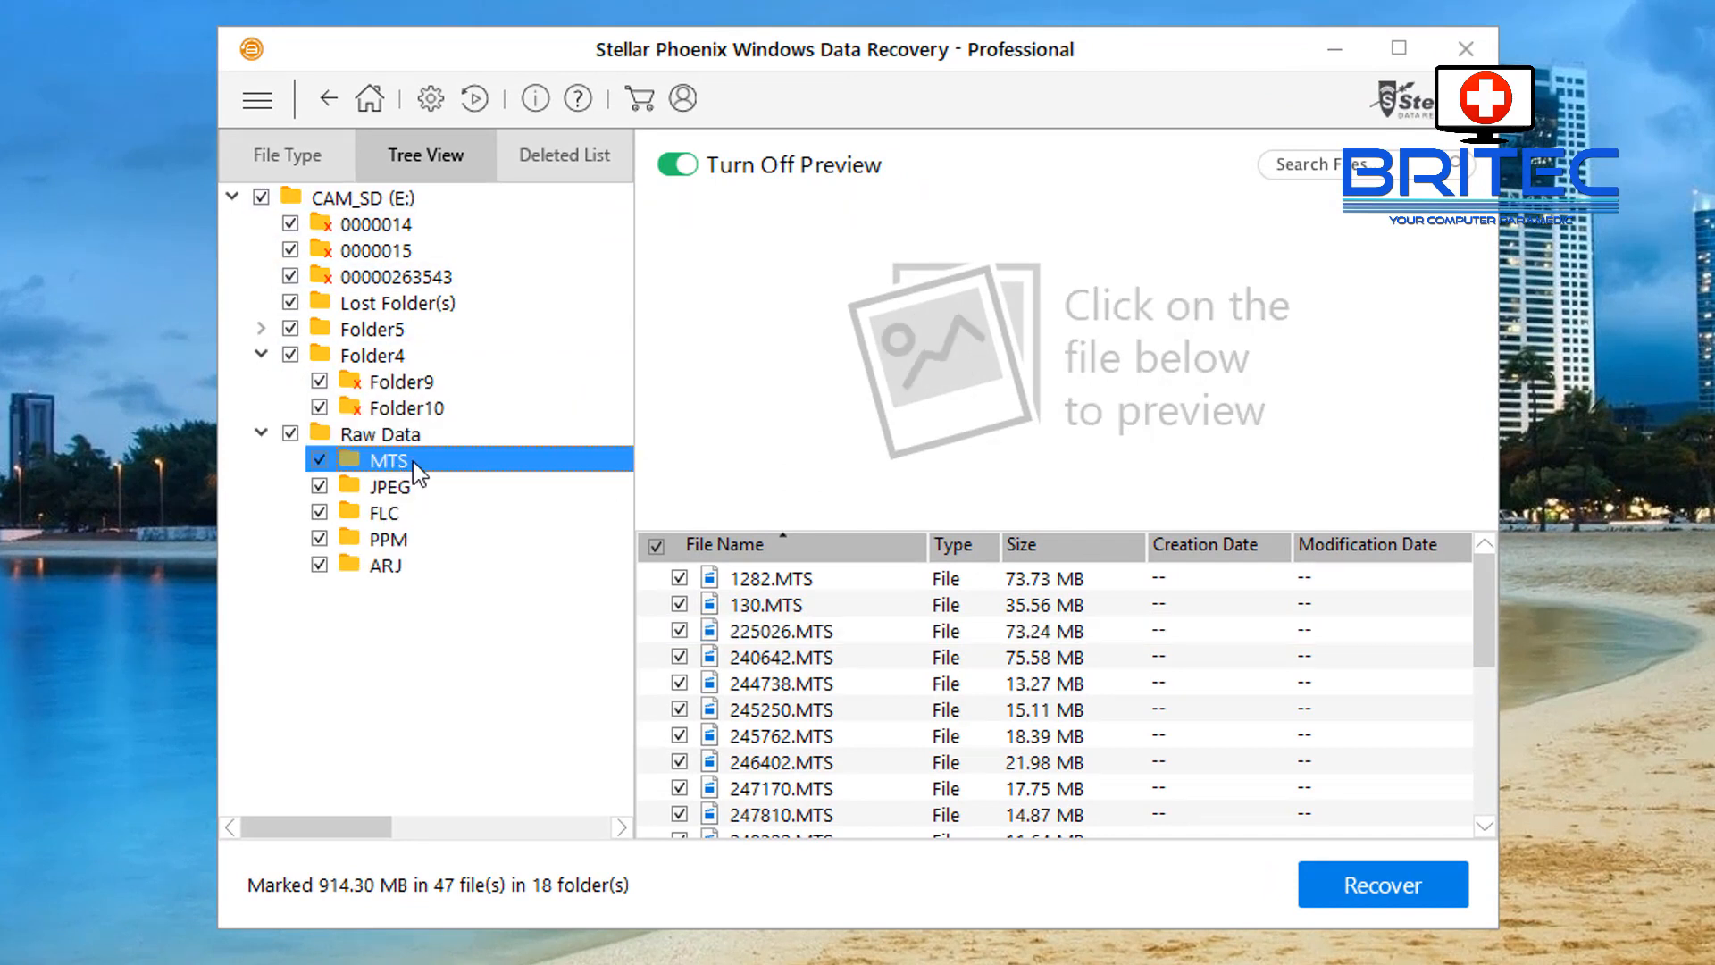
left_click(1383, 883)
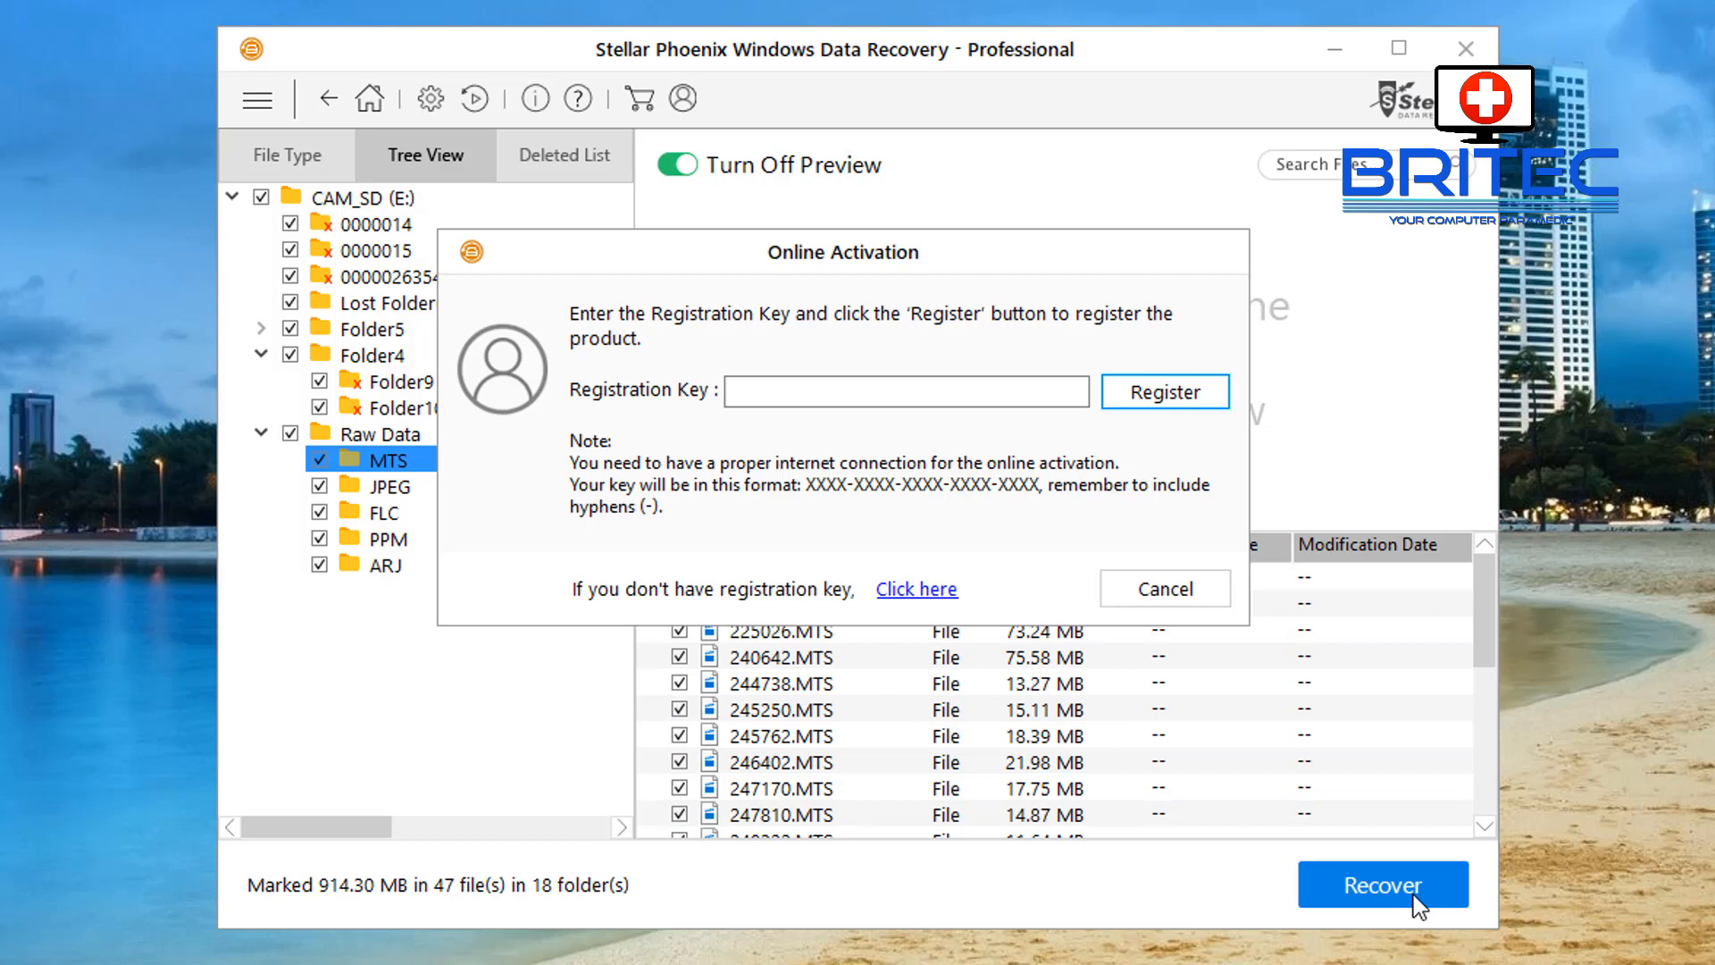
mouse_move(667, 458)
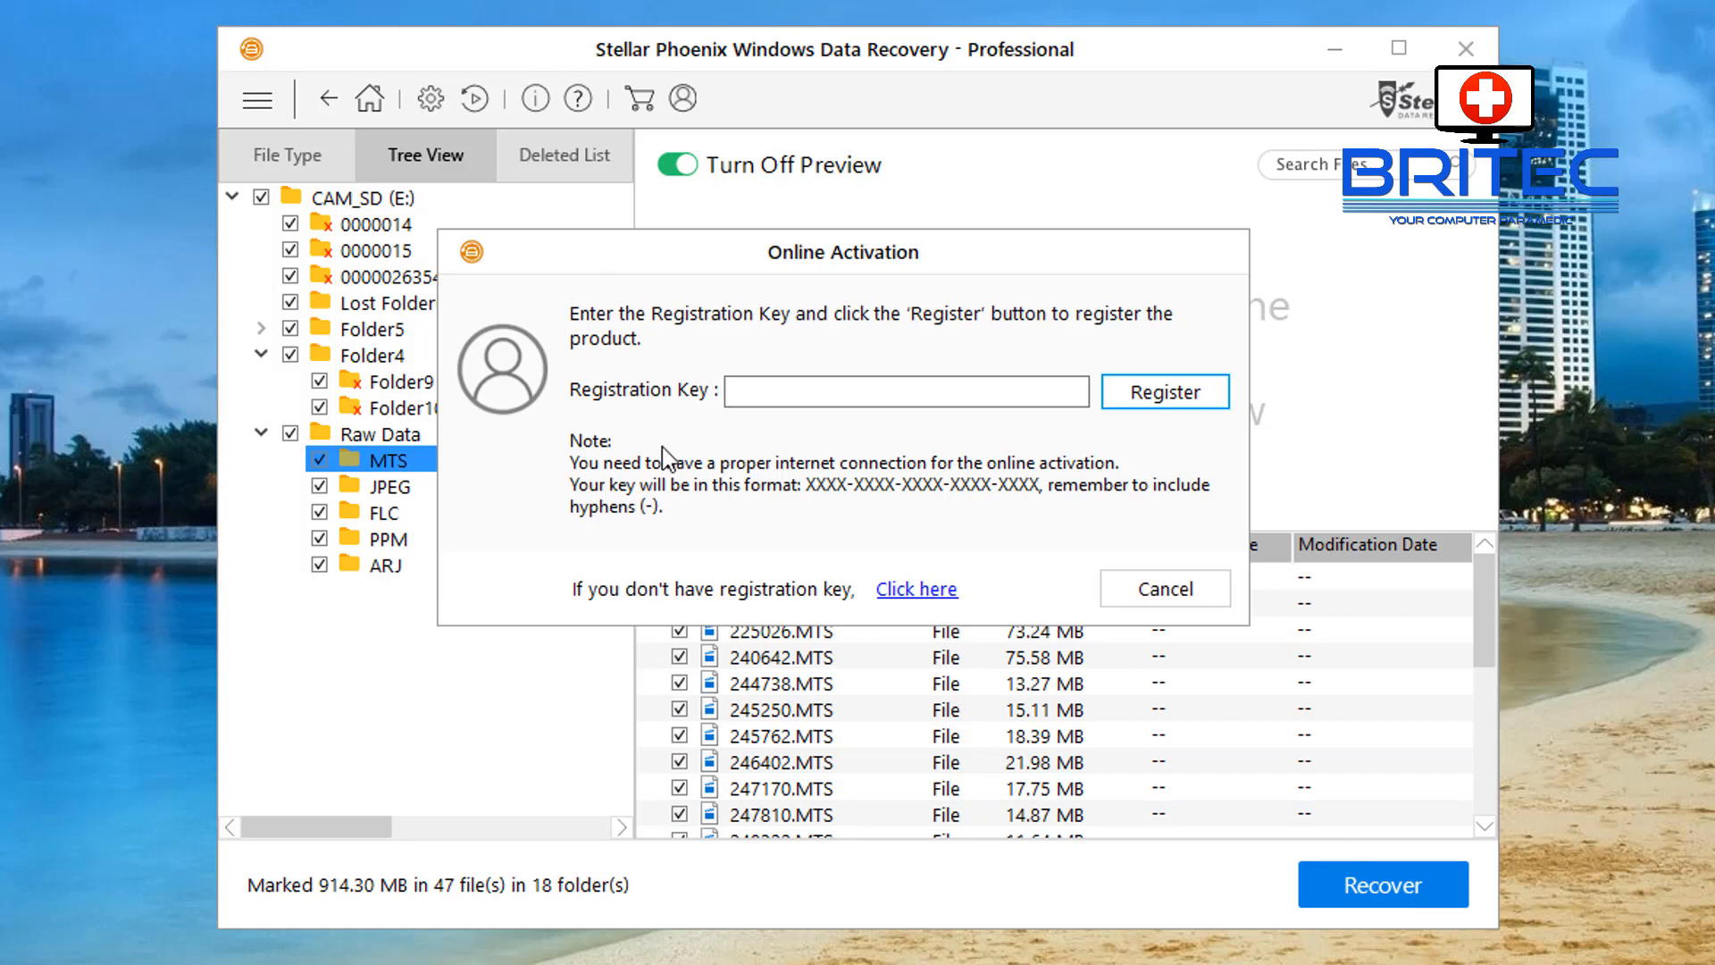
mouse_move(852, 453)
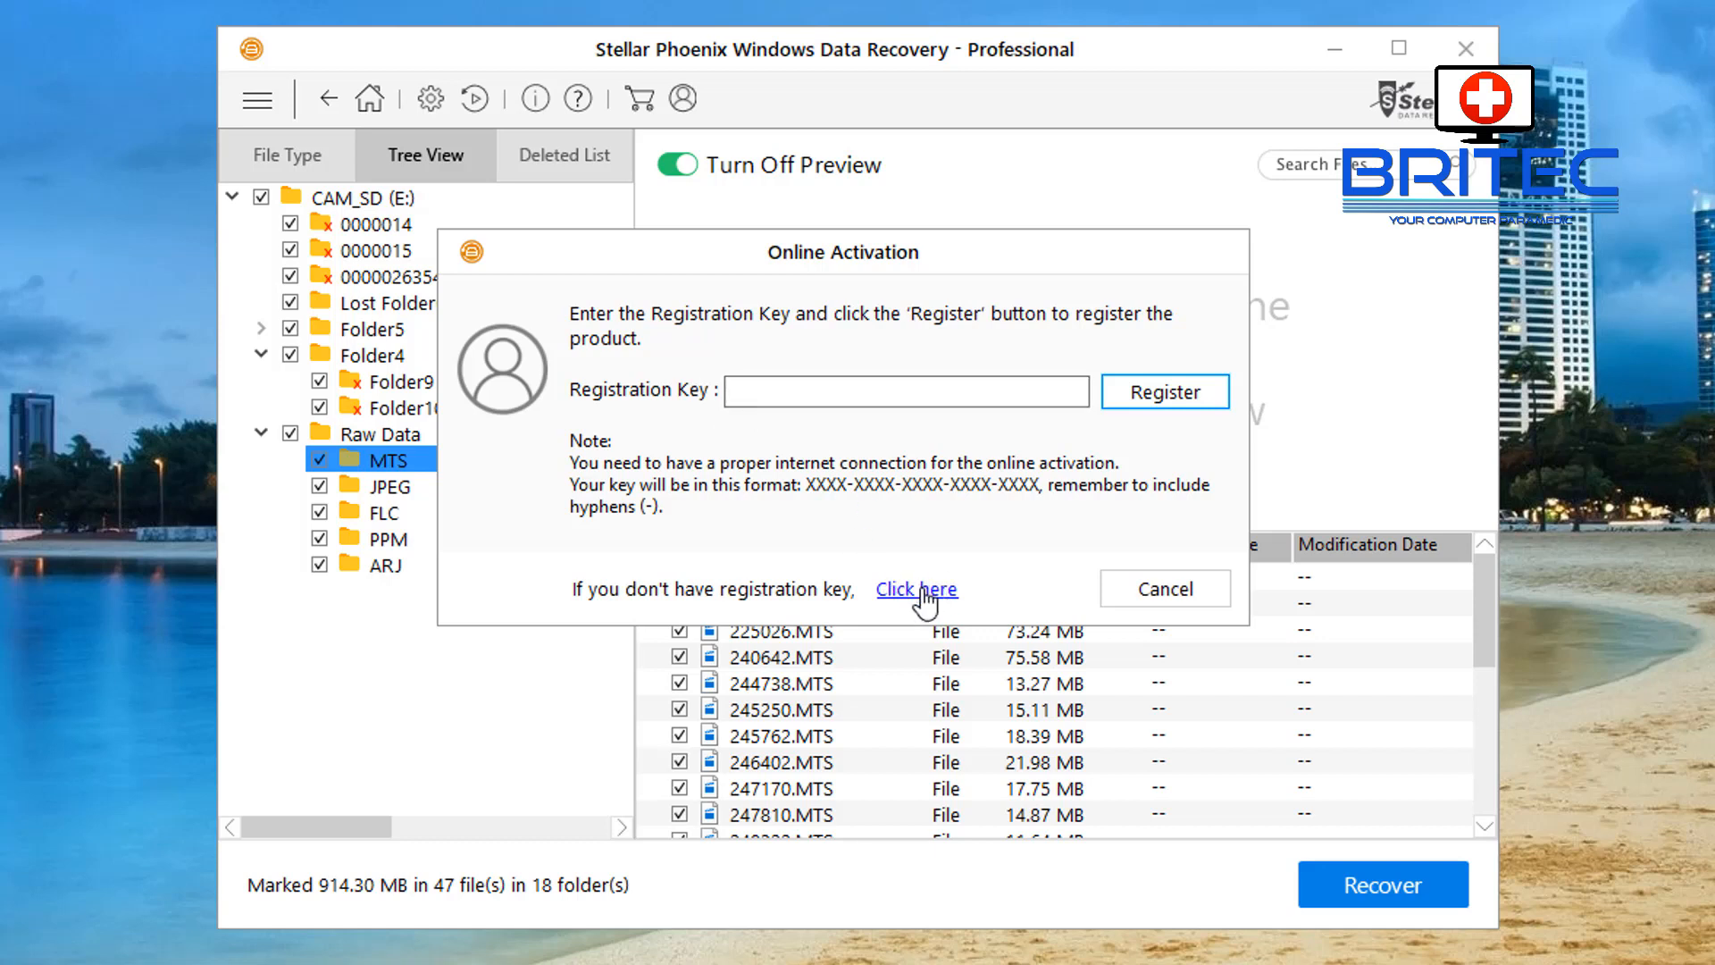
mouse_move(785, 408)
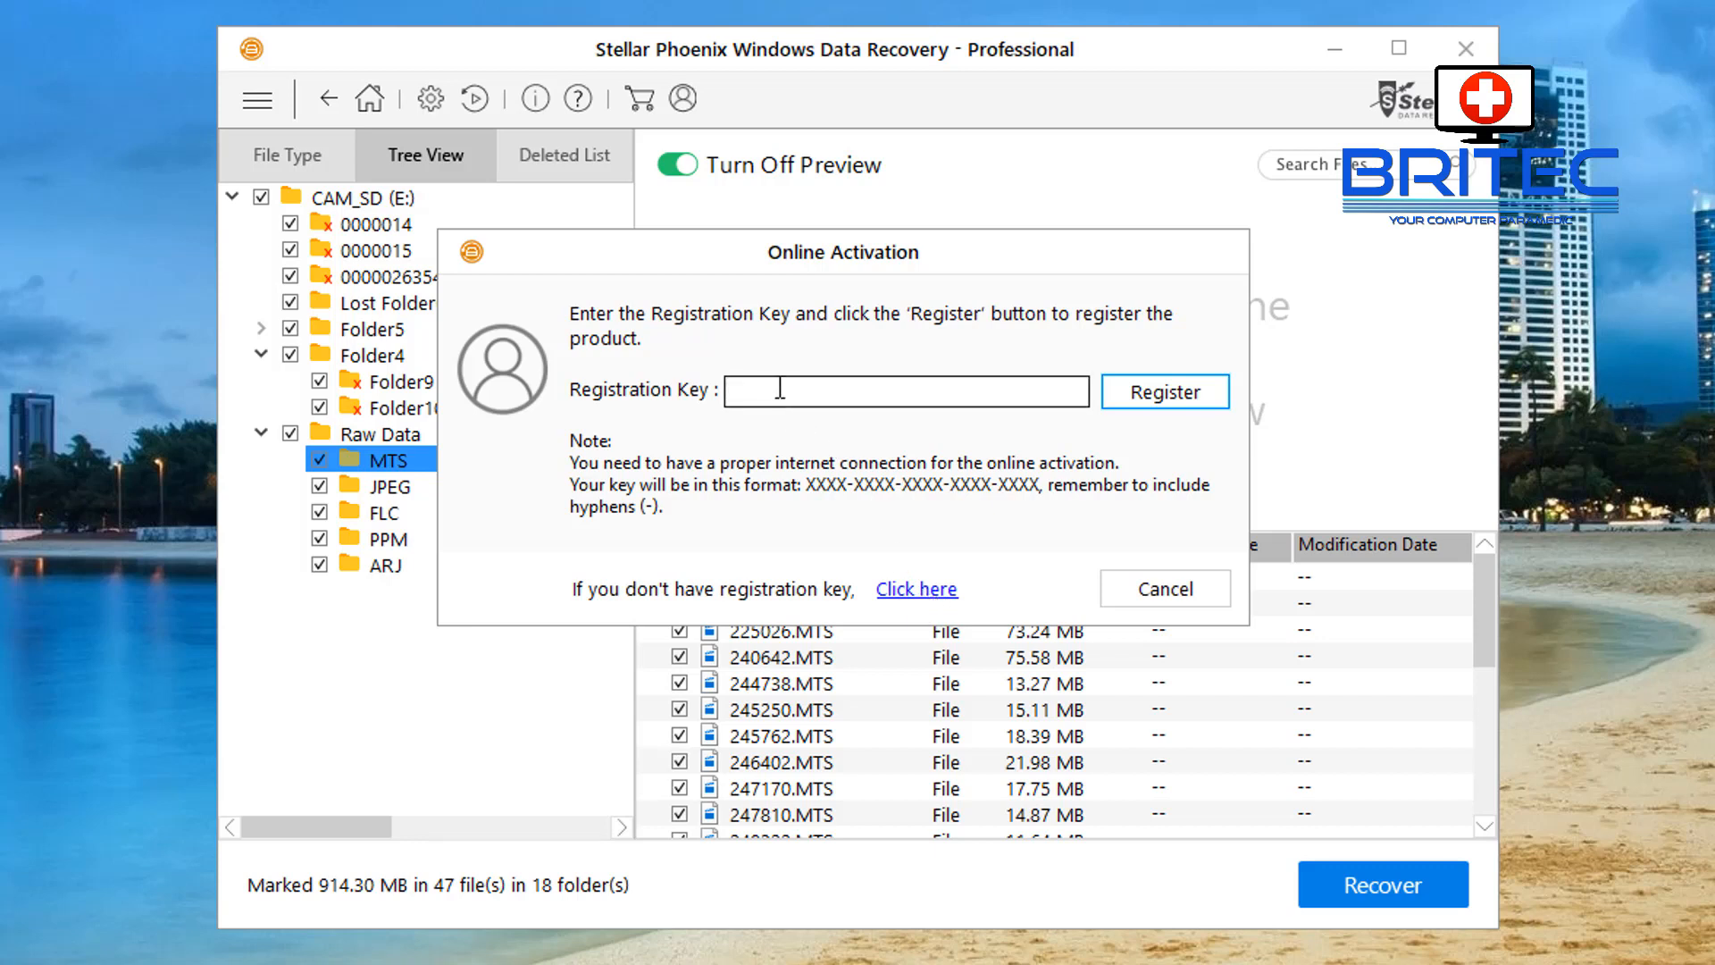
left_click(1164, 392)
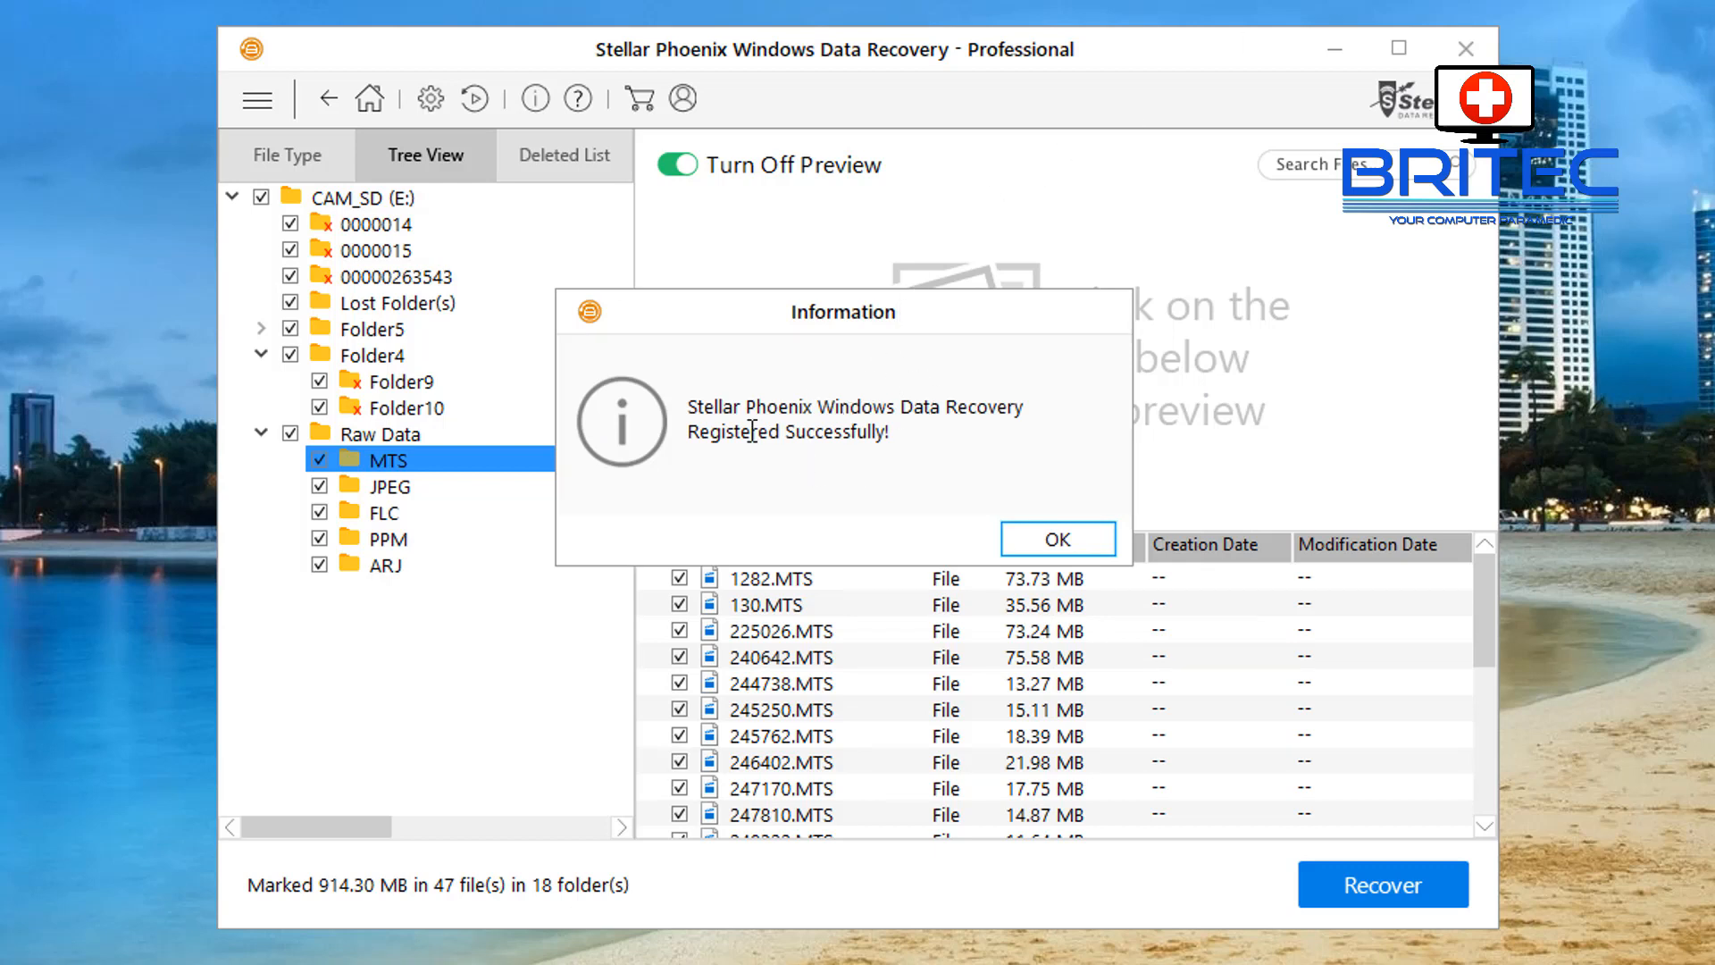
mouse_move(1022, 544)
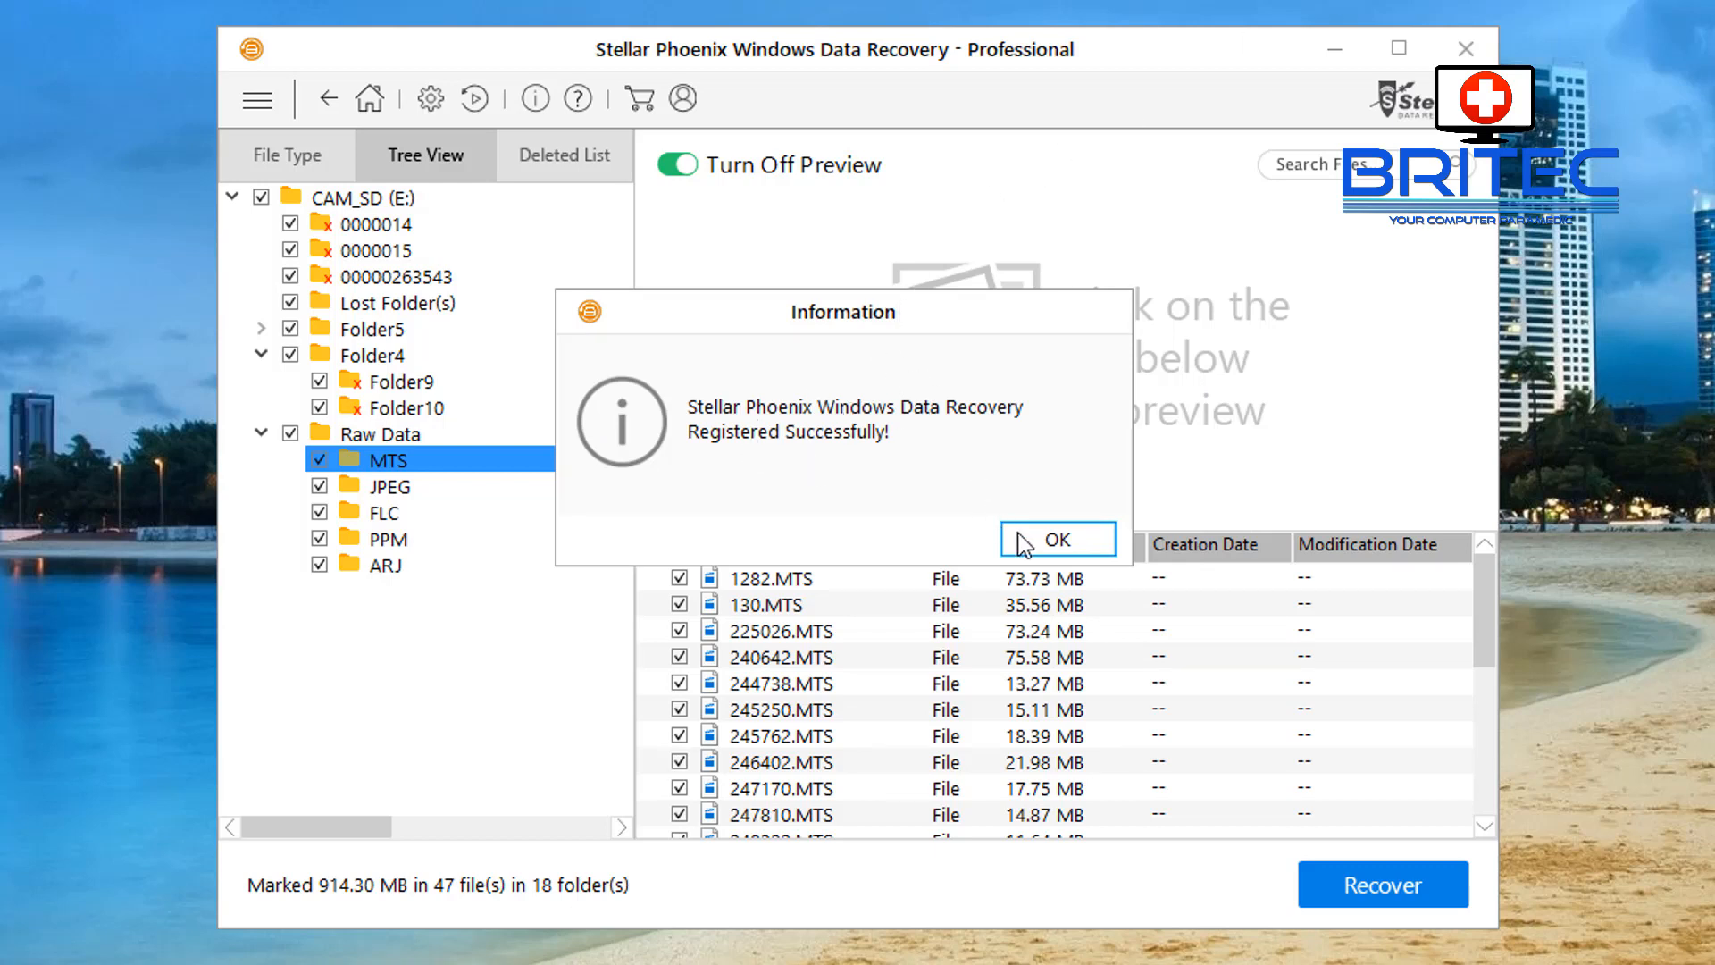
Acknowledge the 'Registered Successfully' message with OK.
left_click(1054, 538)
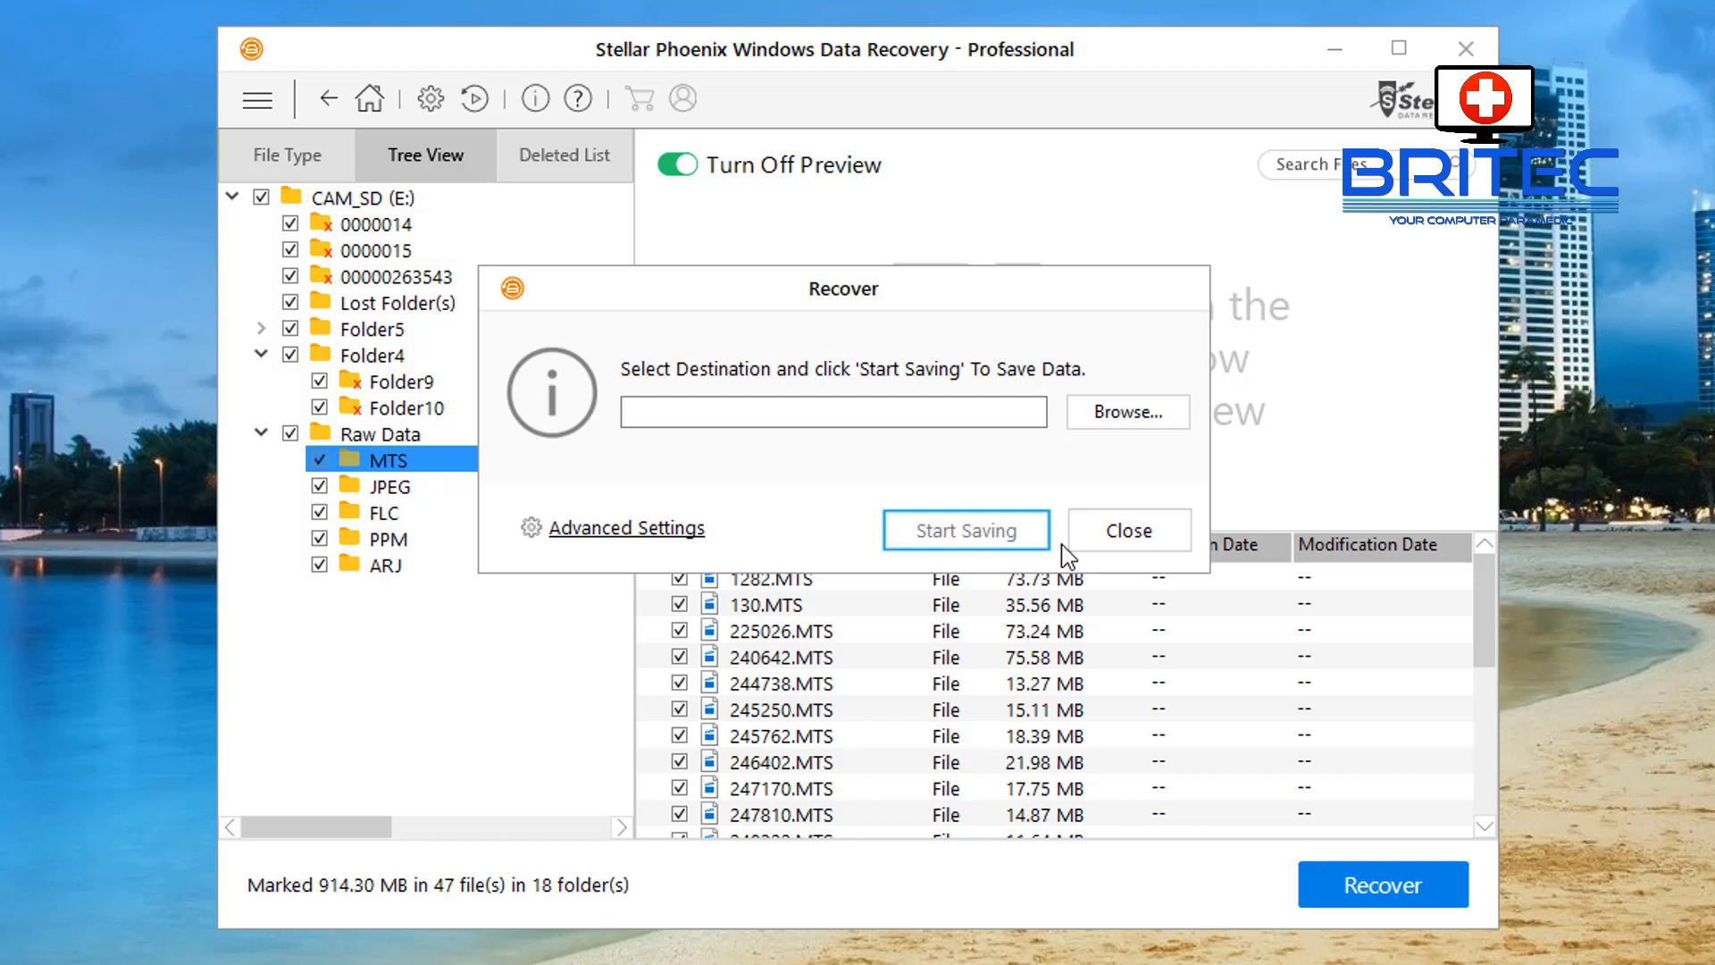
mouse_move(1044, 380)
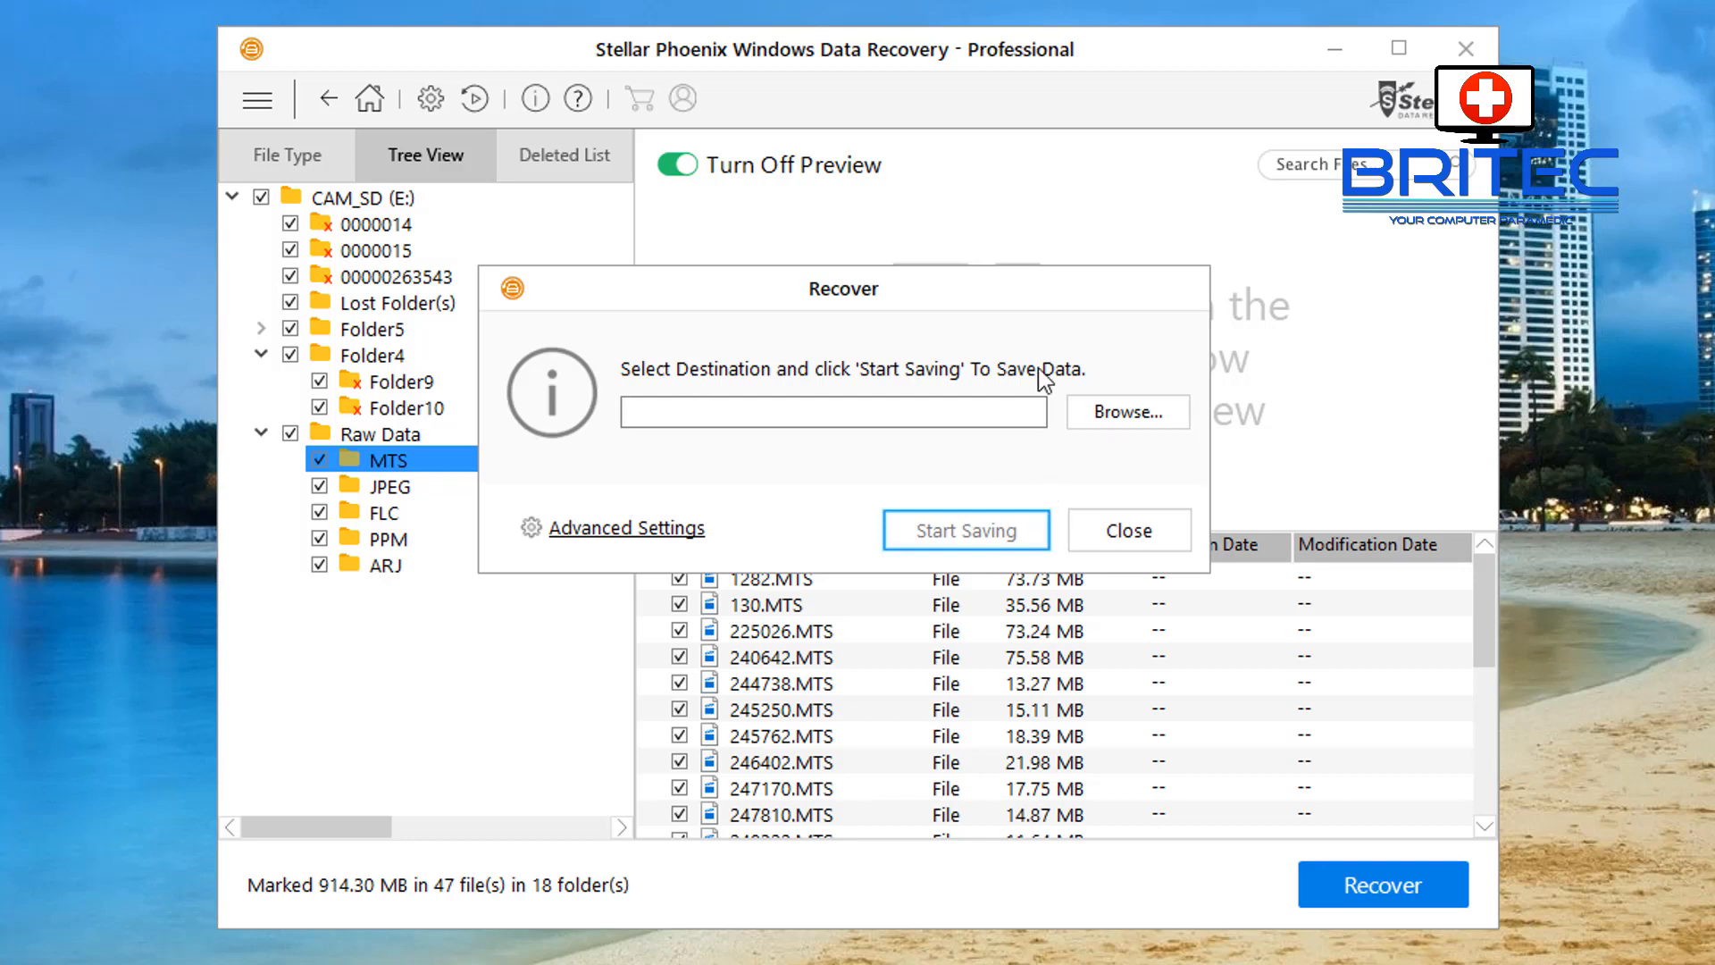
mouse_move(1163, 428)
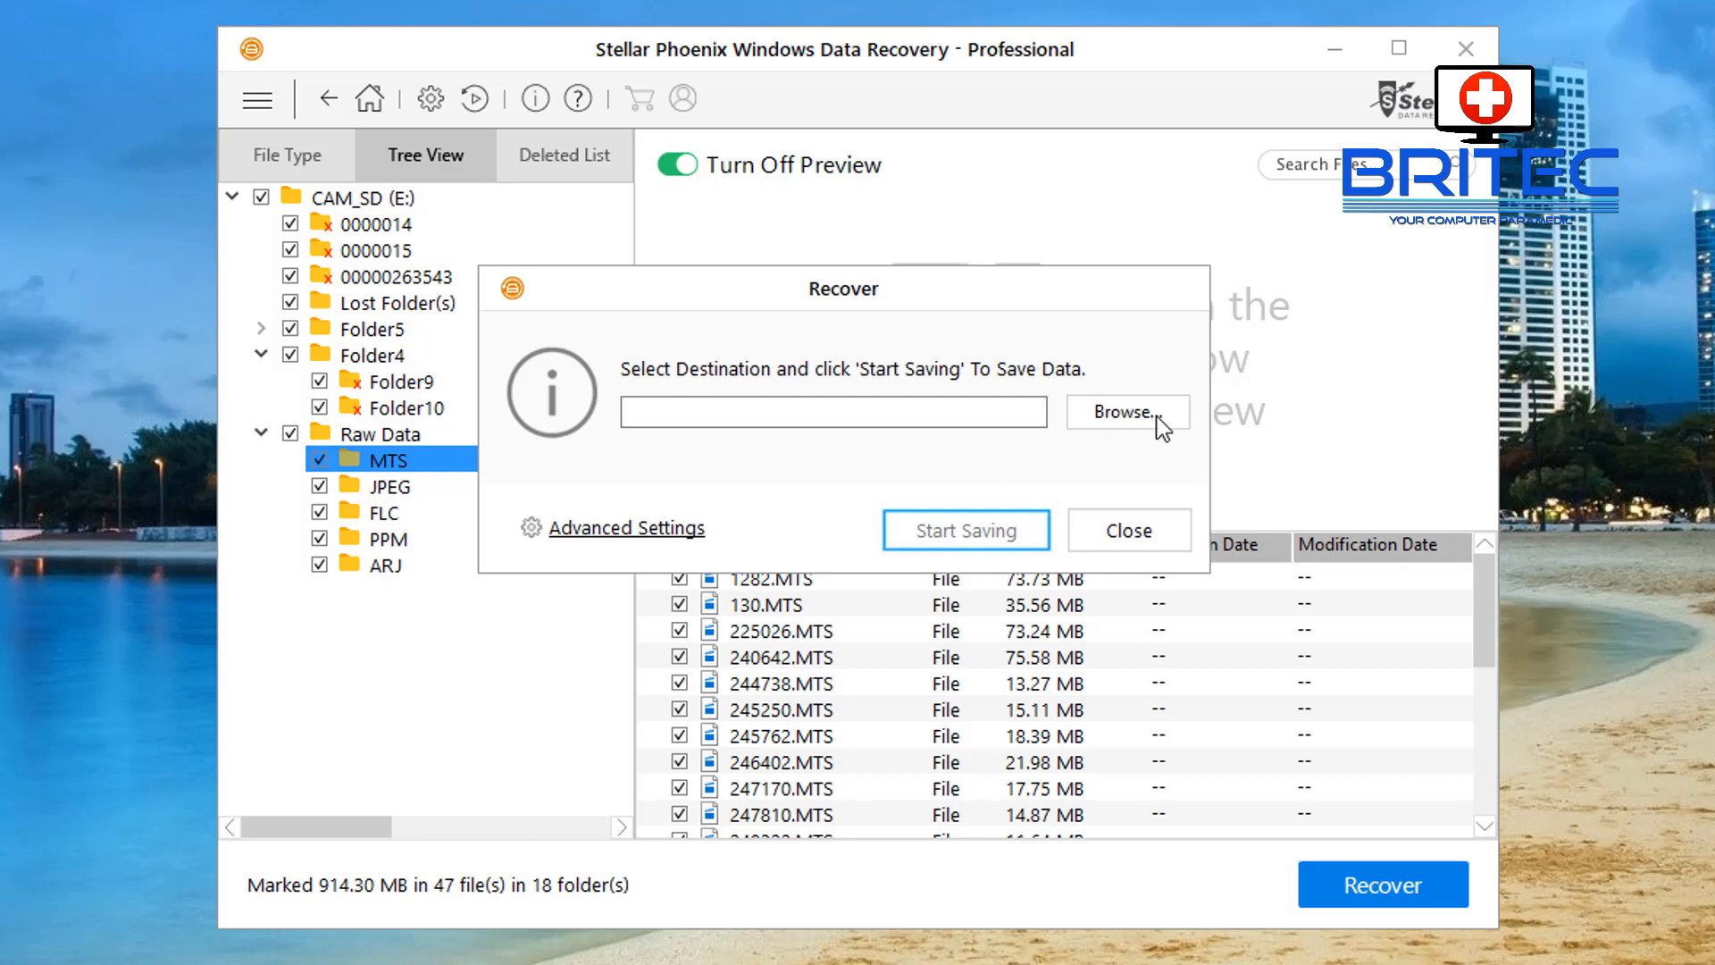
Browse to C:\Users\Britec\Desktop\recovered data and select it as the destination.
left_click(1125, 412)
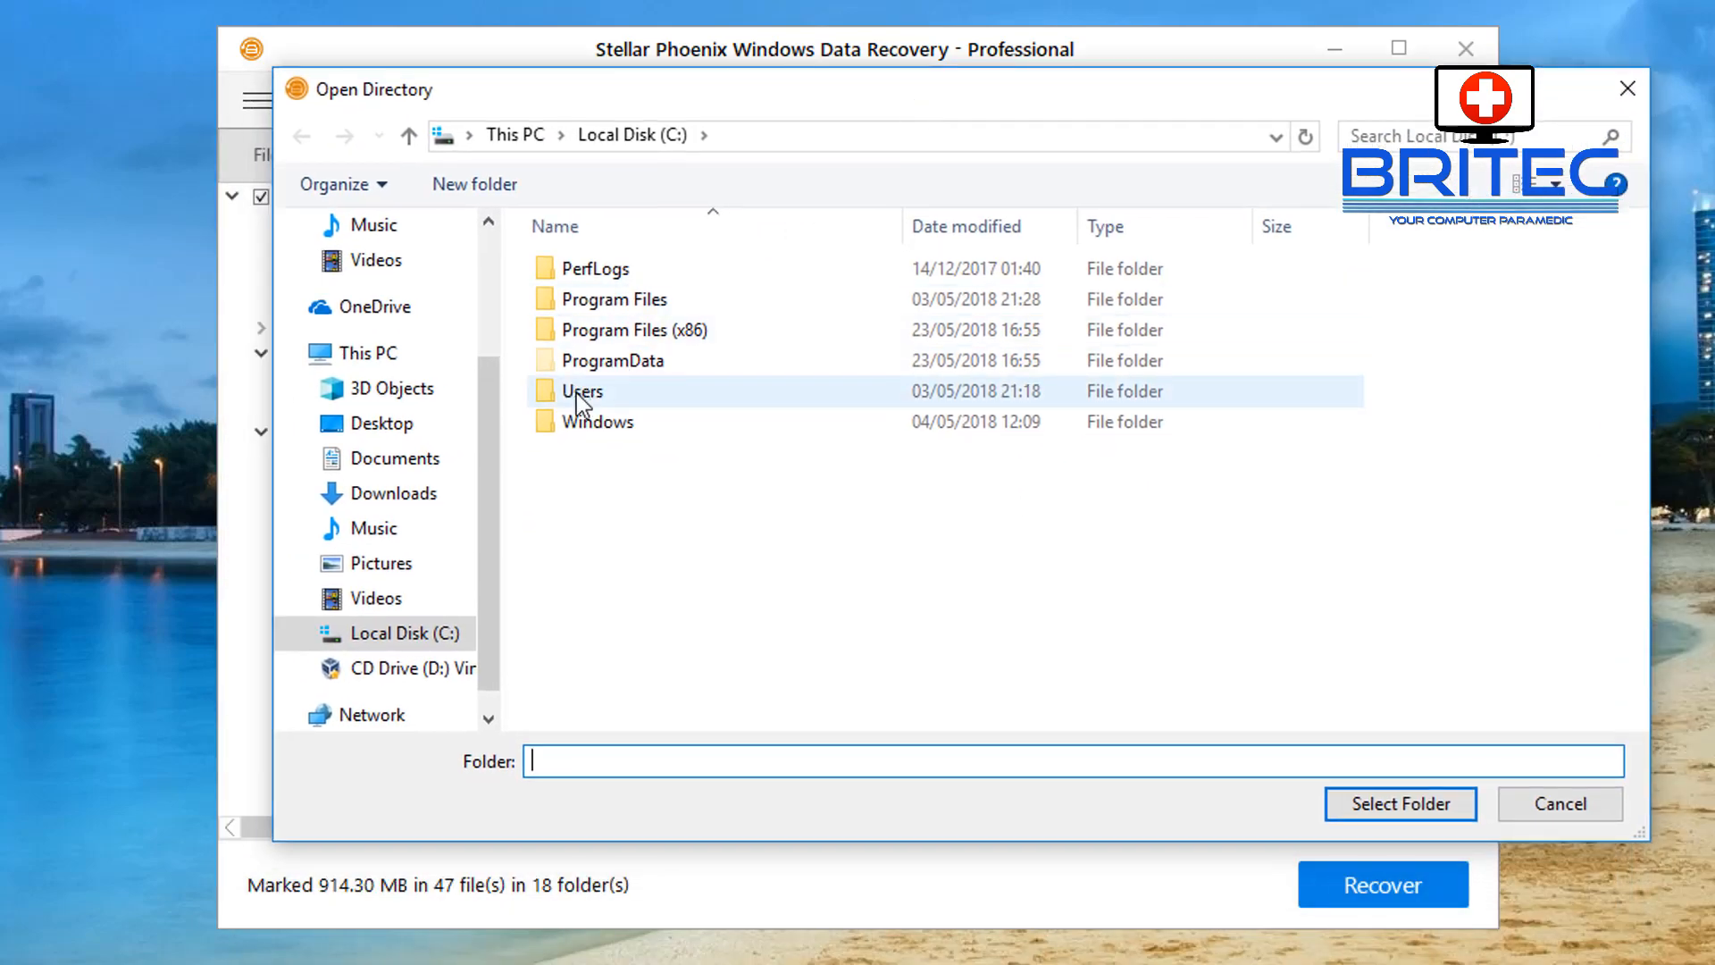
left_click(613, 360)
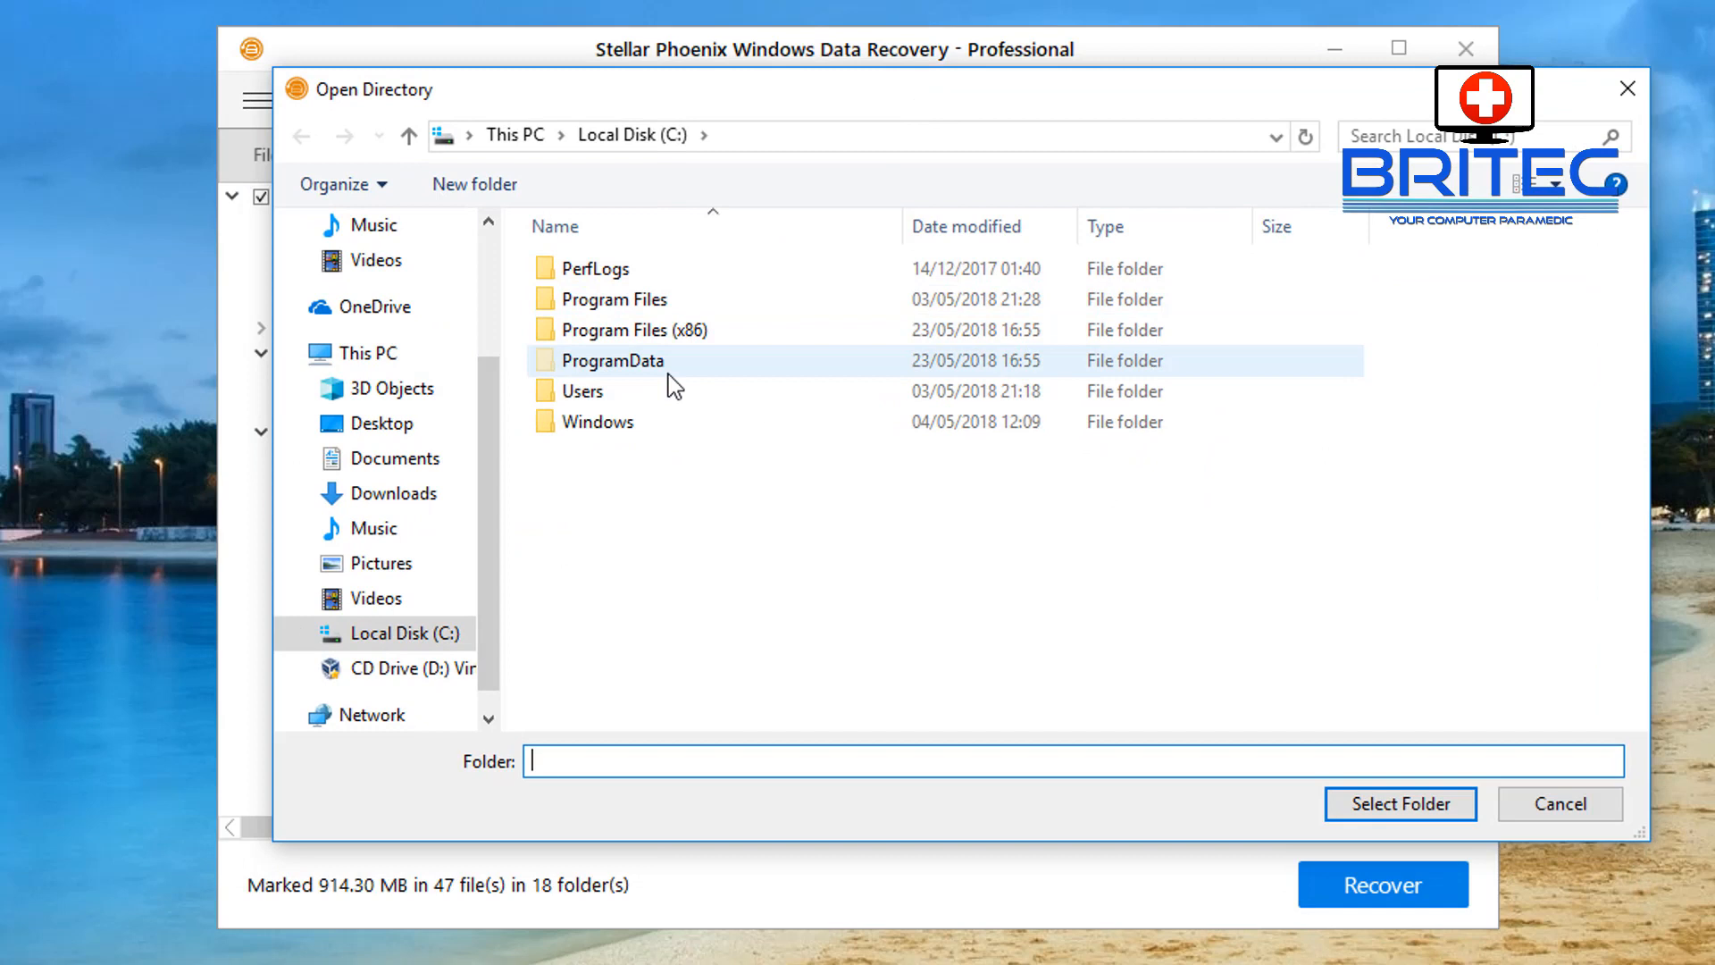
left_click(585, 391)
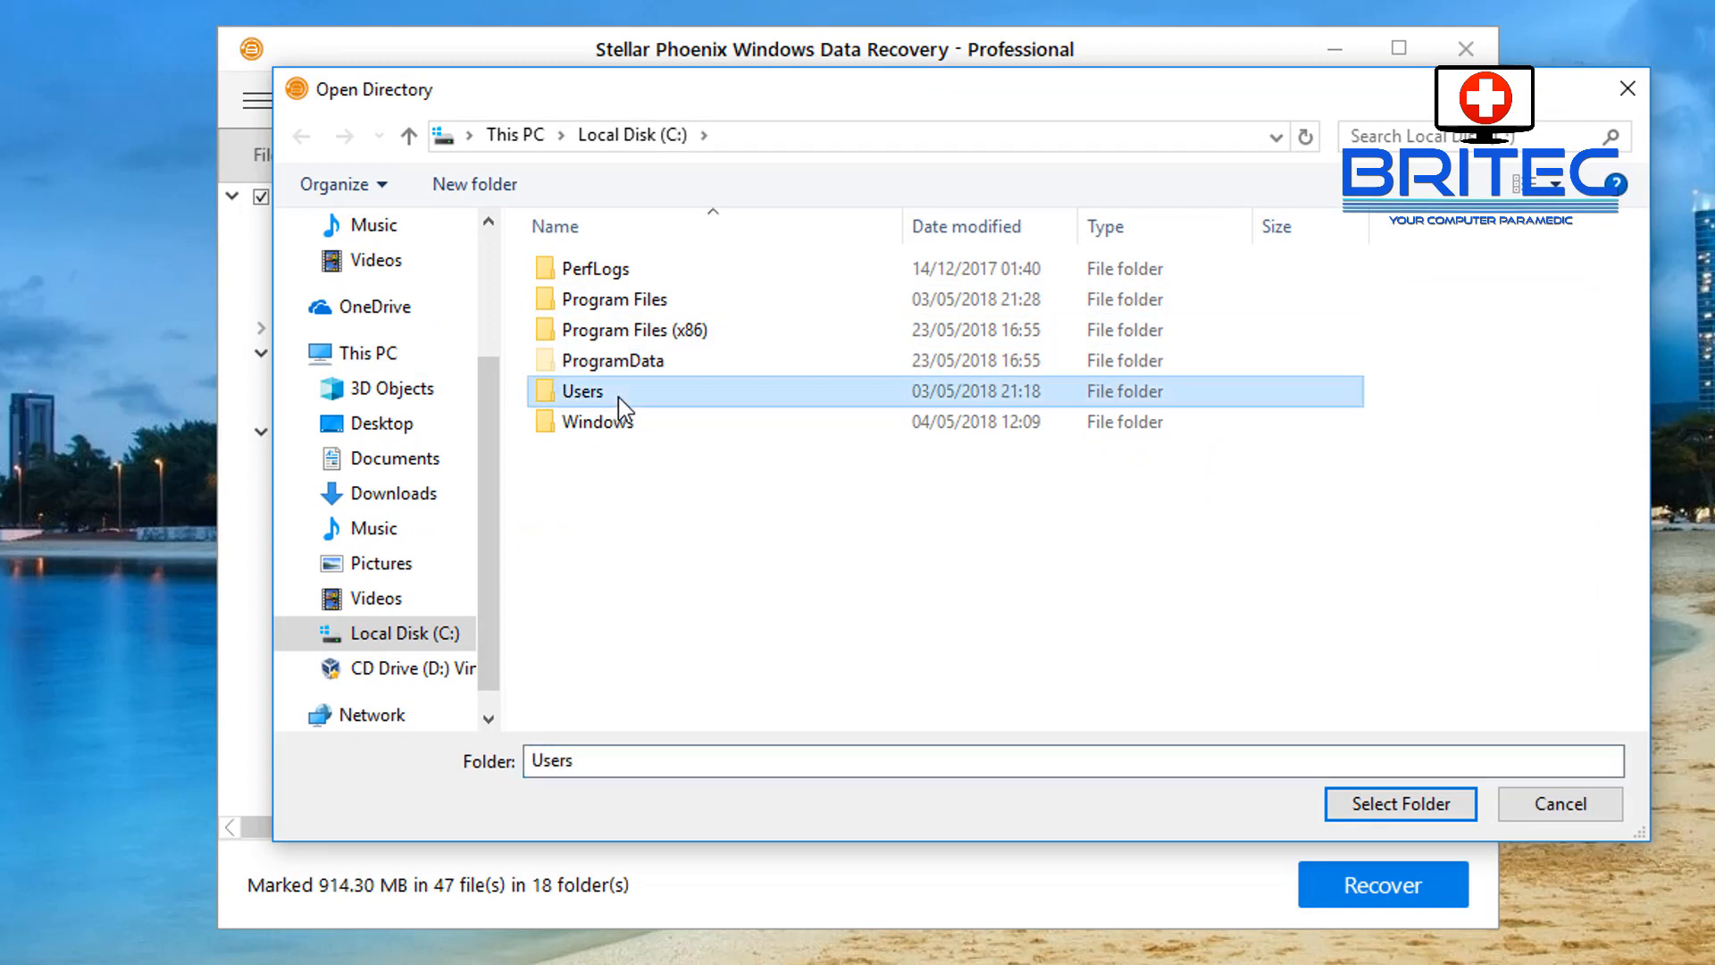
double_click(580, 391)
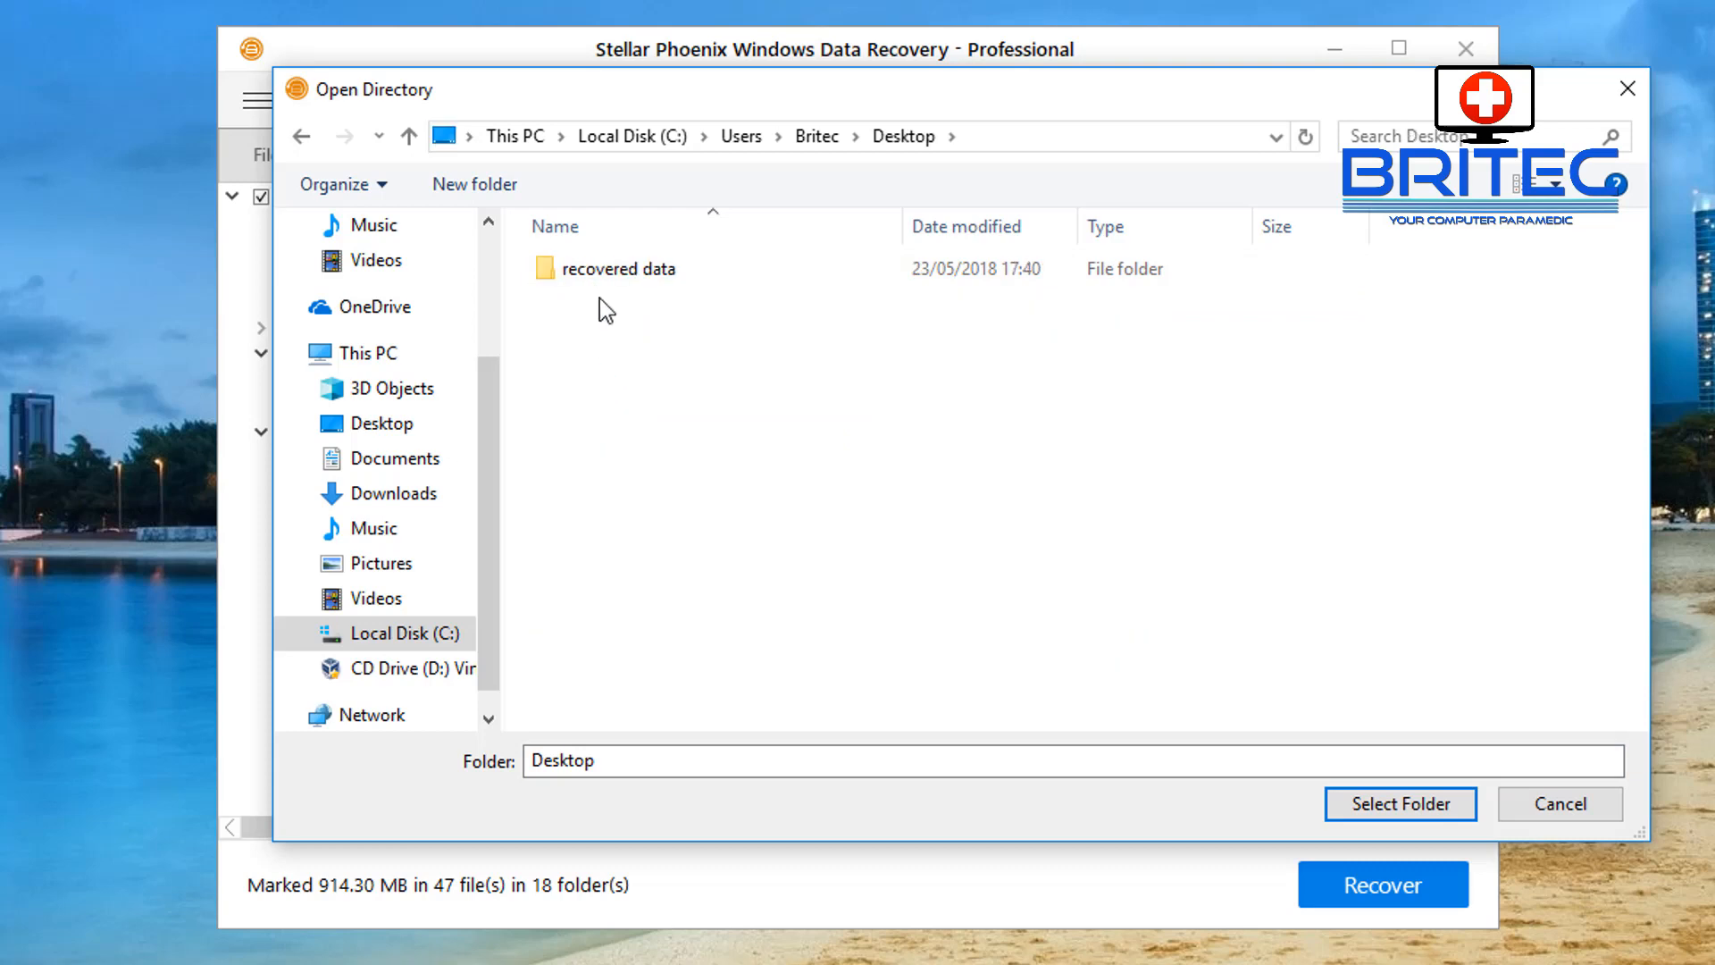
double_click(625, 268)
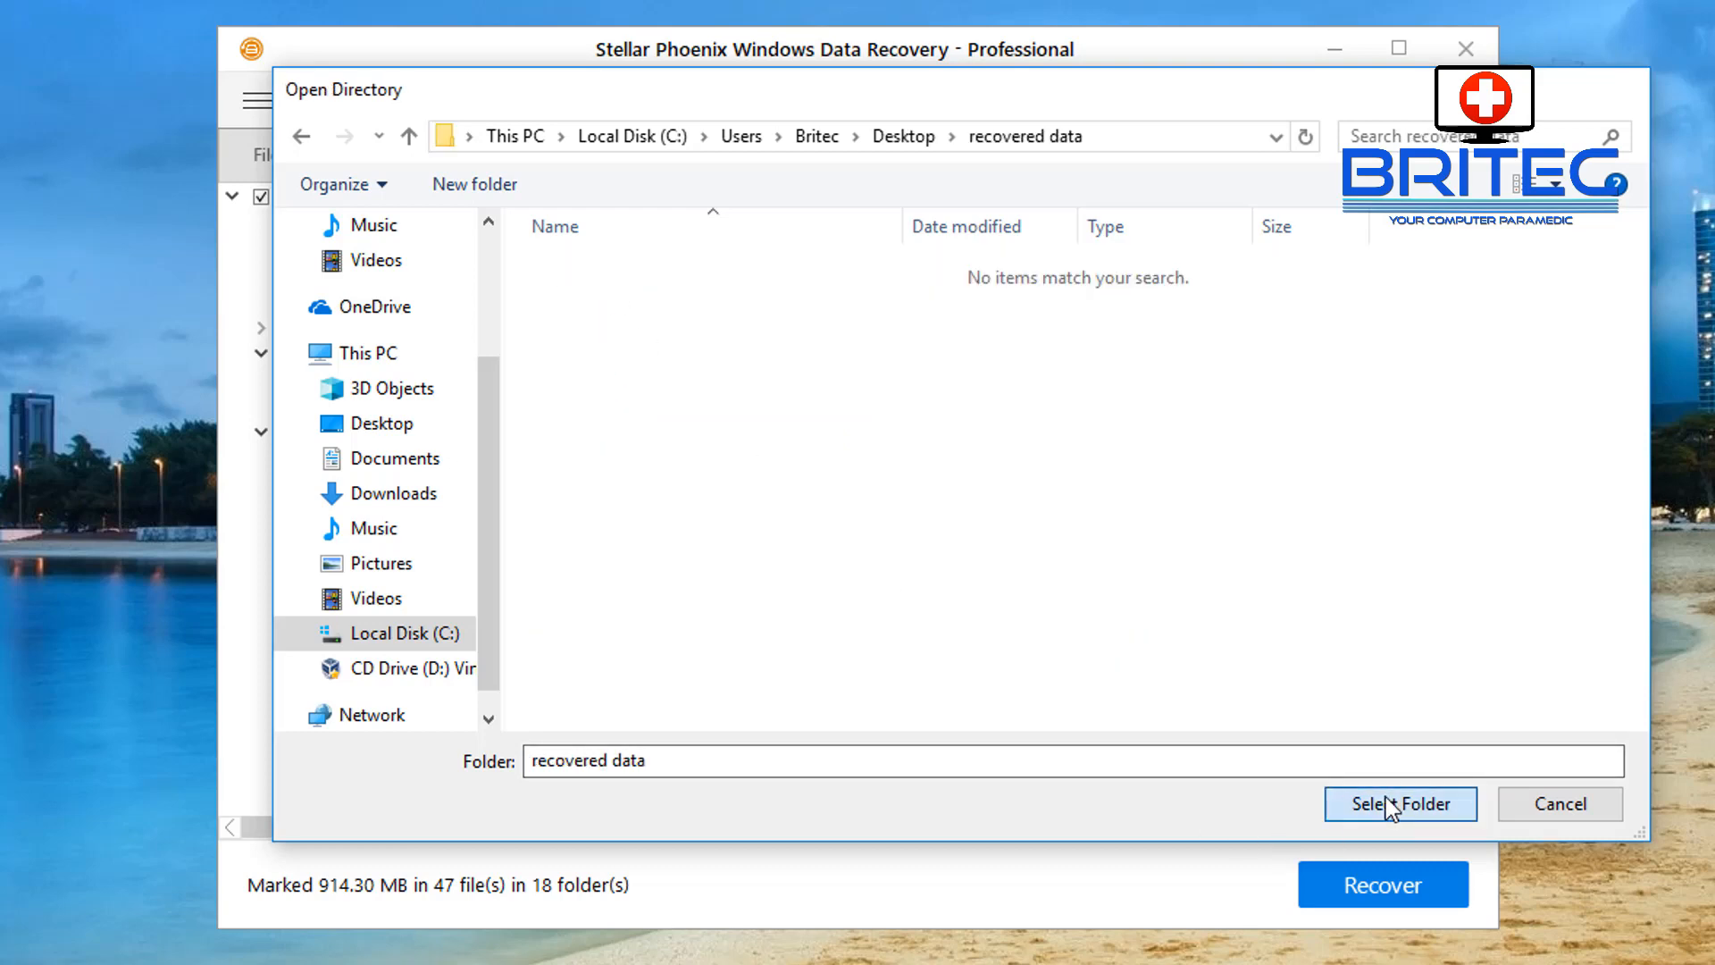
left_click(1400, 804)
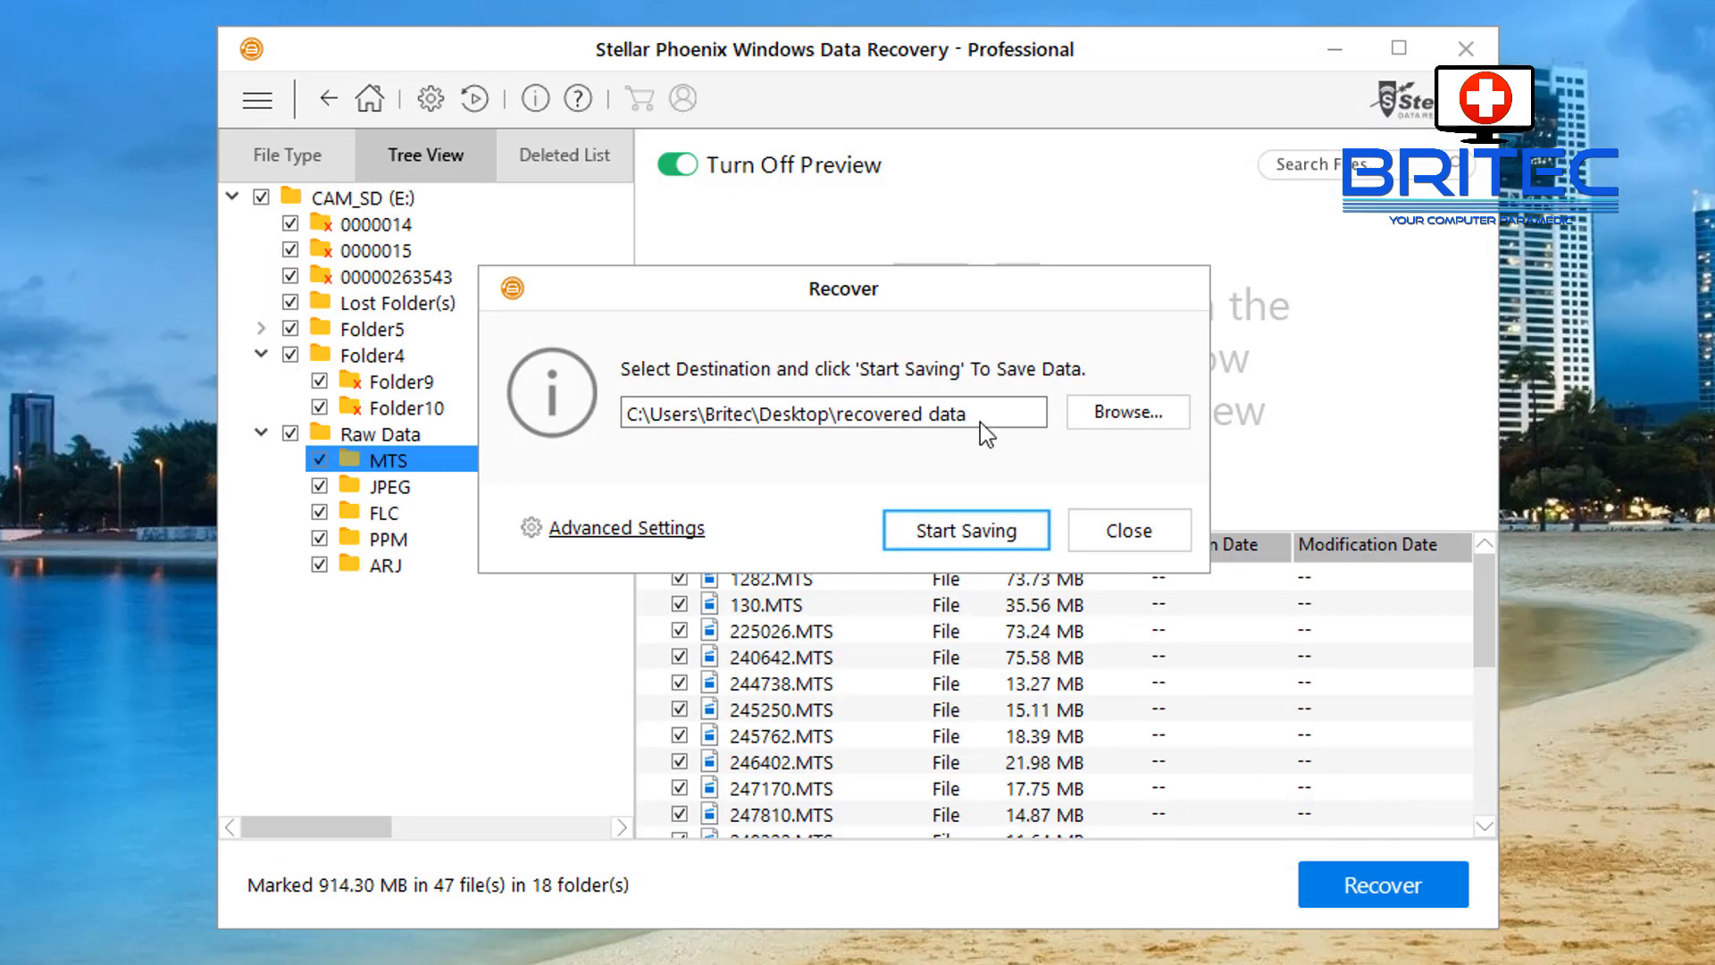
left_click(965, 529)
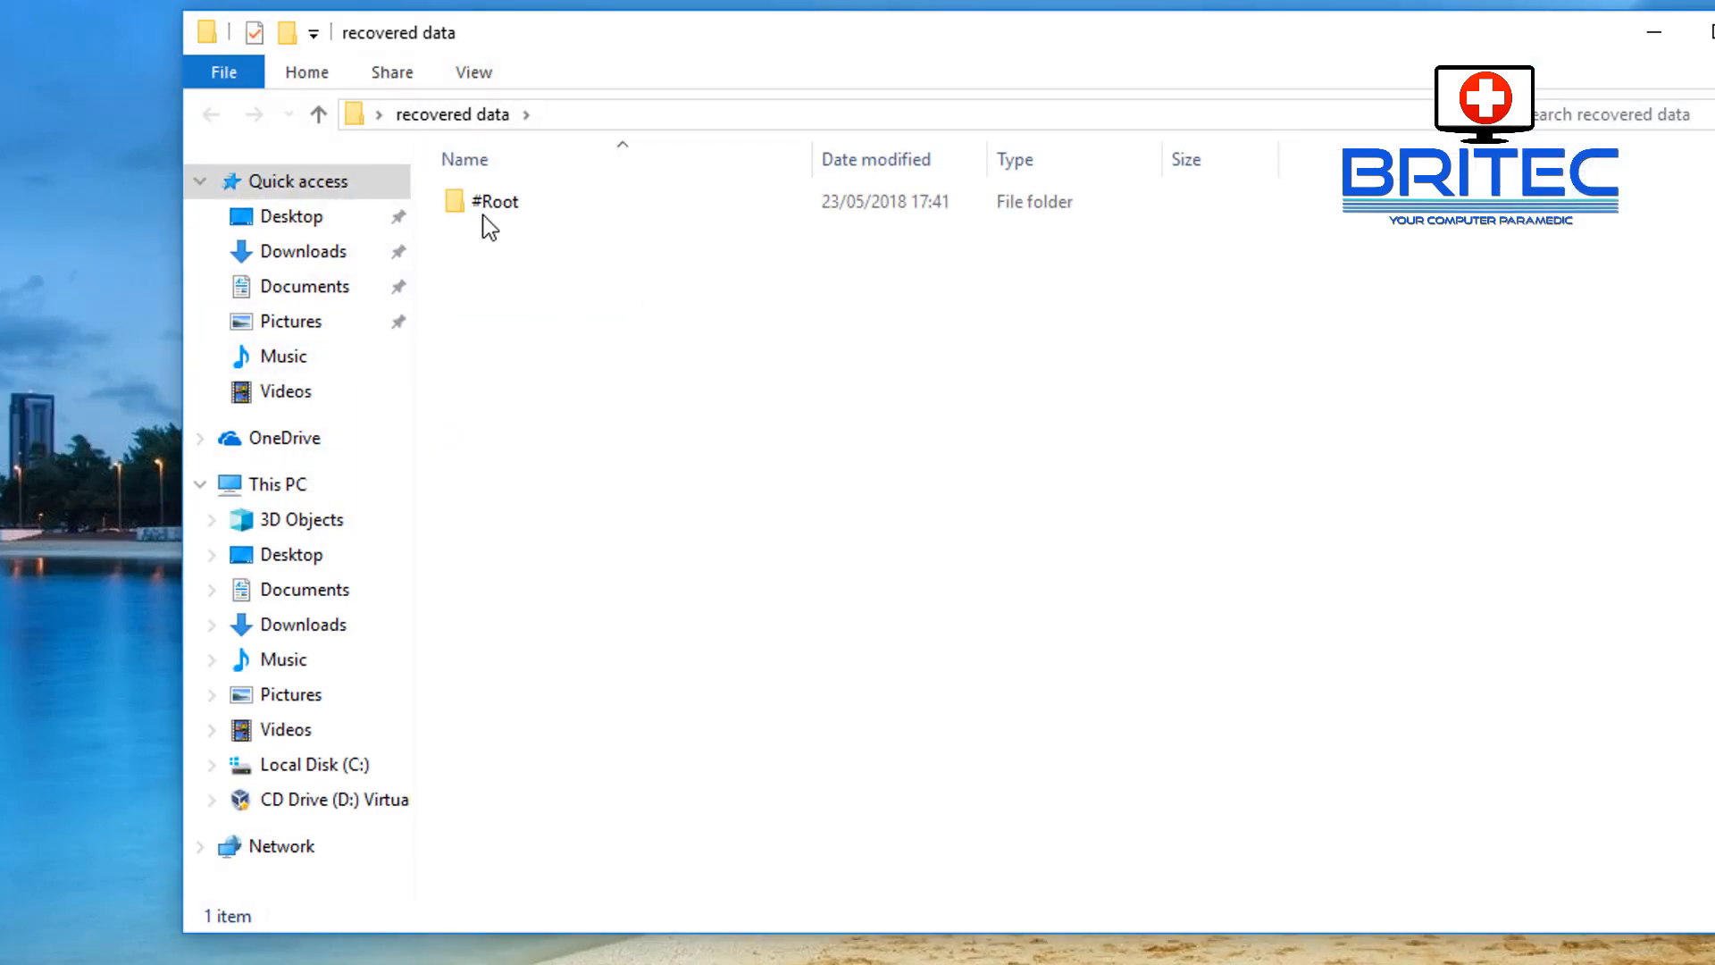
Open the #Root folder of the recovered files in File Explorer.
double_click(496, 201)
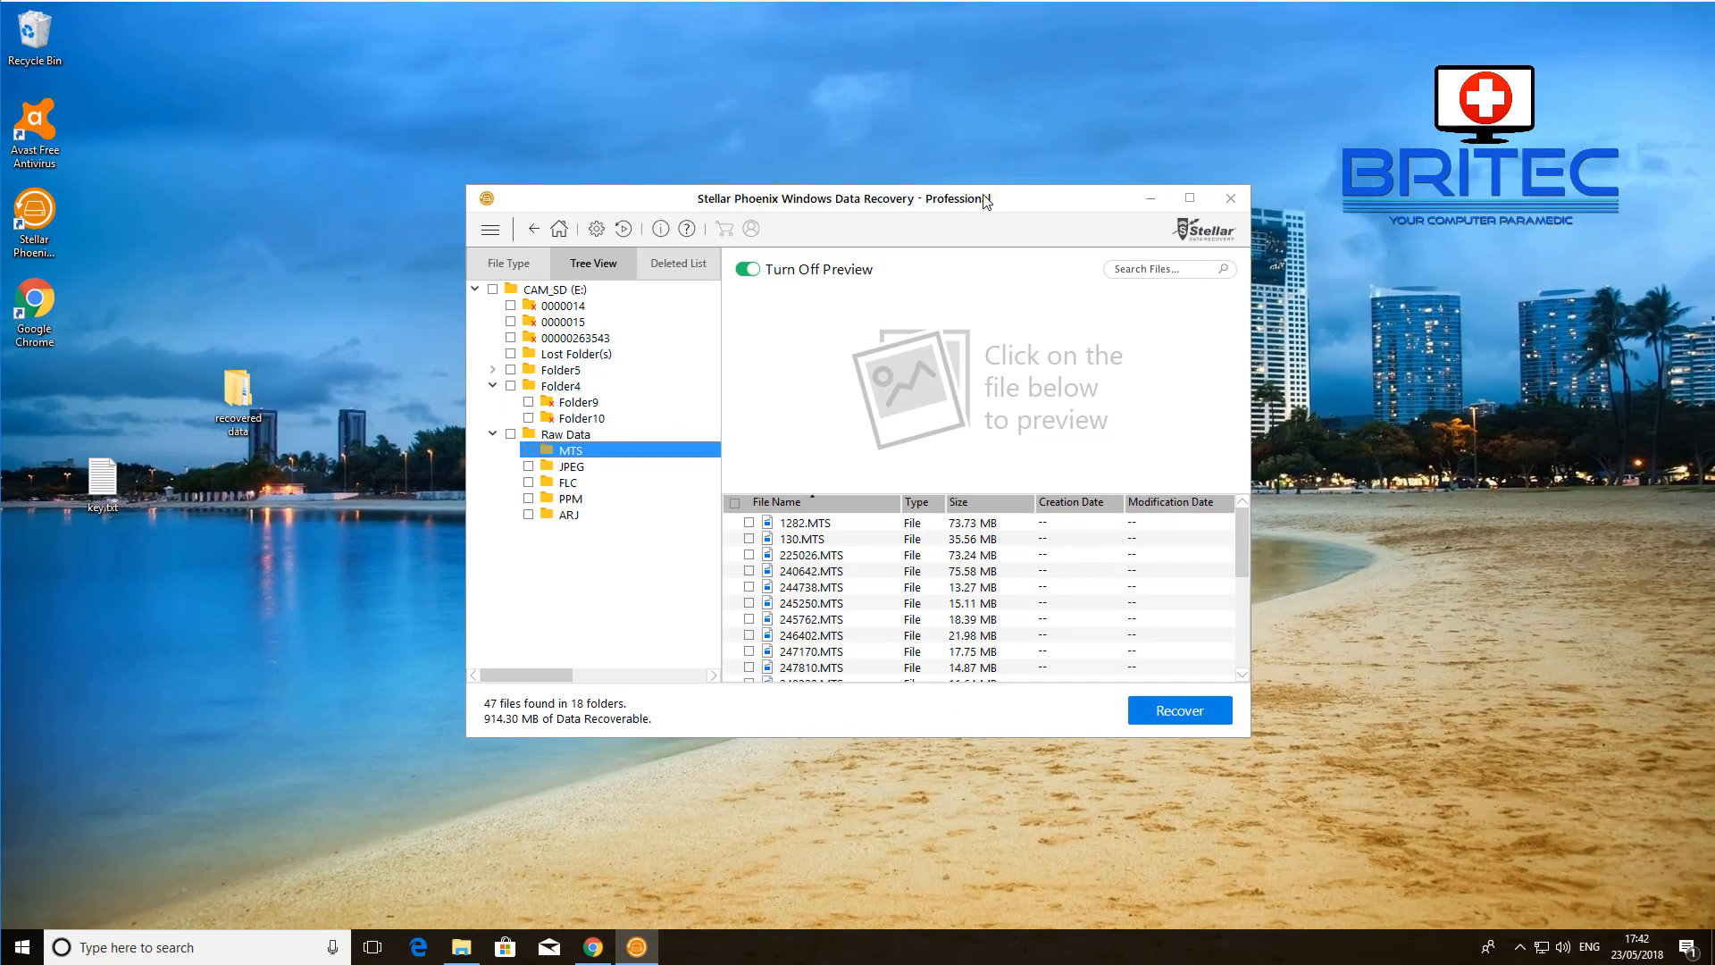
mouse_move(910, 209)
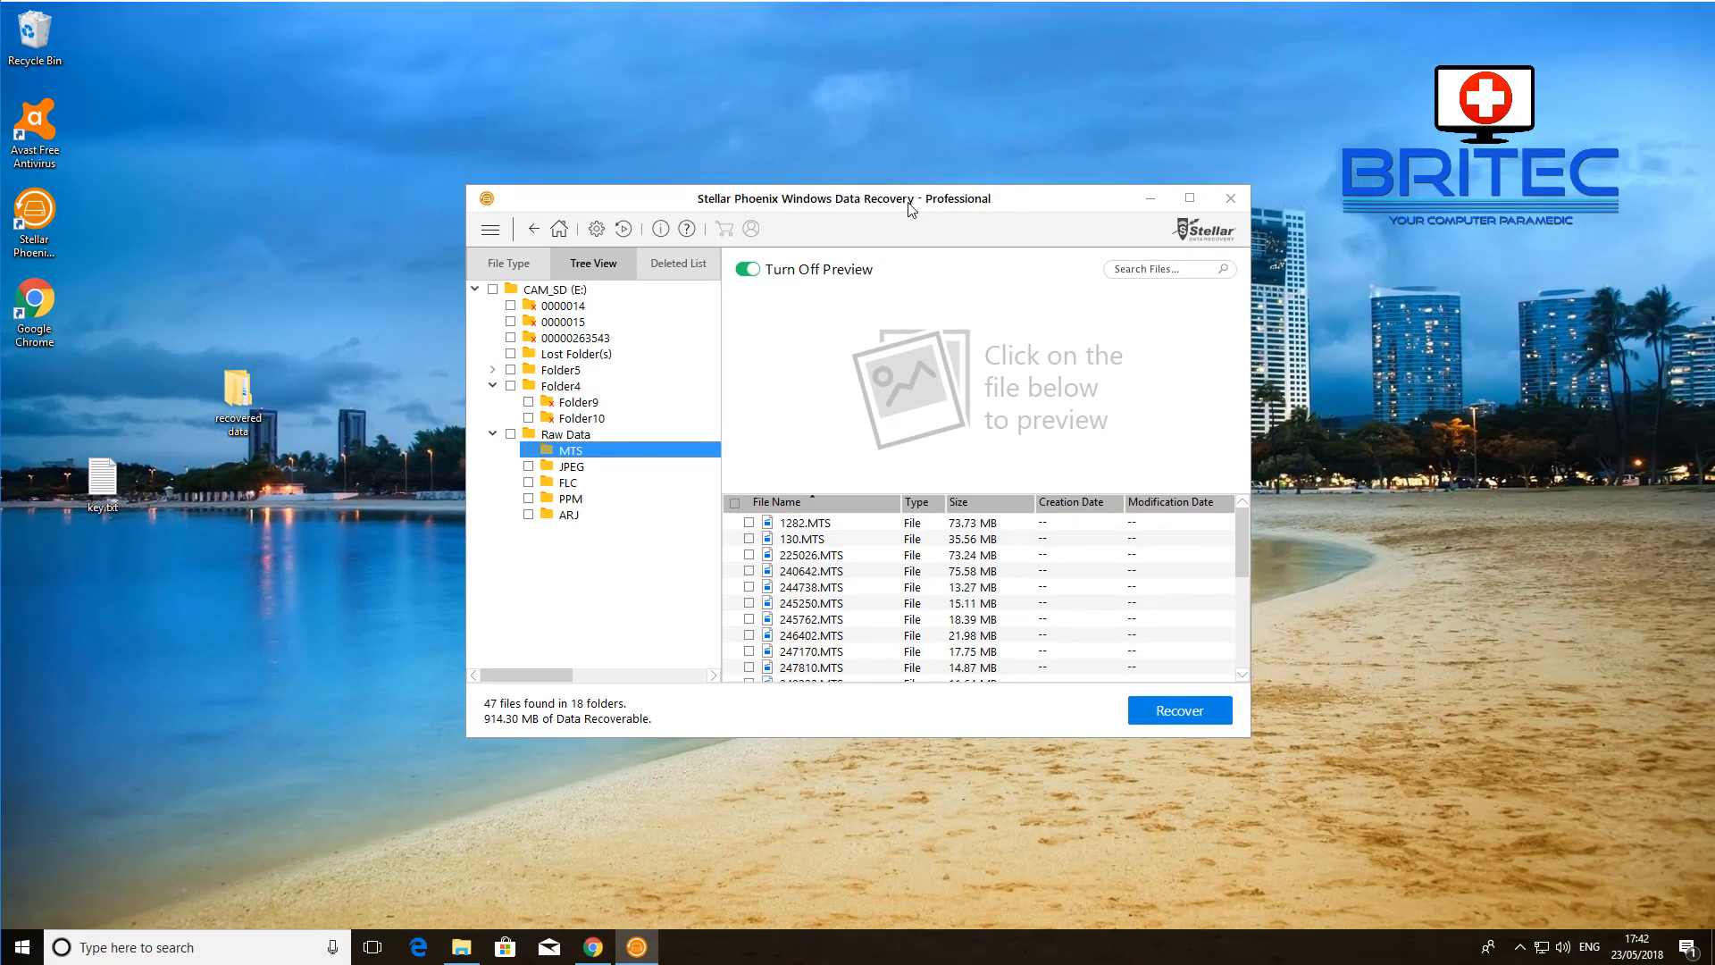
Close Stellar Phoenix Windows Data Recovery using the window's X button.
left_click(1229, 198)
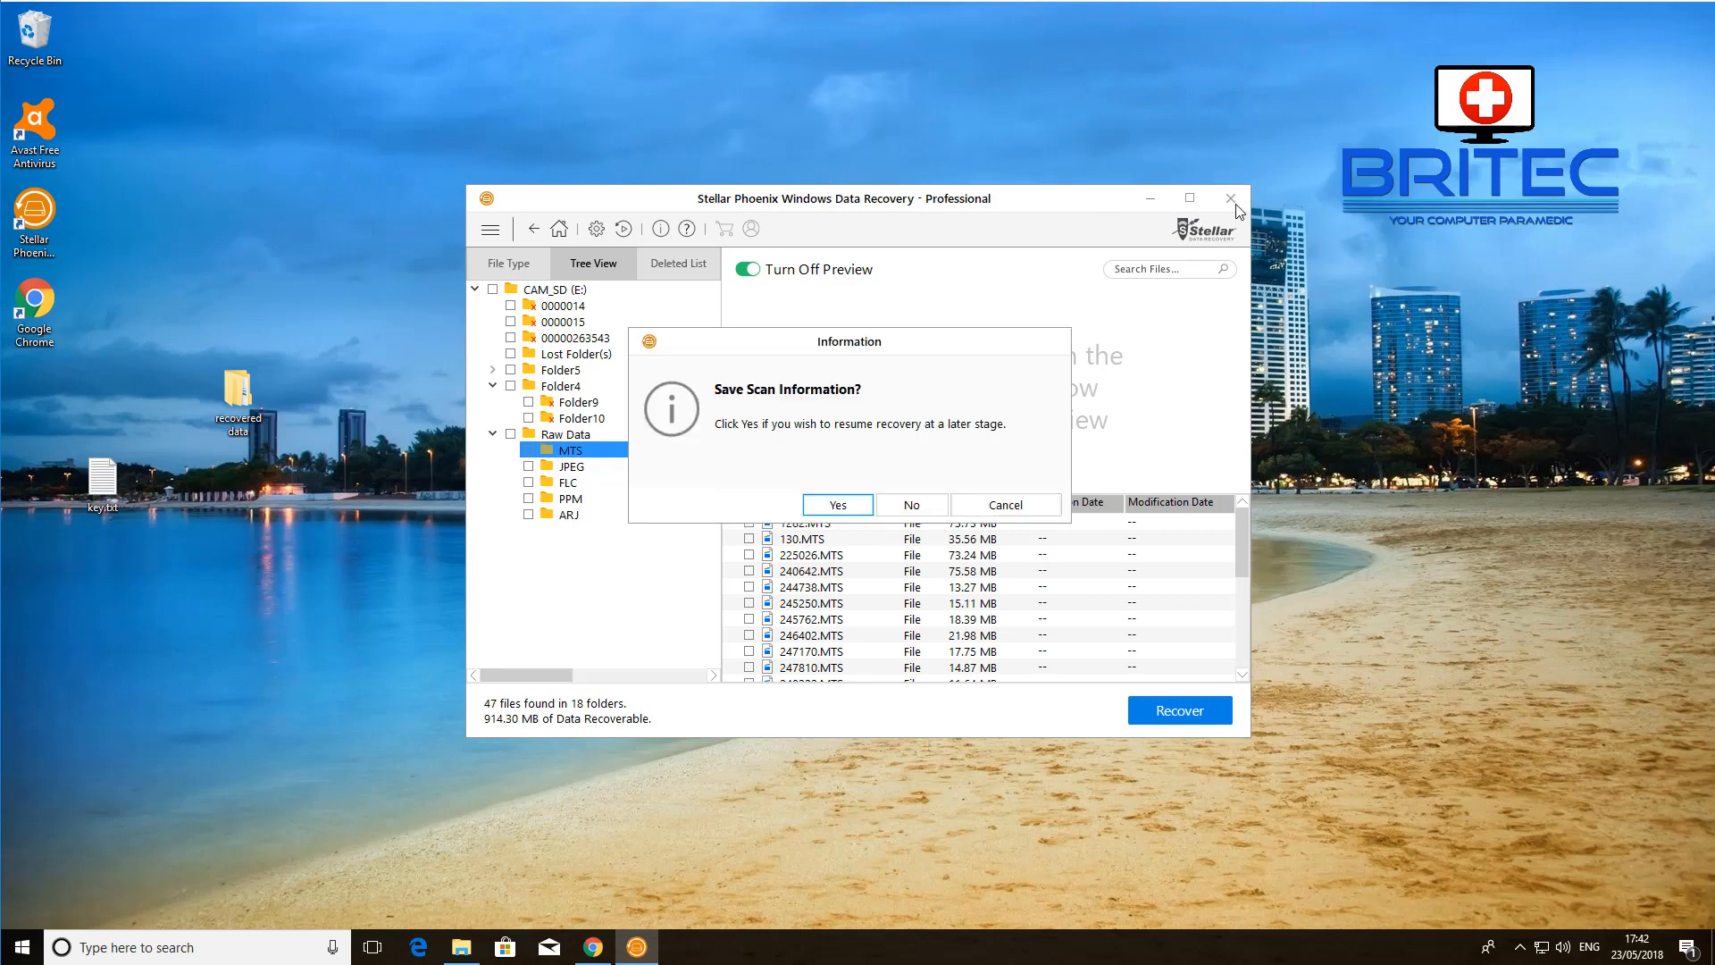
mouse_move(979, 515)
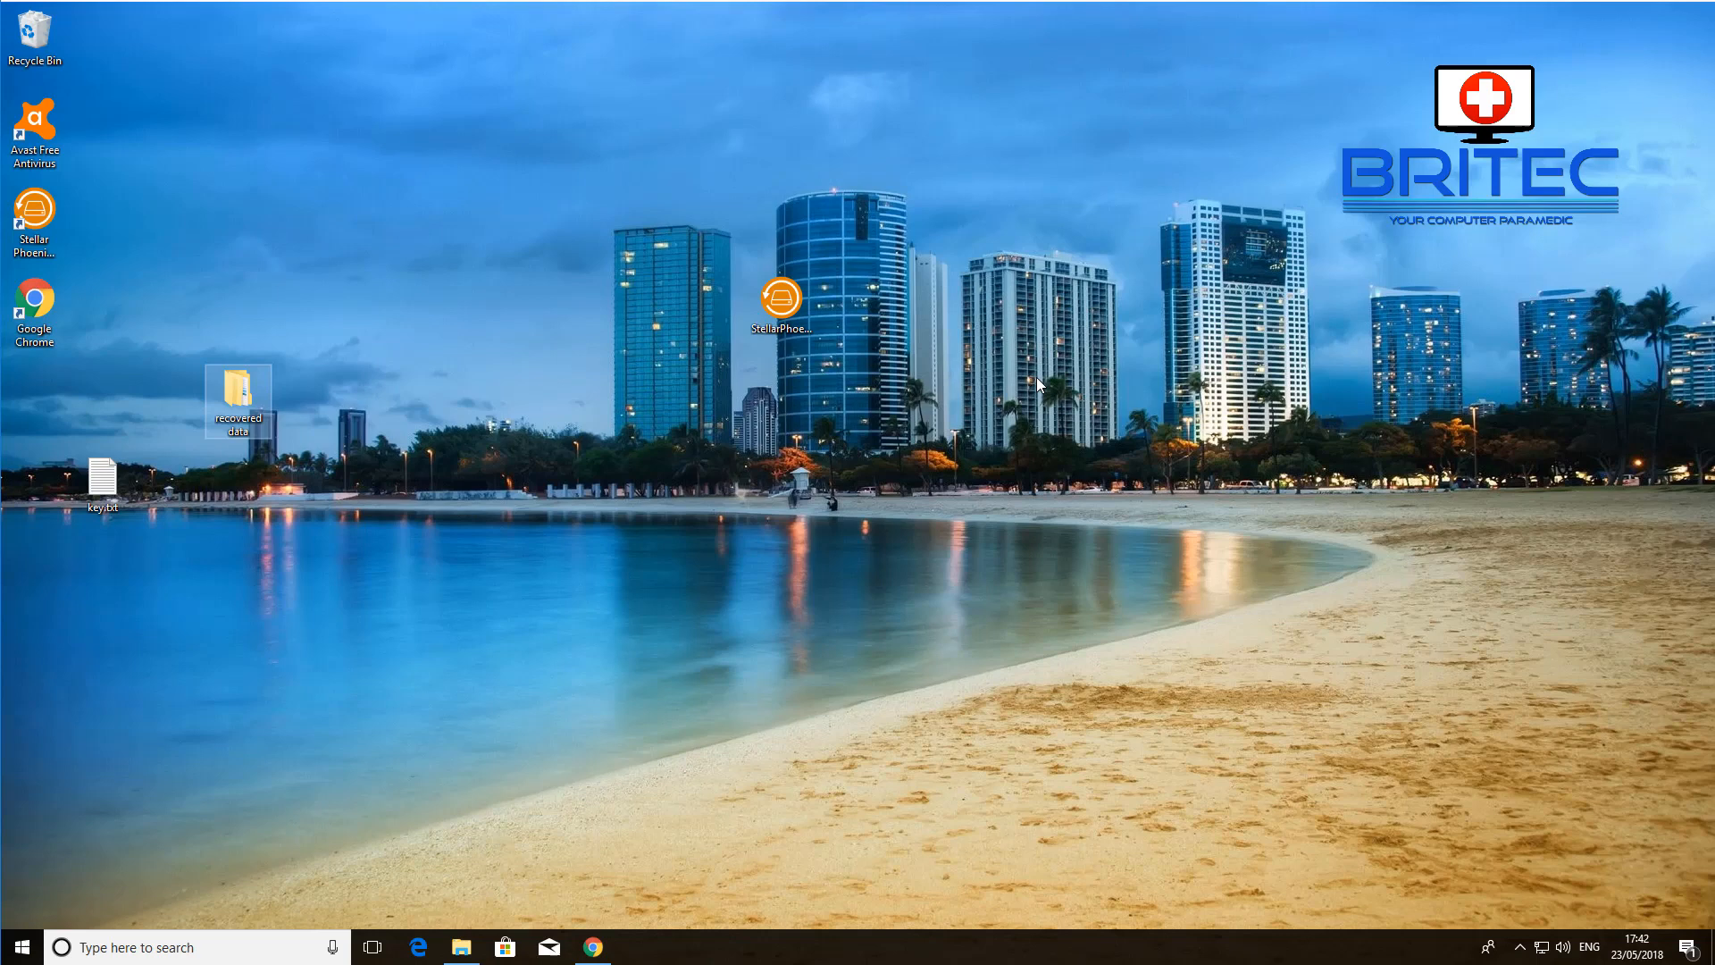
mouse_move(1650, 38)
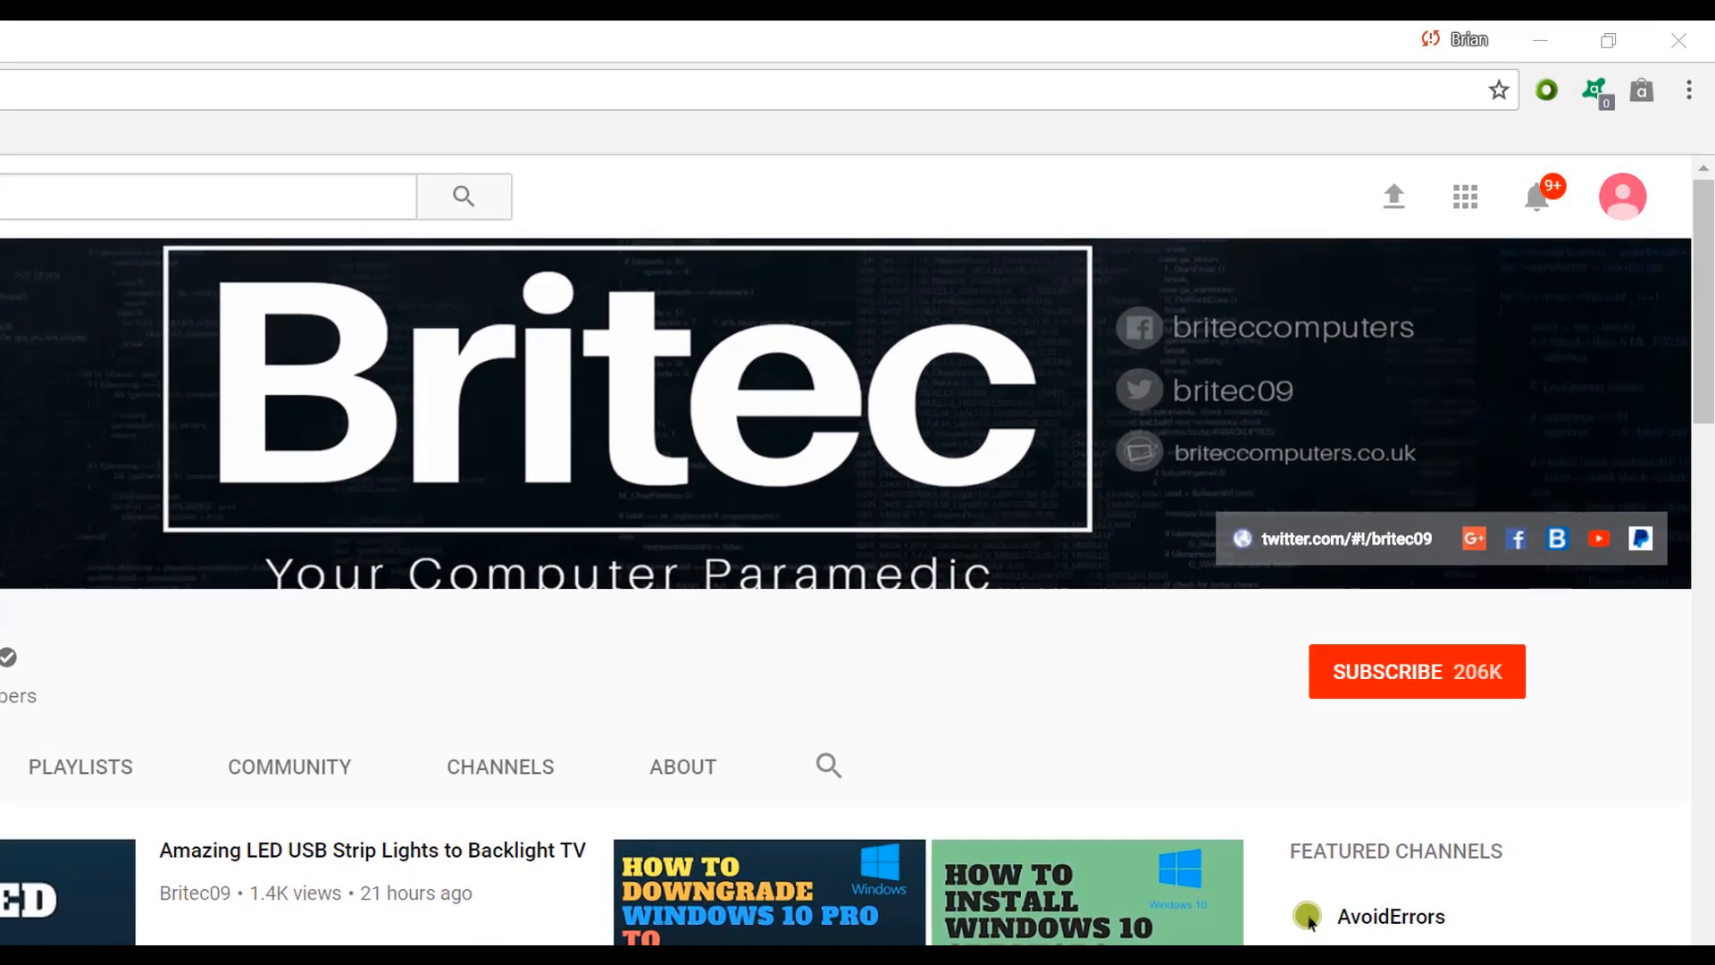
mouse_move(1511, 767)
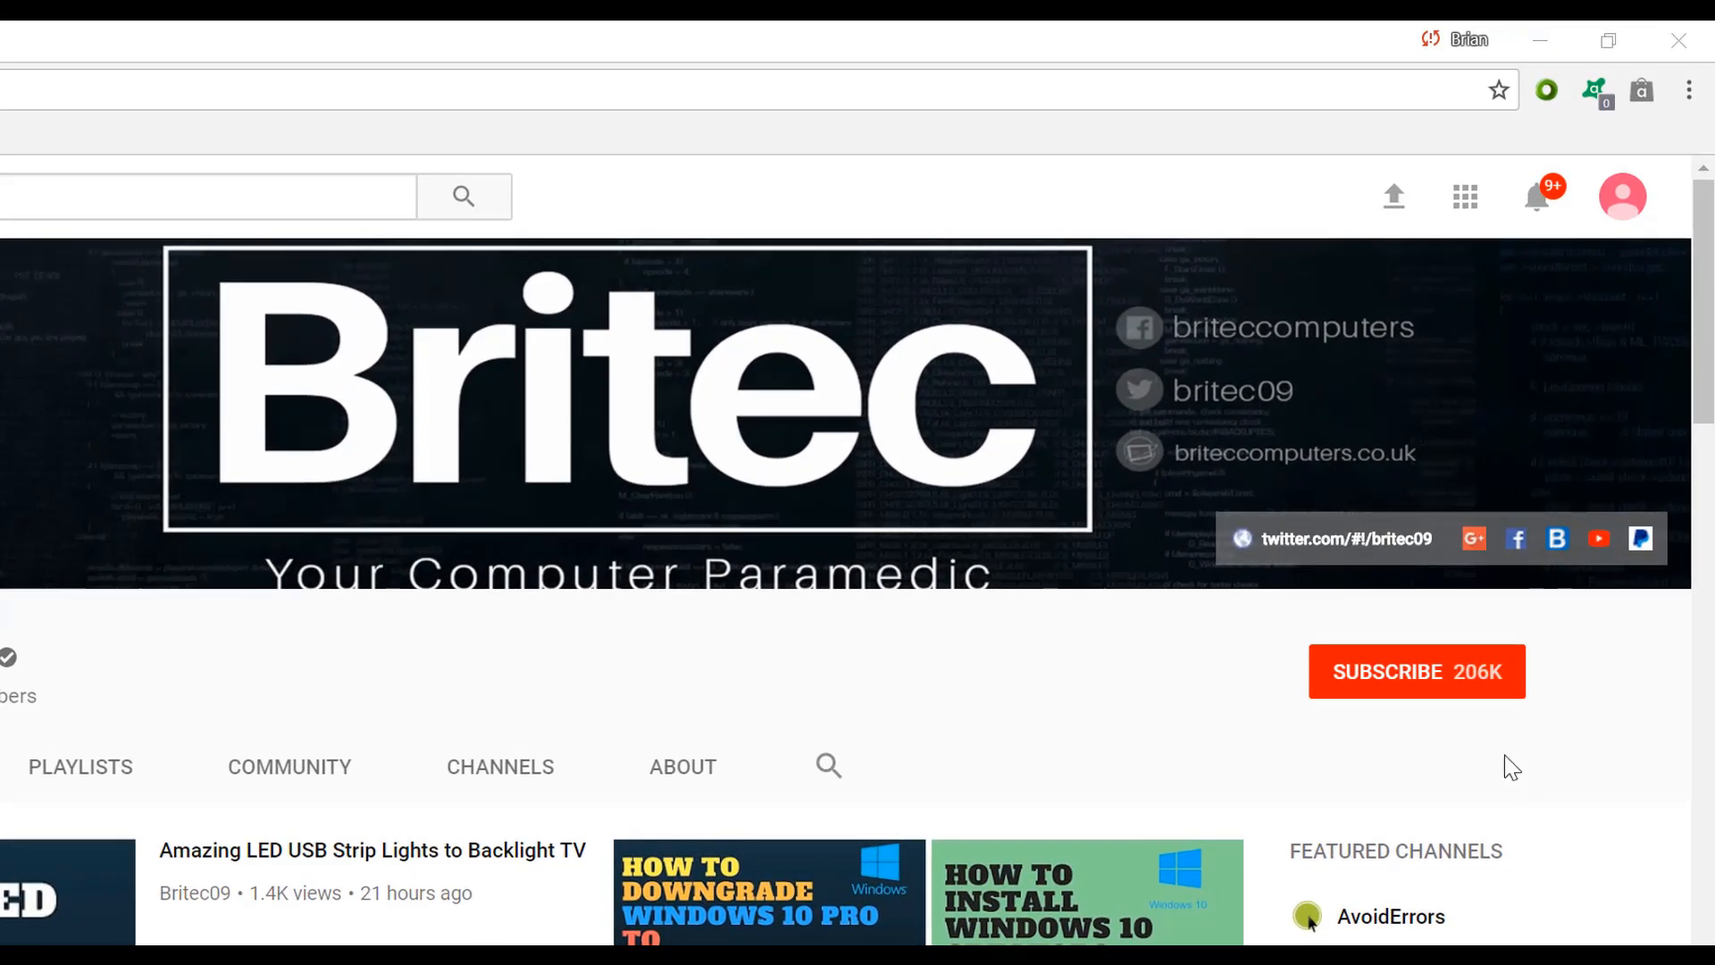
Subscribe to the Britec09 channel on YouTube.
left_click(1415, 671)
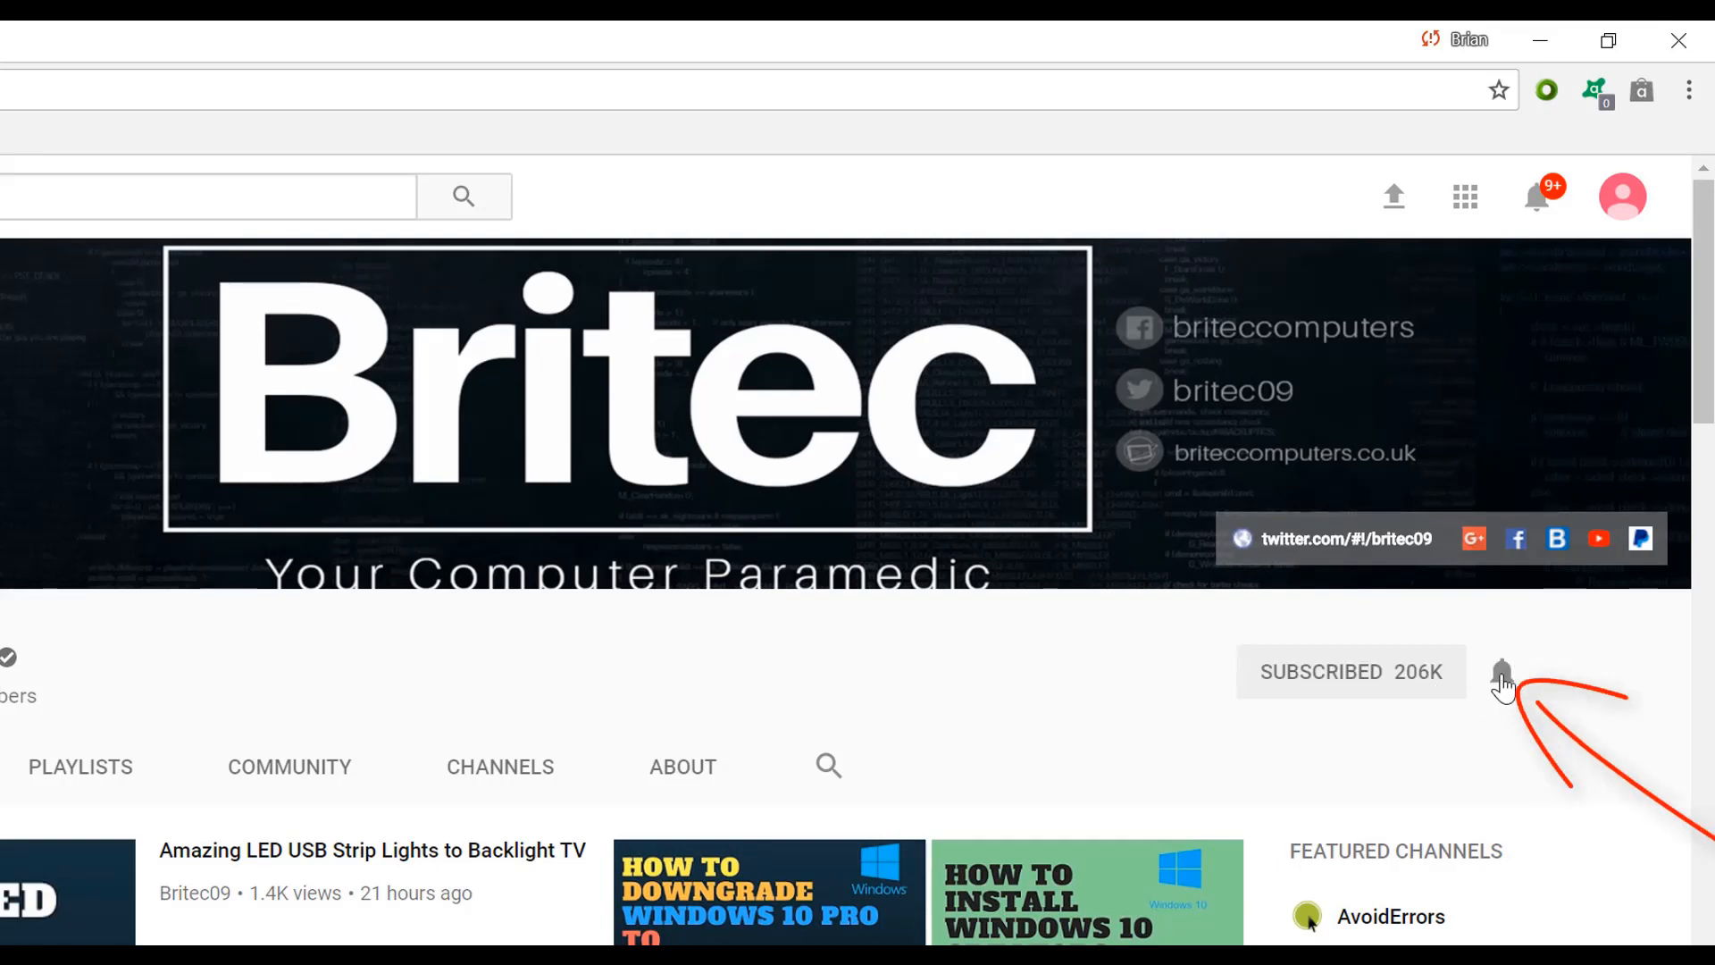
mouse_move(1487, 808)
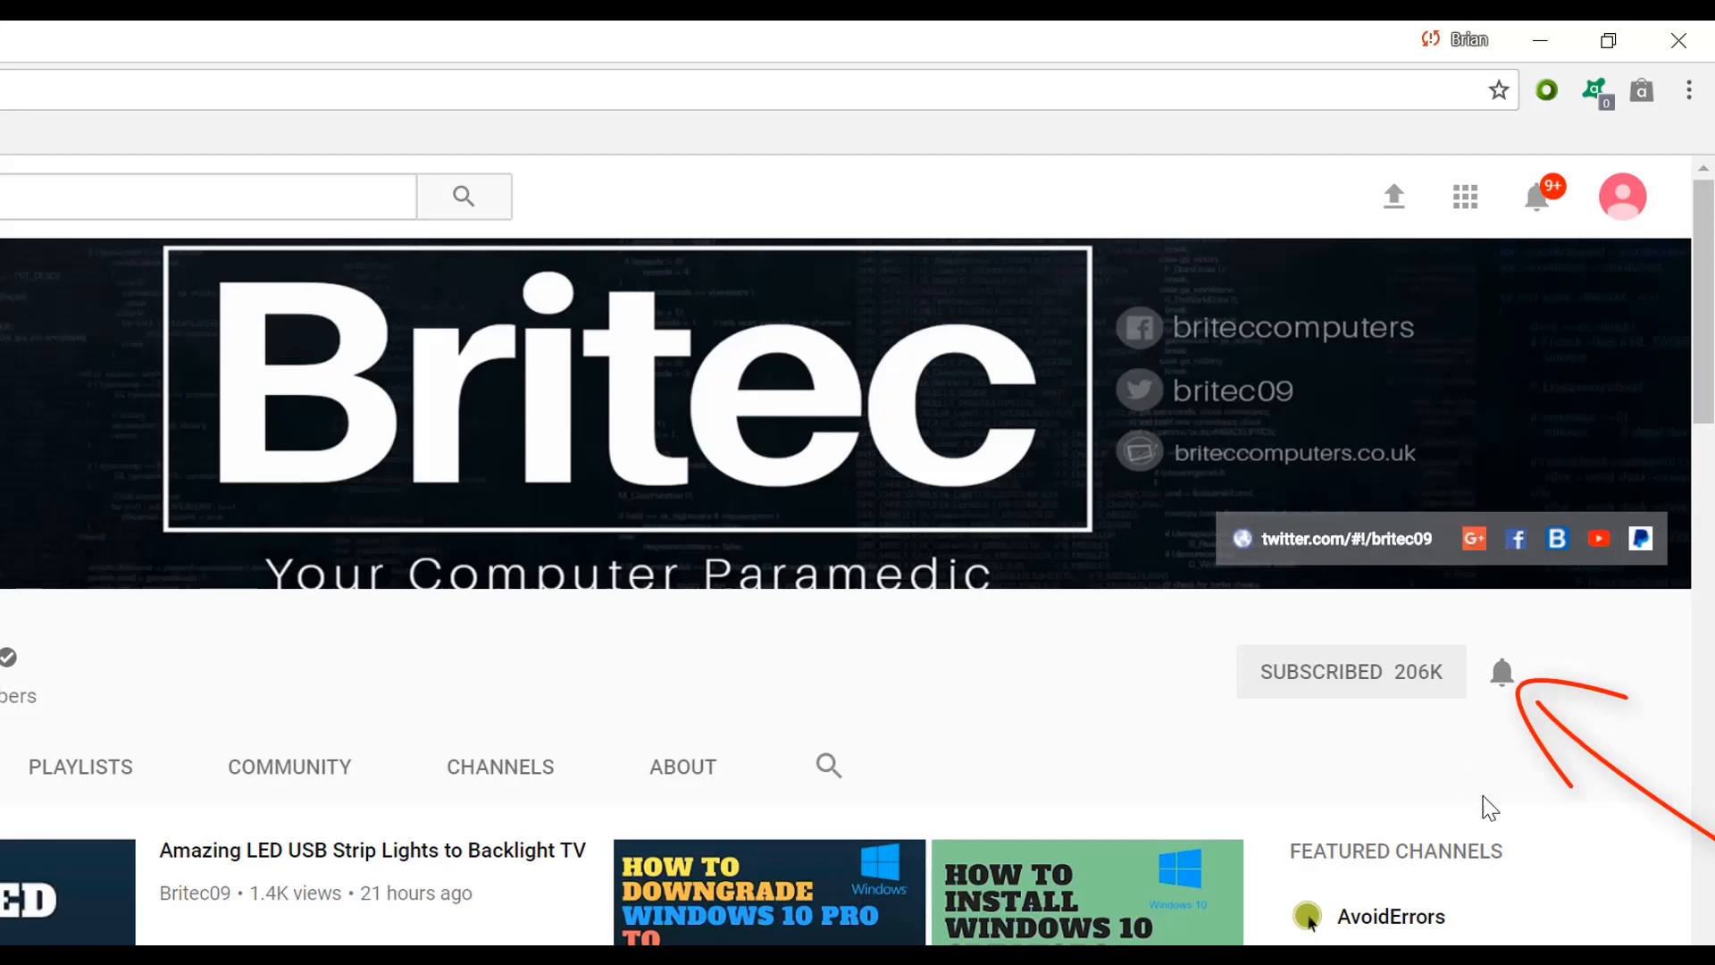